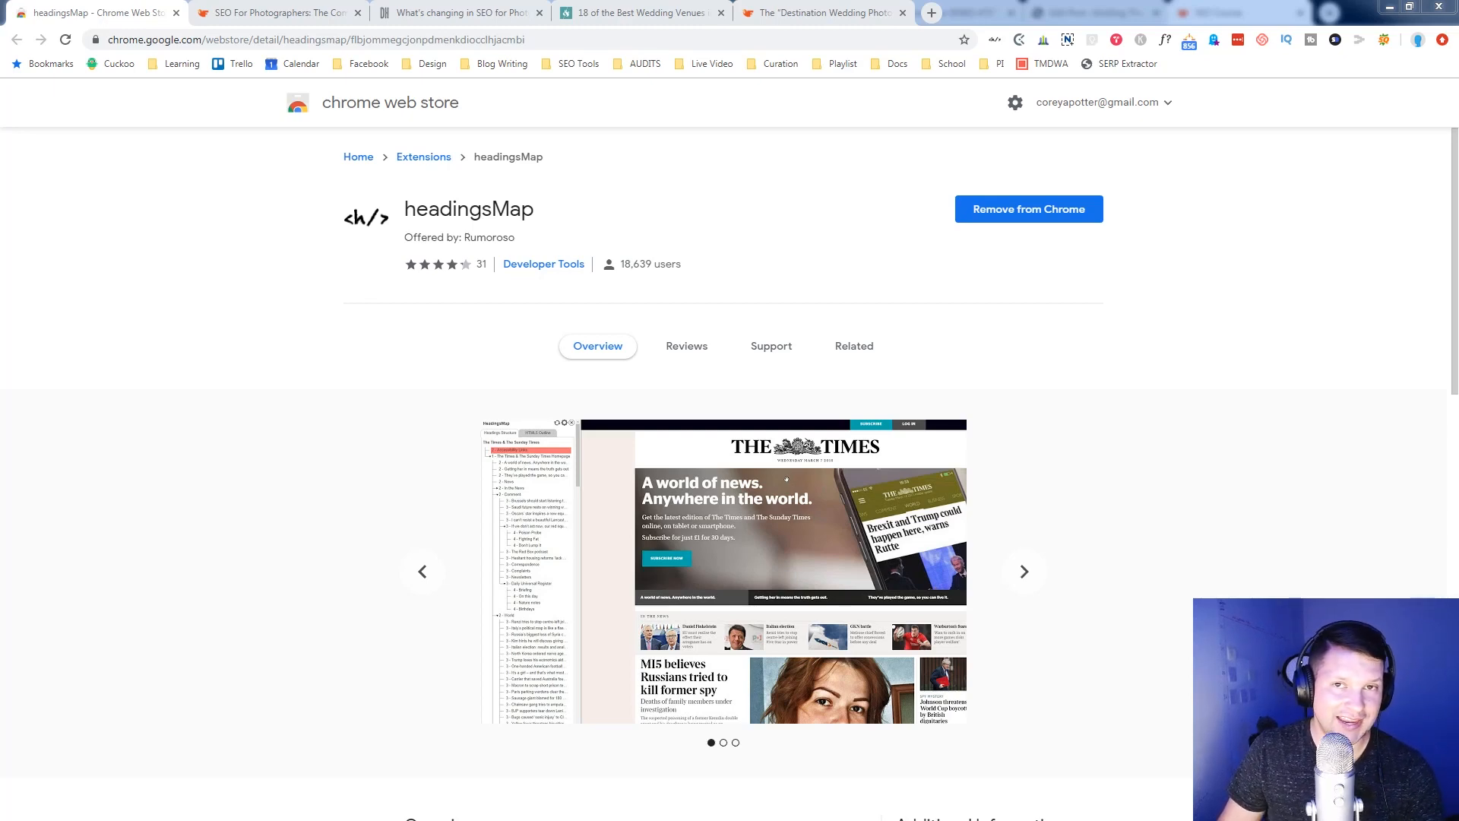
- Step through the venue page's heading entries in the HeadingsMap outline before switching posts
click(1022, 570)
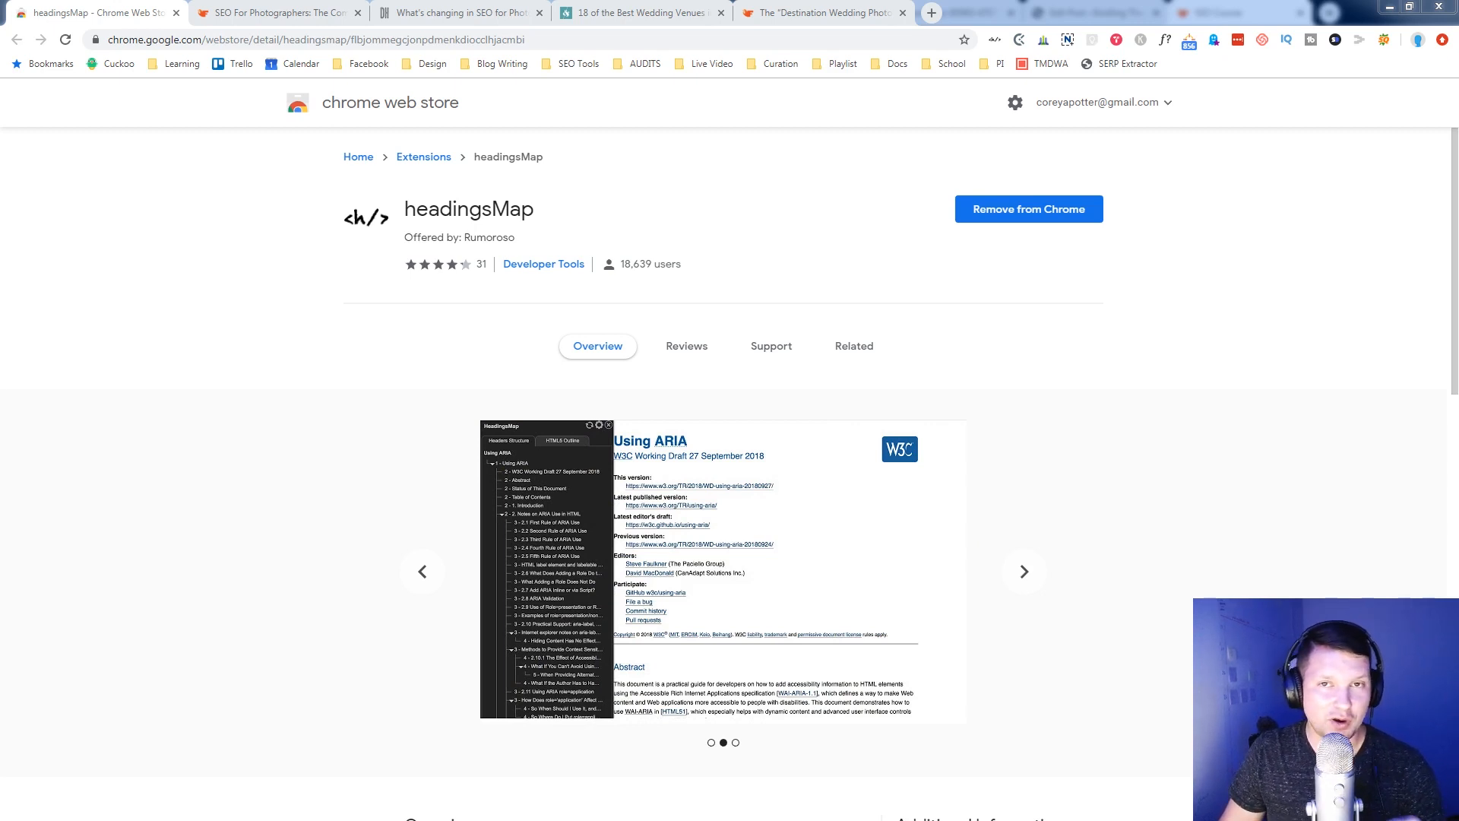
click(1023, 570)
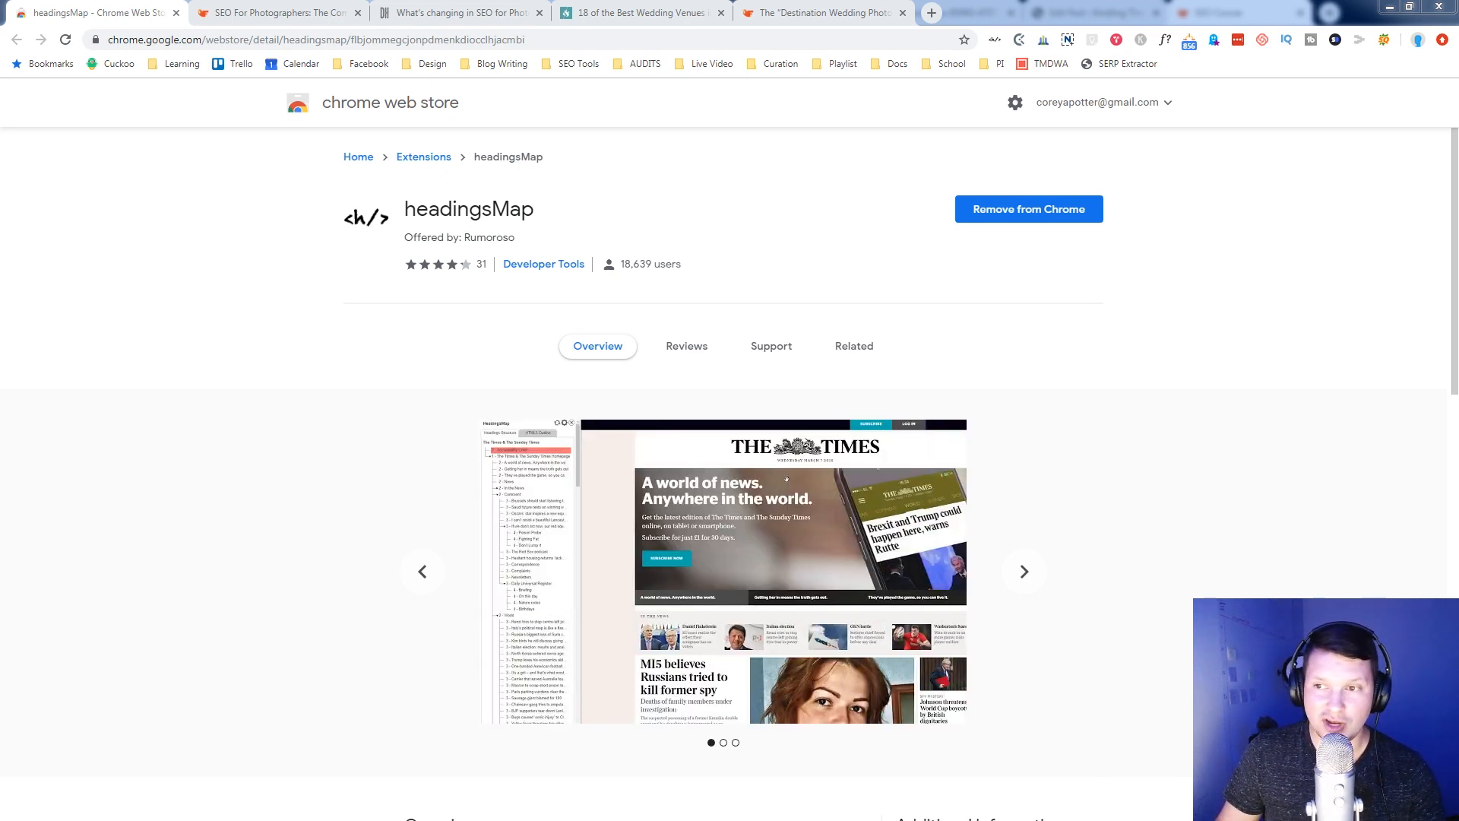
mouse_move(727, 228)
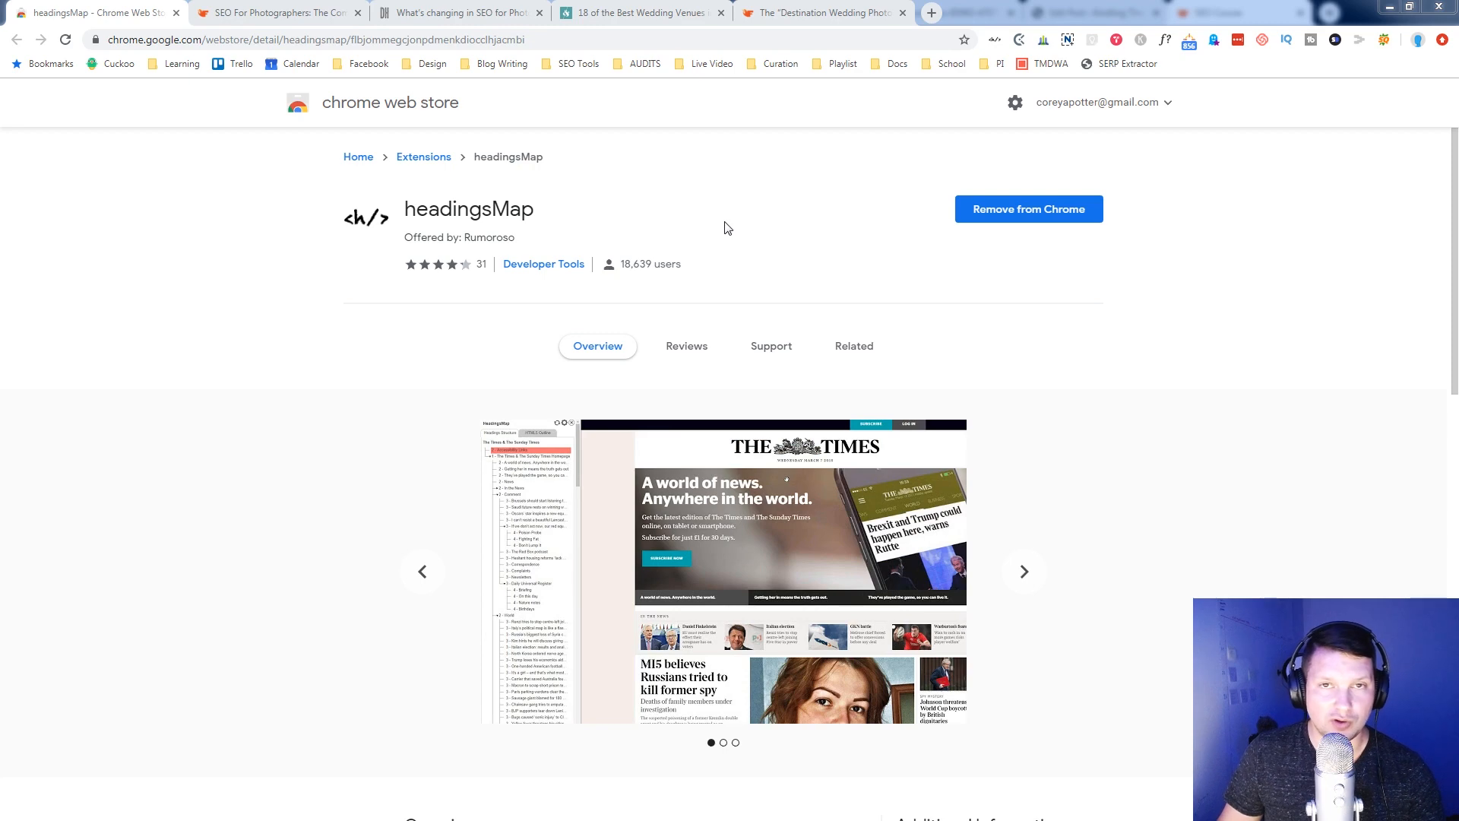
click(1022, 570)
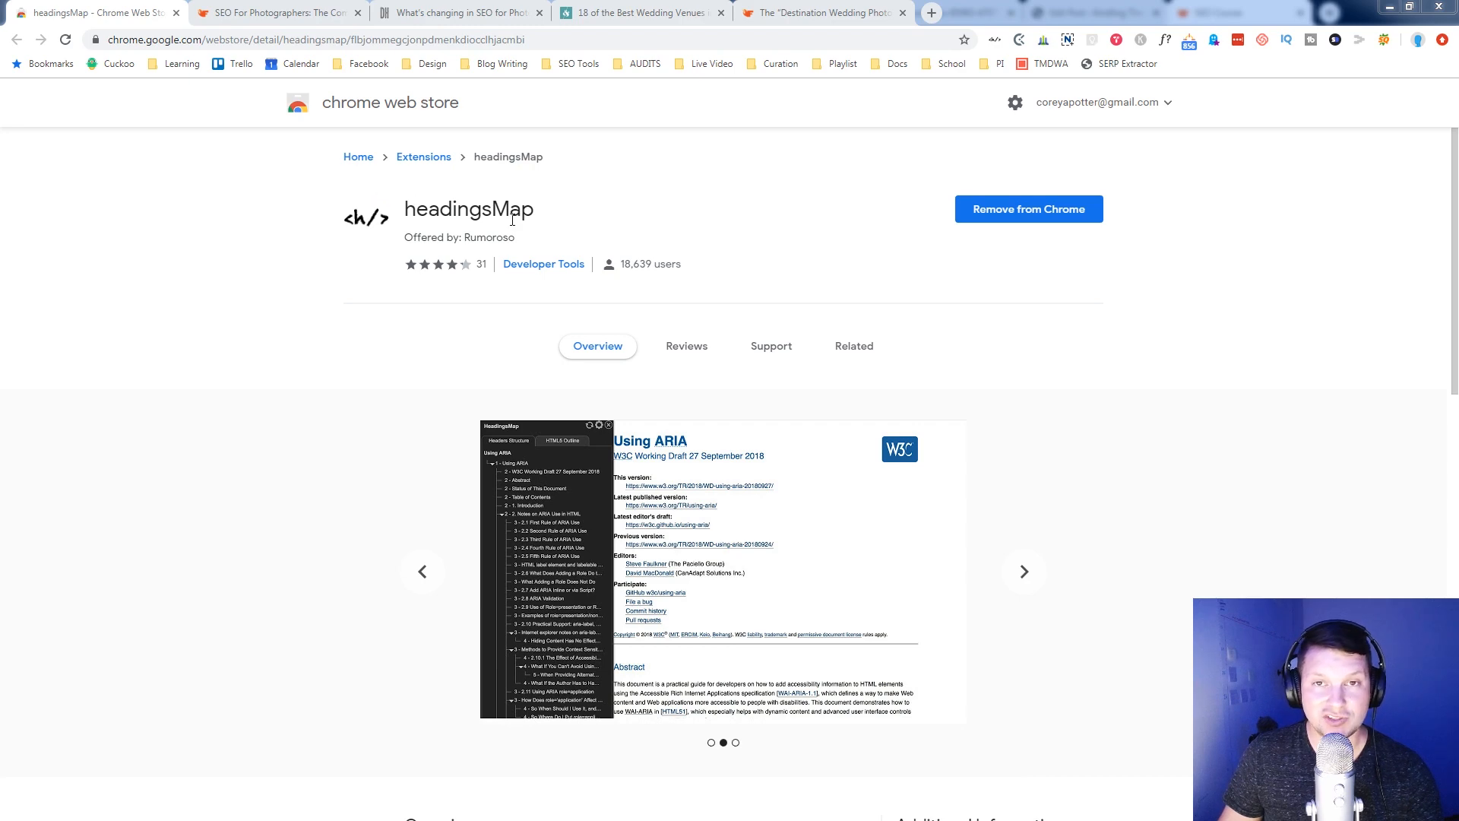
click(1023, 572)
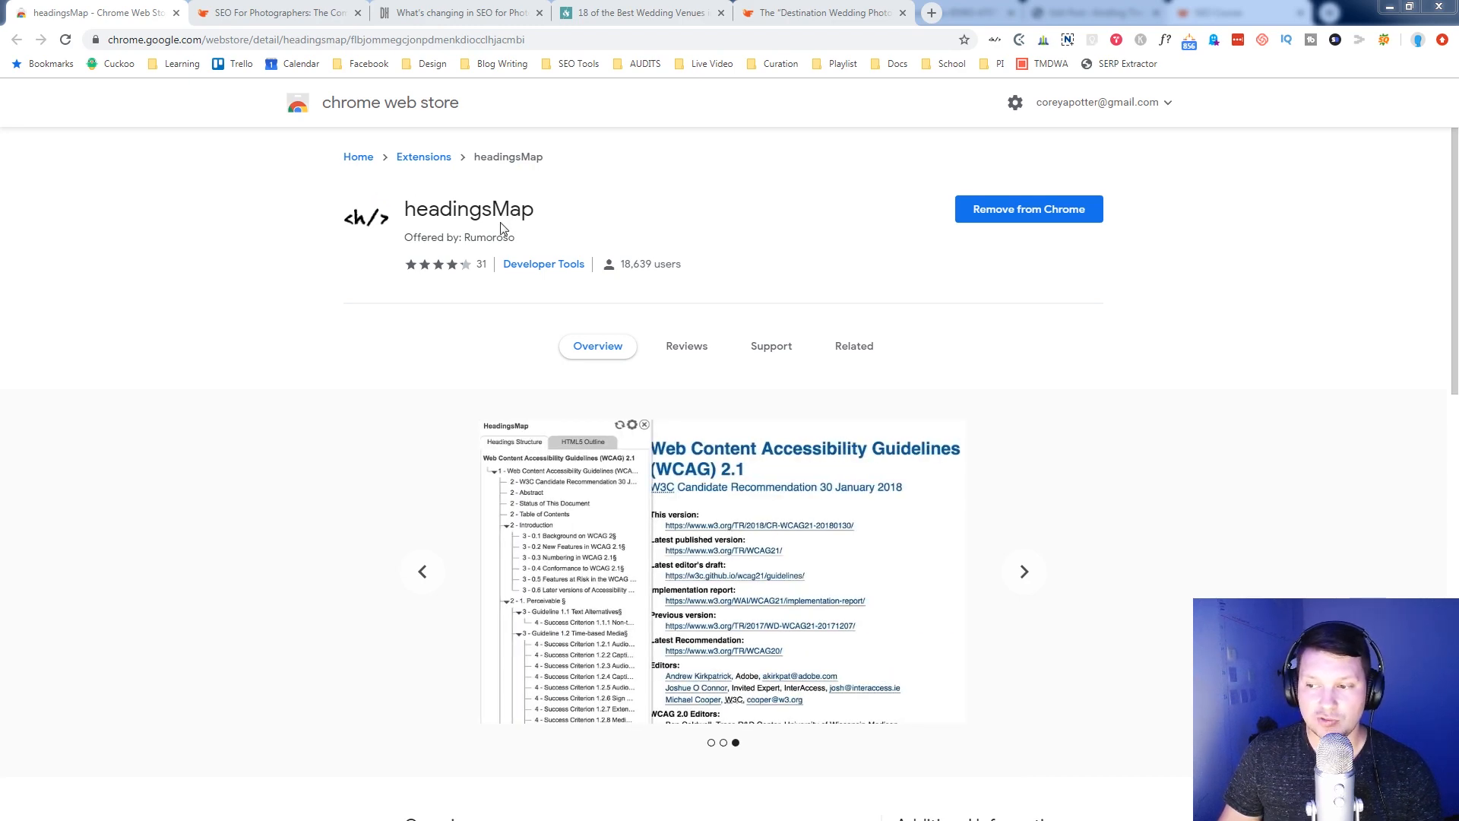
mouse_move(1169, 214)
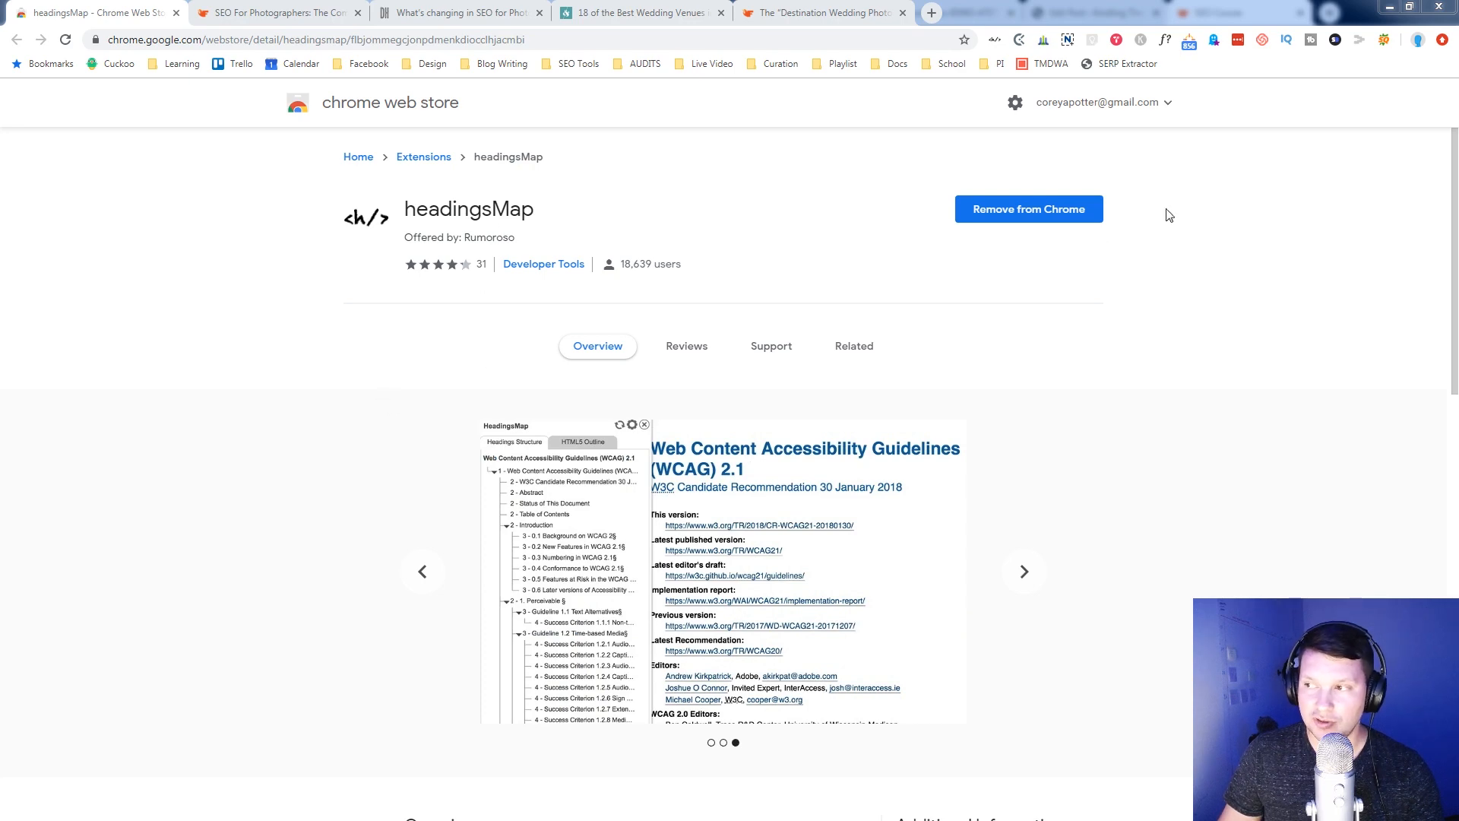
click(421, 570)
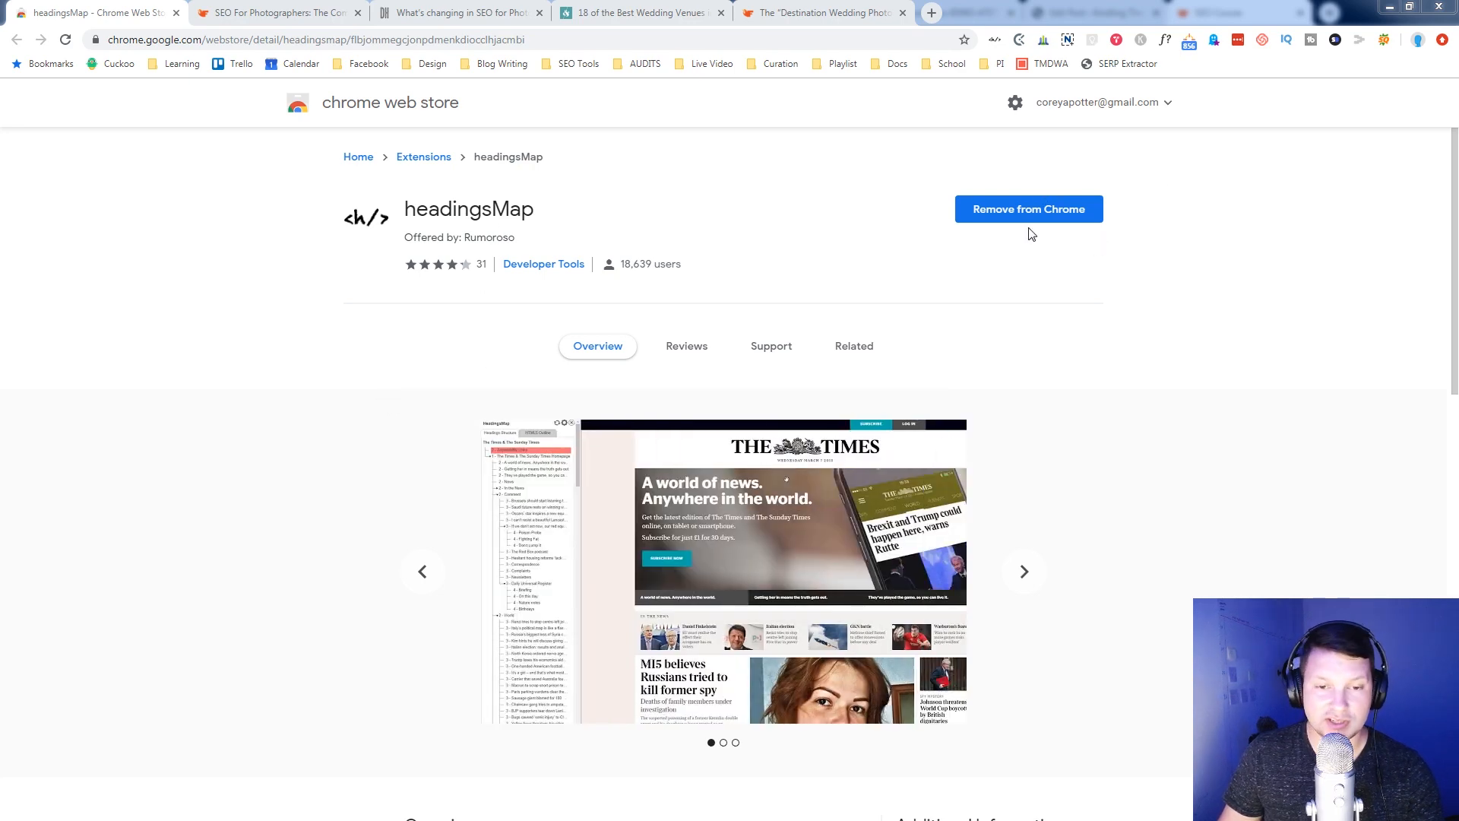
mouse_move(1027, 227)
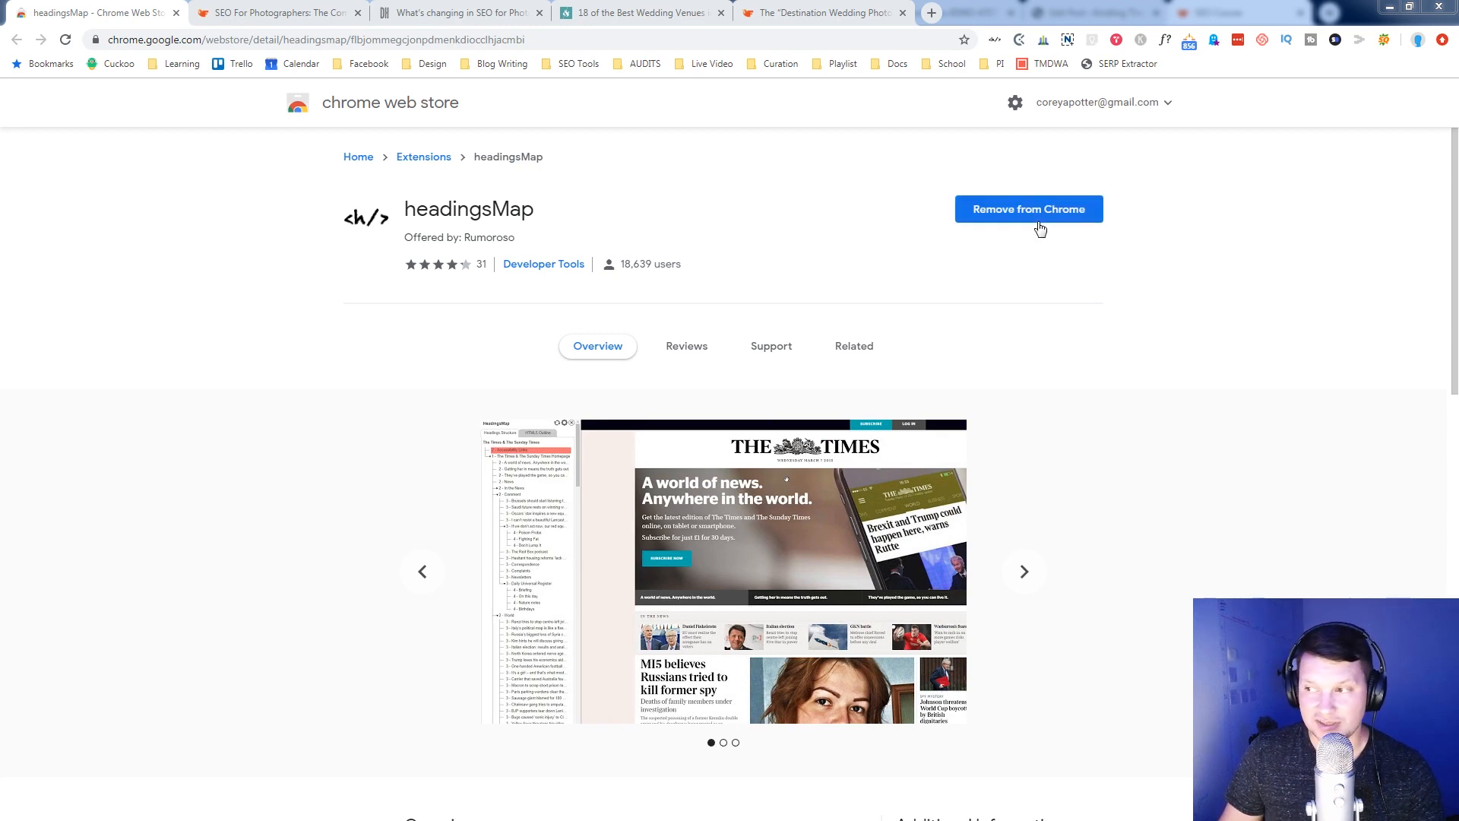
click(1023, 571)
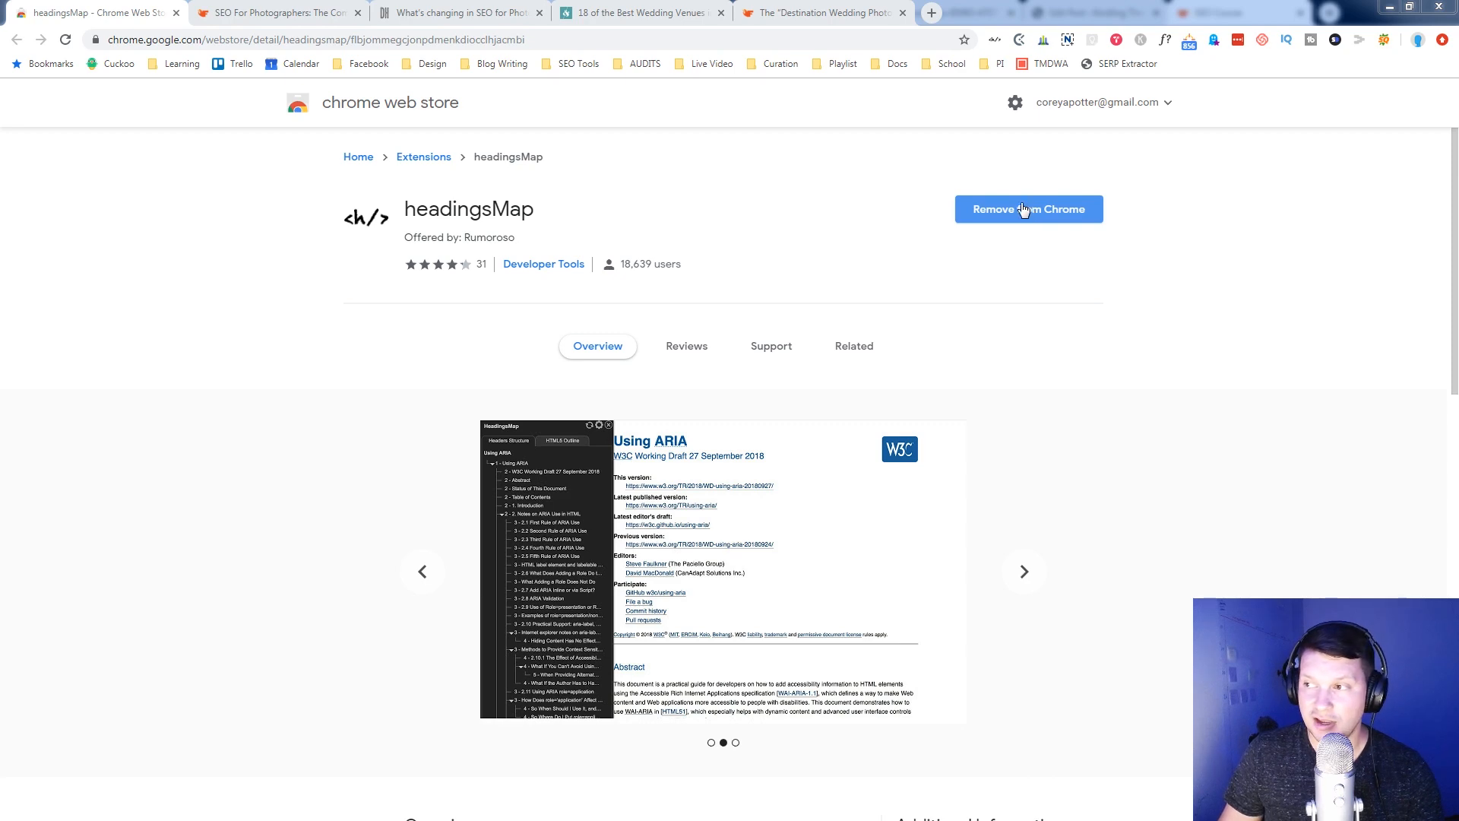
mouse_move(986, 58)
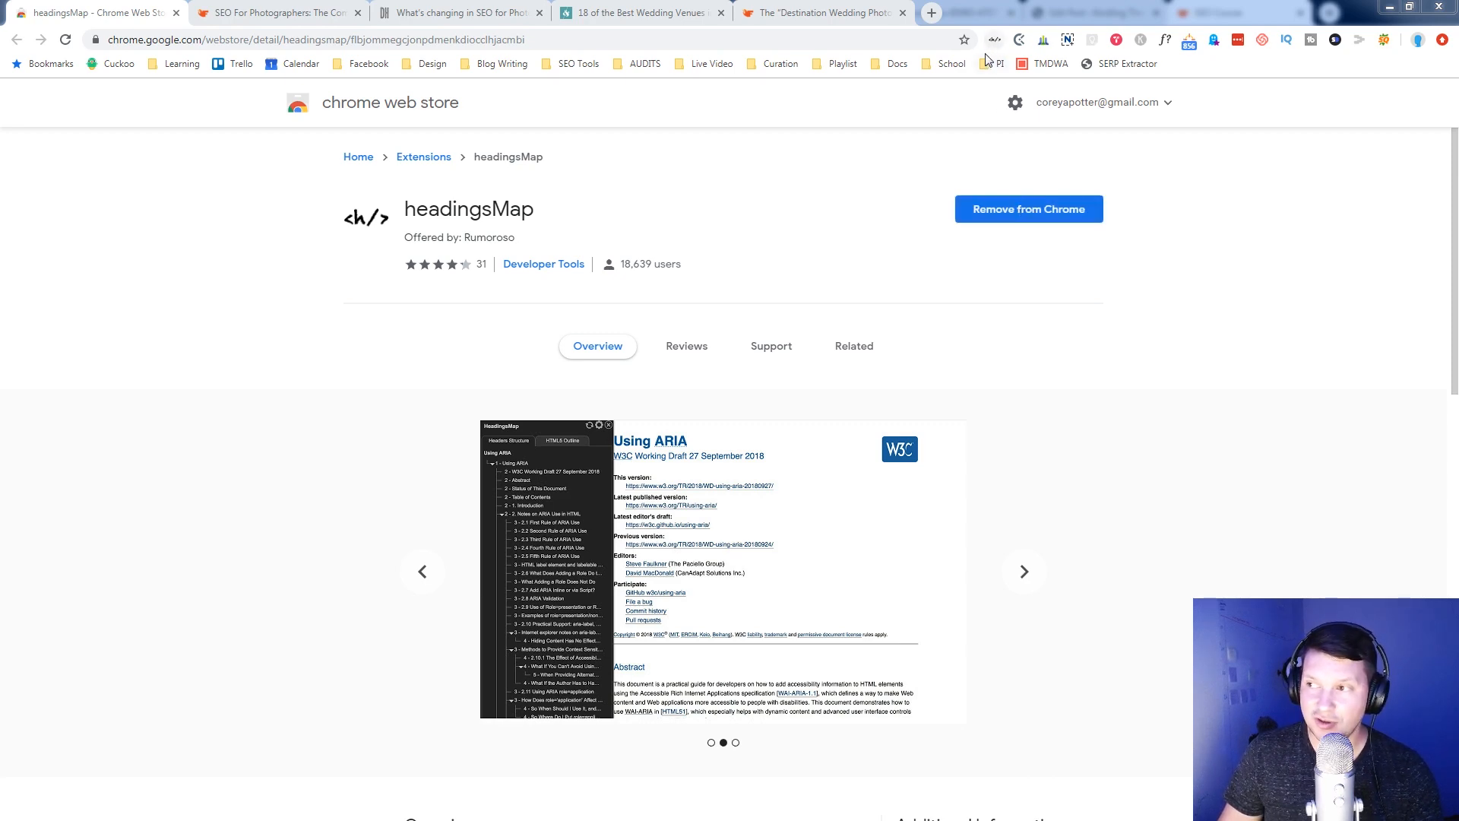
click(1021, 571)
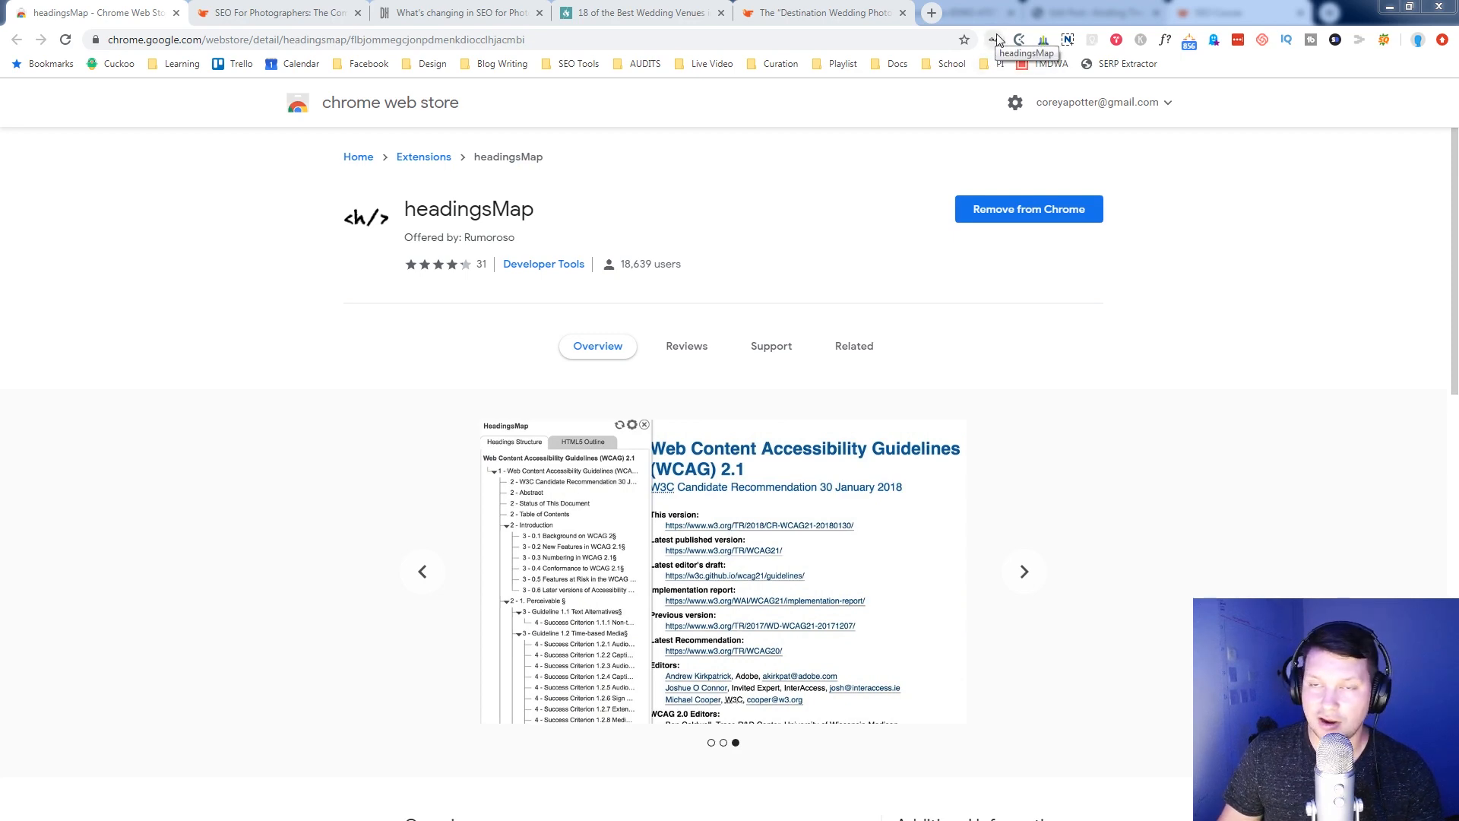
click(421, 572)
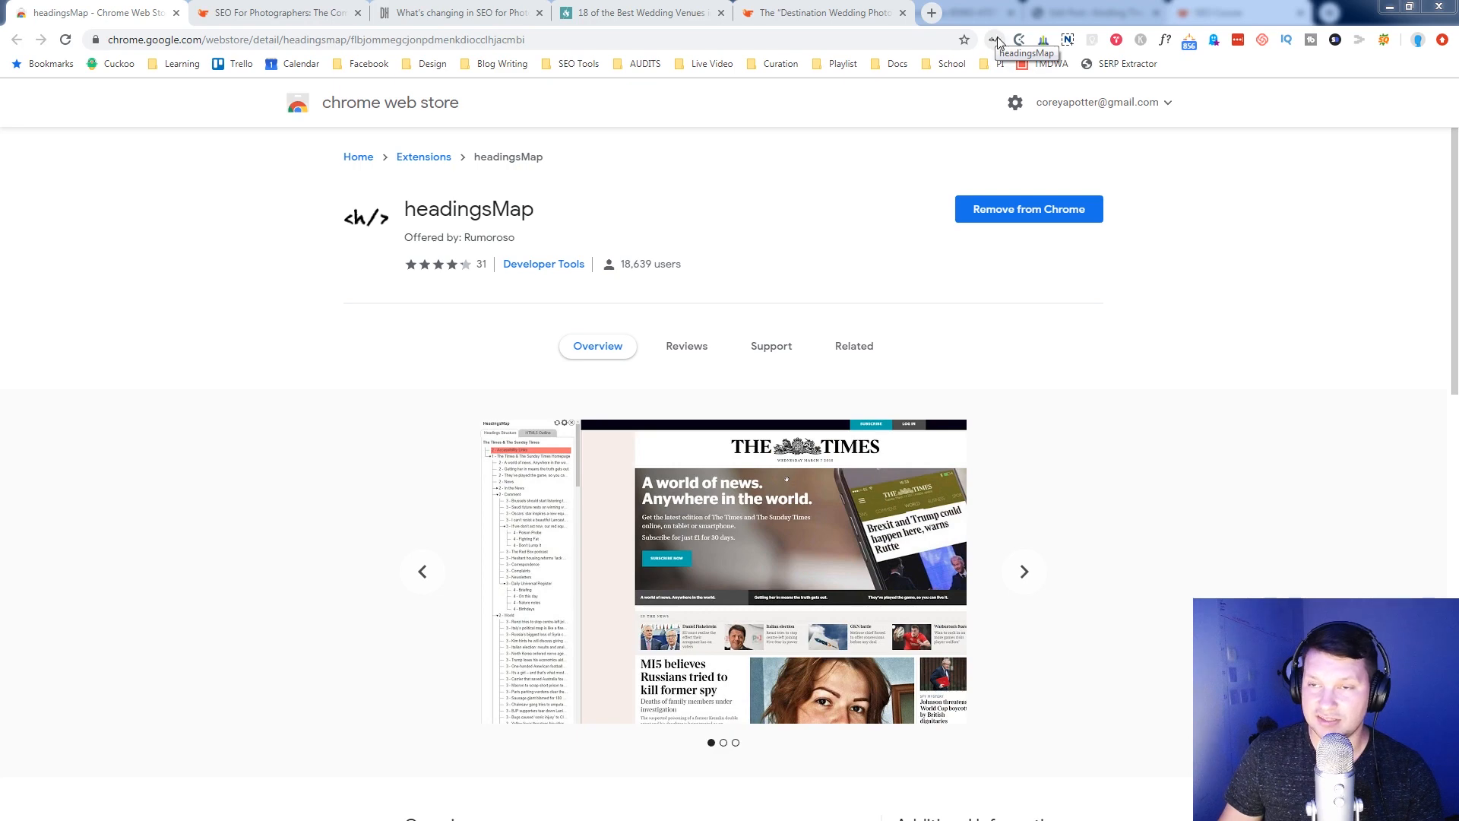
mouse_move(624, 436)
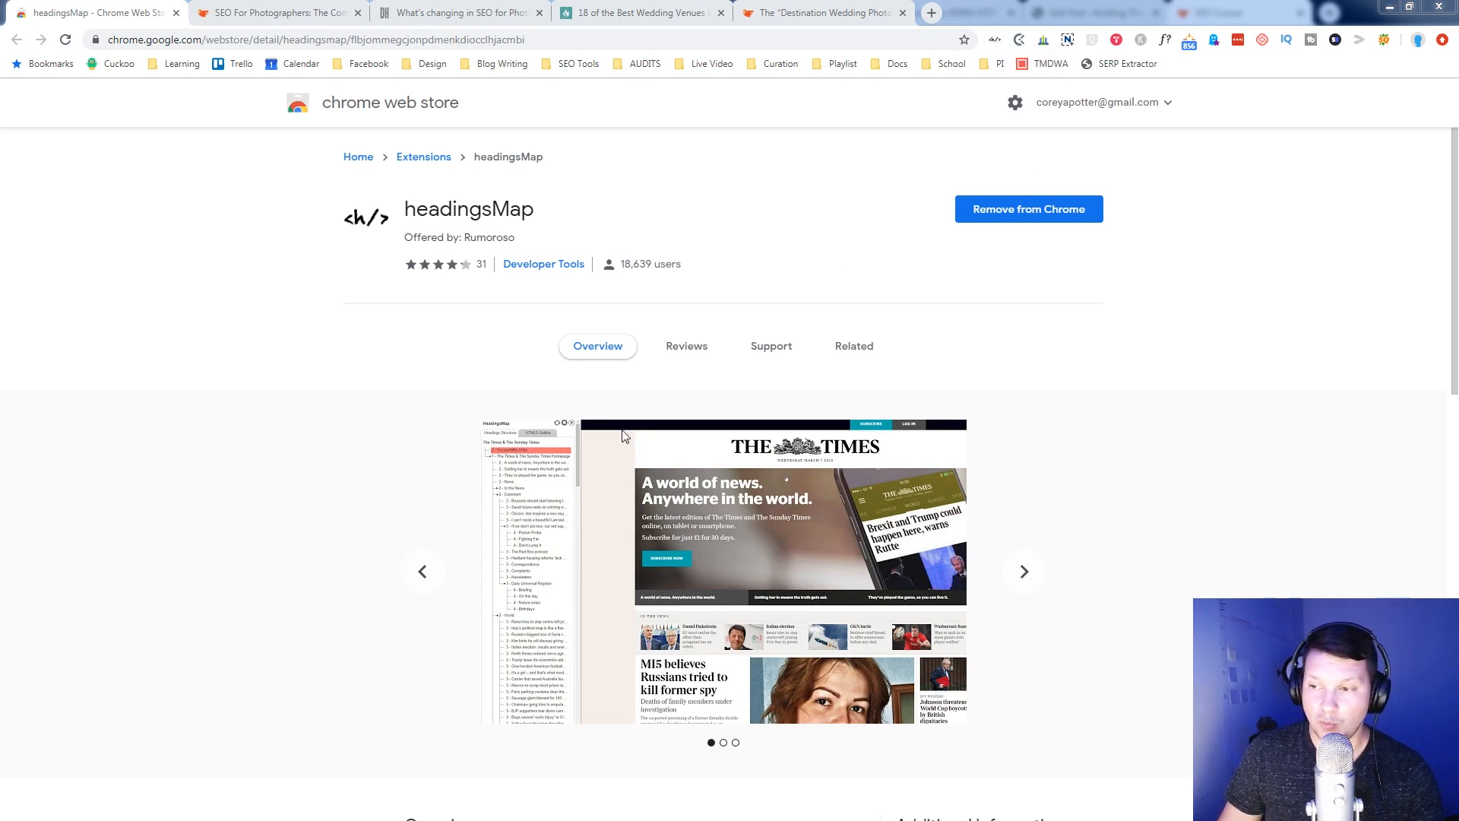
scroll(down, 3)
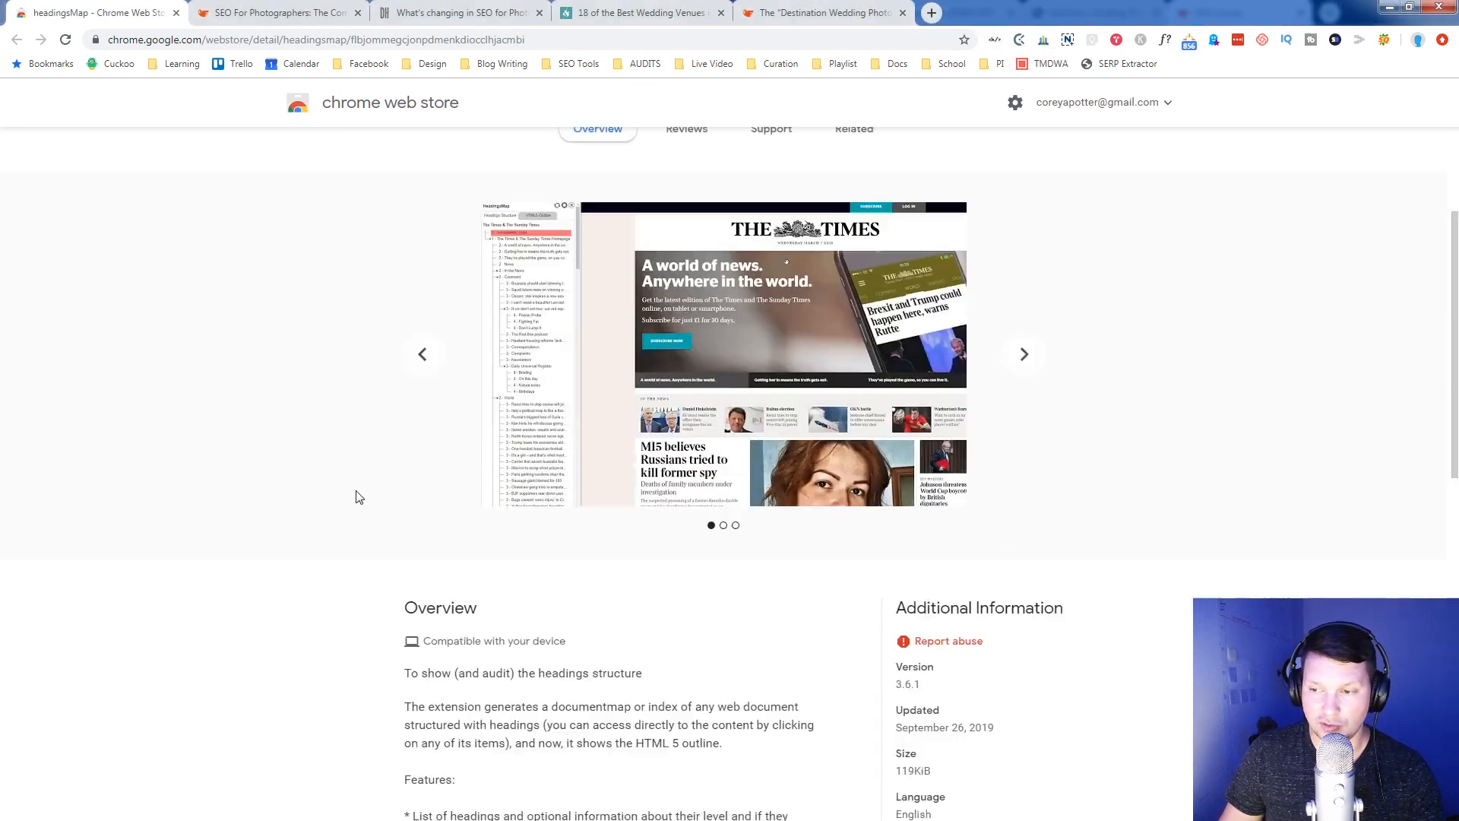
scroll(up, 3)
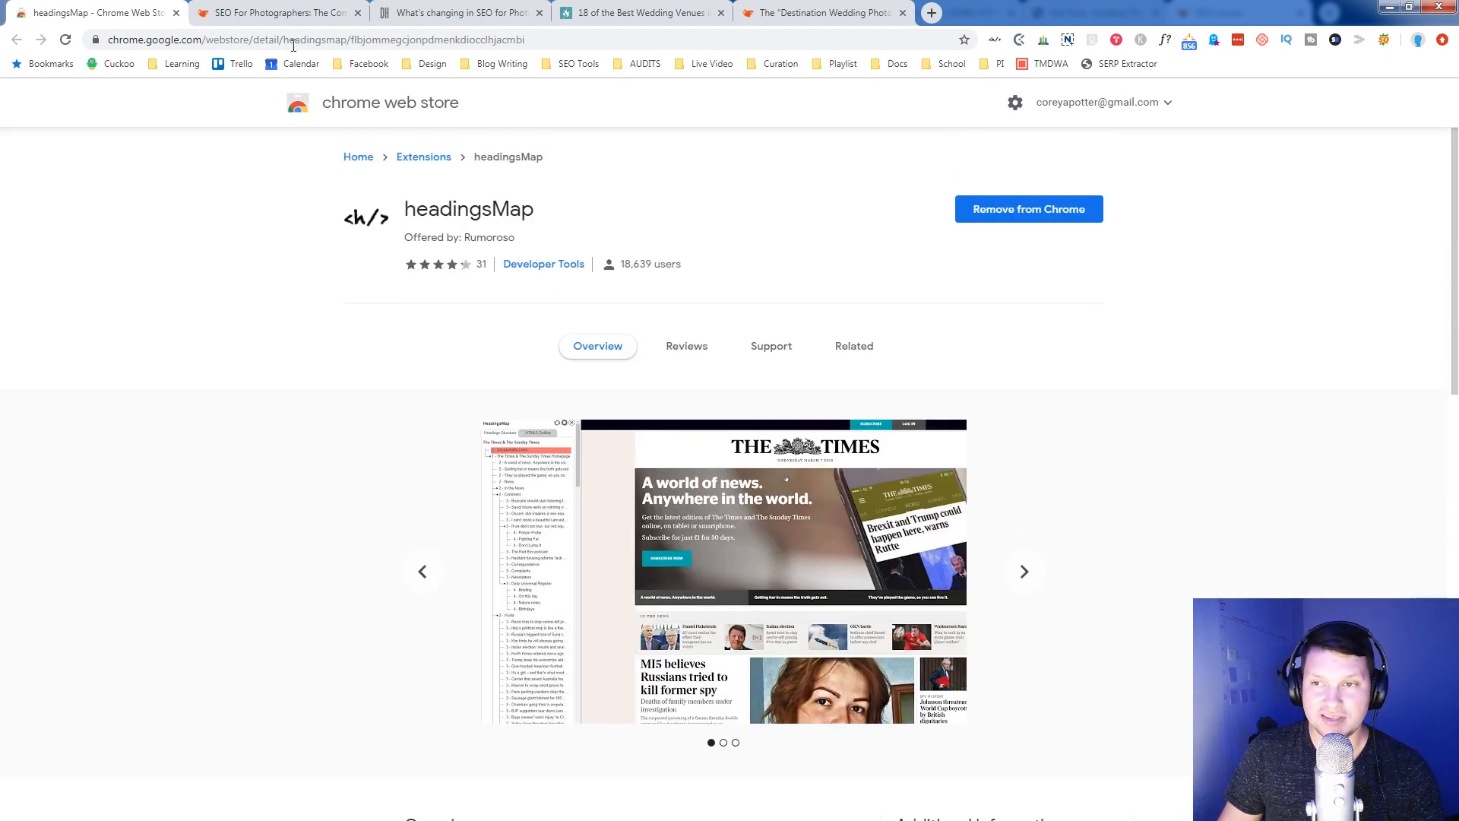
- Show the HeadingsMap outline for the SEO For Photographers blog post
click(275, 12)
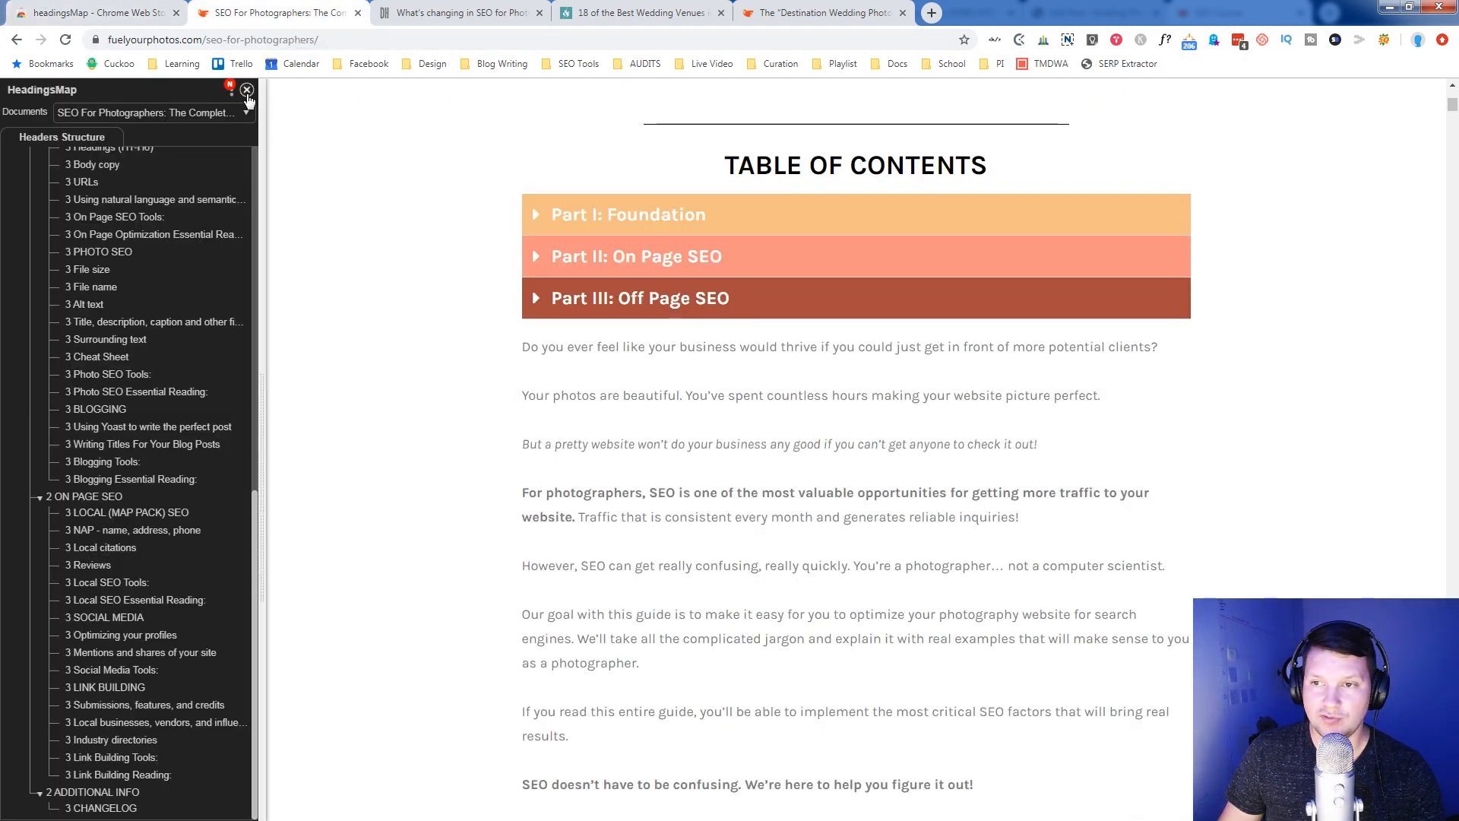
click(247, 91)
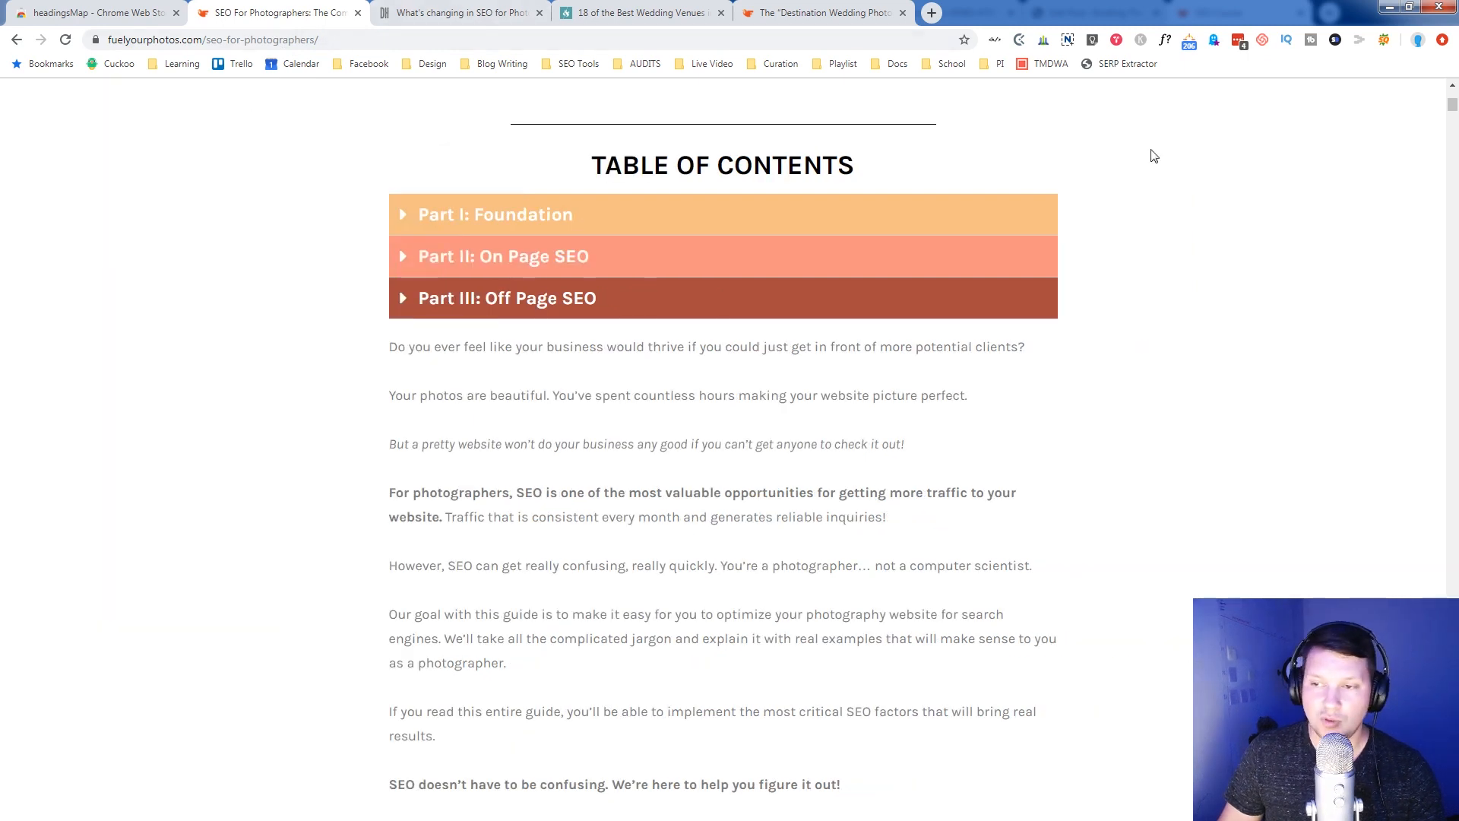
mouse_move(993, 44)
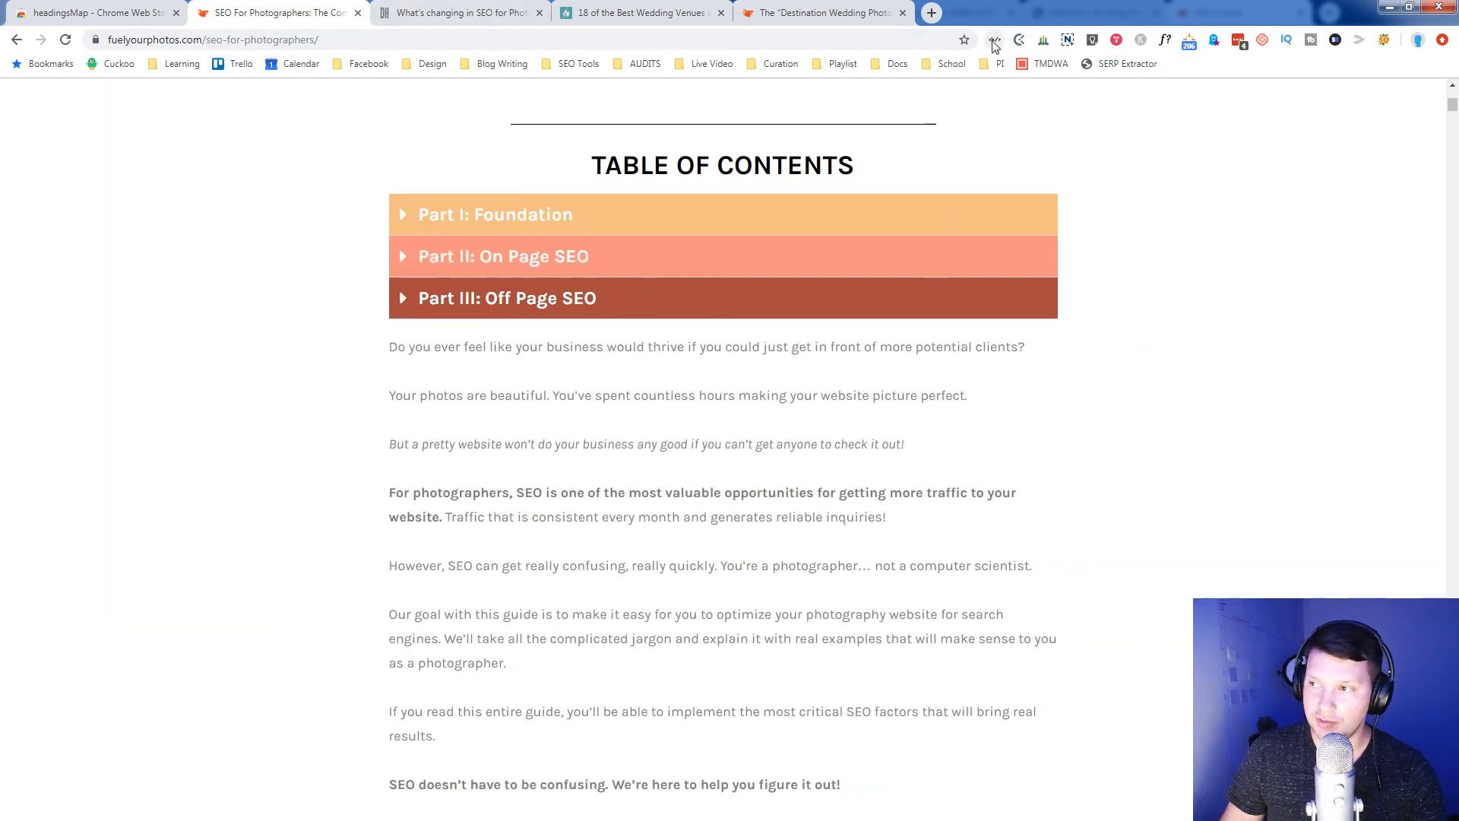
click(994, 39)
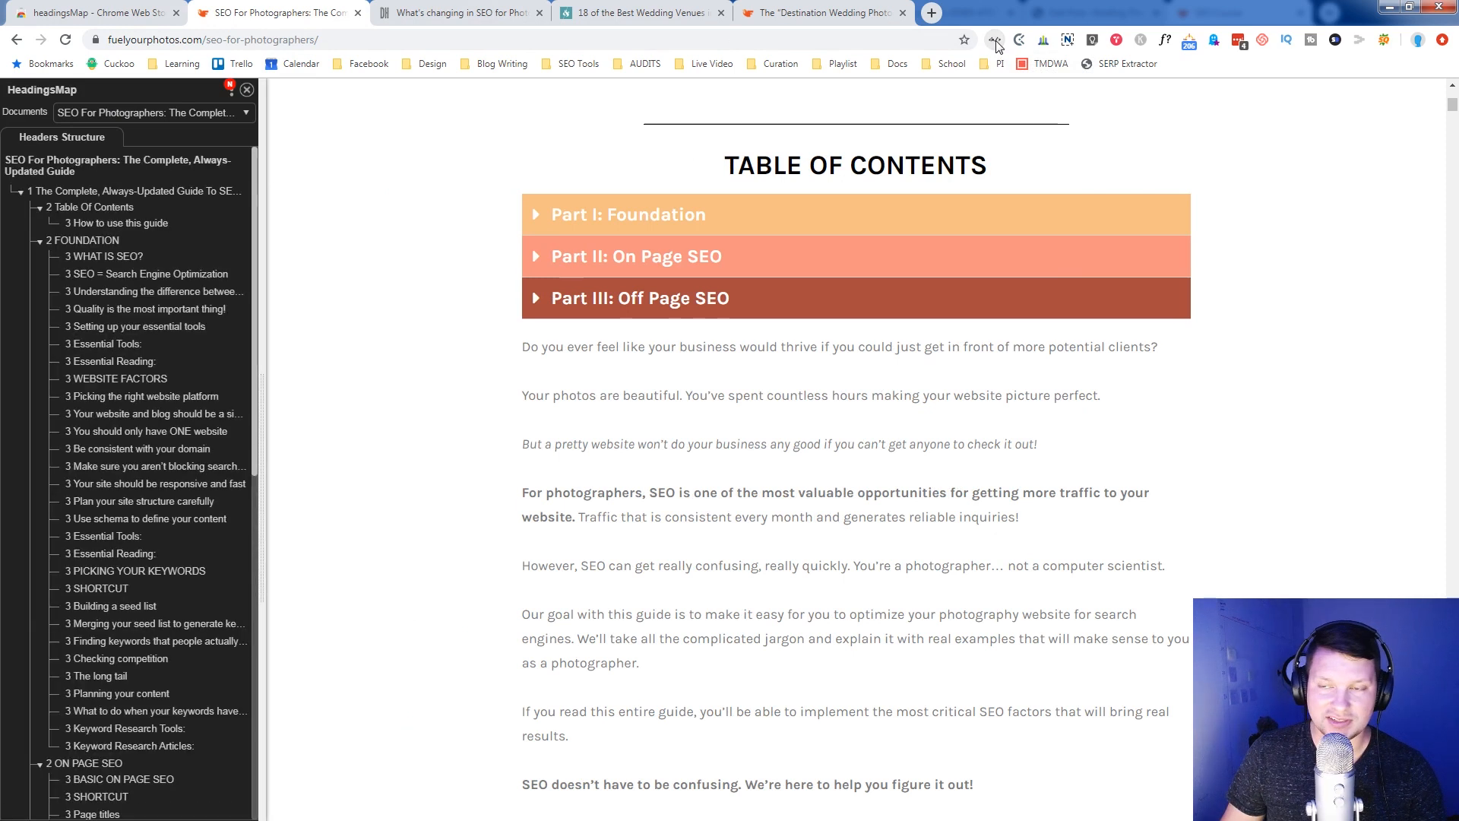
mouse_move(42, 740)
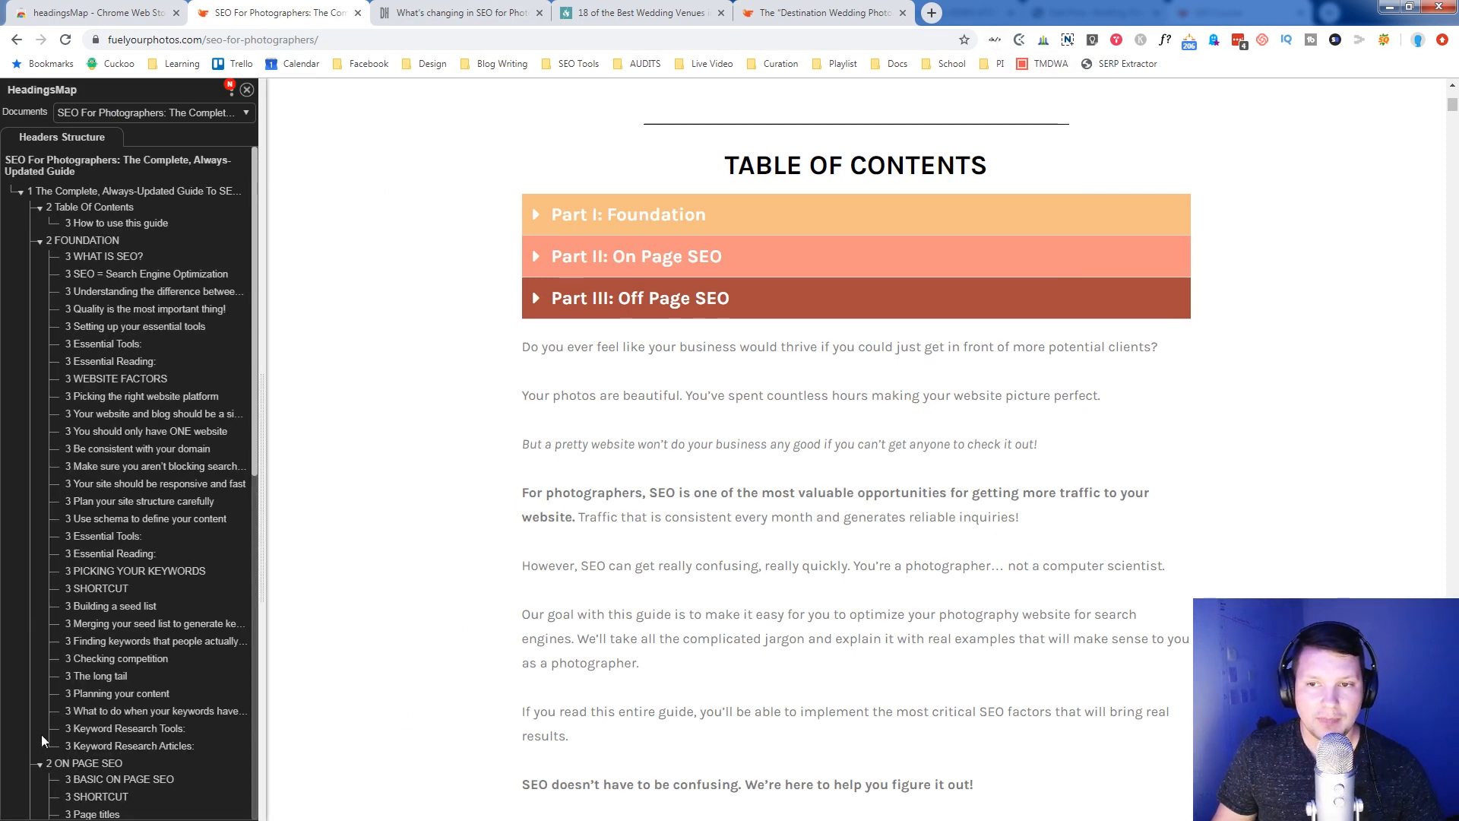
mouse_move(28, 579)
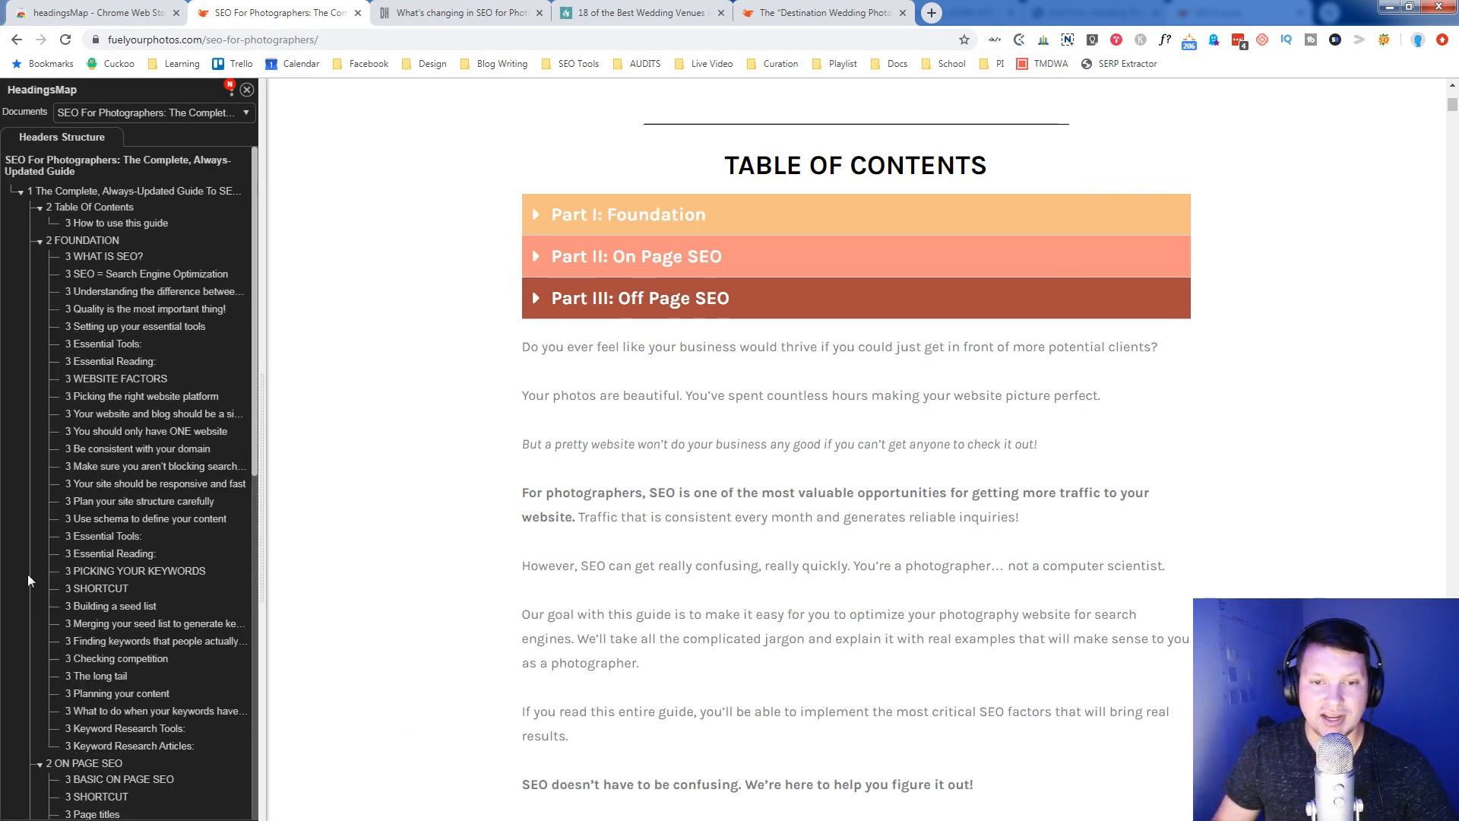
mouse_move(136, 570)
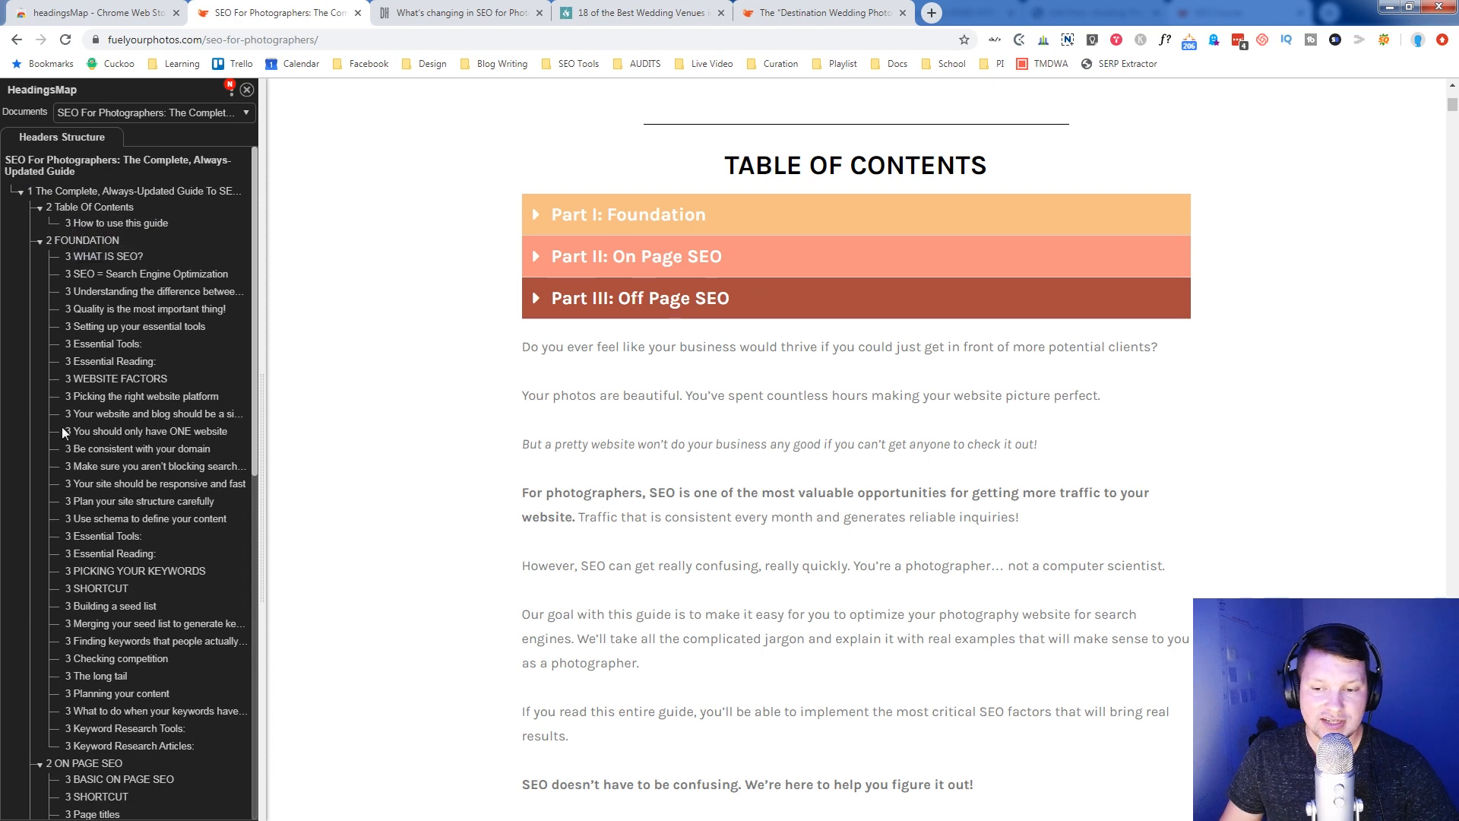
scroll(down, 3)
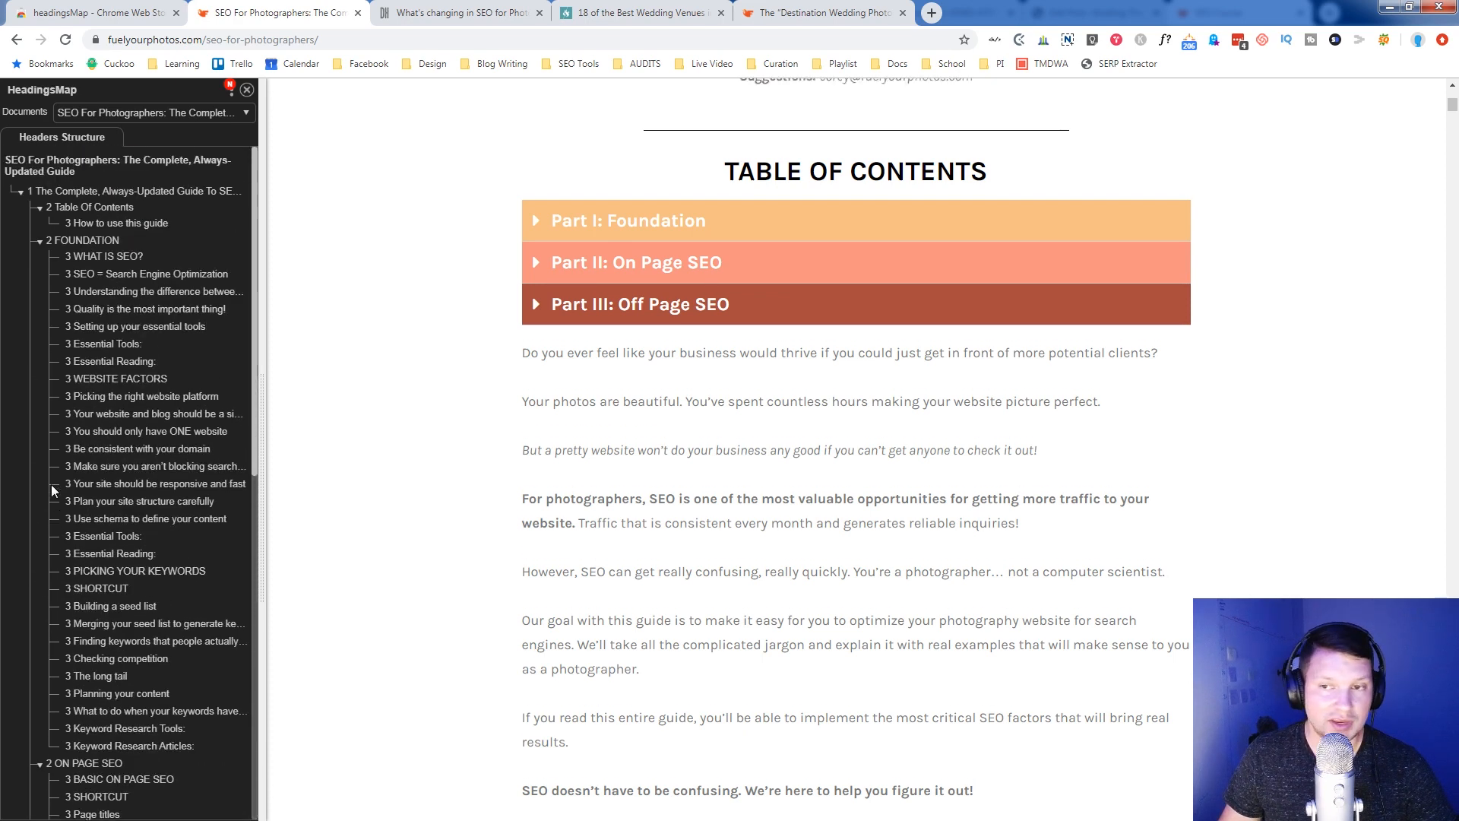
scroll(up, 3)
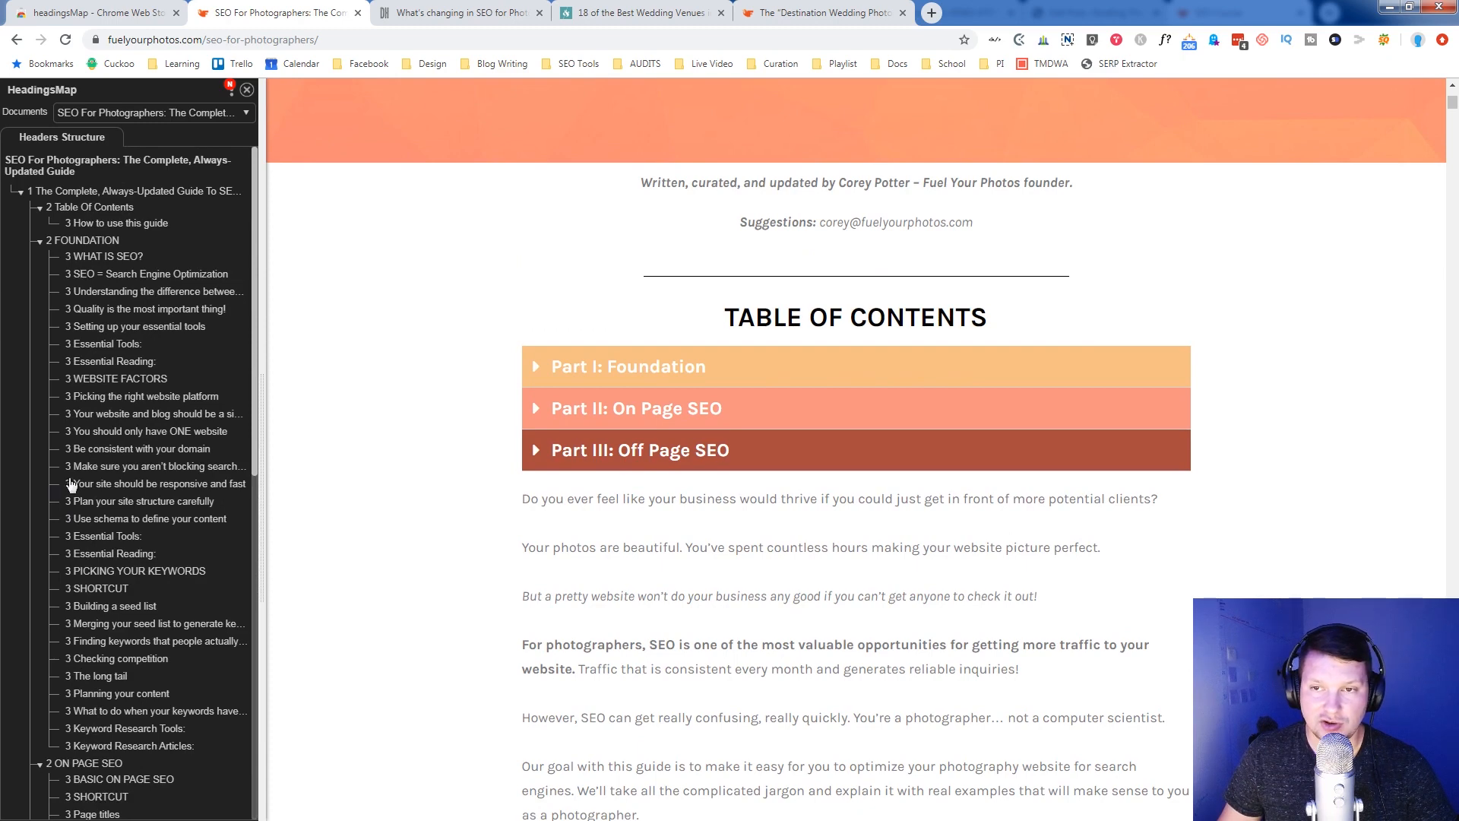
mouse_move(191, 172)
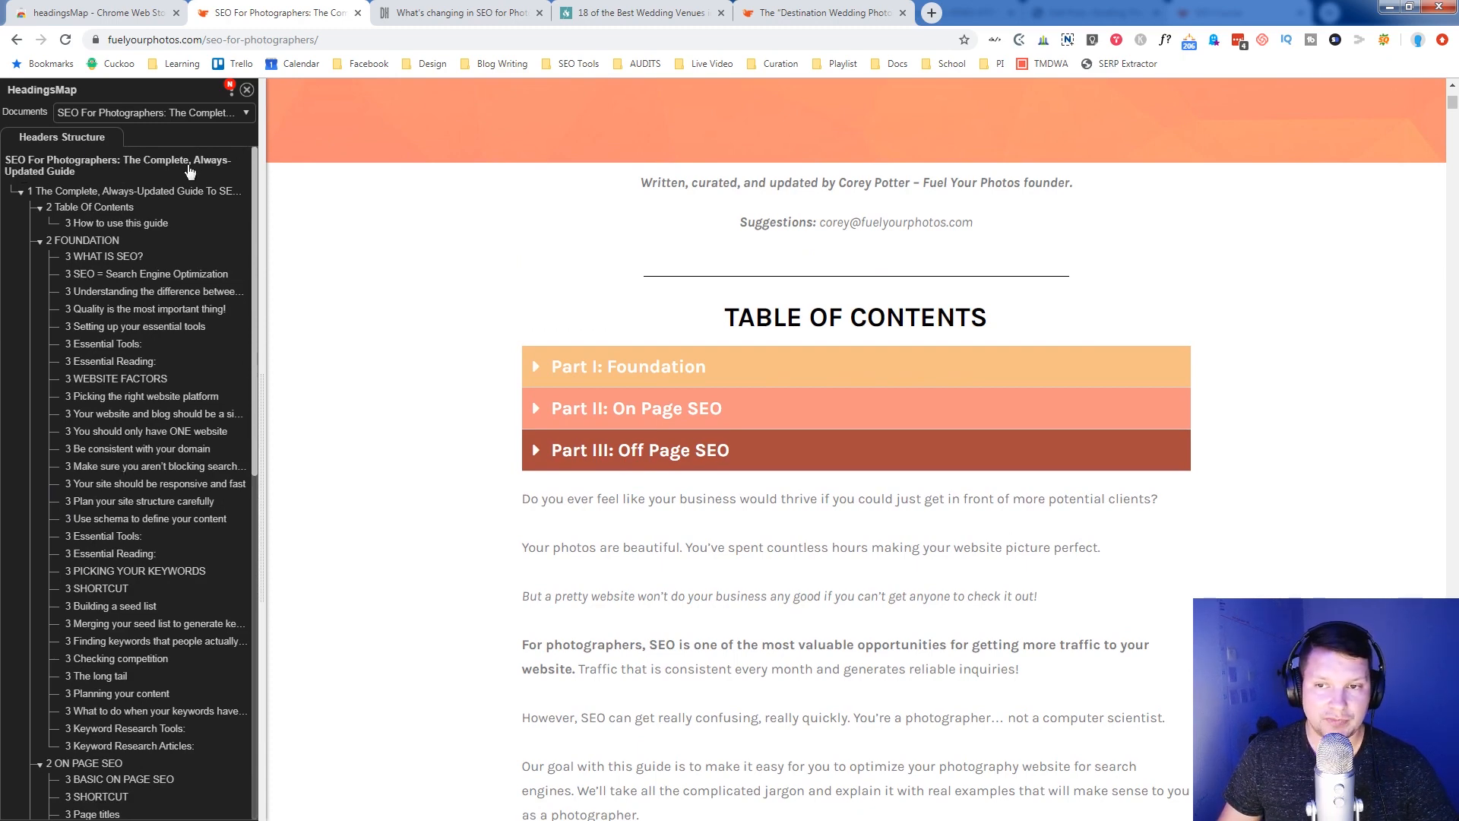
mouse_move(37, 191)
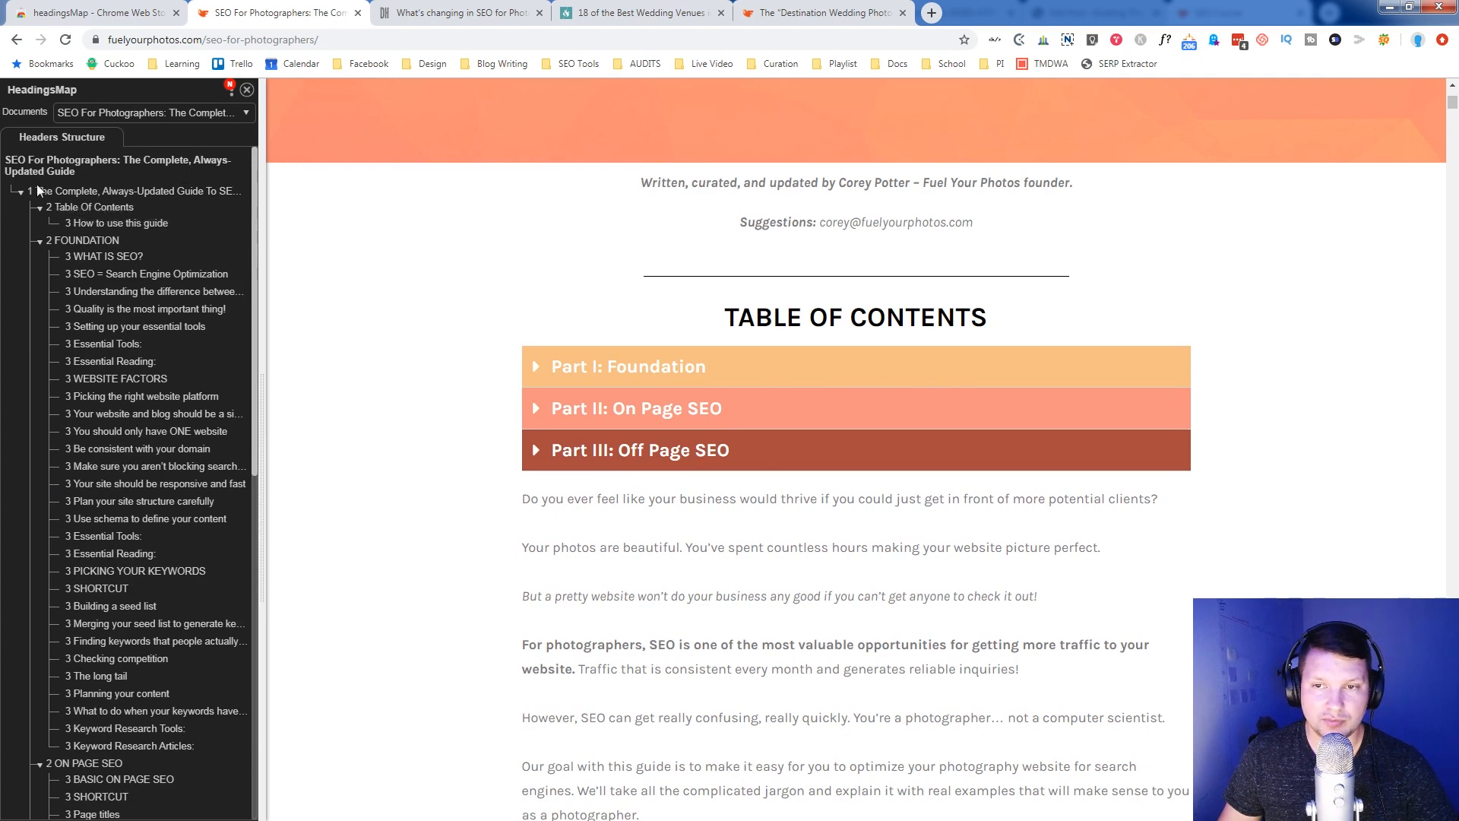
mouse_move(92, 206)
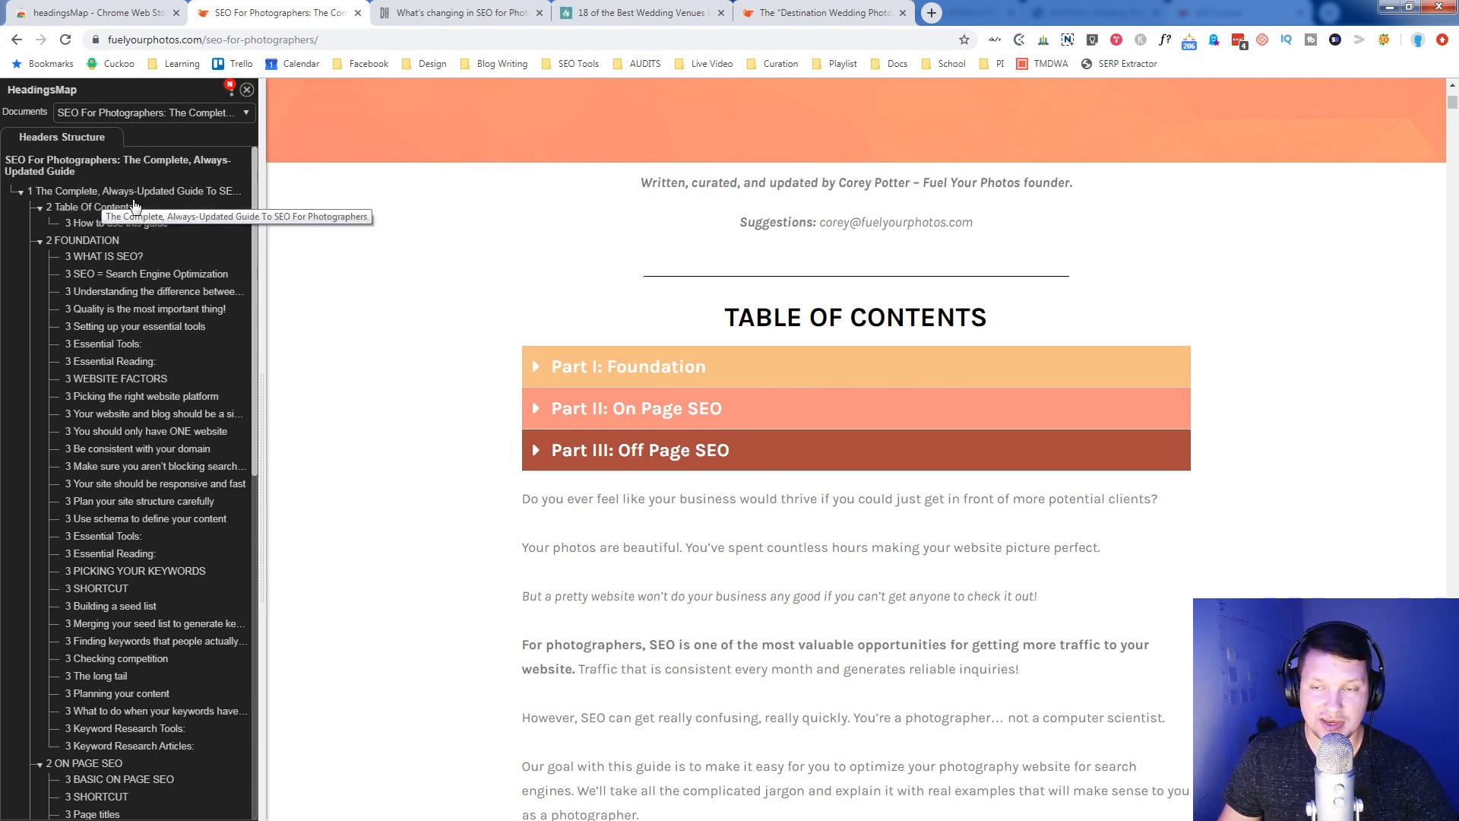
mouse_move(75, 240)
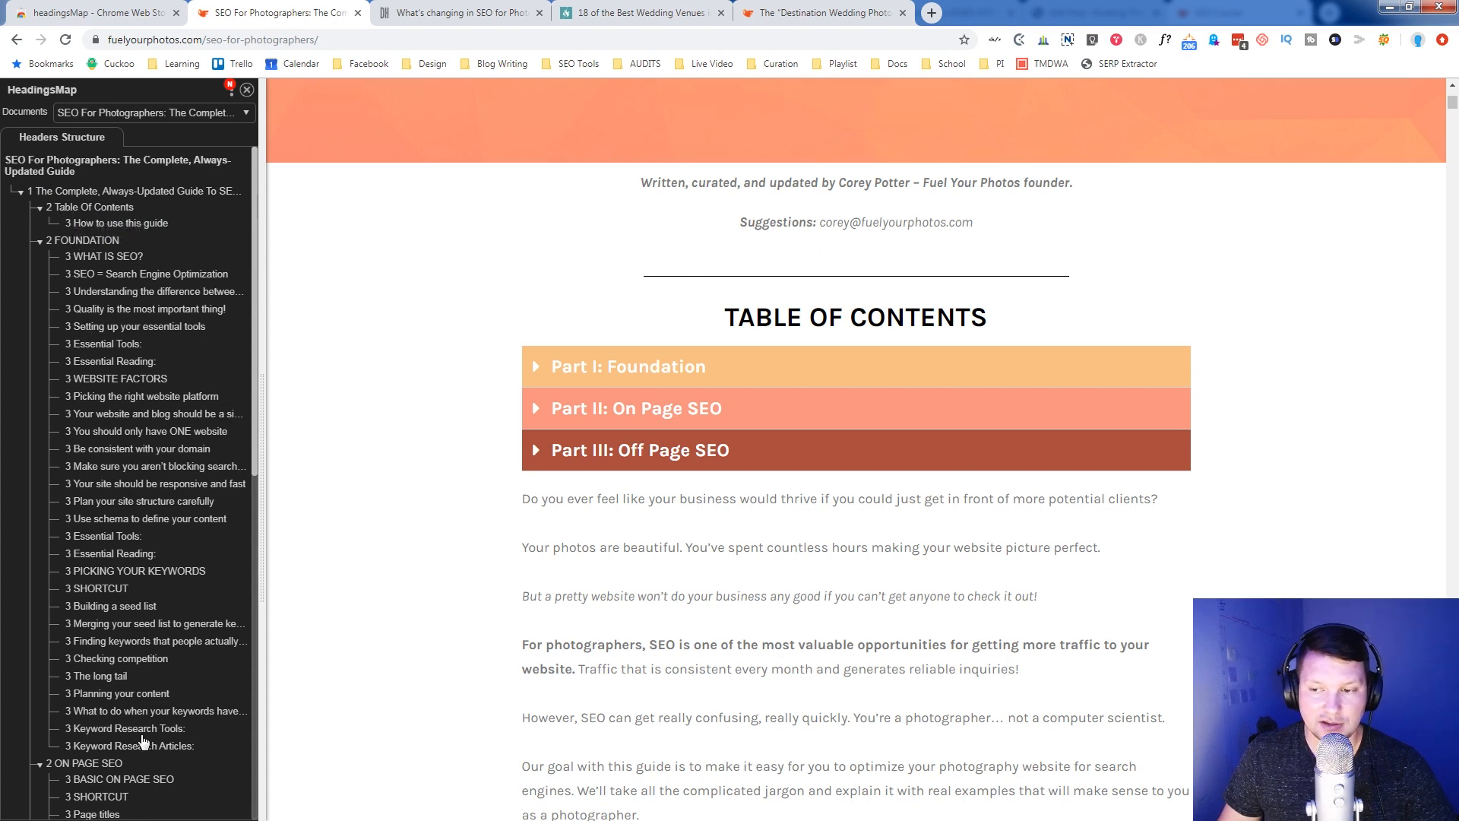
mouse_move(213, 577)
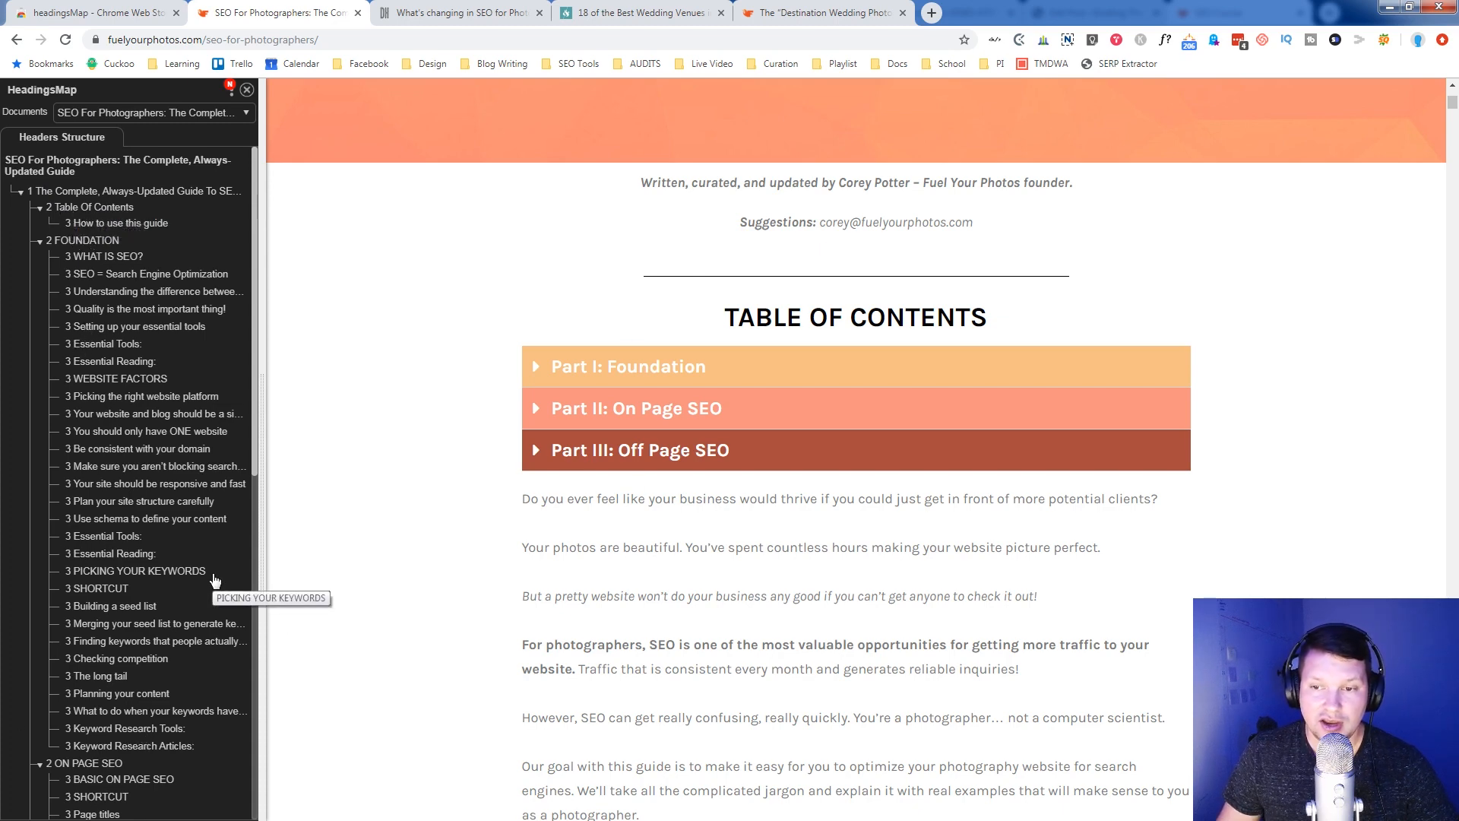
mouse_move(176, 554)
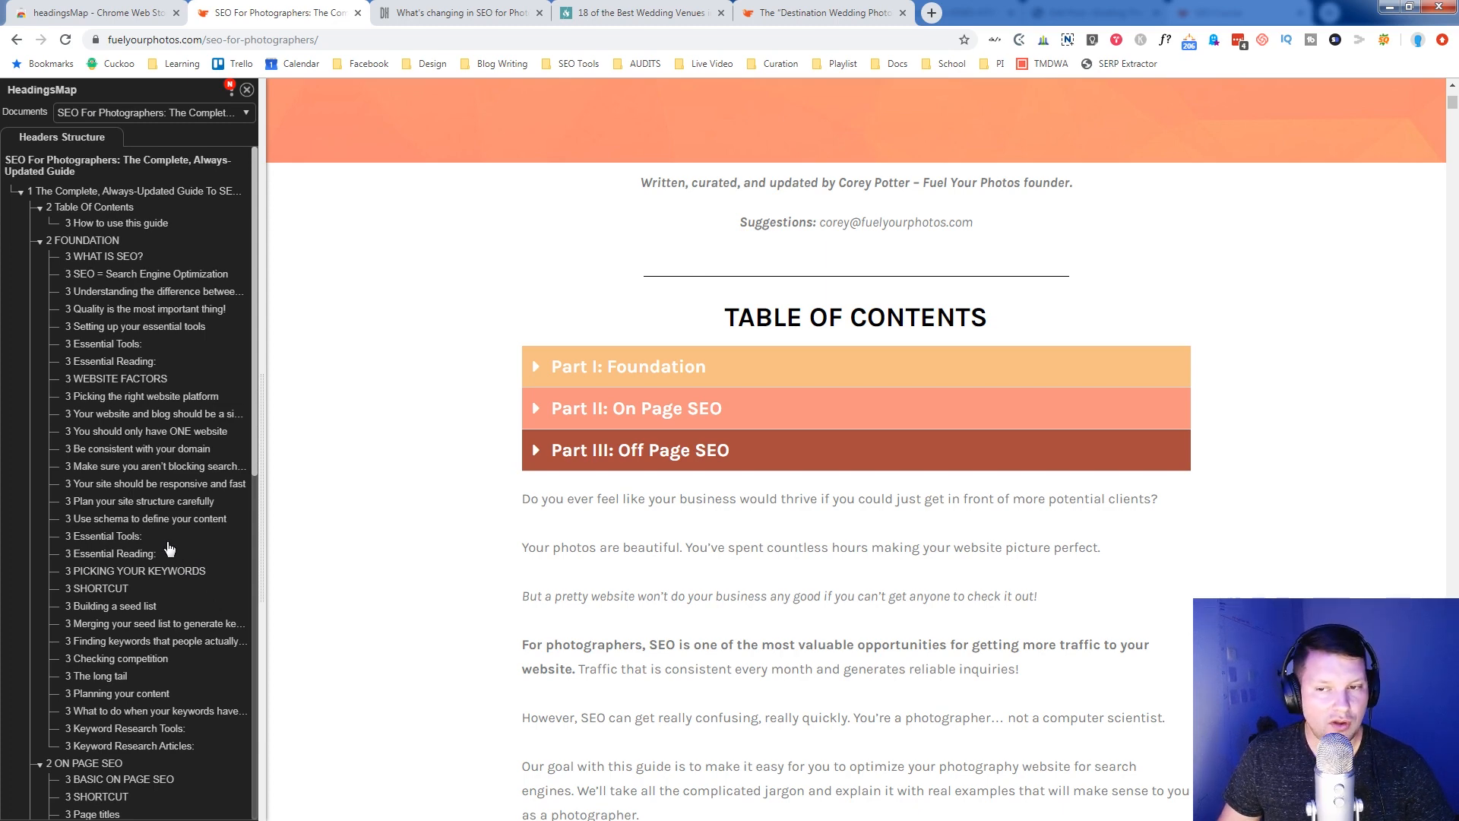
mouse_move(73, 699)
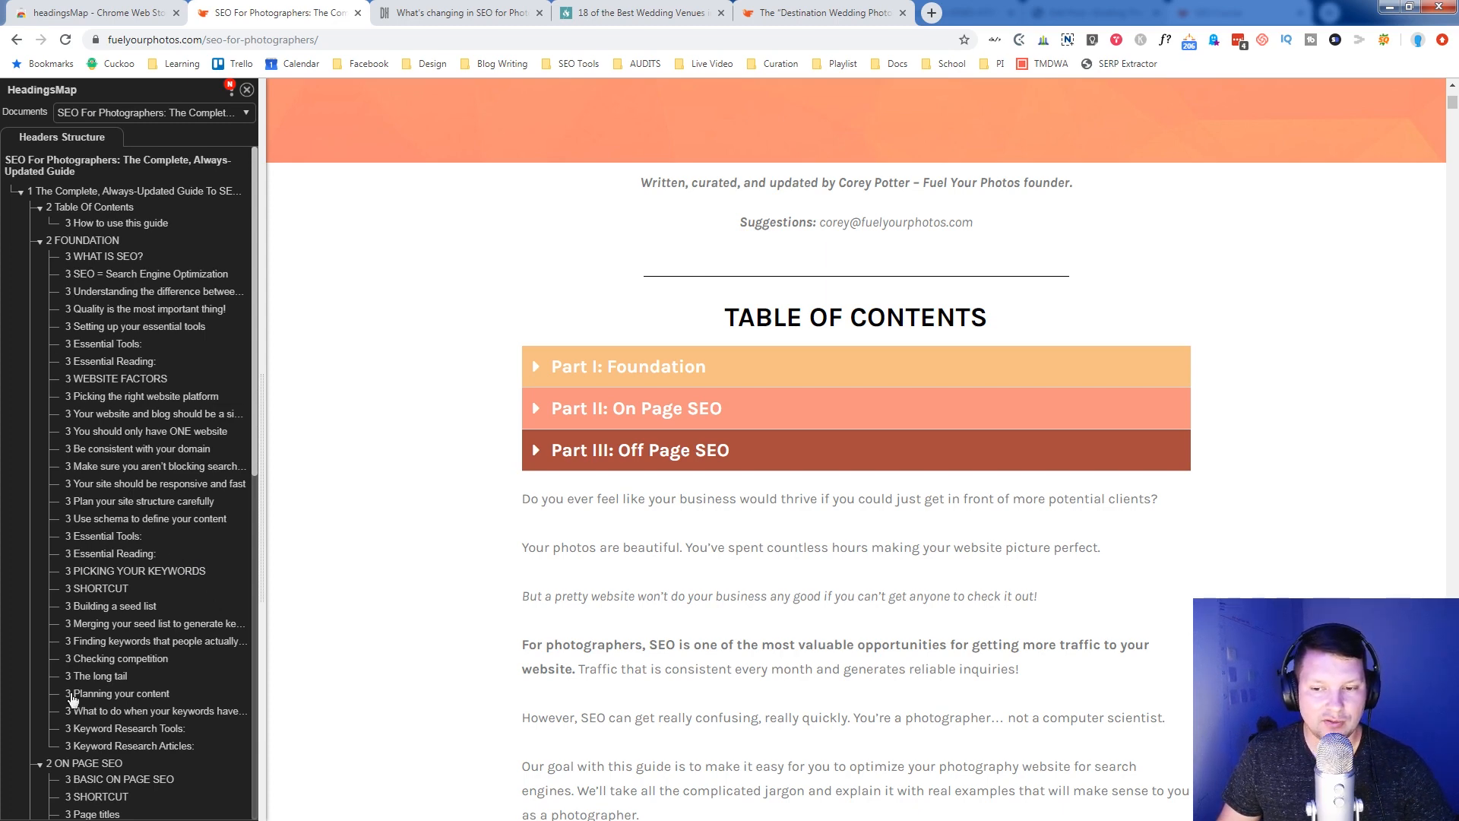
mouse_move(109, 728)
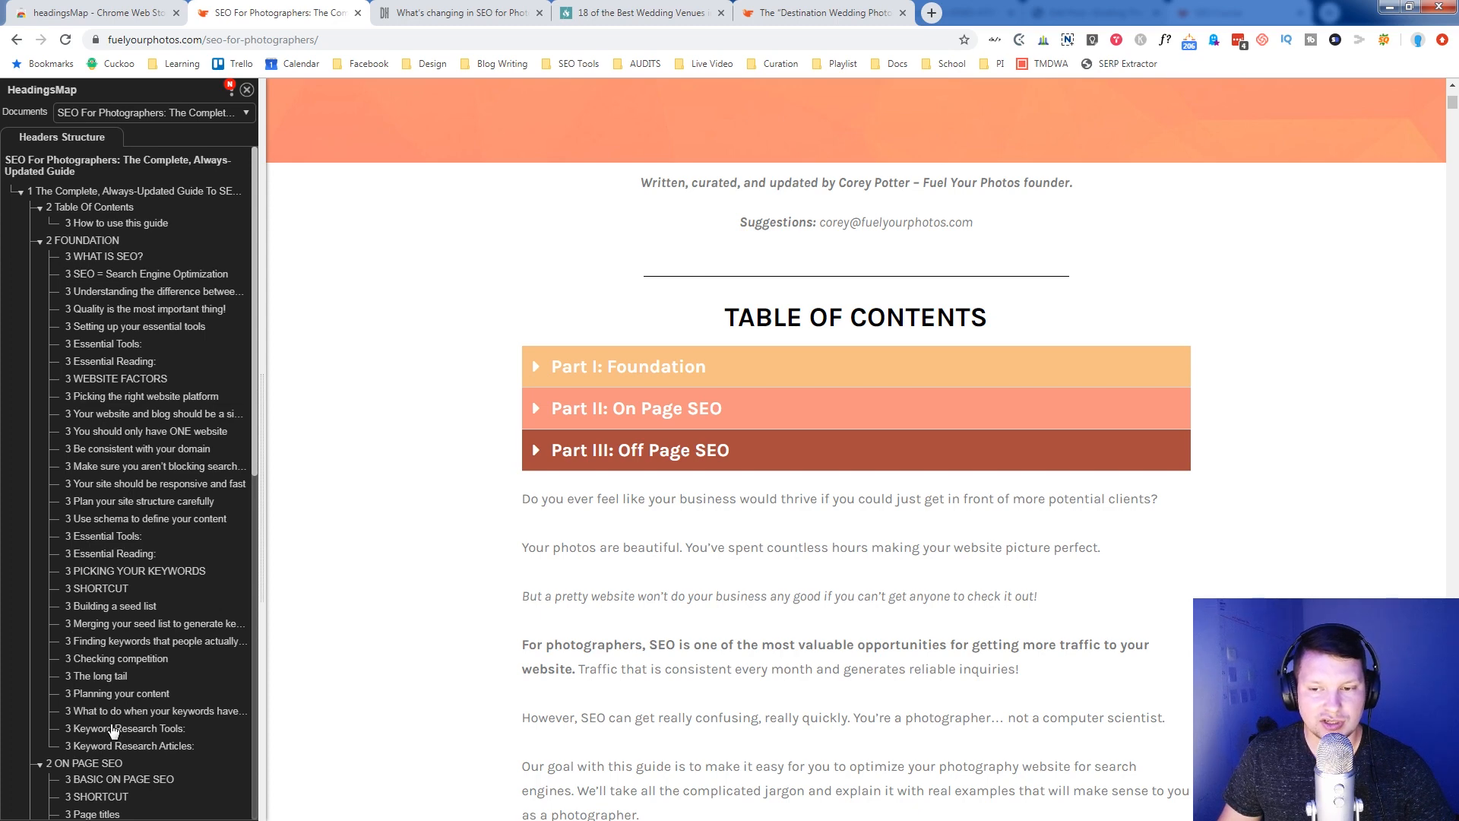
mouse_move(83, 330)
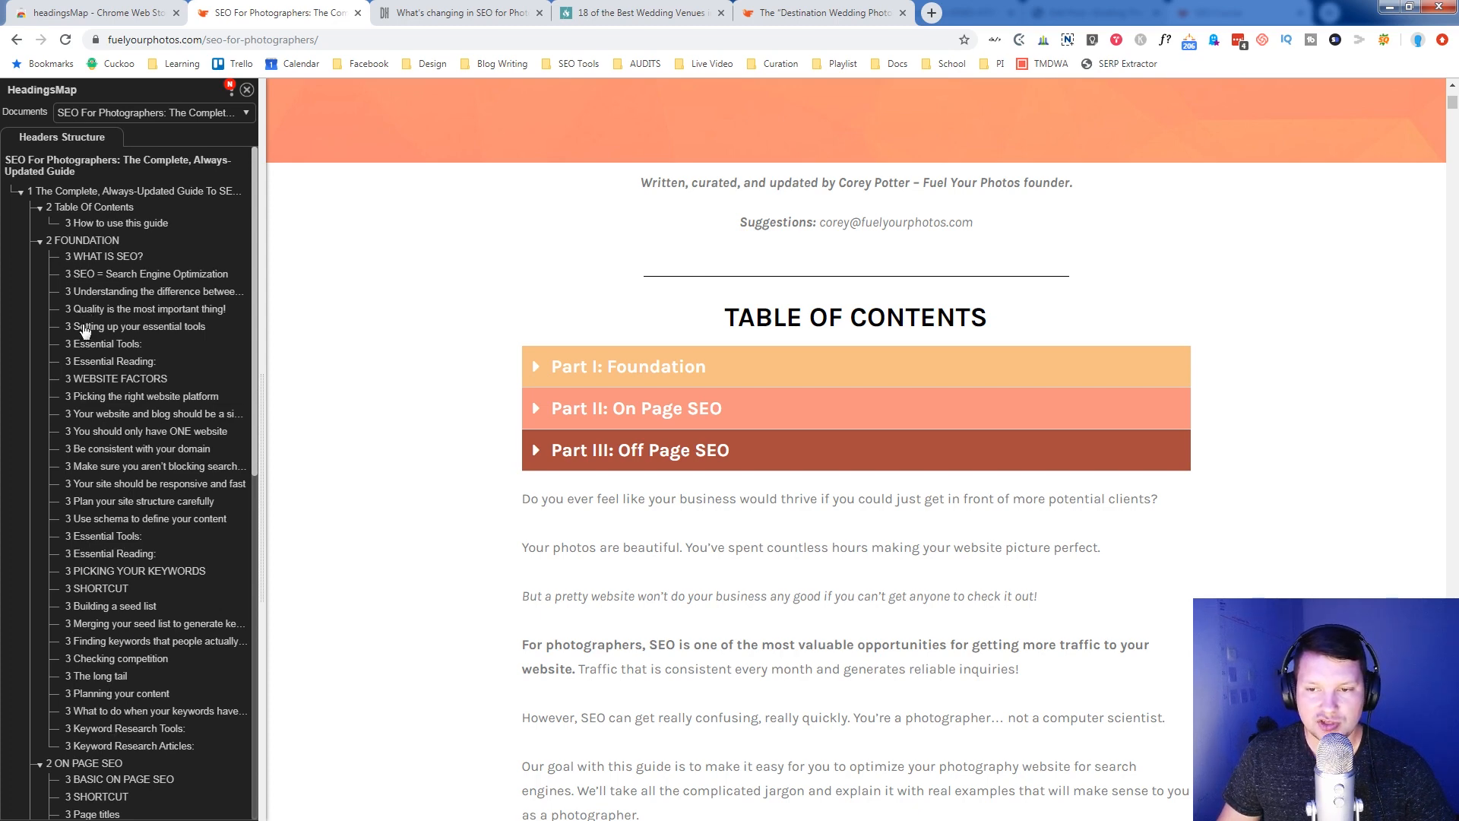
mouse_move(84, 547)
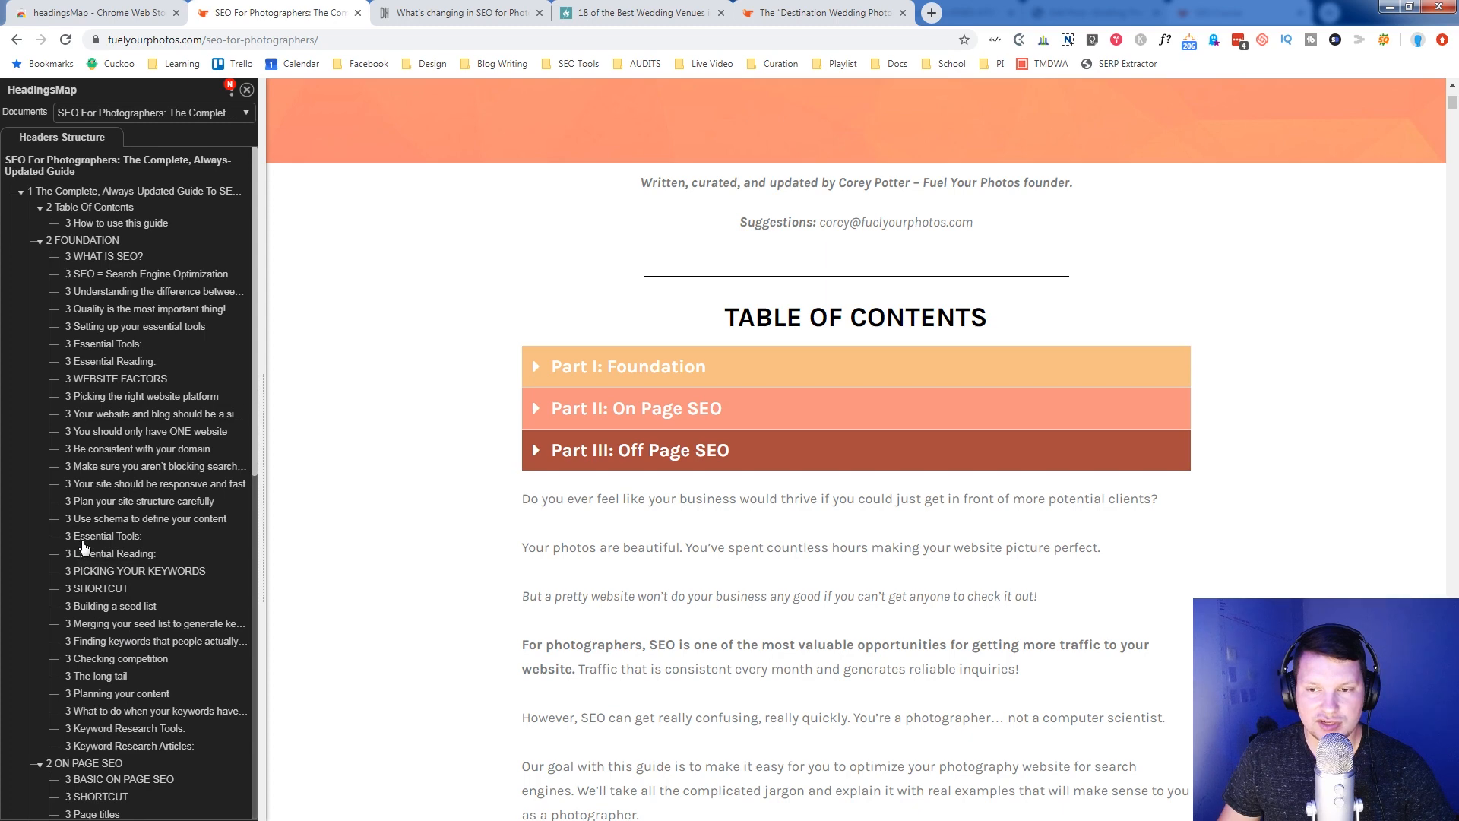
mouse_move(168, 558)
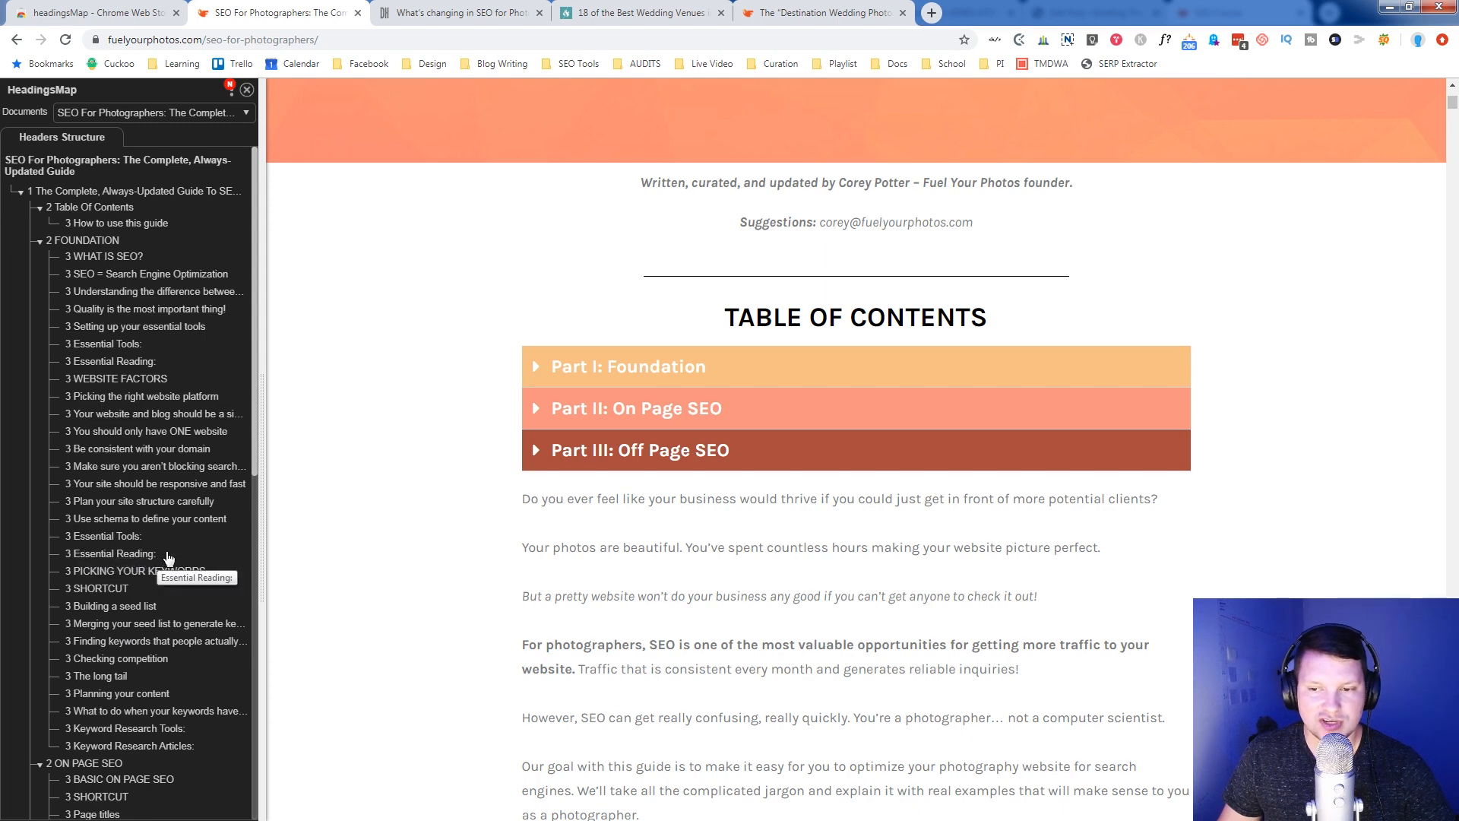
mouse_move(124, 658)
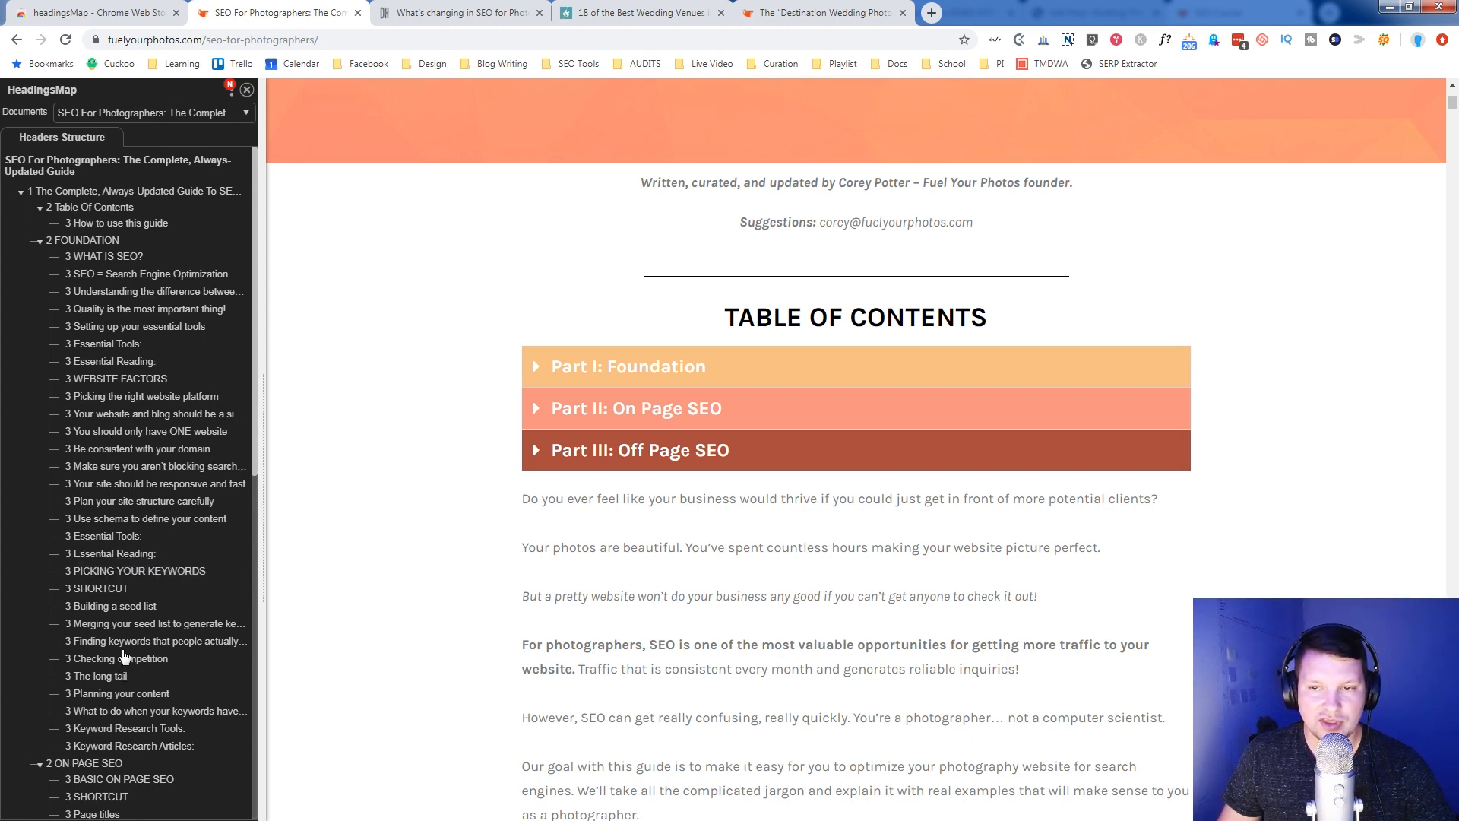
mouse_move(126, 640)
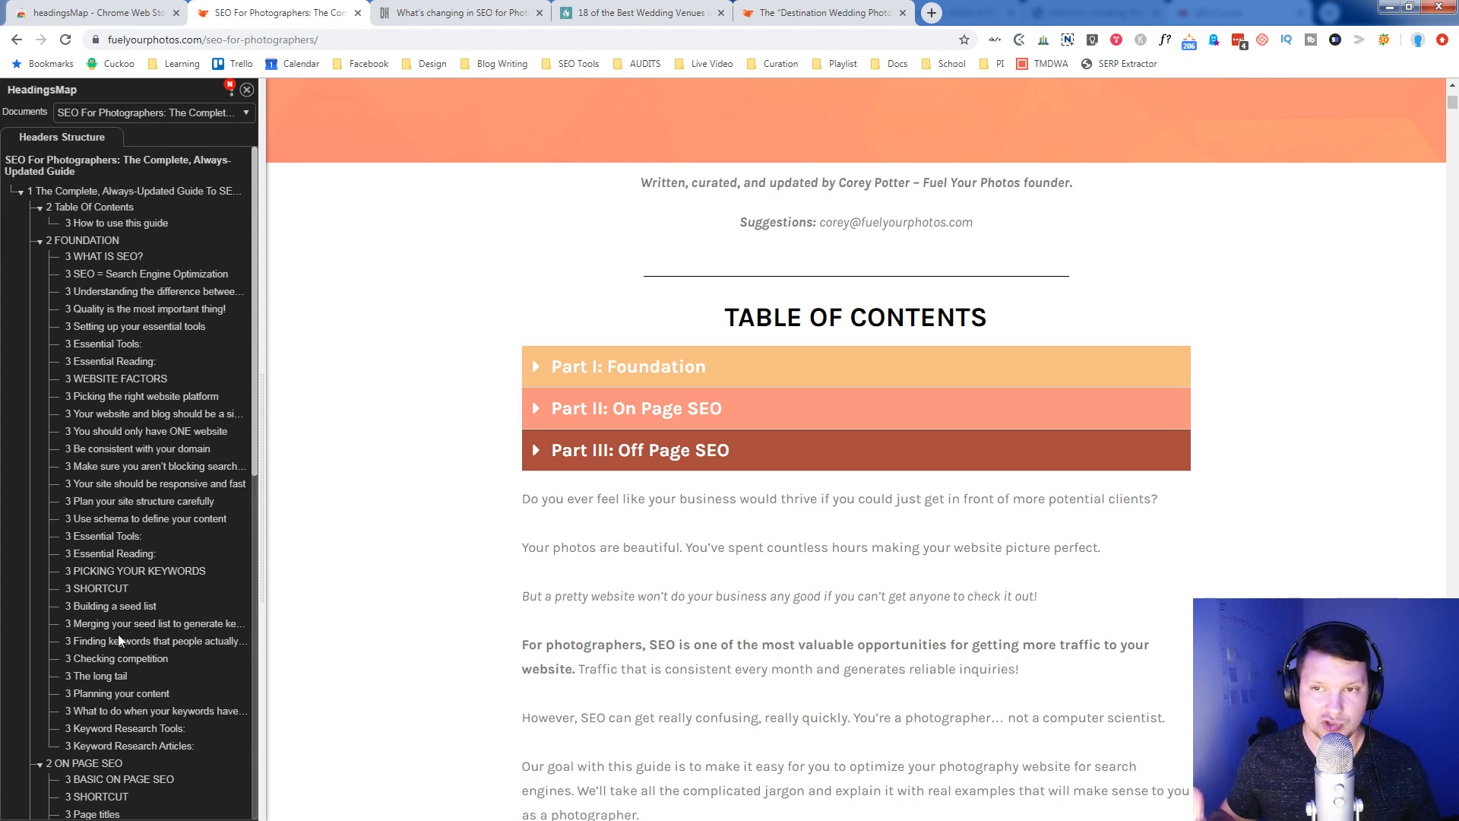
- Scroll the outline down to its final Additional Info and Changelog headings
scroll(down, 3)
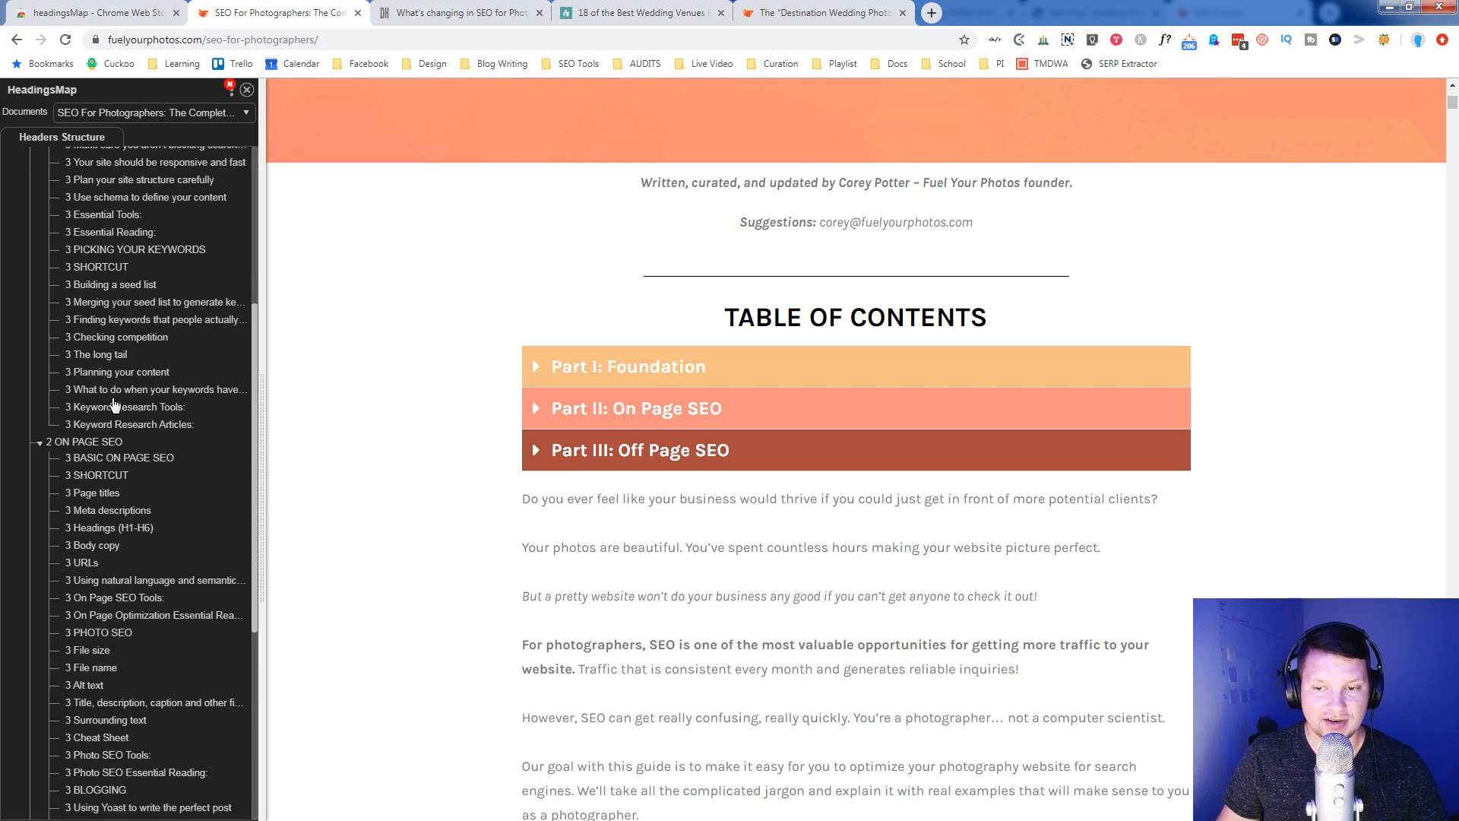
scroll(down, 3)
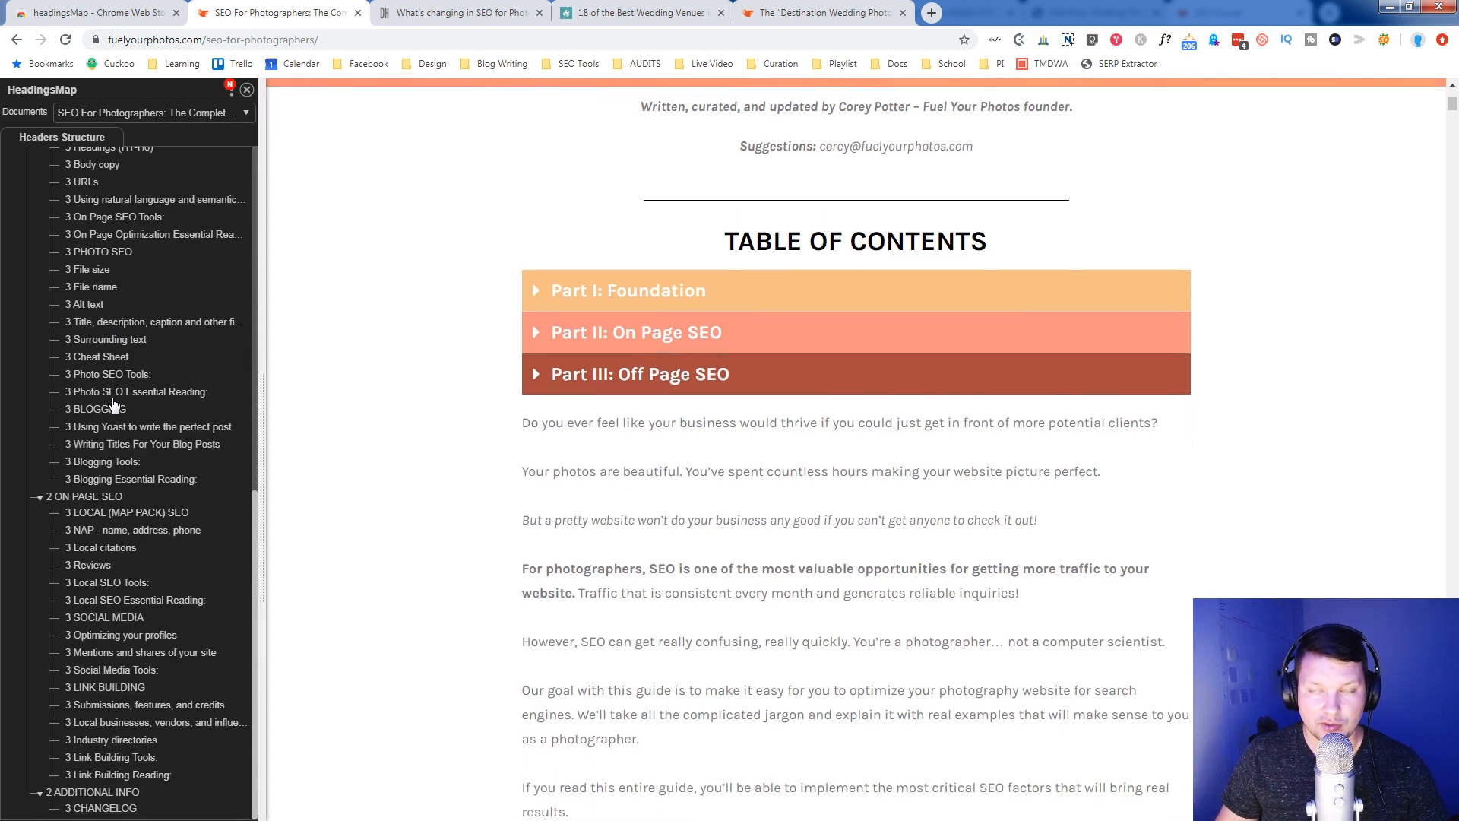
scroll(down, 3)
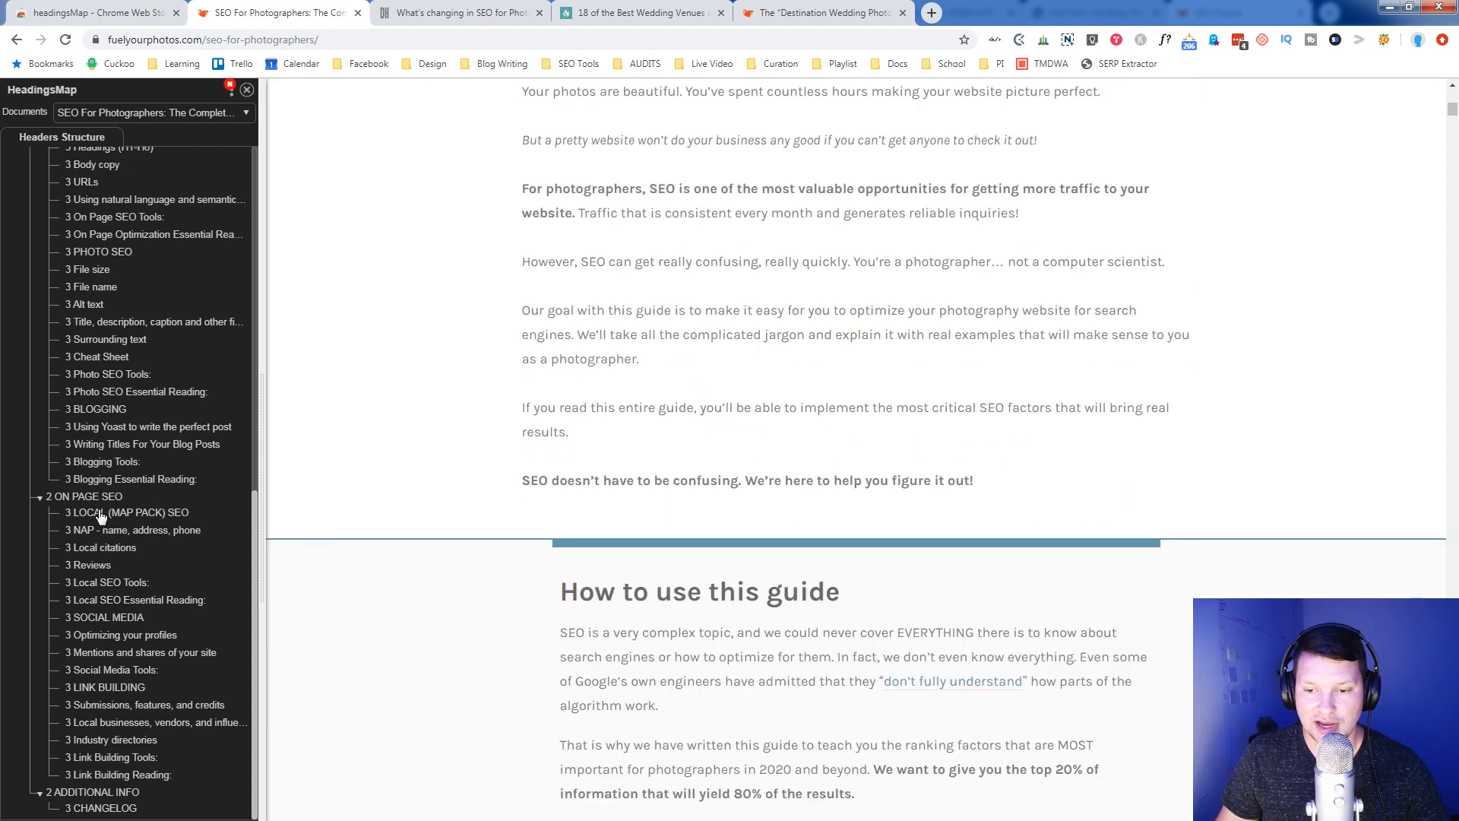
- Open the What's changing in SEO post and jump to its Machine Learning + Natural Language Processing section
scroll(up, 3)
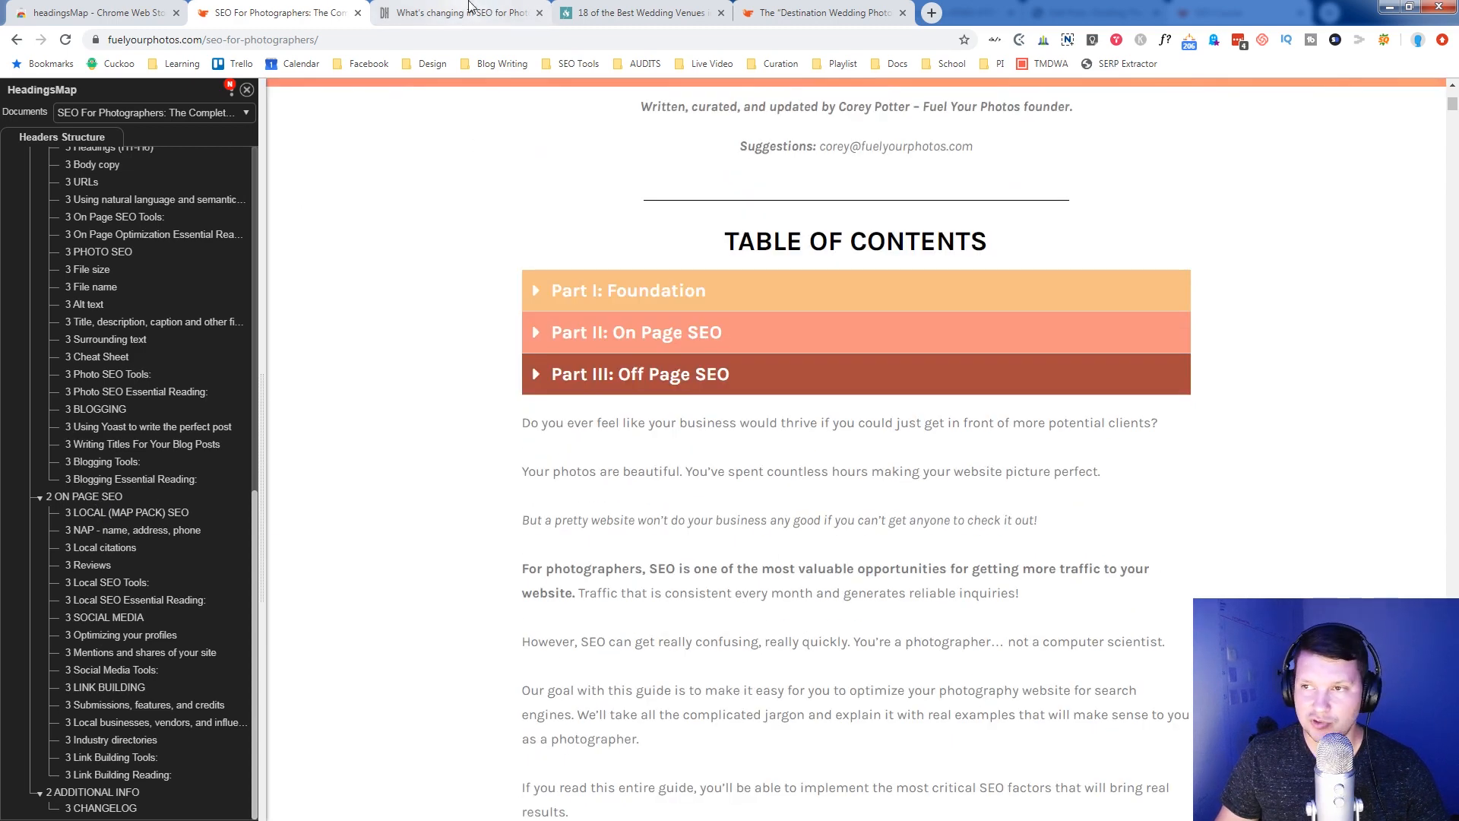
click(460, 12)
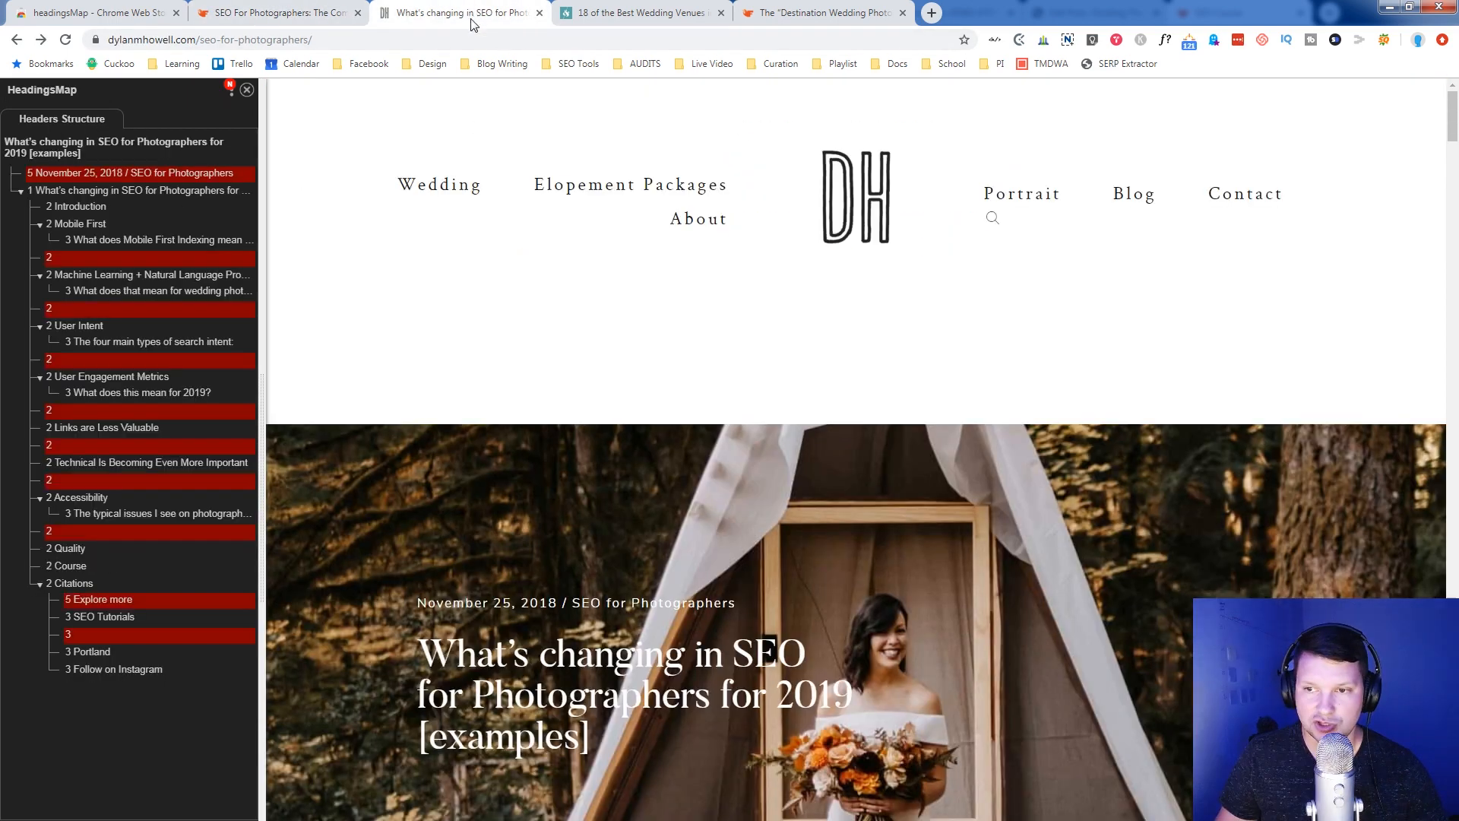
mouse_move(633, 566)
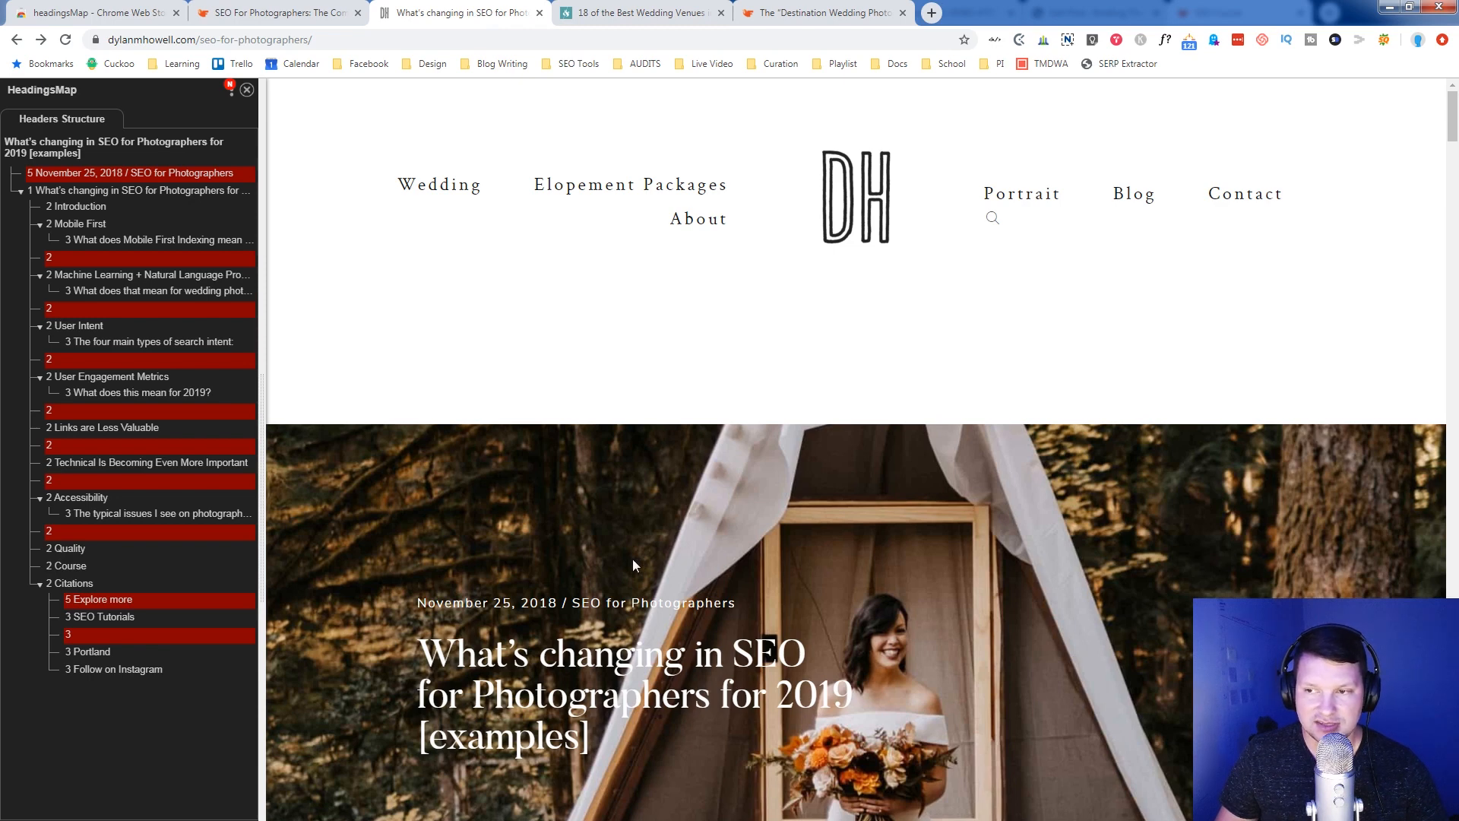
mouse_move(165, 263)
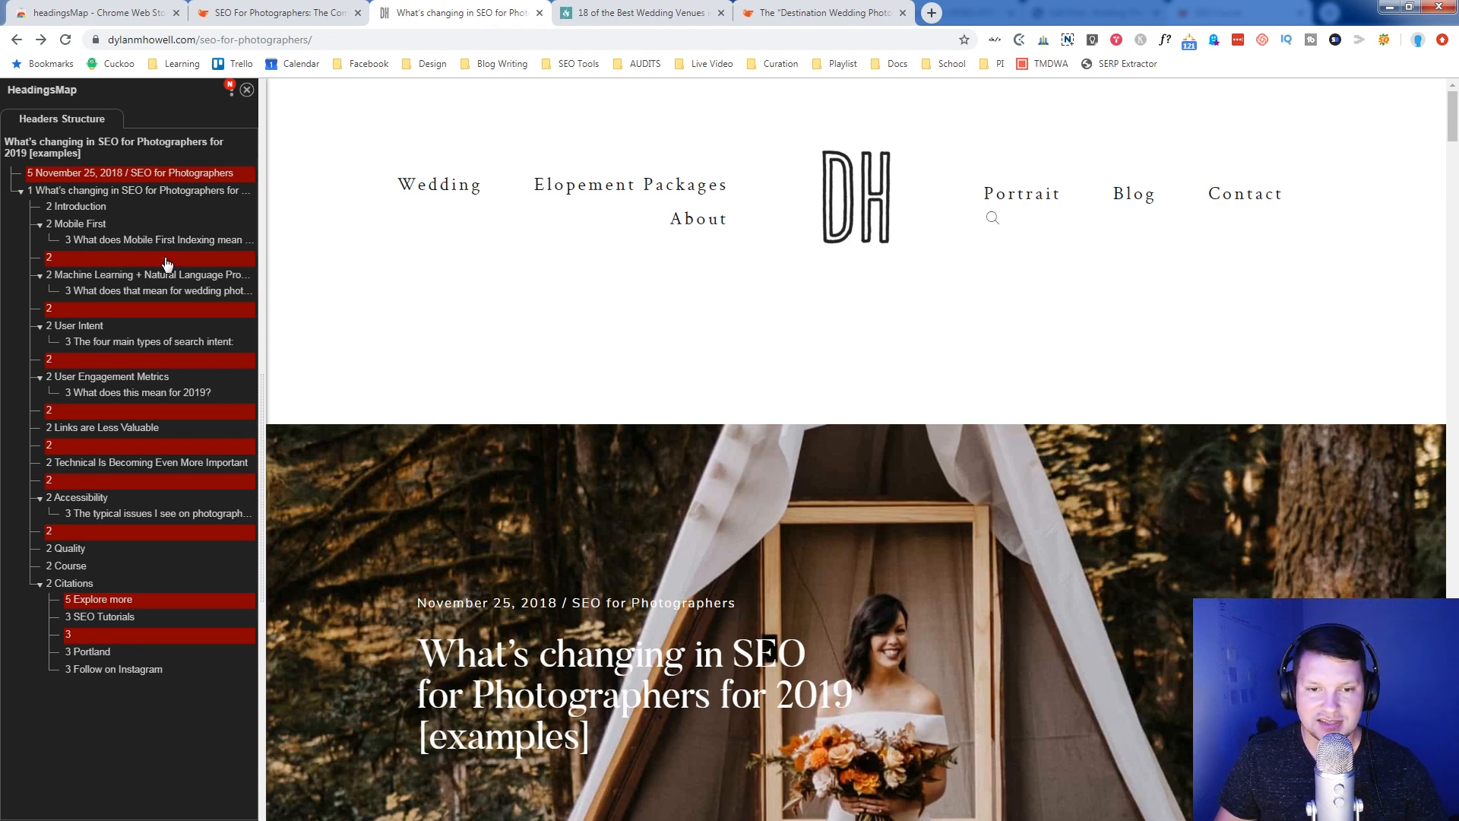
mouse_move(97, 407)
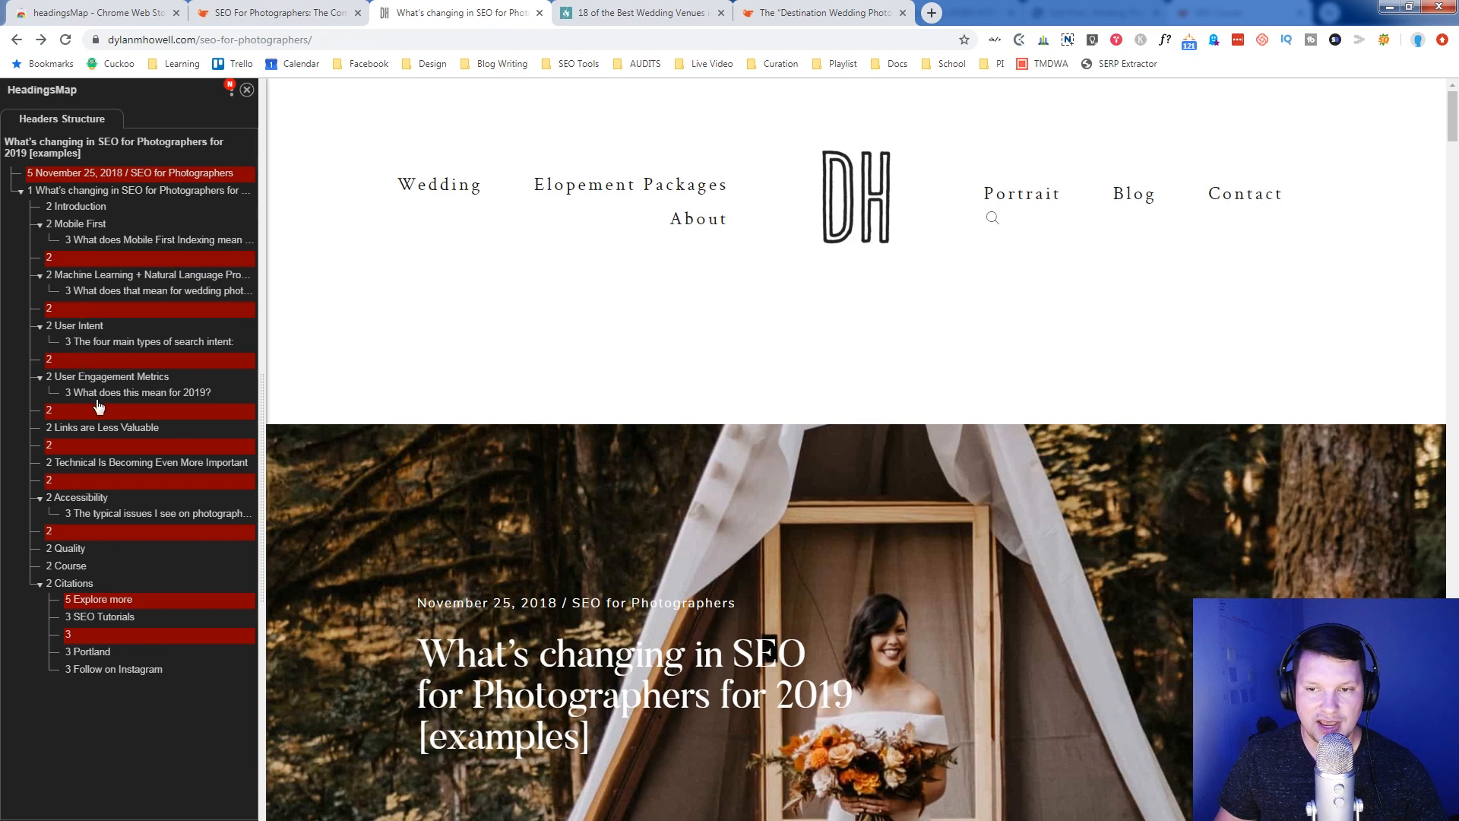
mouse_move(93, 503)
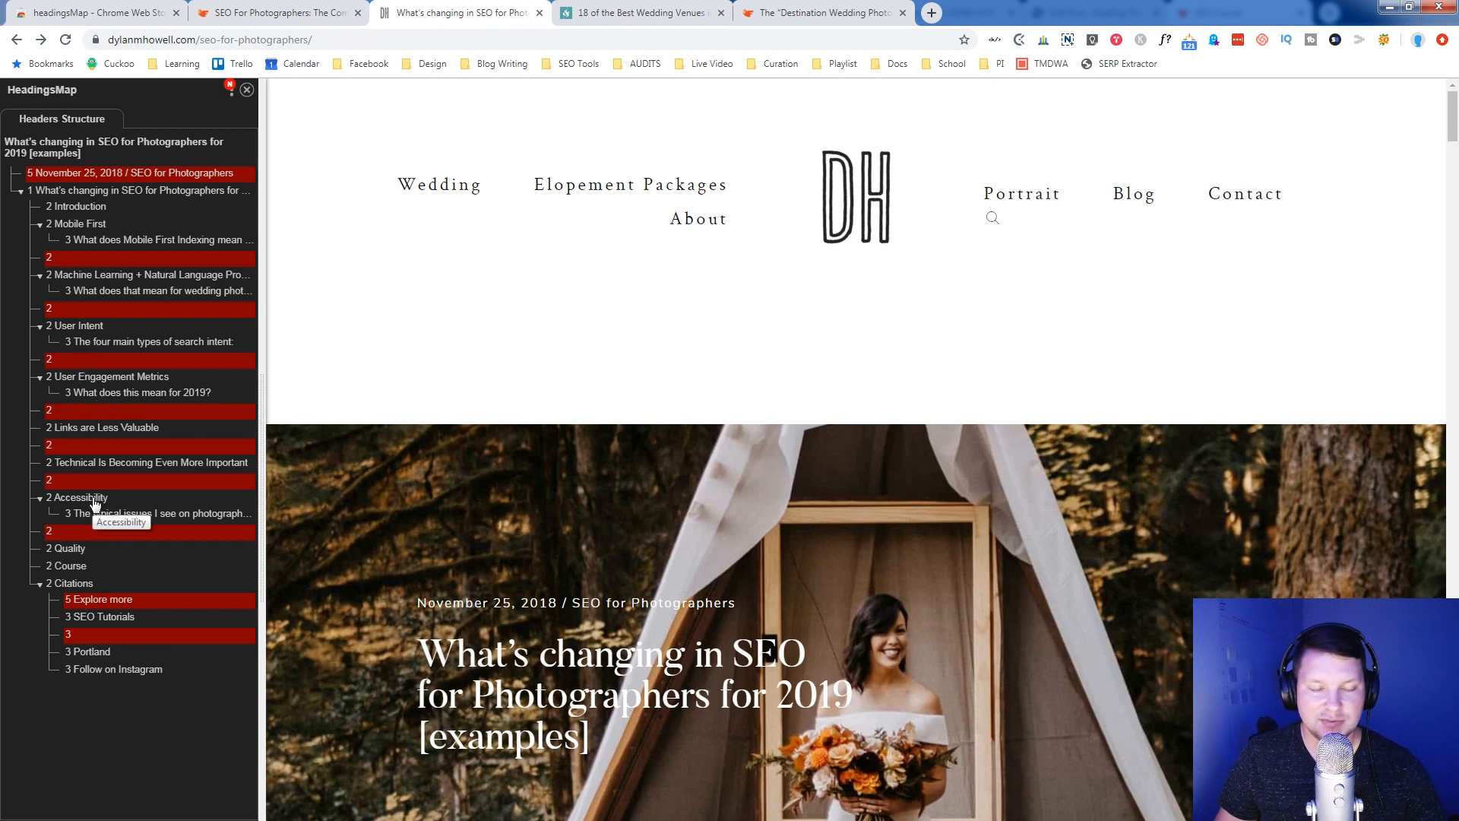
mouse_move(79, 404)
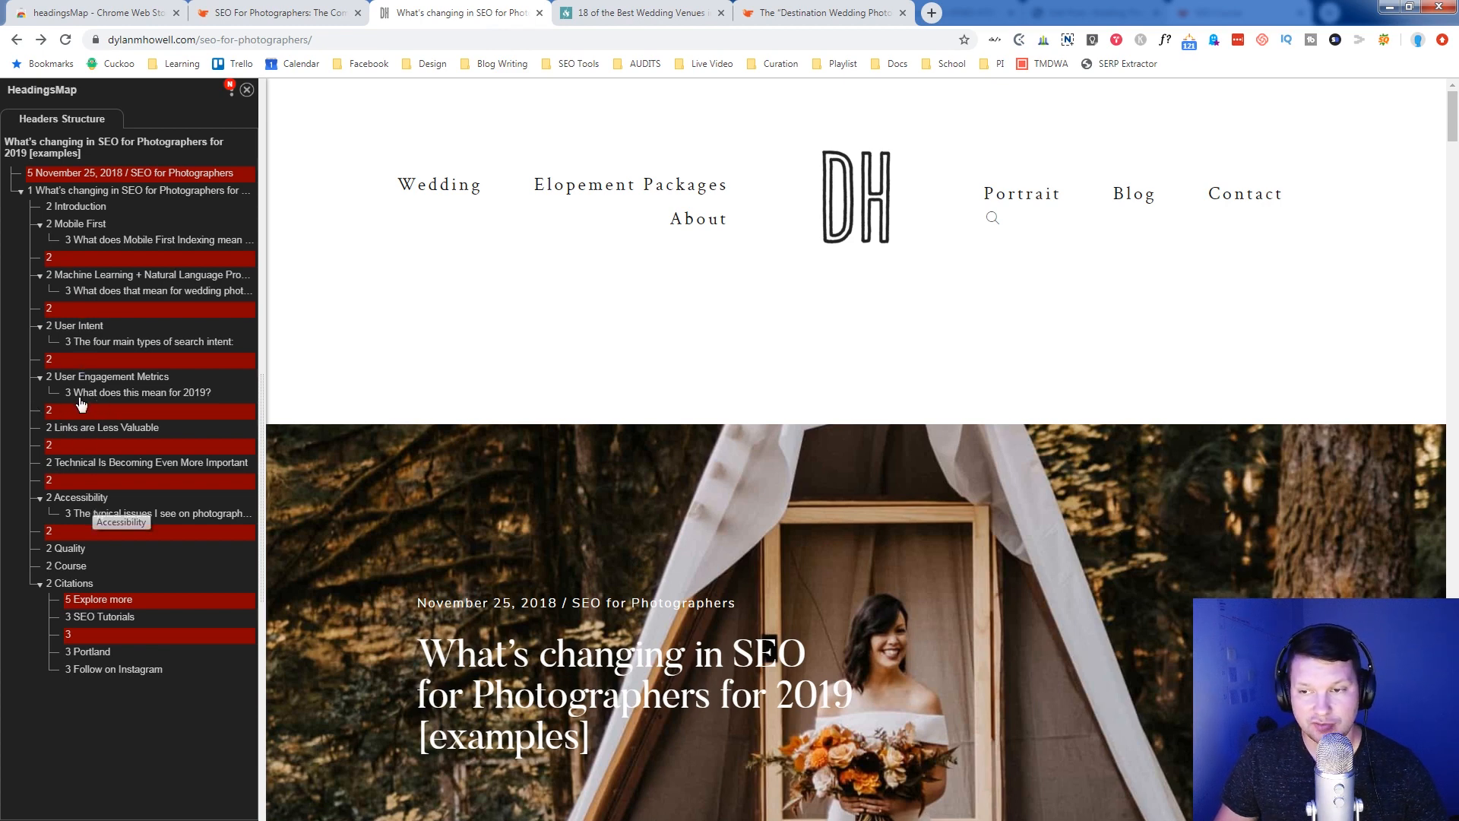
click(149, 273)
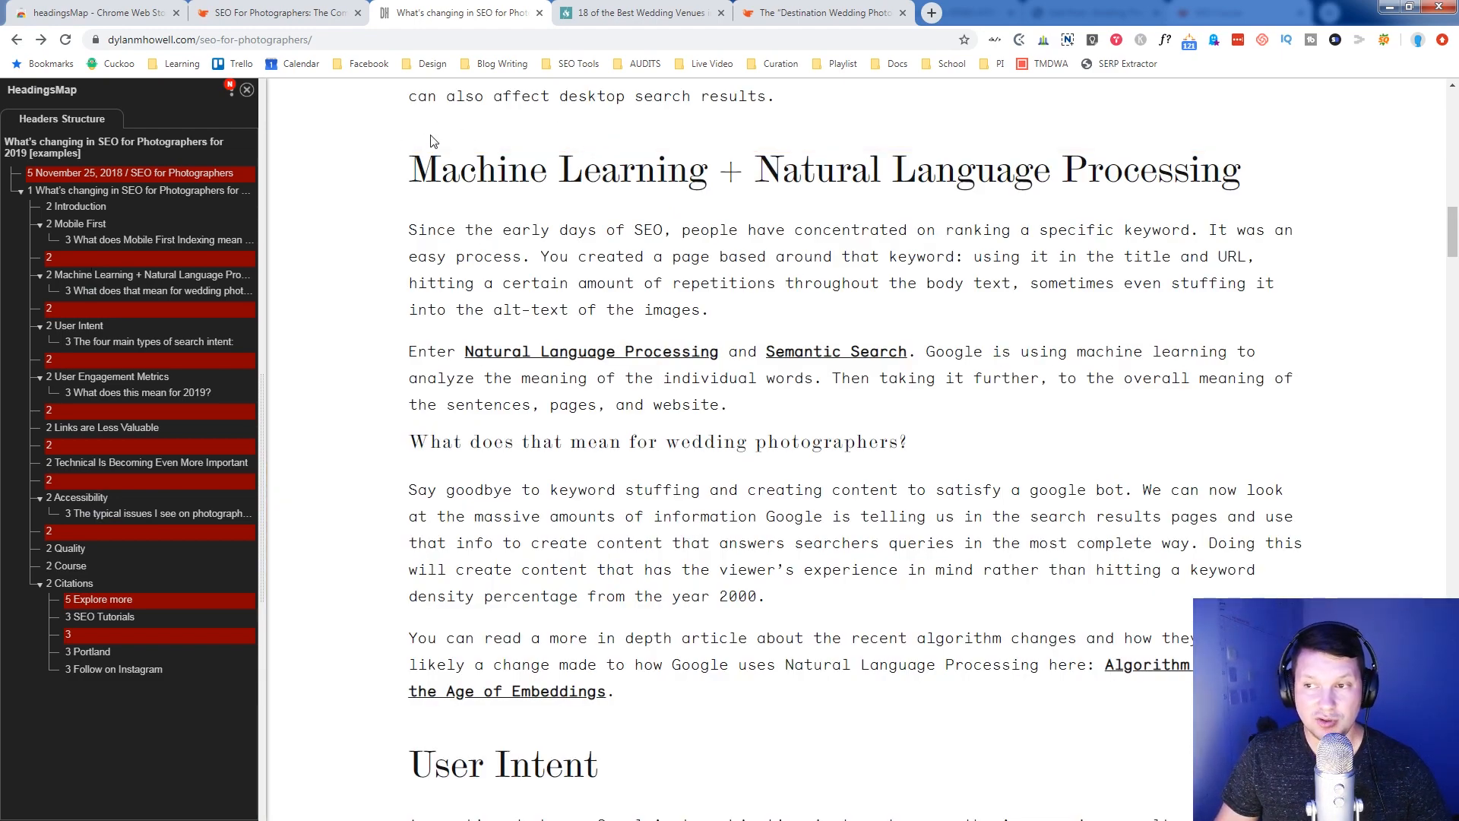
mouse_move(441, 138)
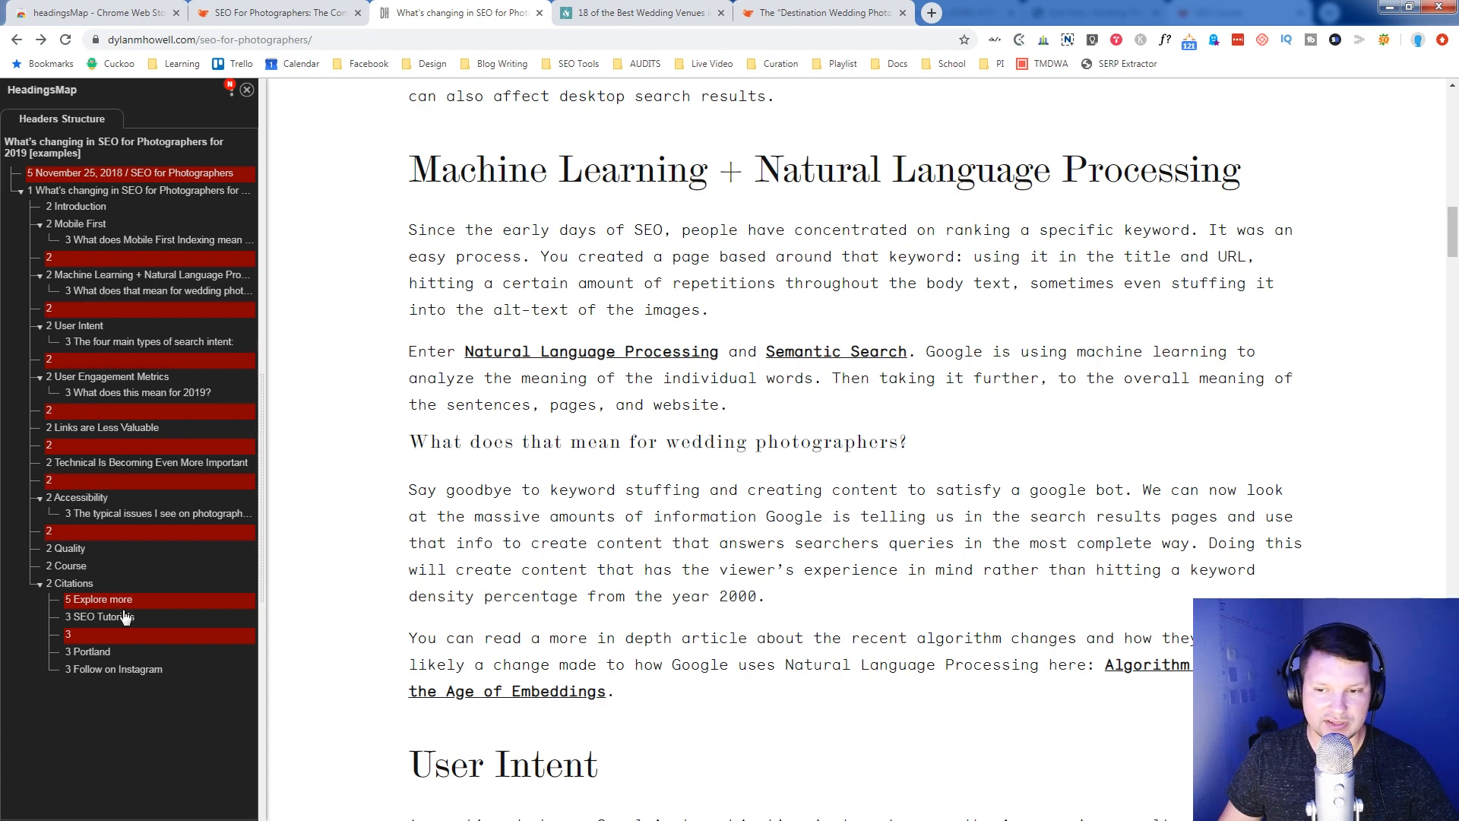
mouse_move(88, 254)
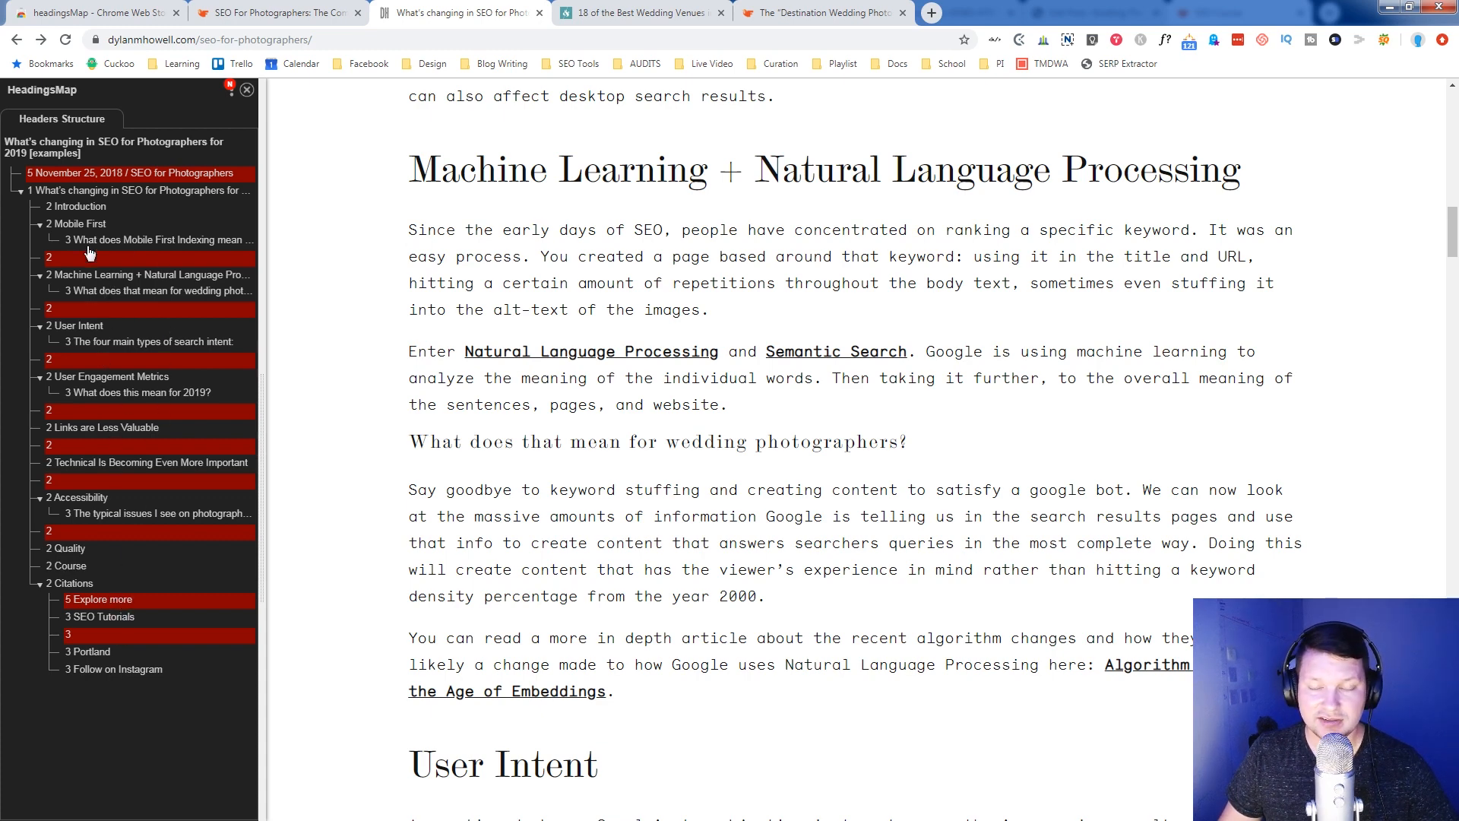
mouse_move(89, 253)
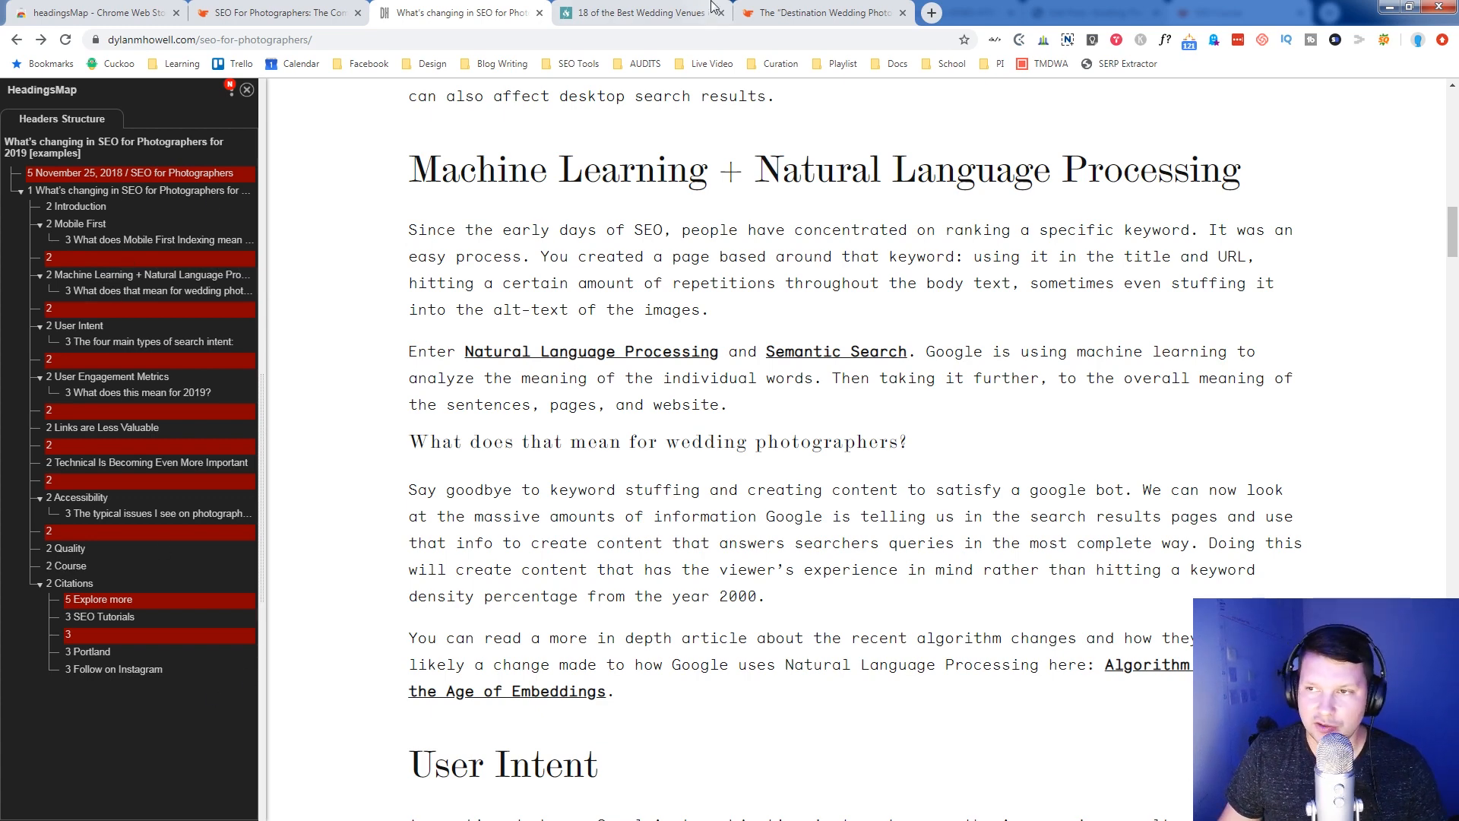
mouse_move(573, 8)
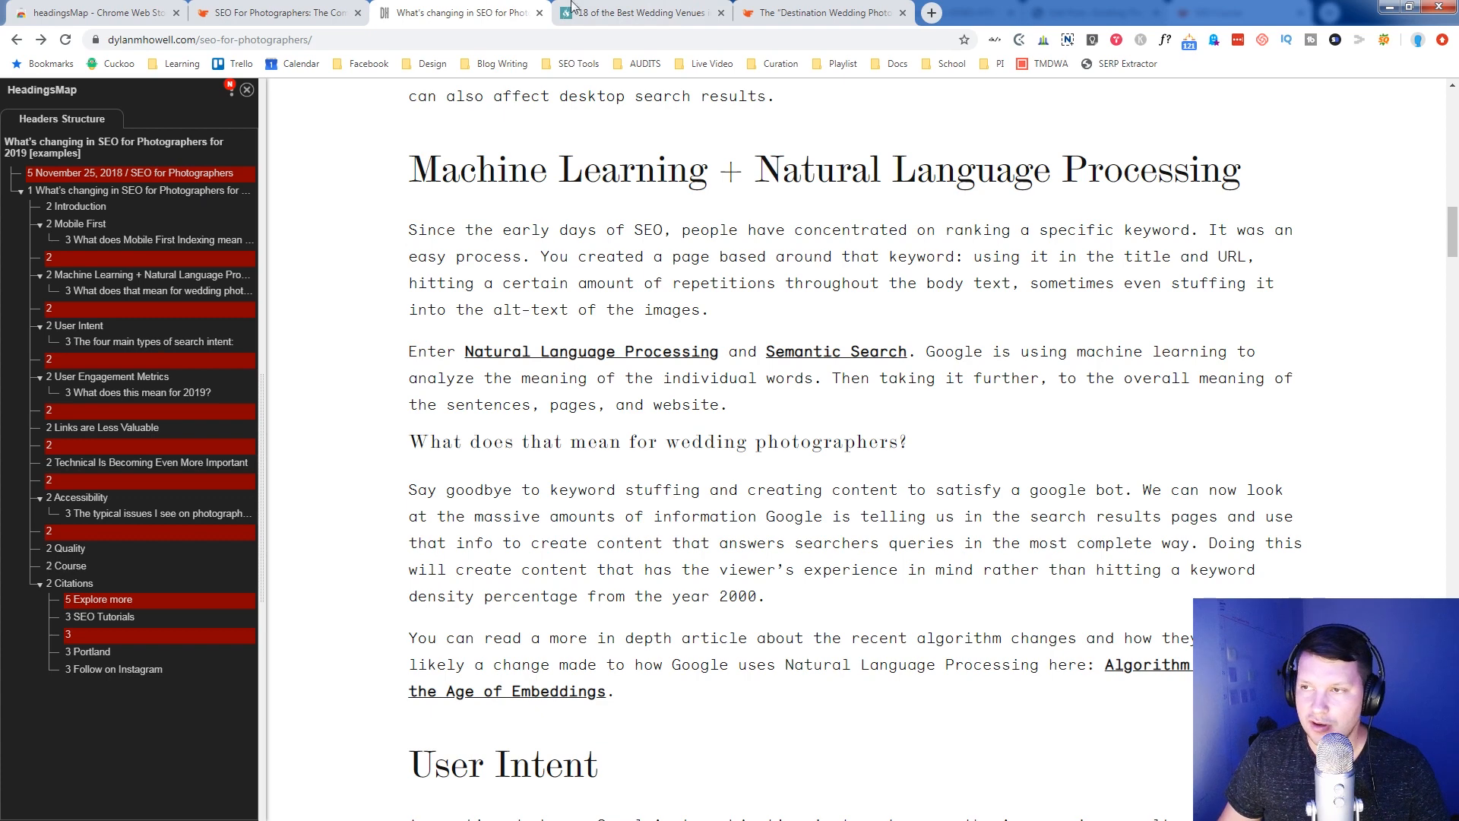
- Review the Columbus wedding venues page's HeadingsMap tree of mostly level-3 headings
click(640, 12)
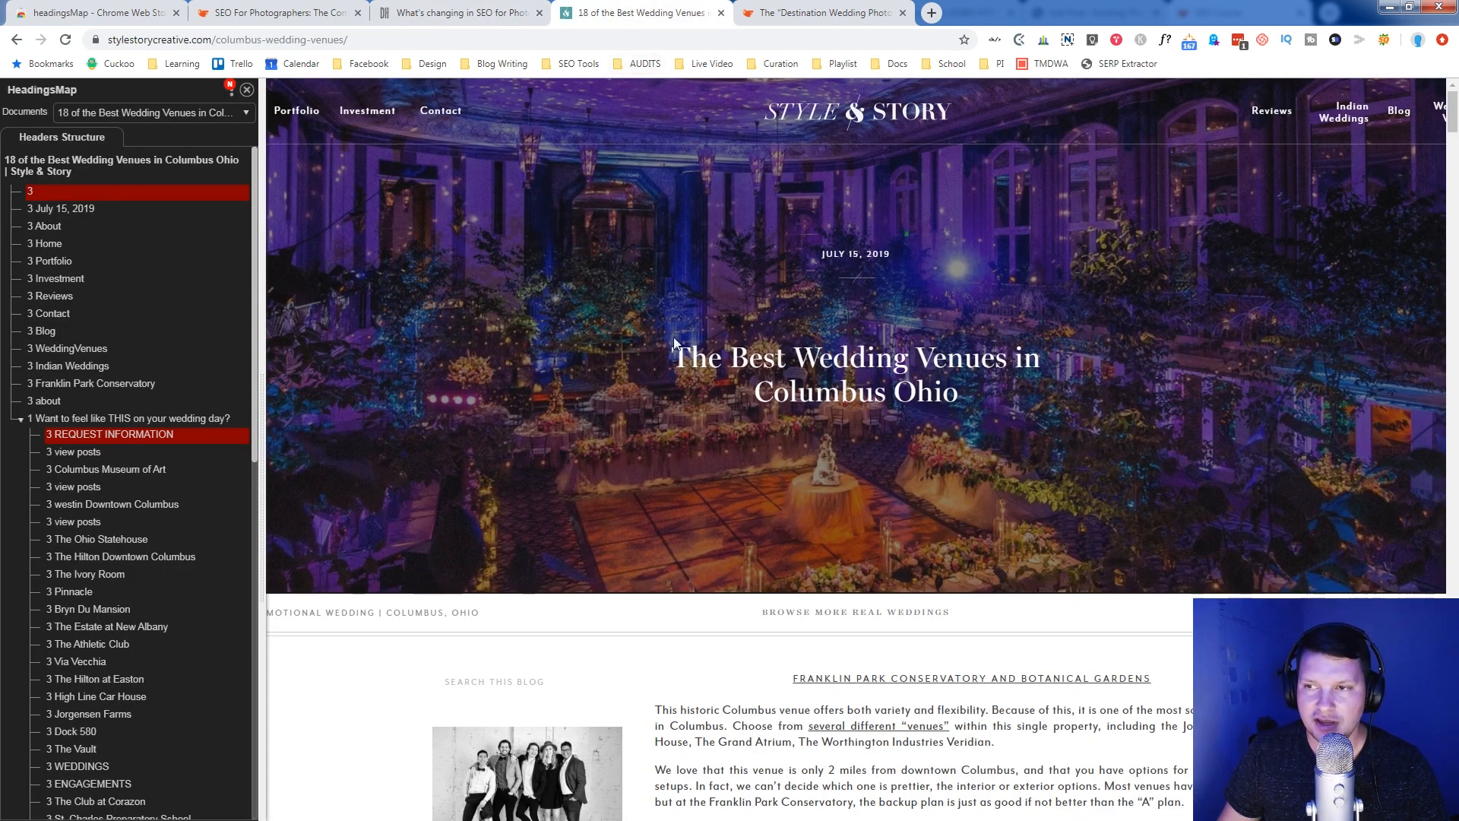
mouse_move(620, 471)
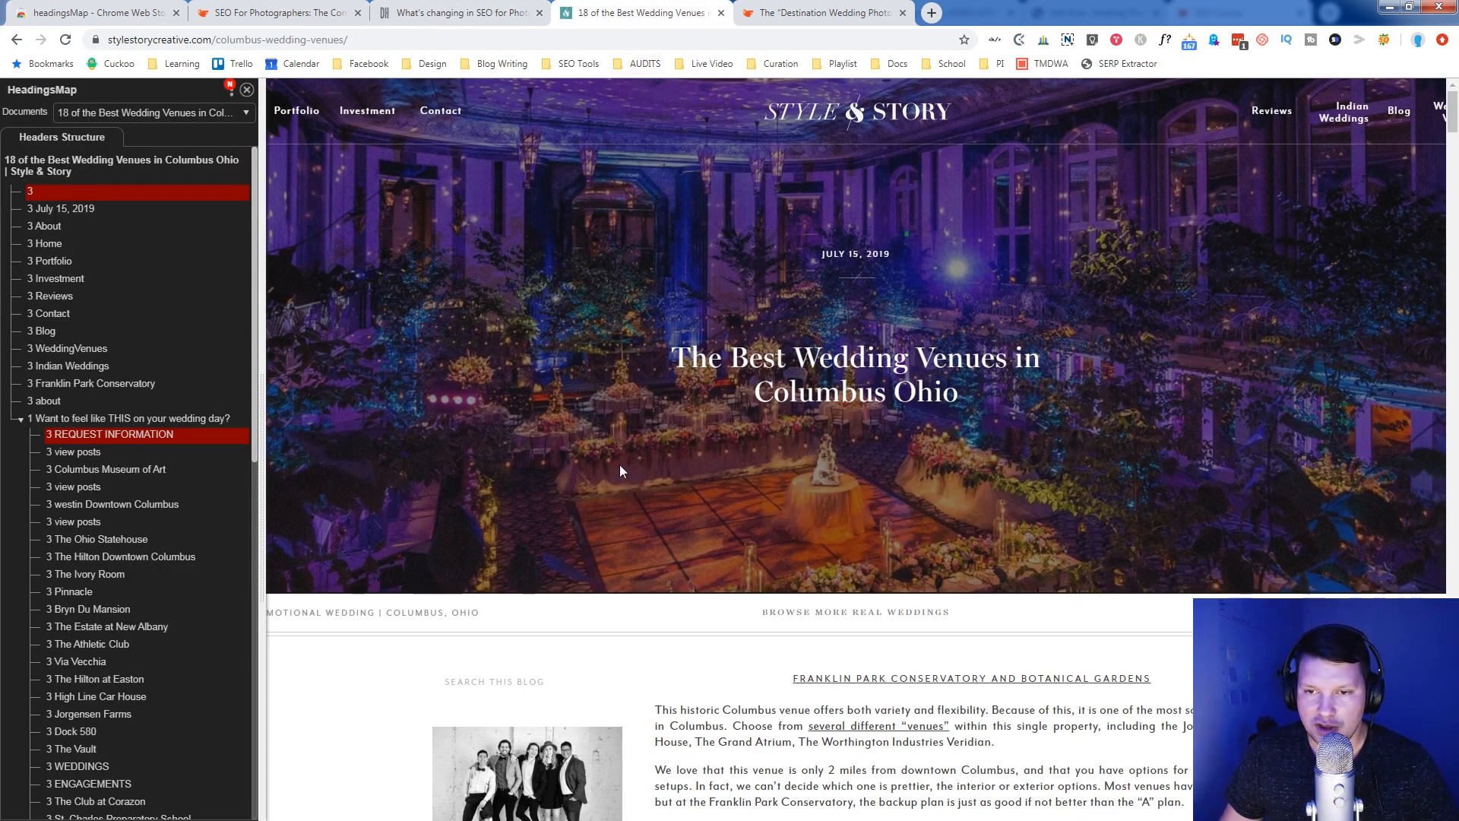
scroll(down, 3)
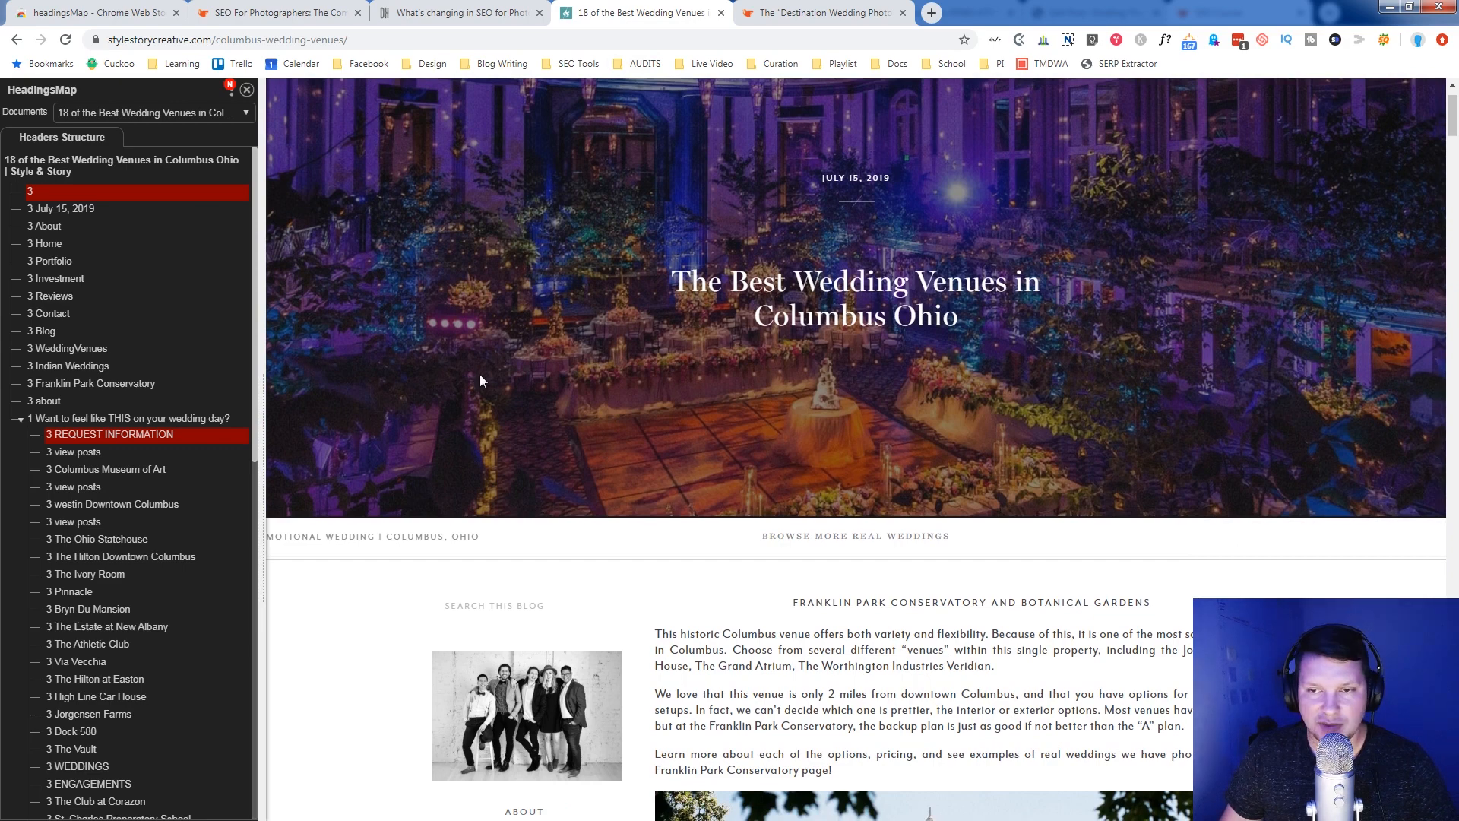
scroll(up, 3)
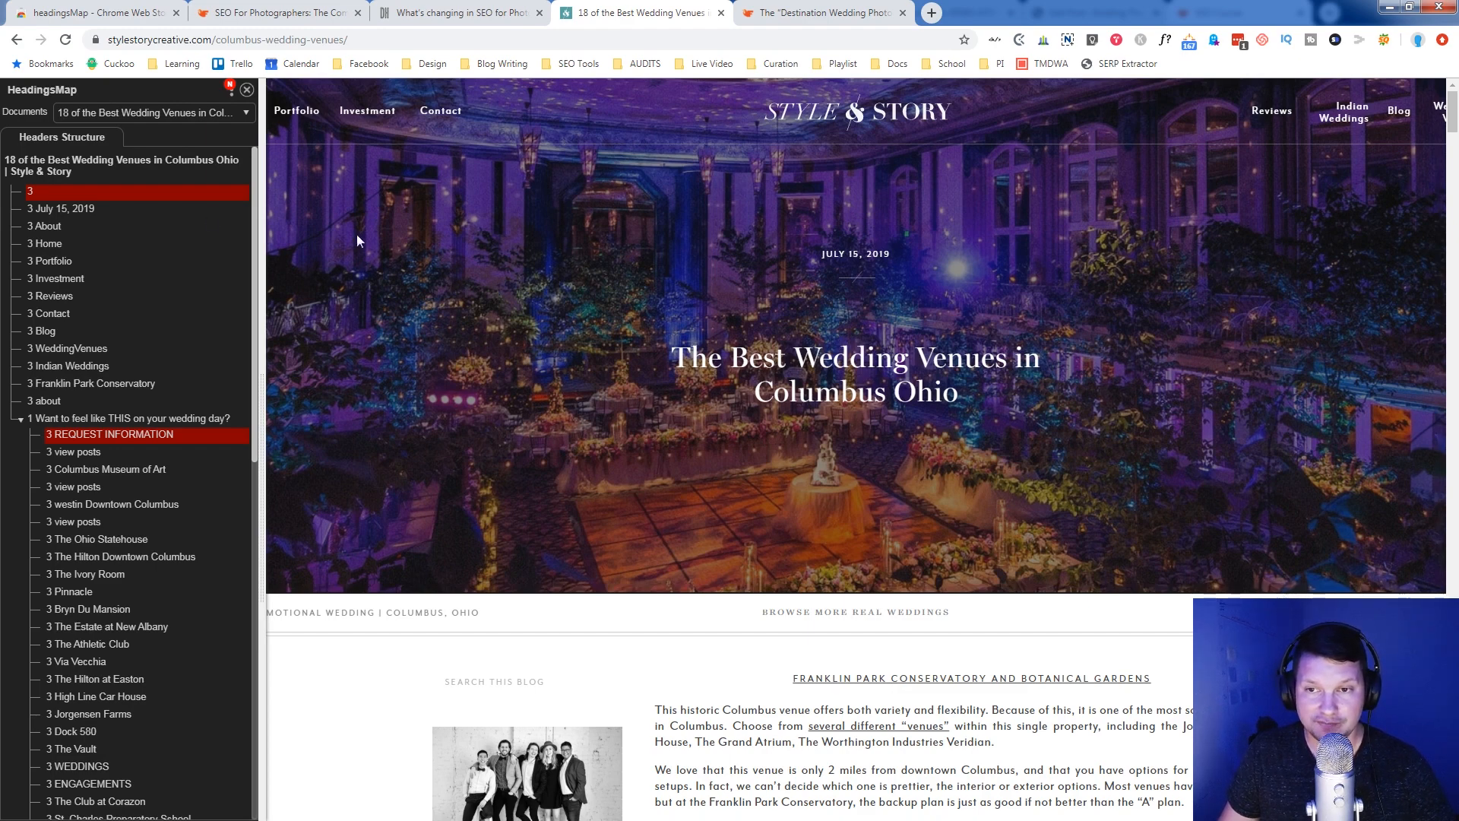
mouse_move(303, 258)
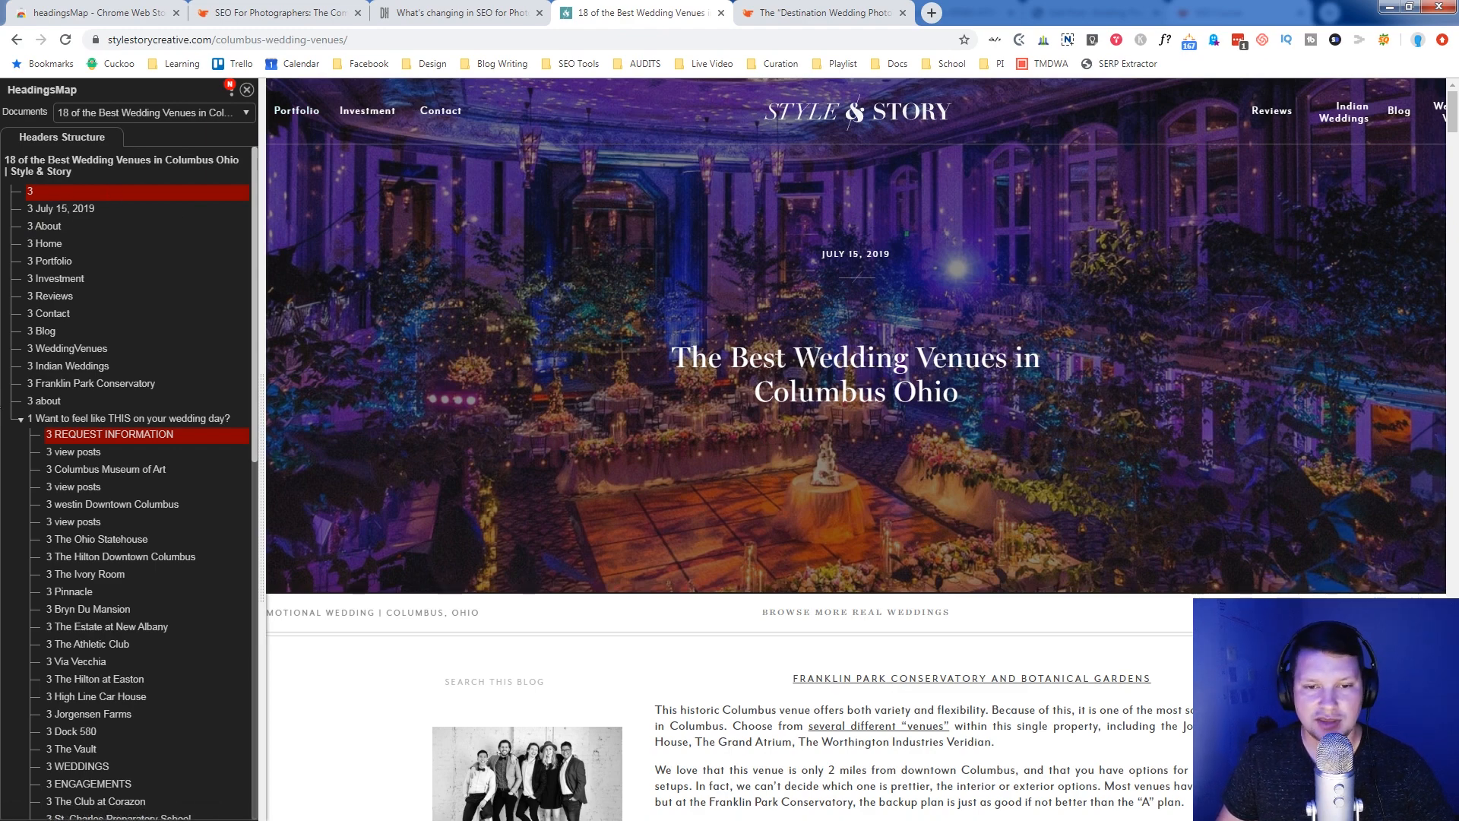
mouse_move(68, 367)
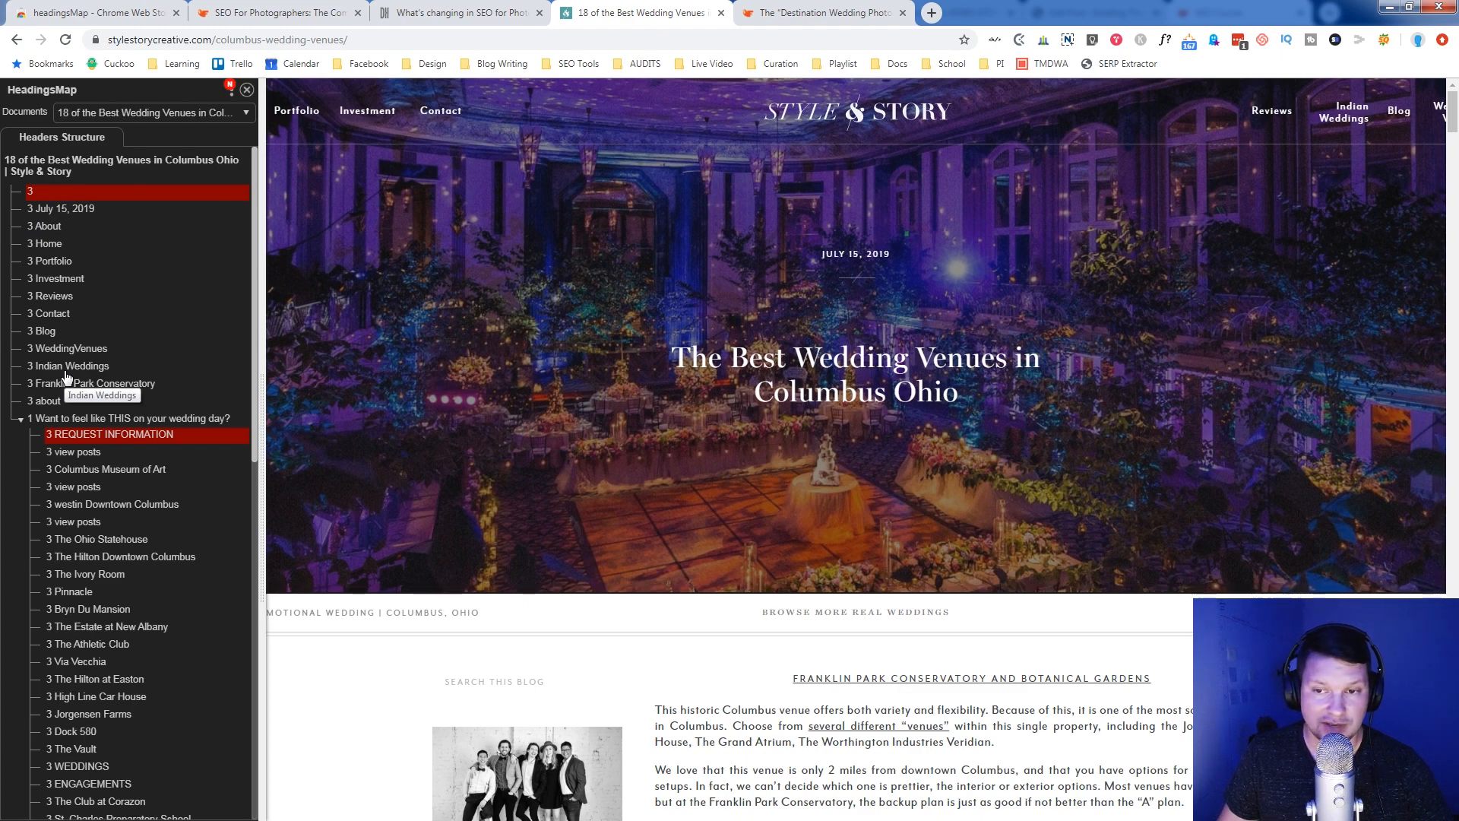
mouse_move(22, 215)
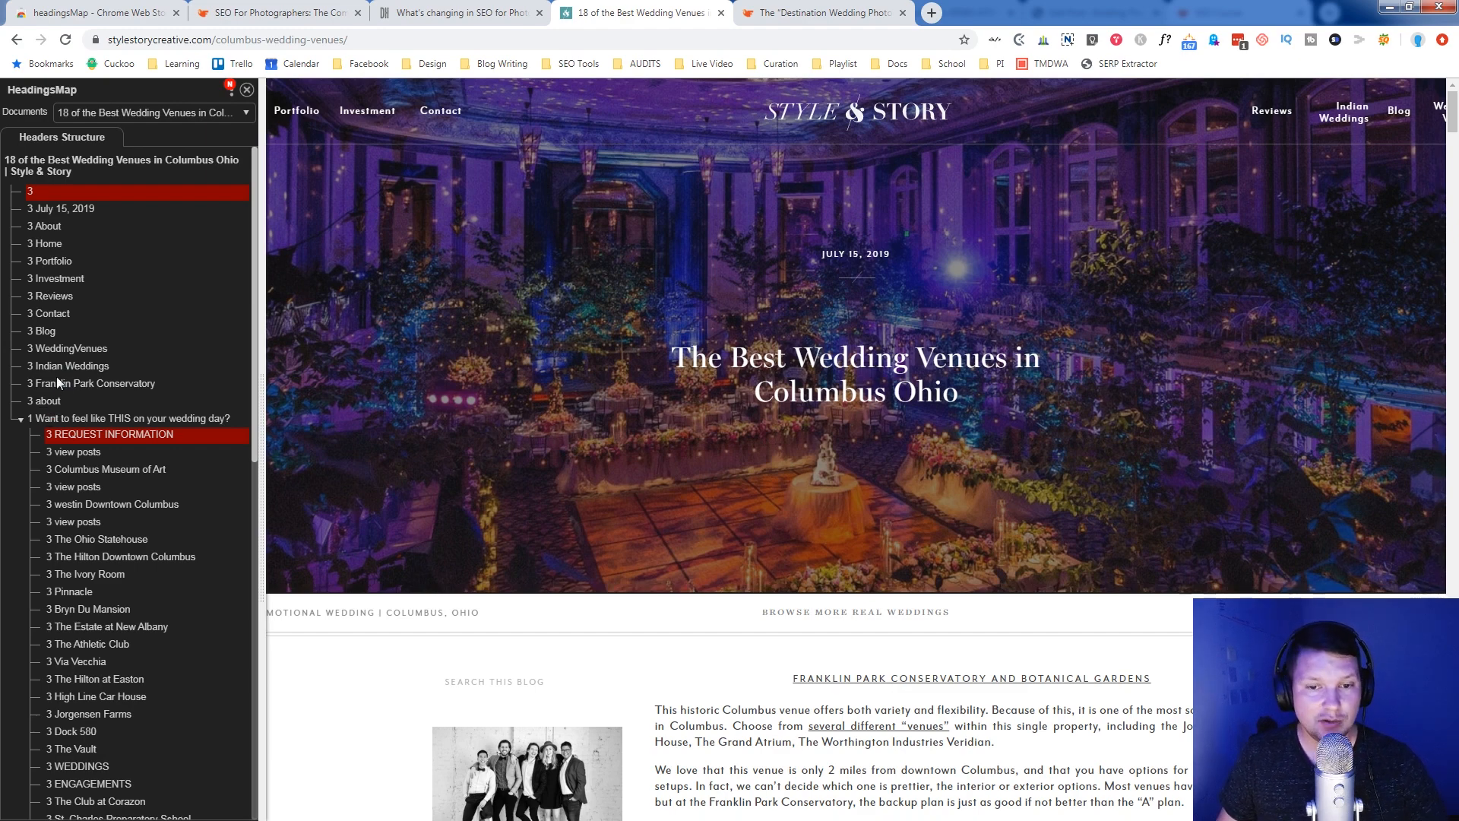
mouse_move(118, 383)
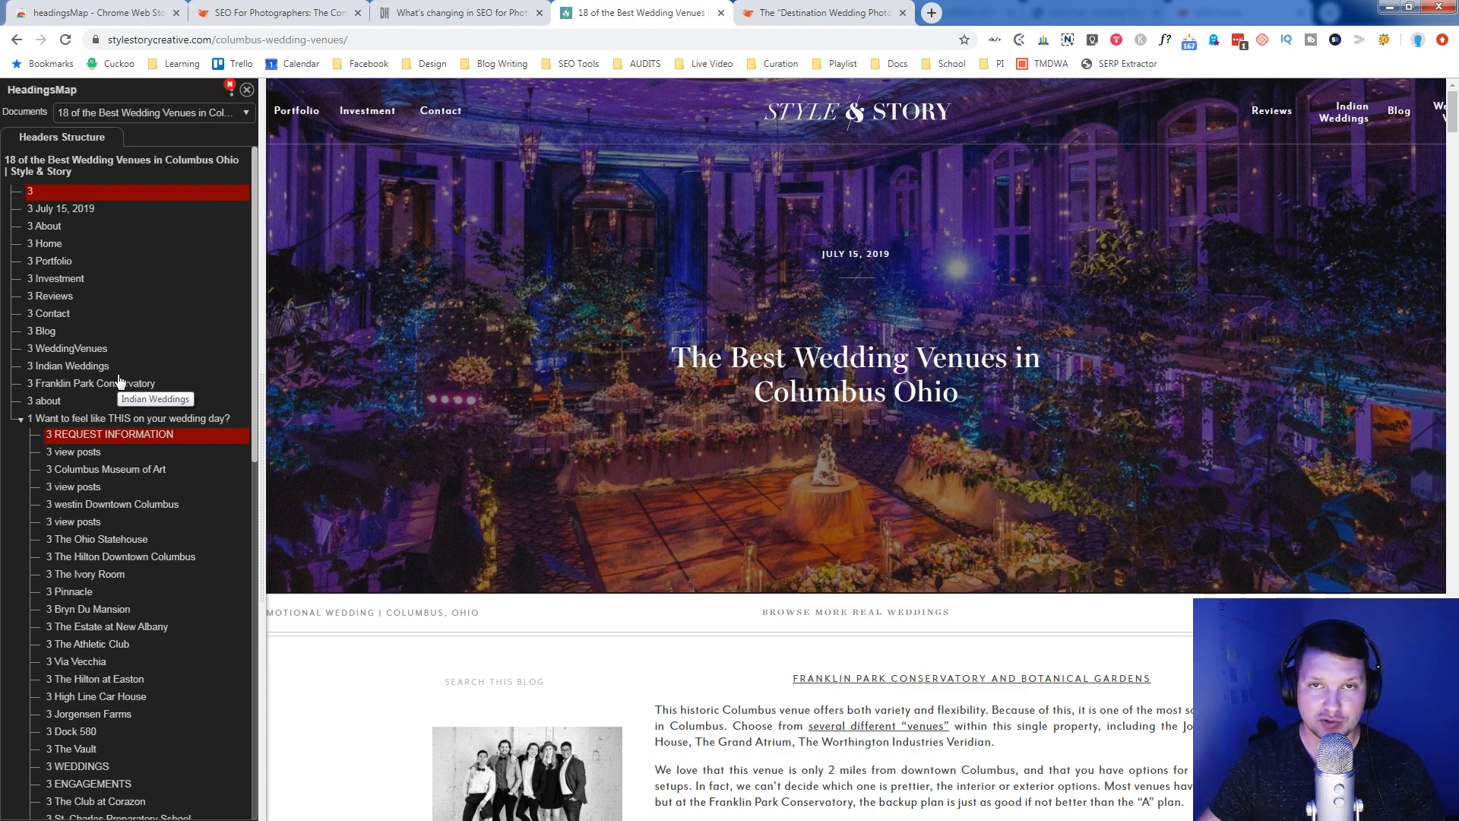
scroll(down, 3)
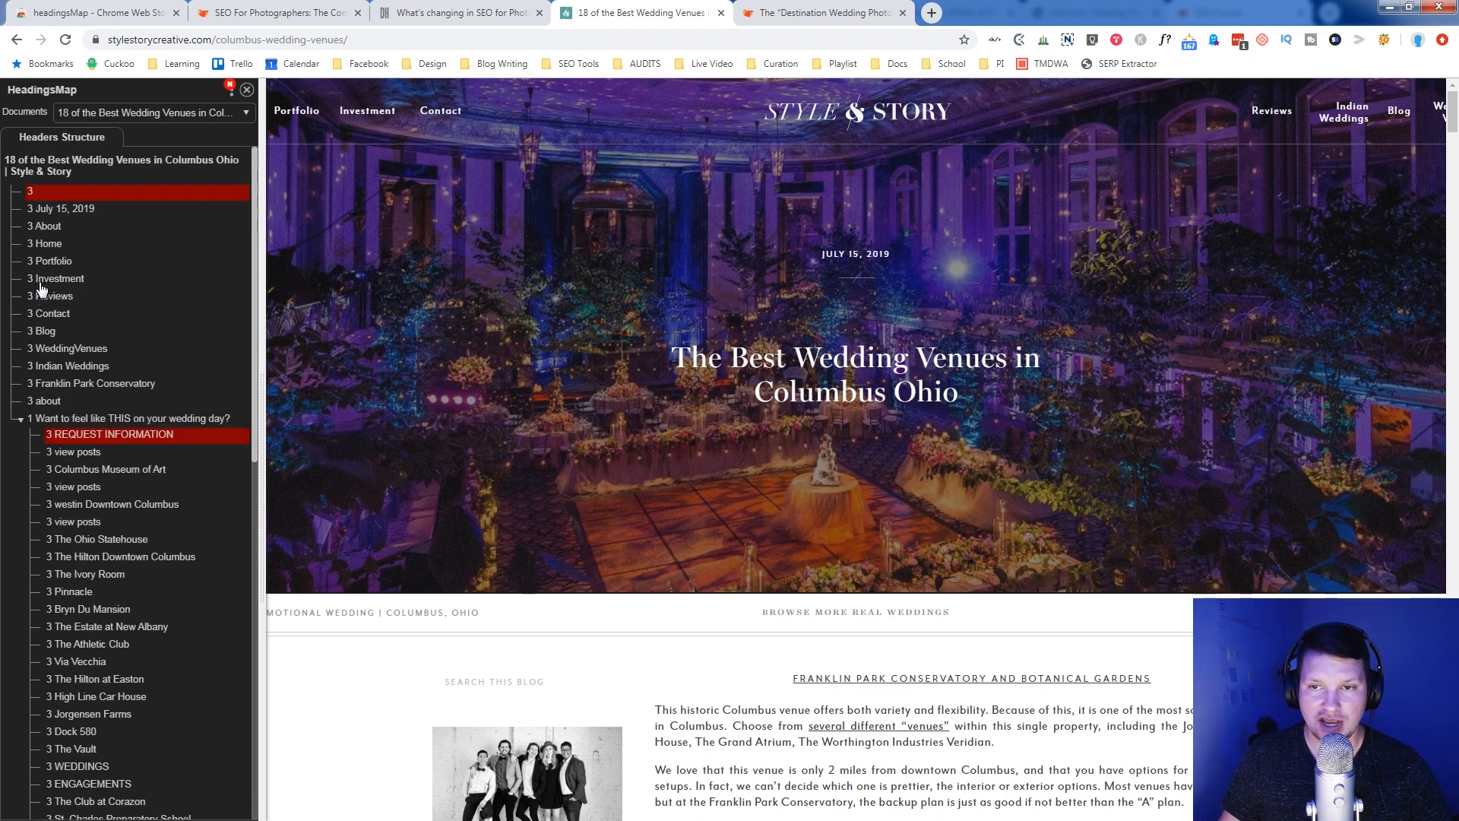
mouse_move(109, 432)
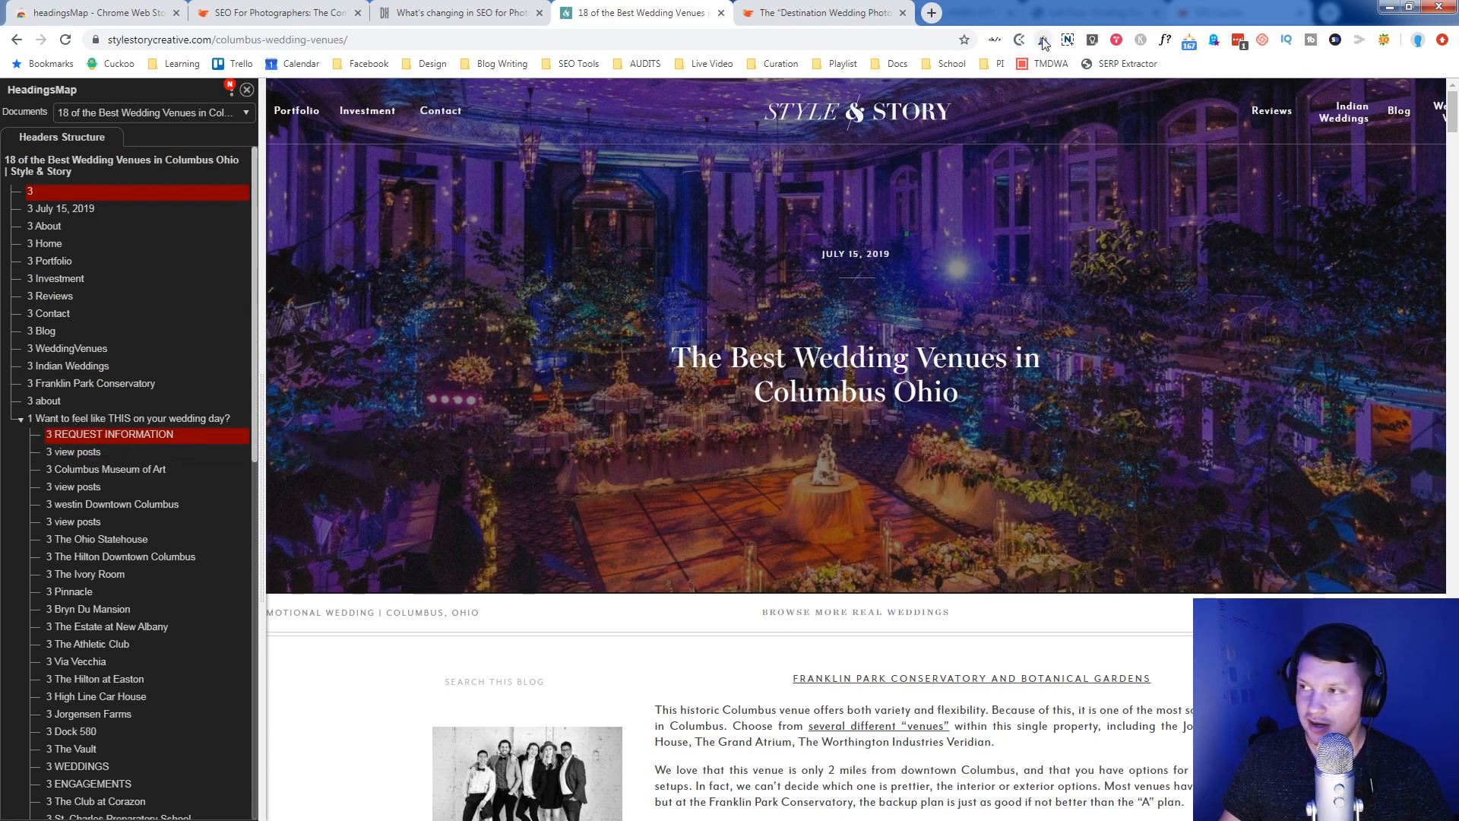
- Show the venue page's Page Info in Open SEO Stats, including H1 and H2 contents
click(1043, 39)
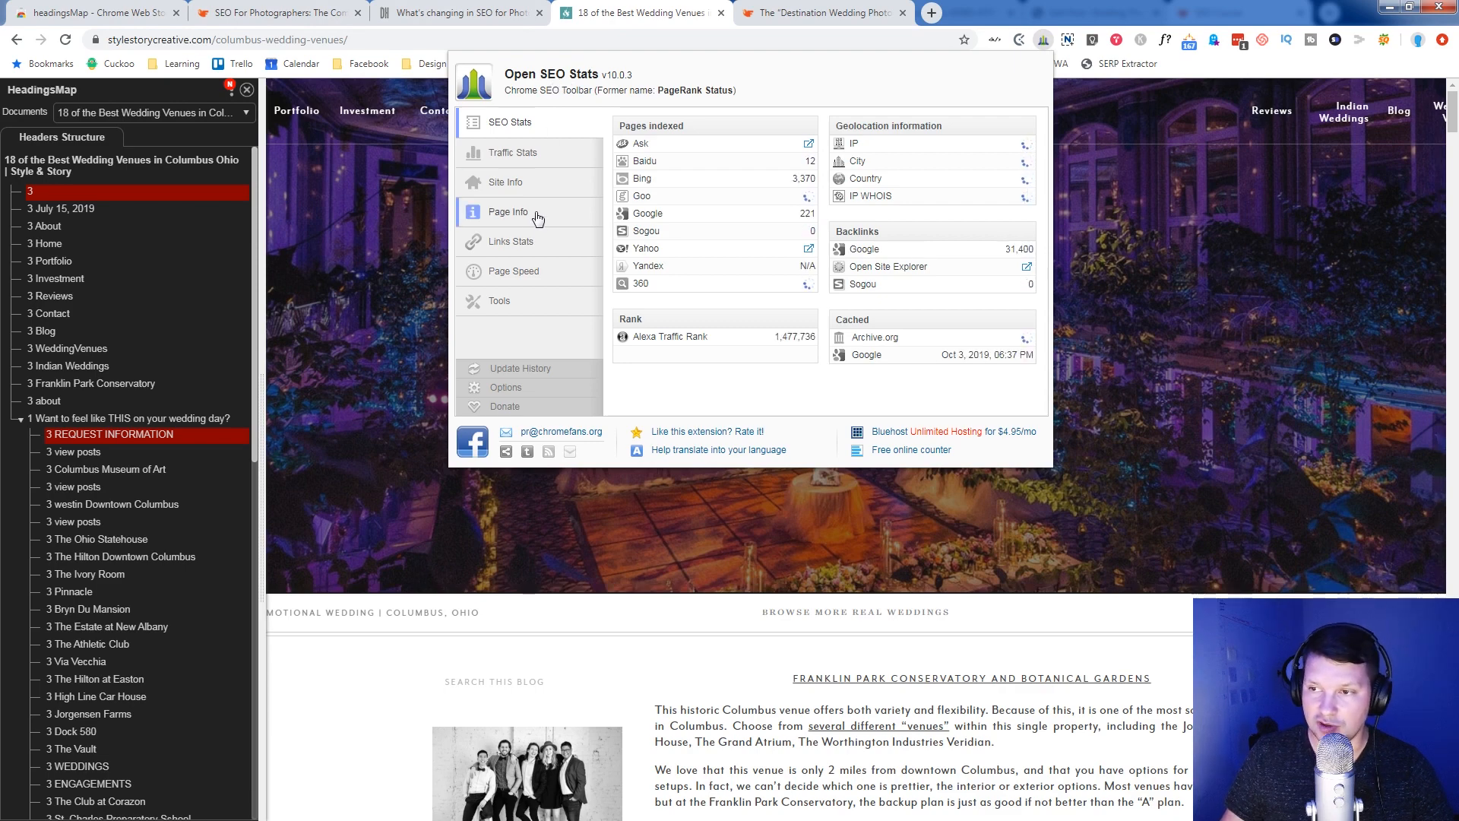
click(509, 211)
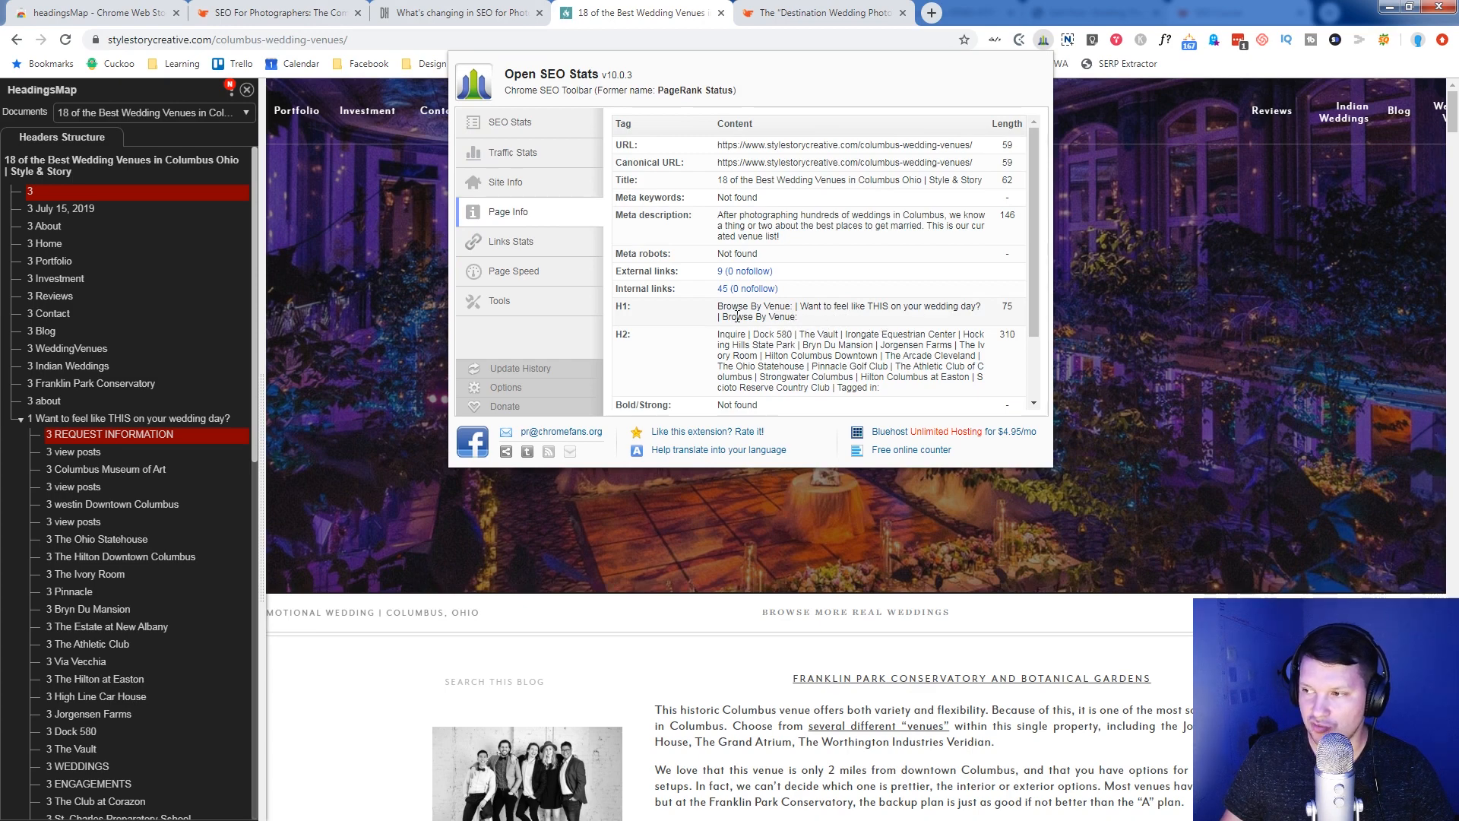
mouse_move(413, 478)
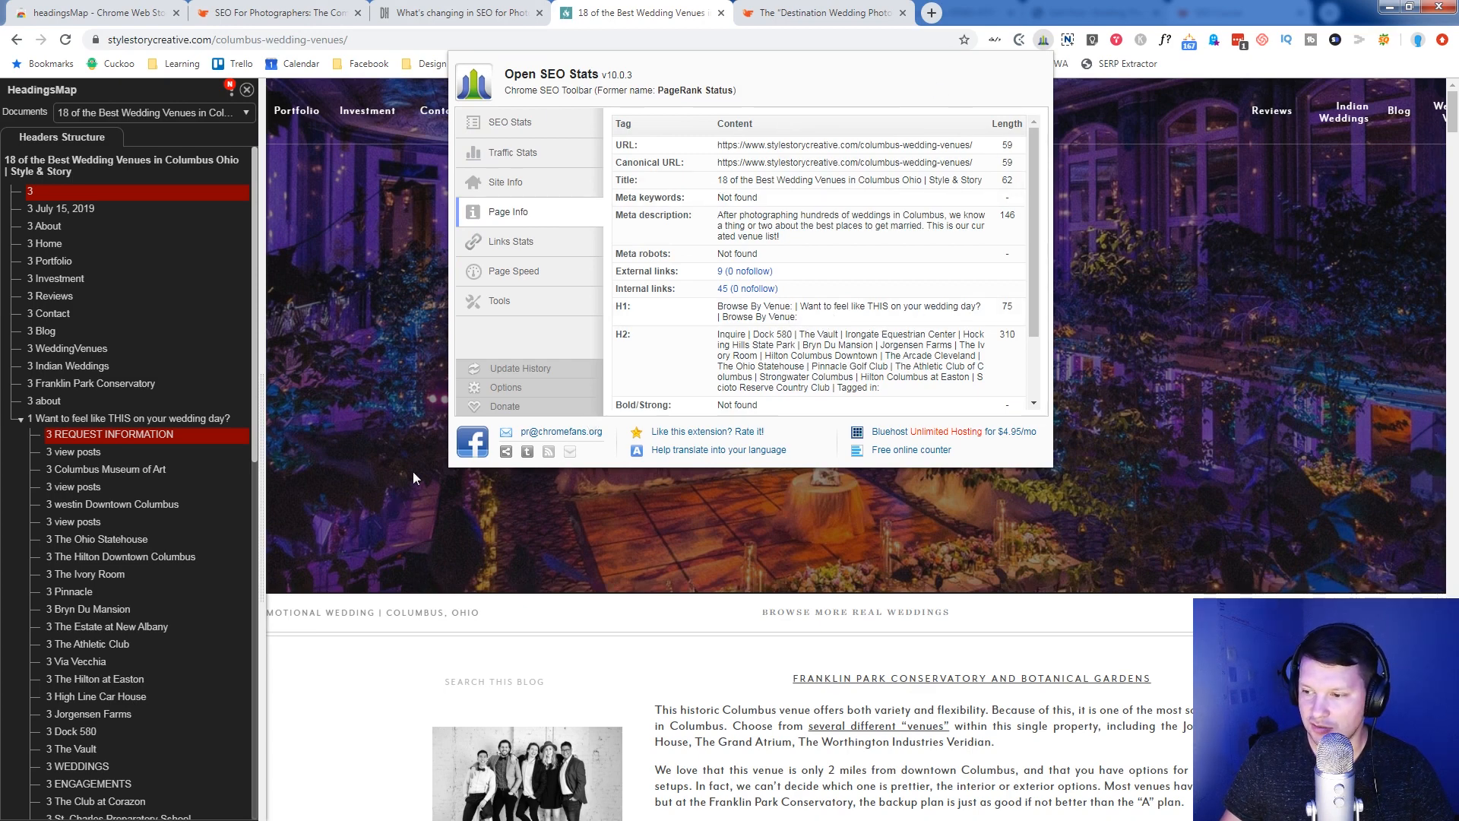
- Inspect the page title's markup in DevTools, revealing a paragraph rather than a heading
right_click(864, 470)
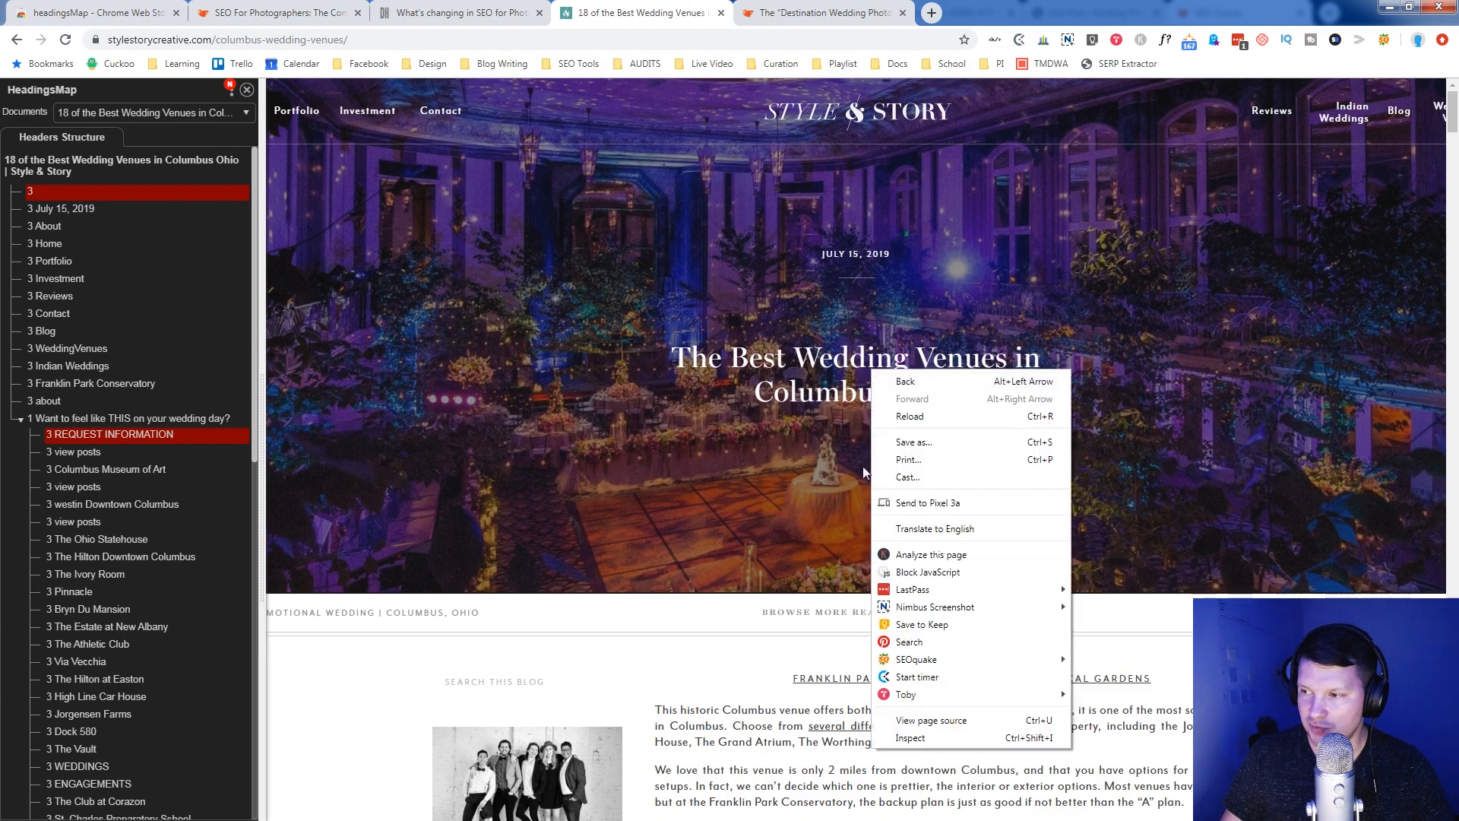
click(884, 438)
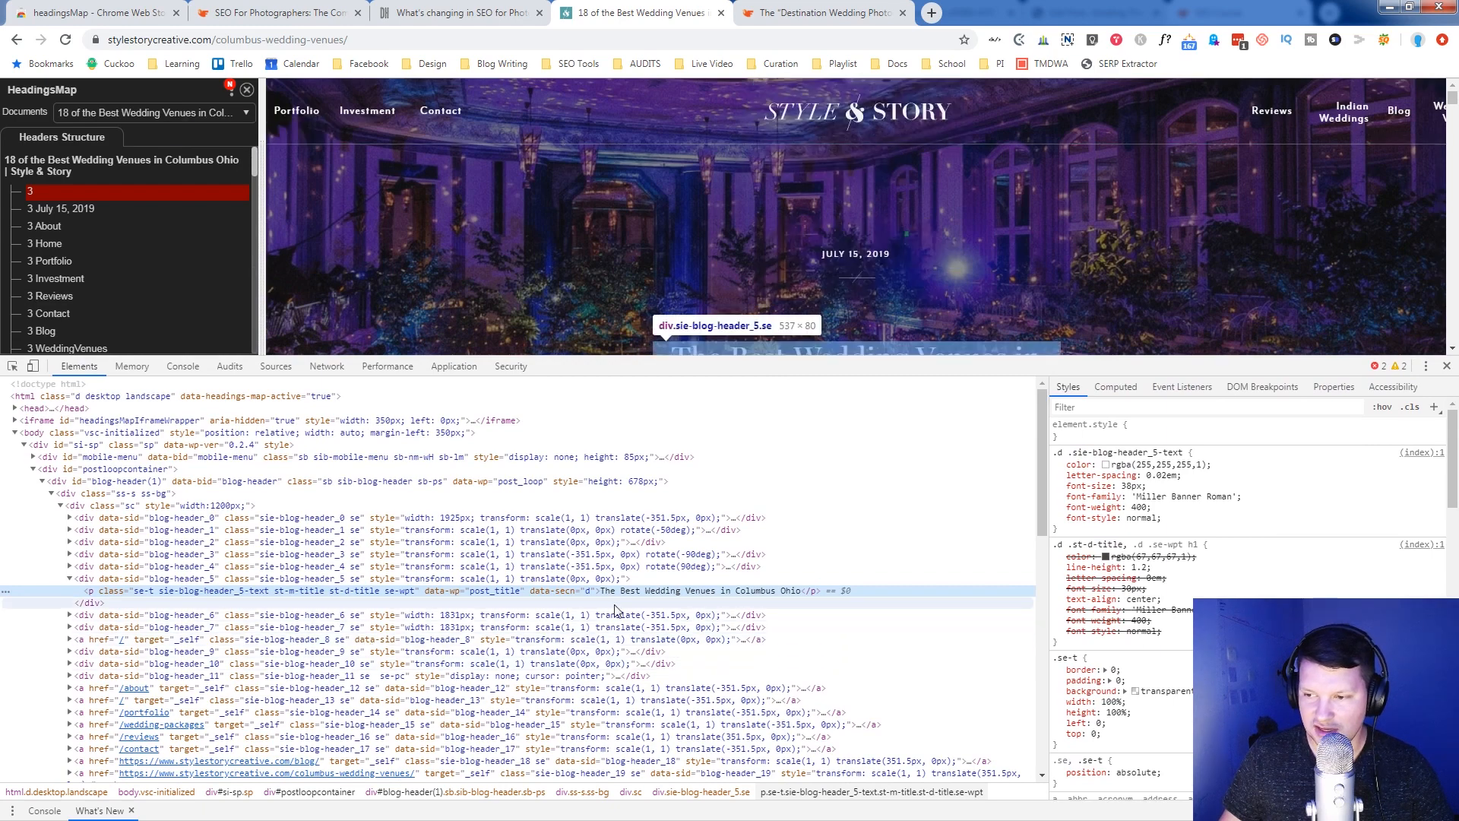
mouse_move(92, 590)
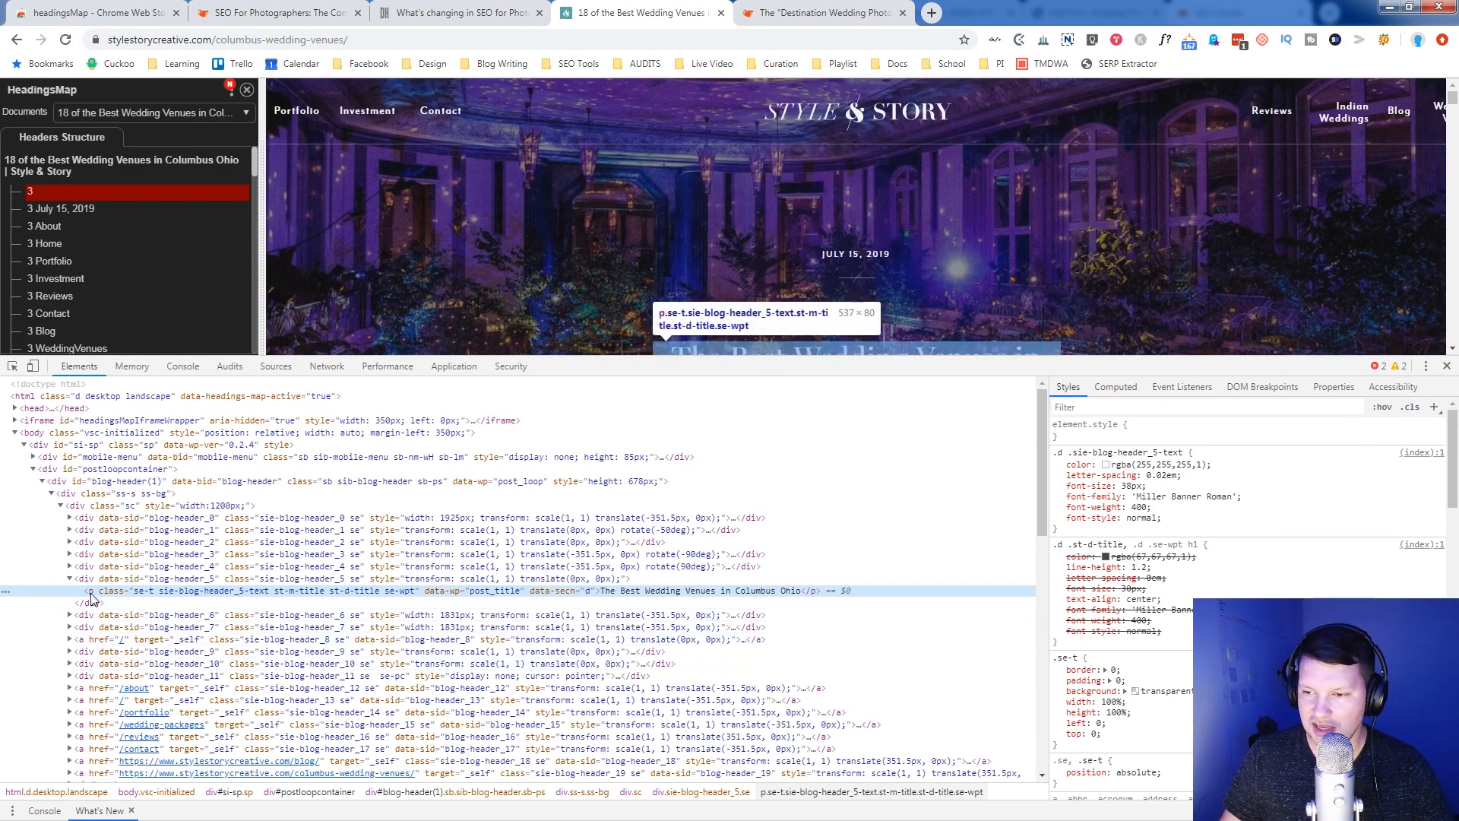
mouse_move(237, 615)
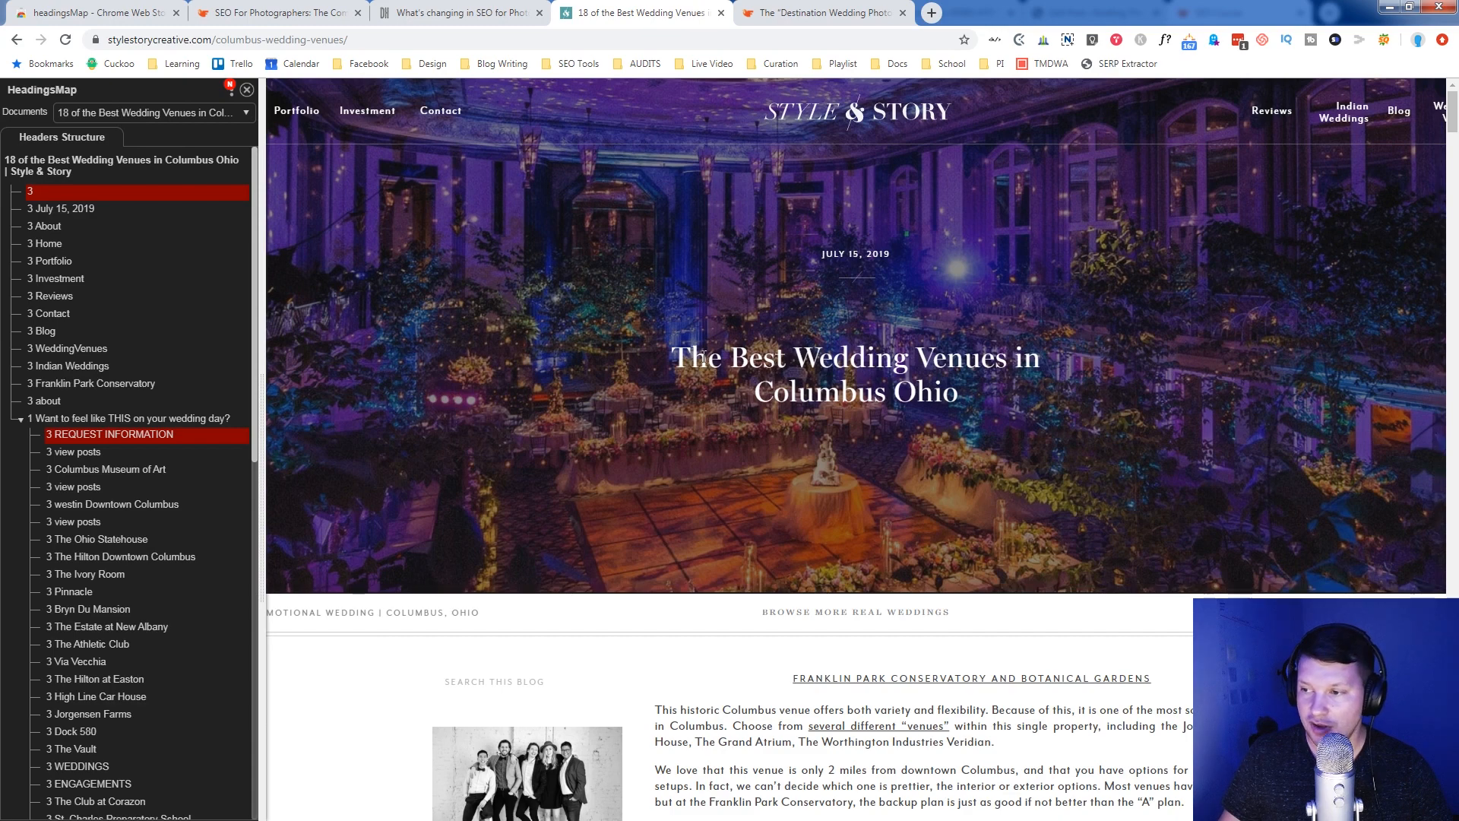
mouse_move(428, 500)
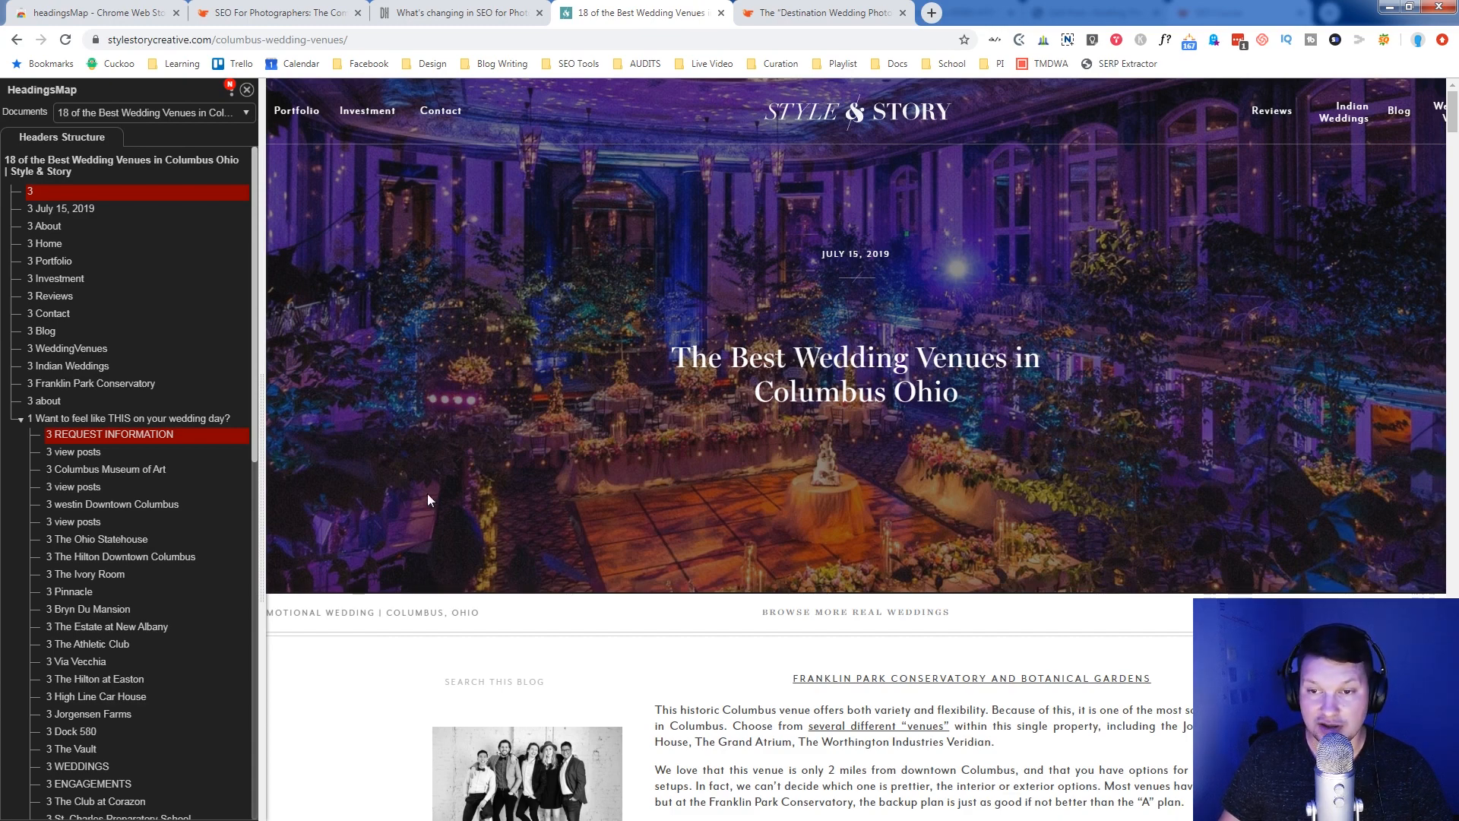
scroll(down, 3)
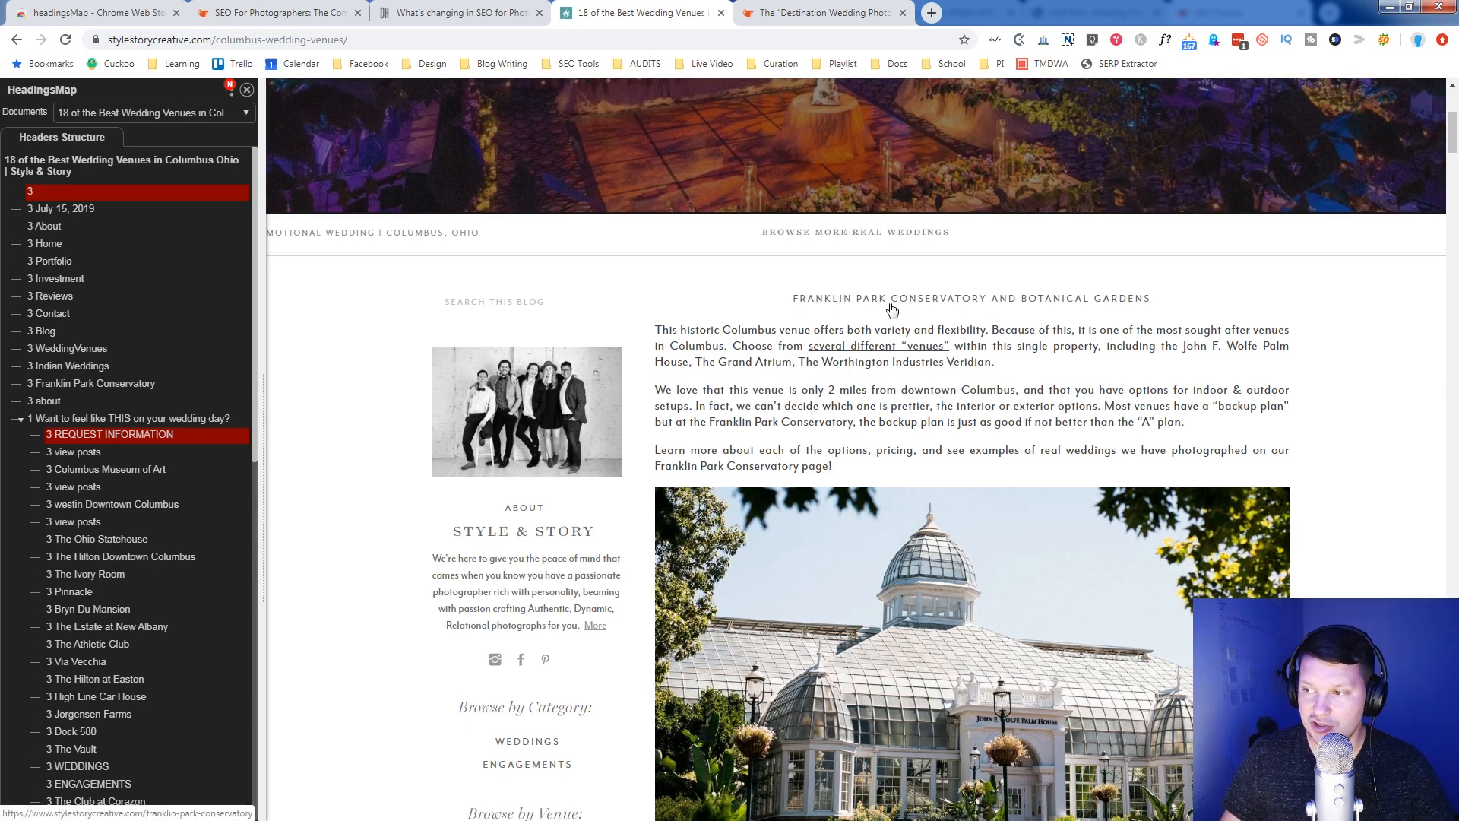
mouse_move(828, 304)
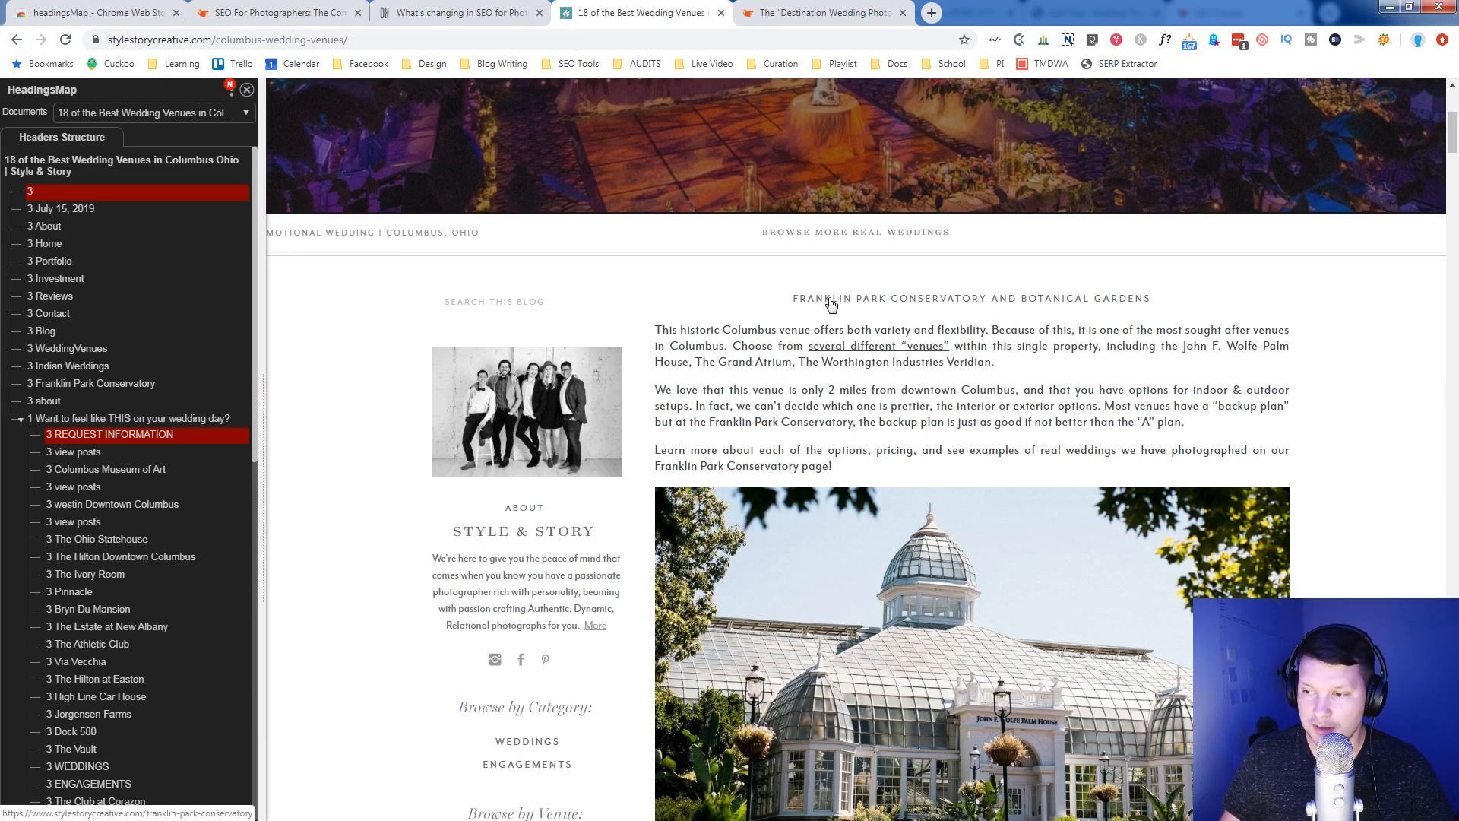
scroll(down, 3)
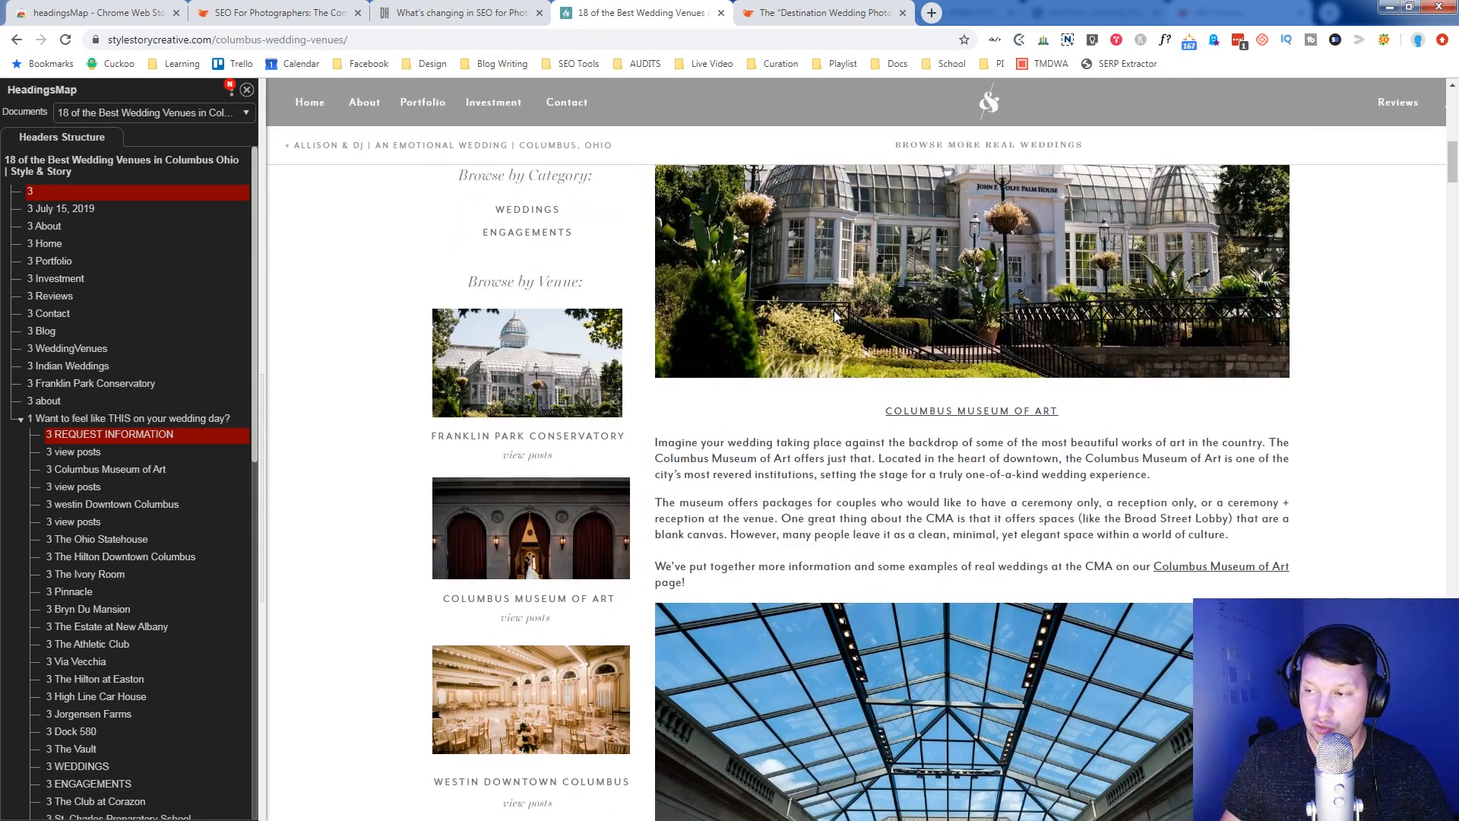
scroll(up, 3)
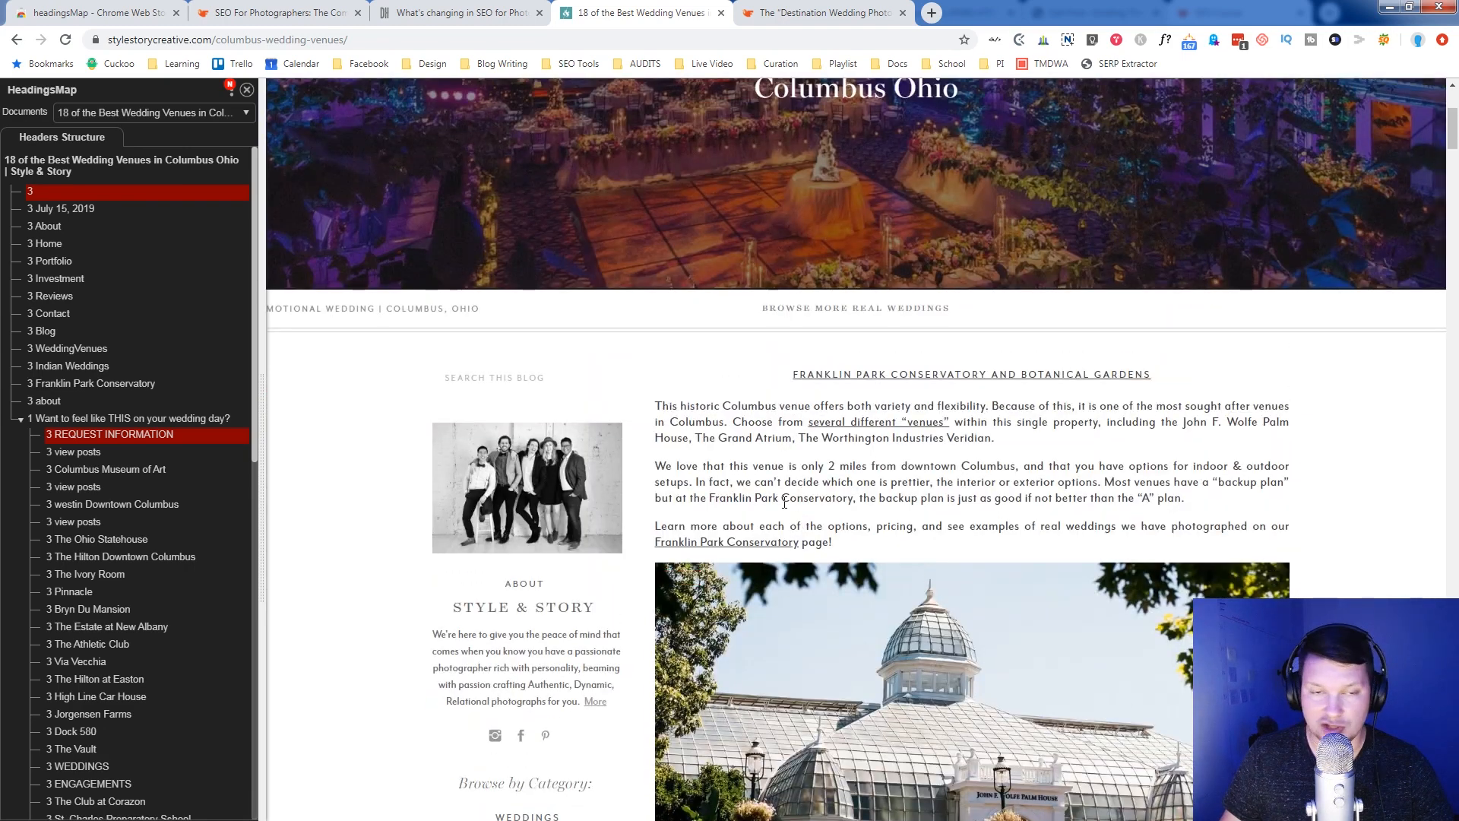
mouse_move(865, 371)
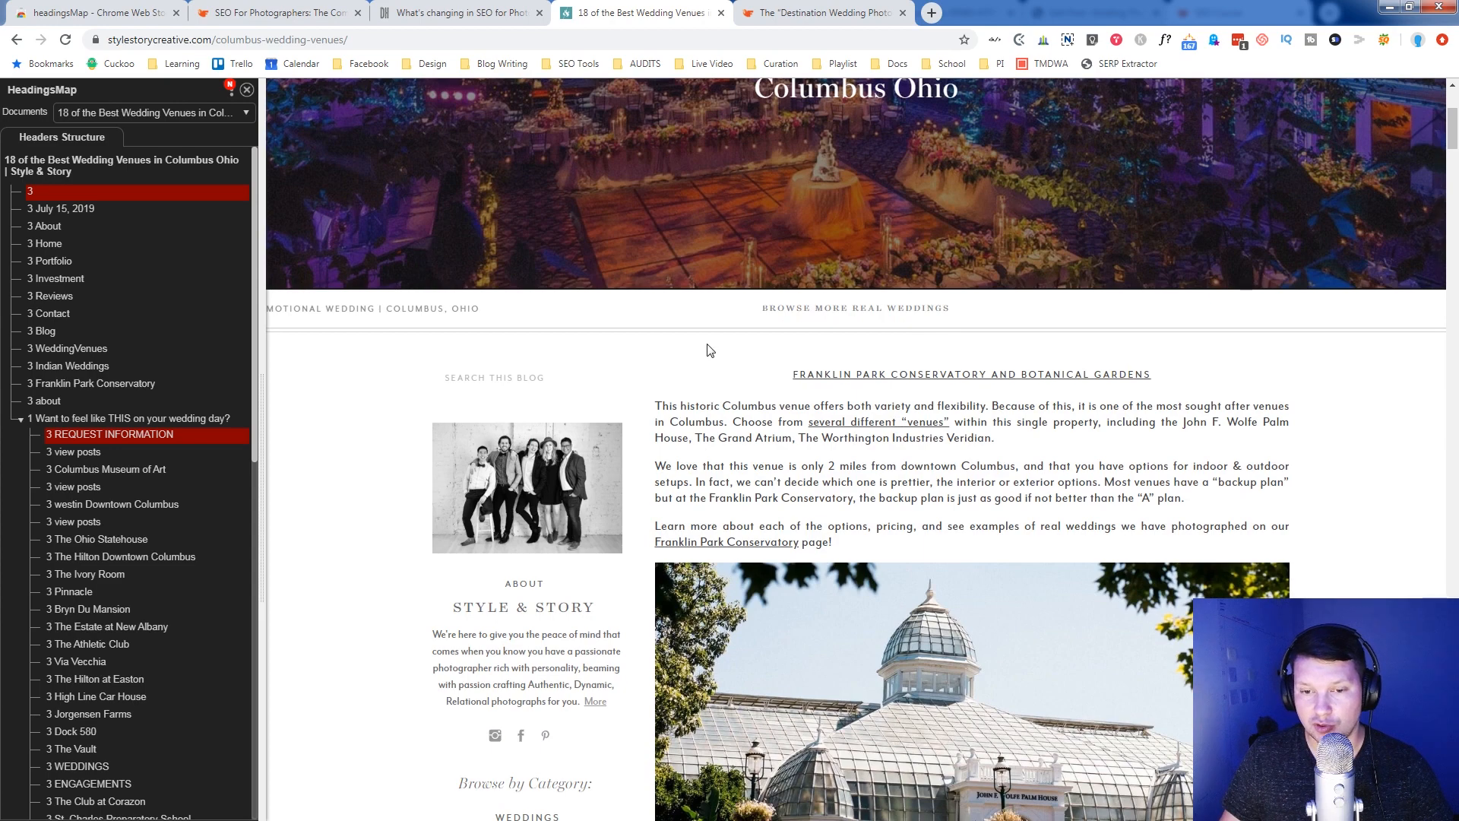
mouse_move(827, 380)
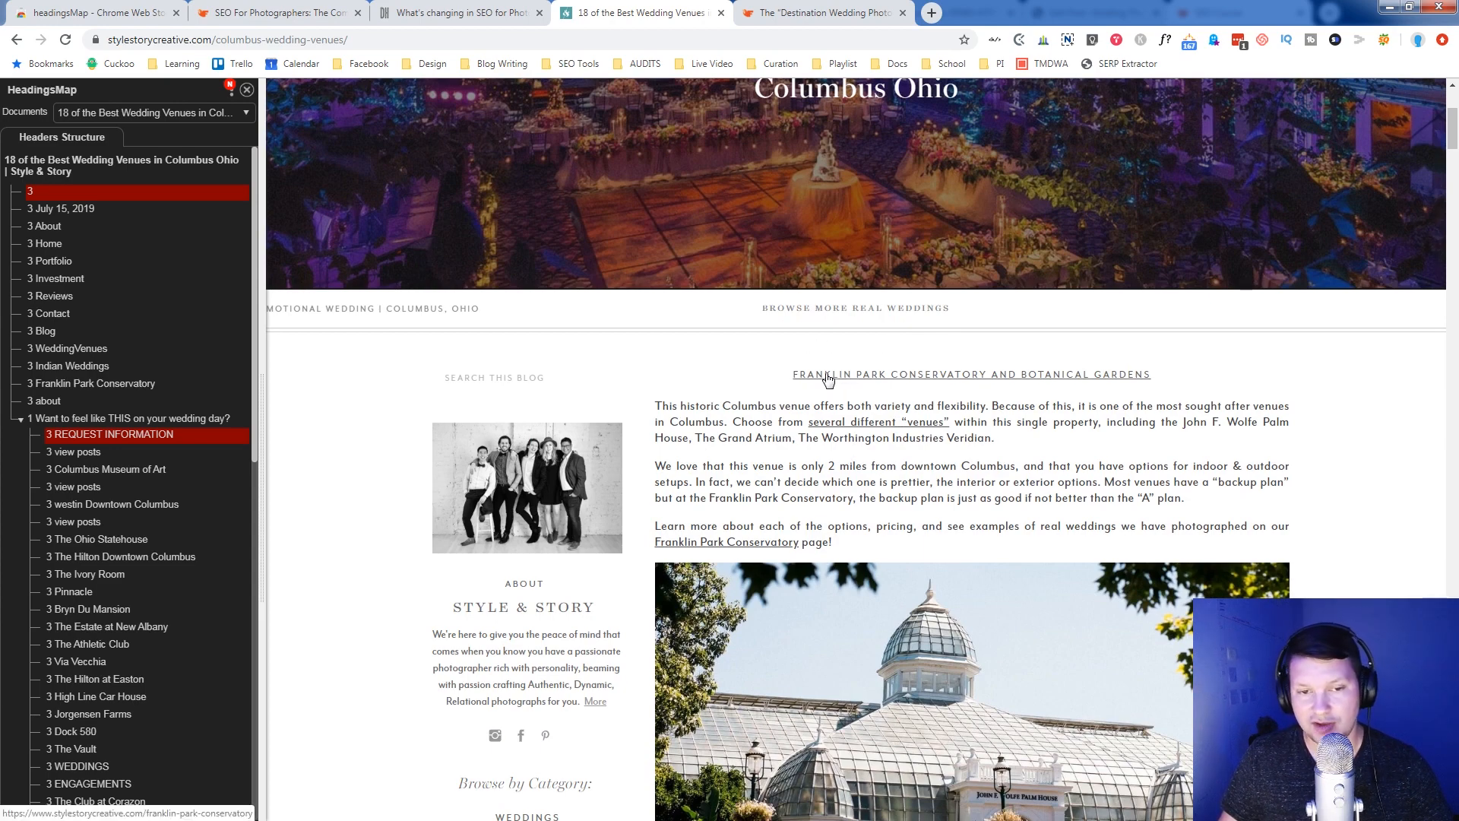
mouse_move(1184, 581)
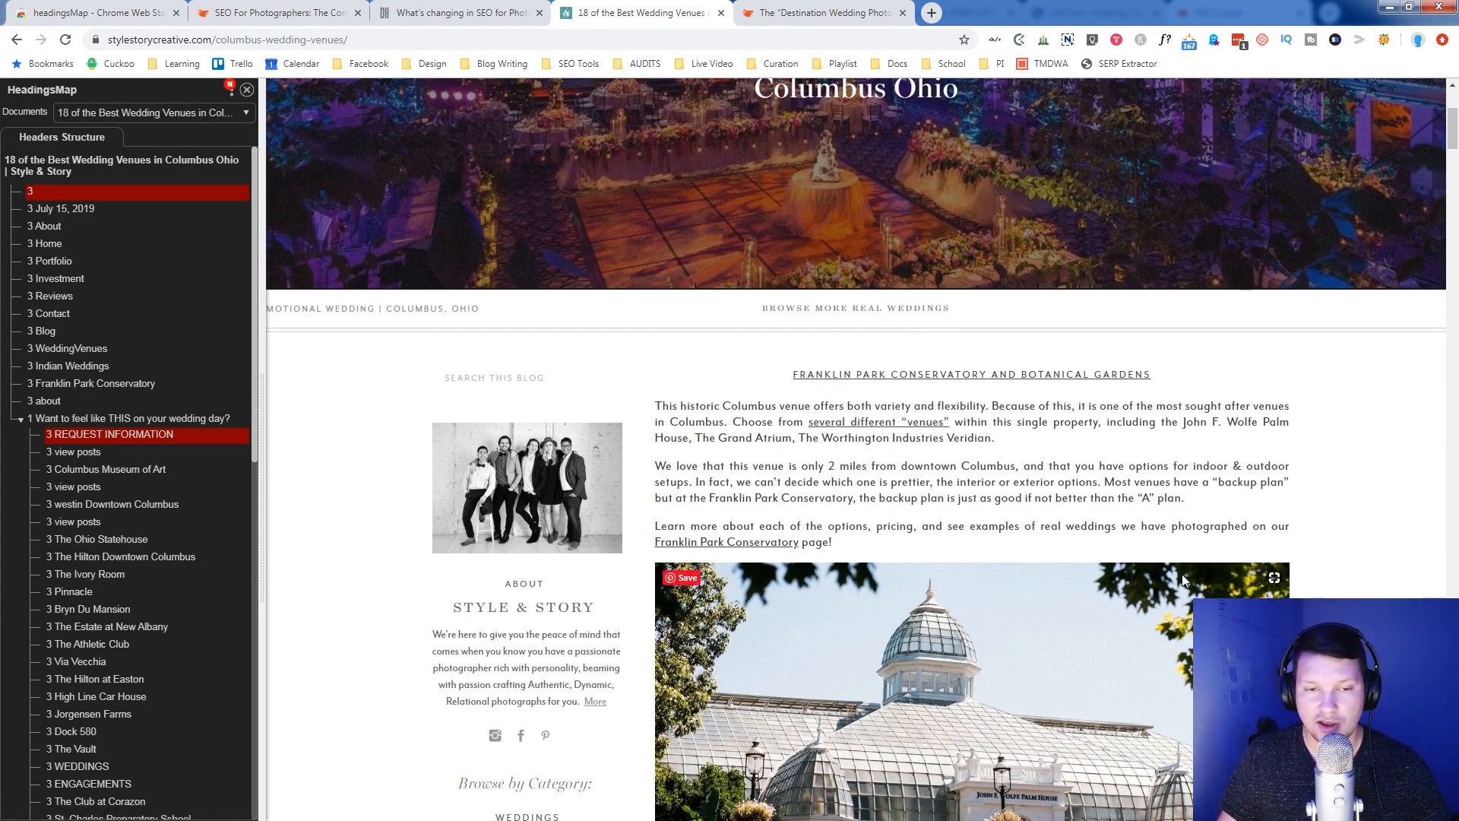
mouse_move(955, 677)
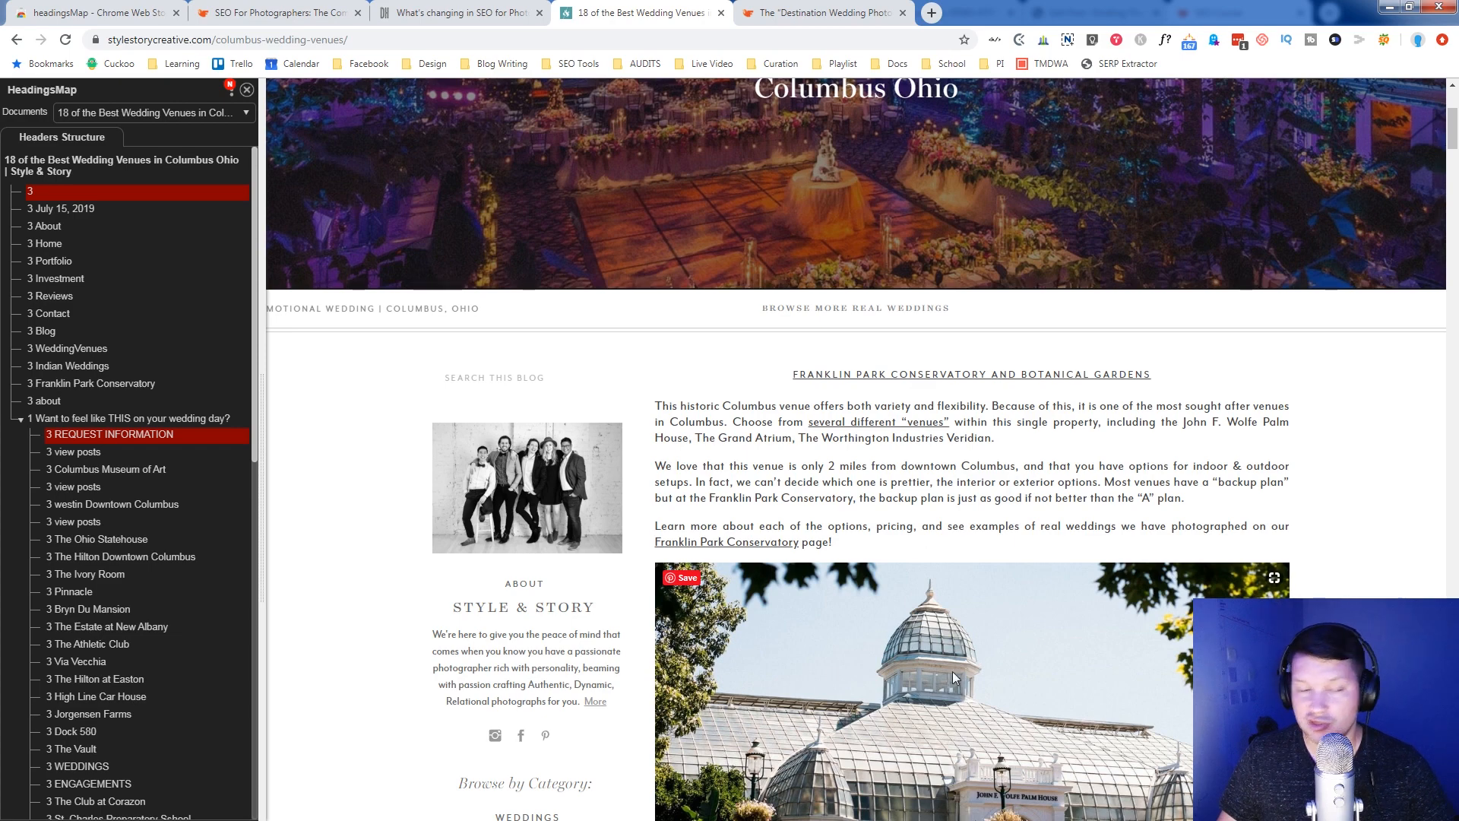
mouse_move(1038, 681)
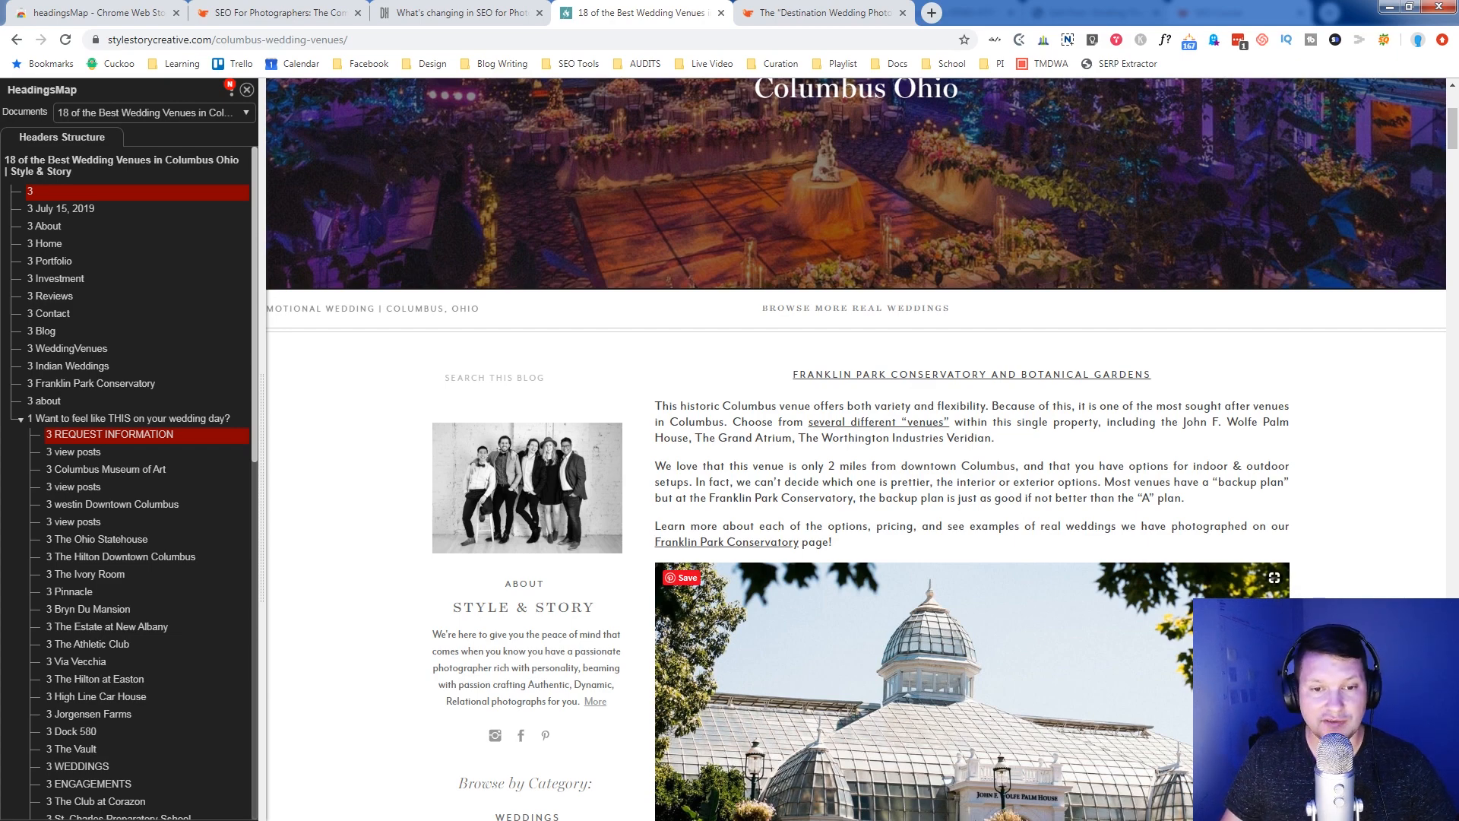
mouse_move(802, 575)
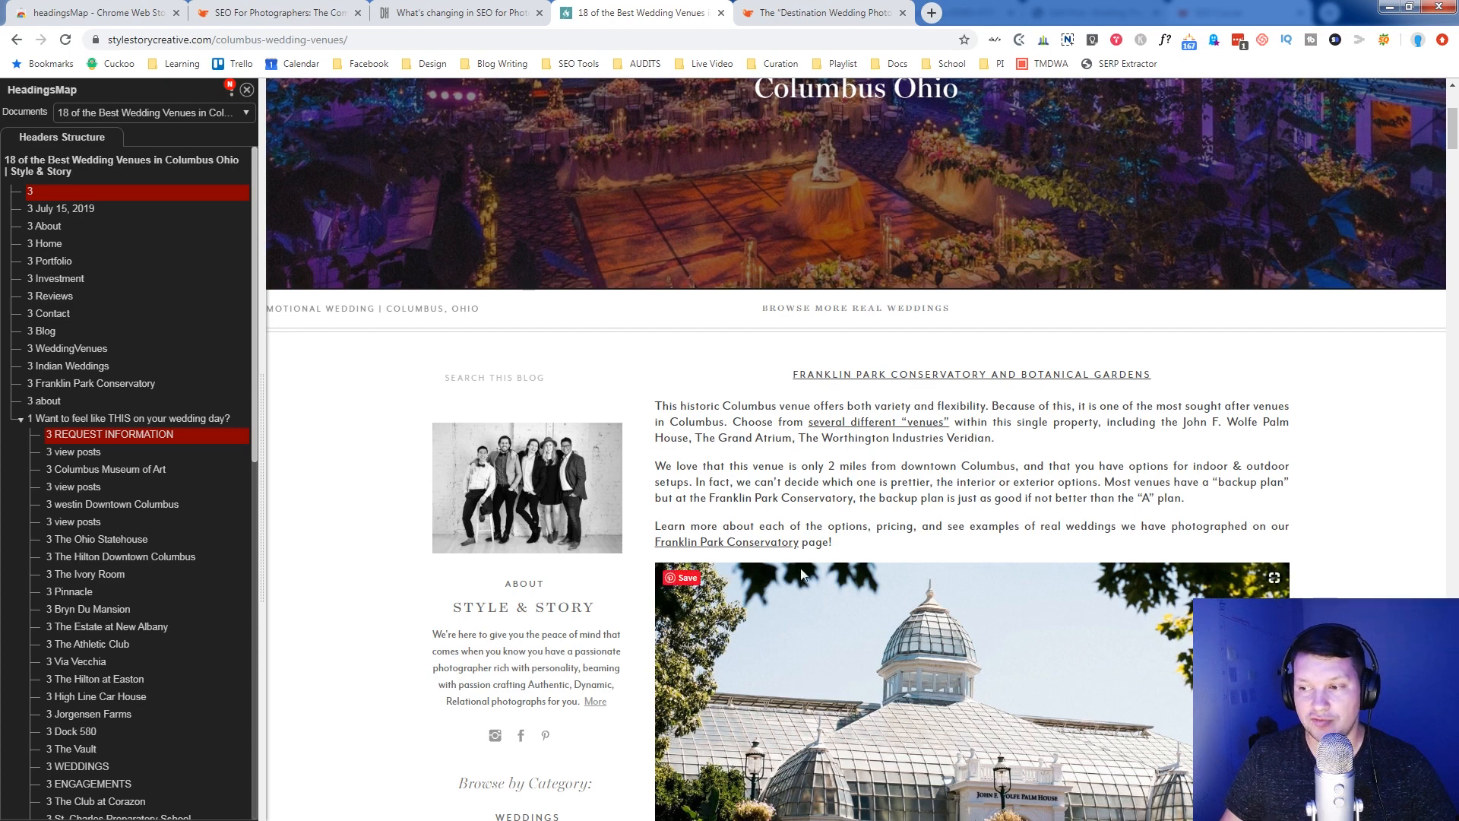
mouse_move(740, 533)
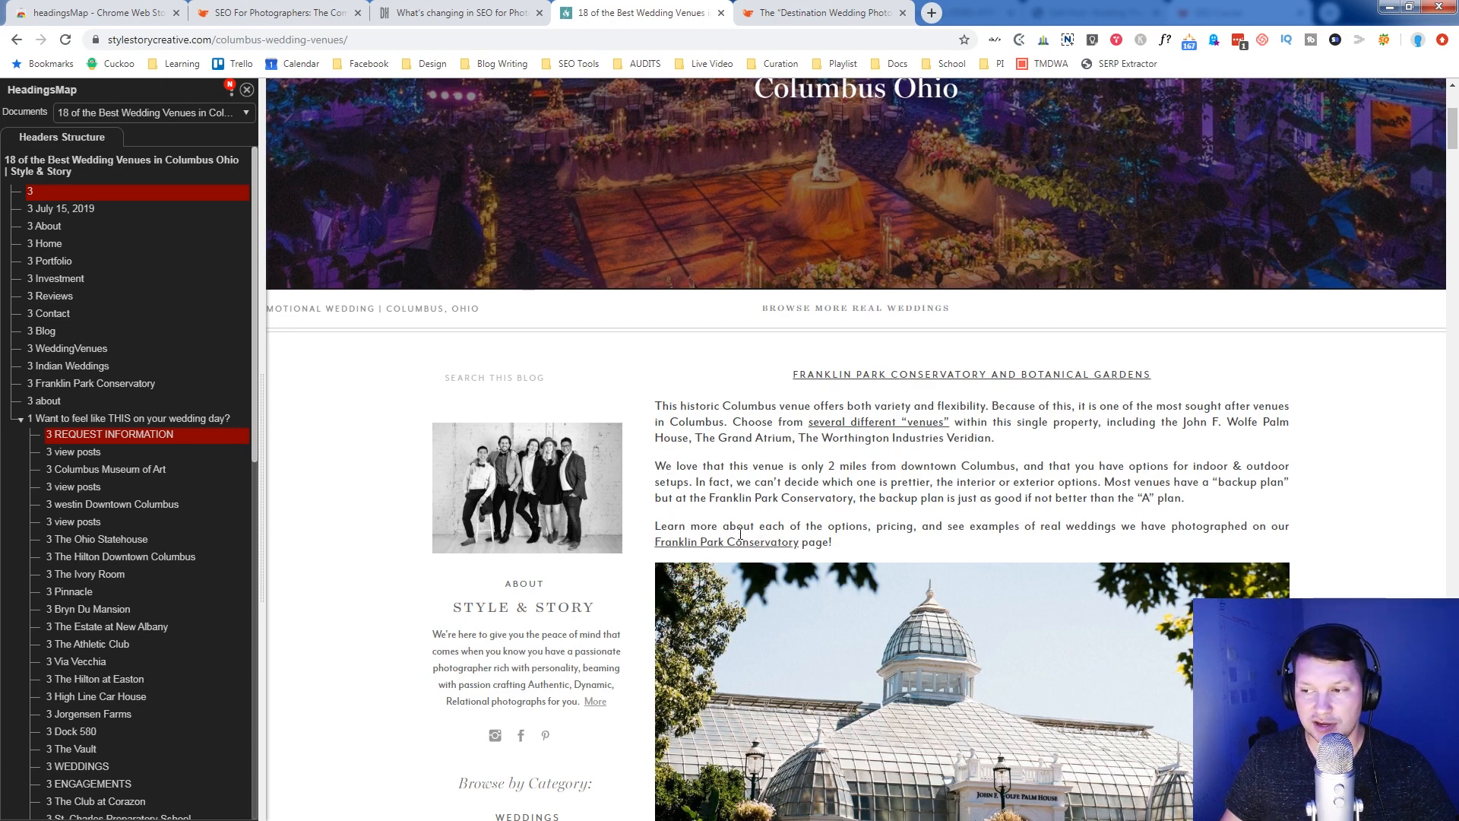
mouse_move(741, 594)
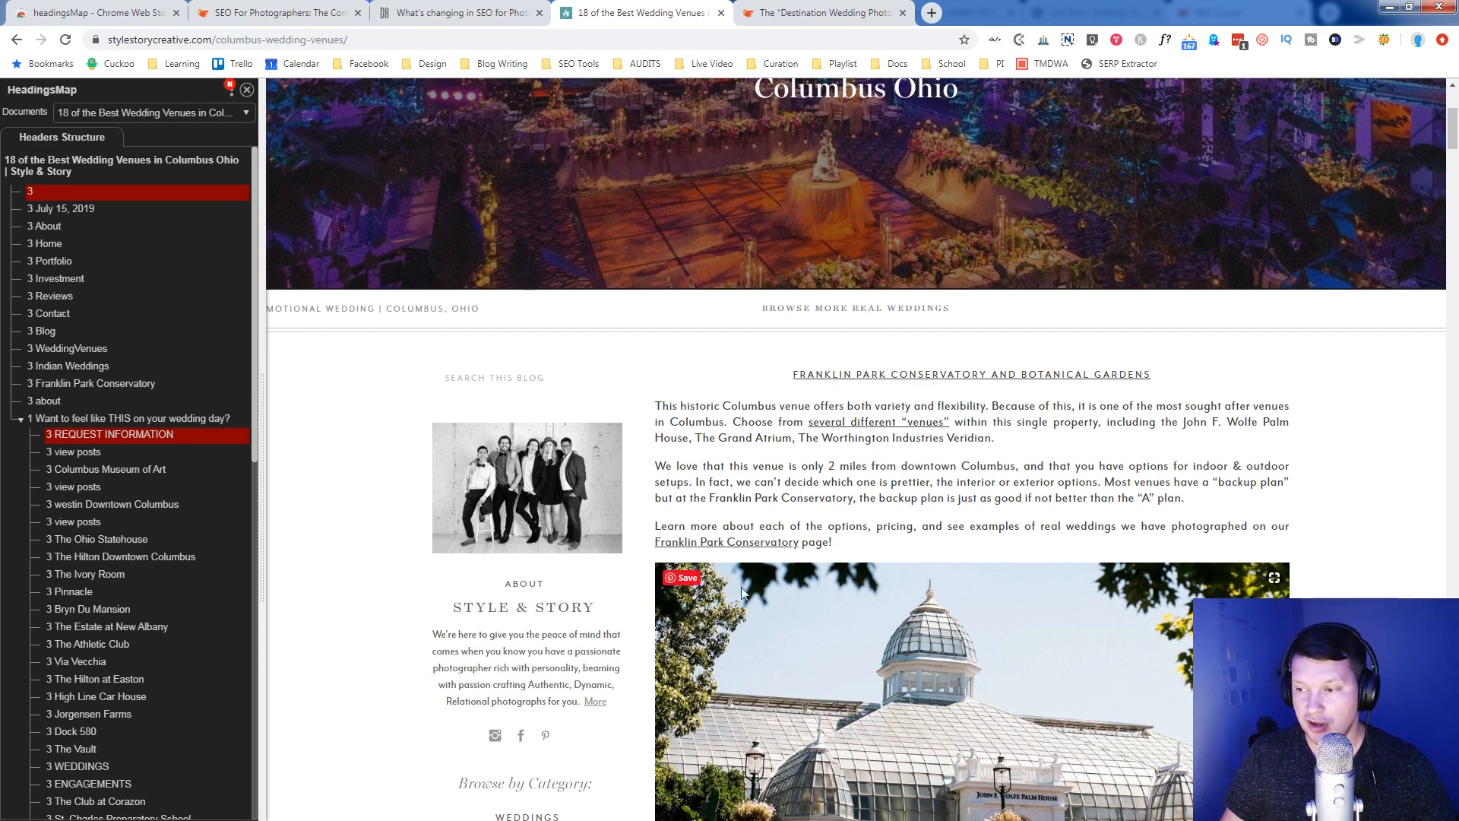
mouse_move(916, 654)
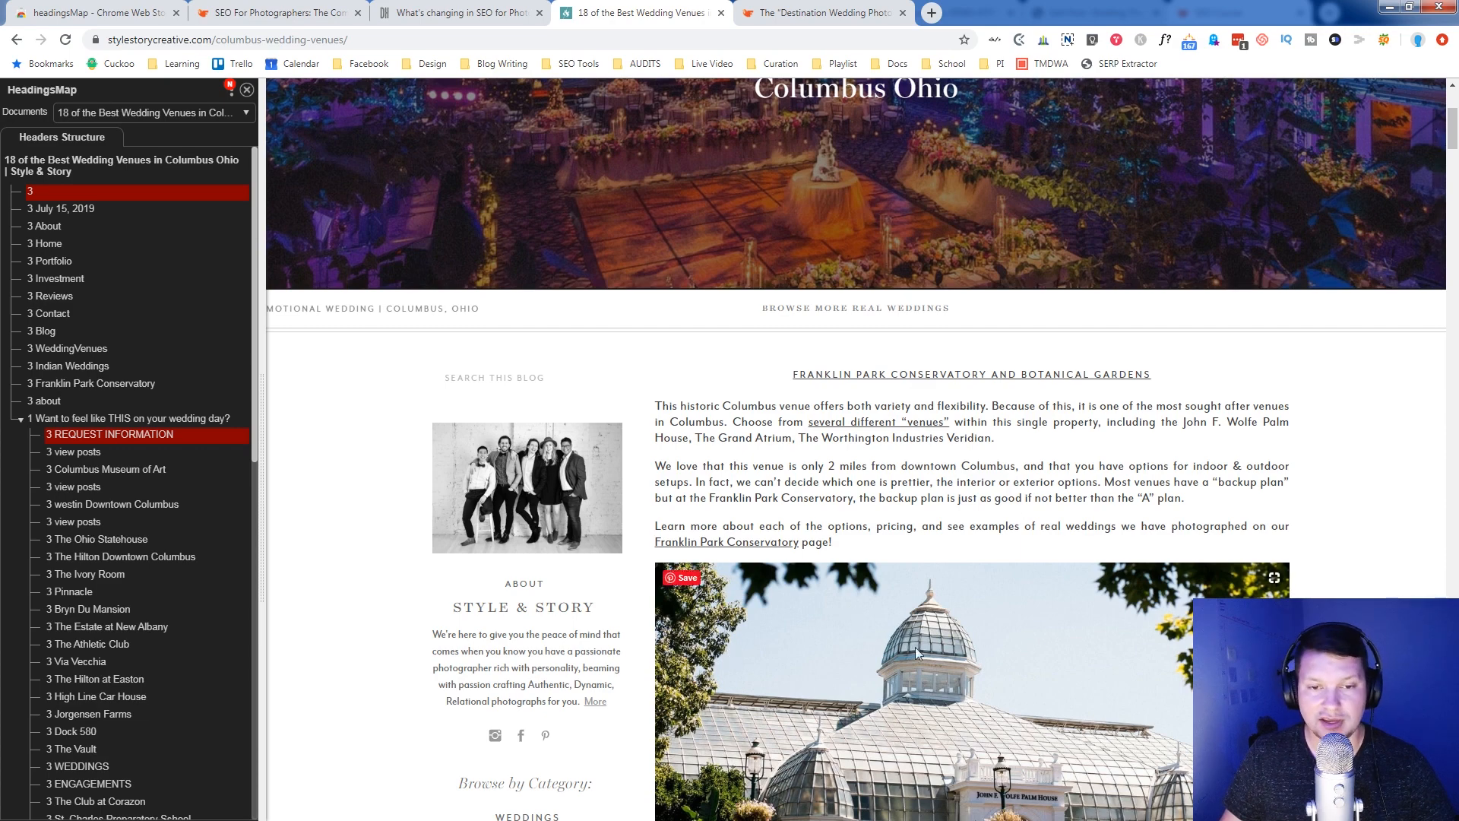
mouse_move(889, 669)
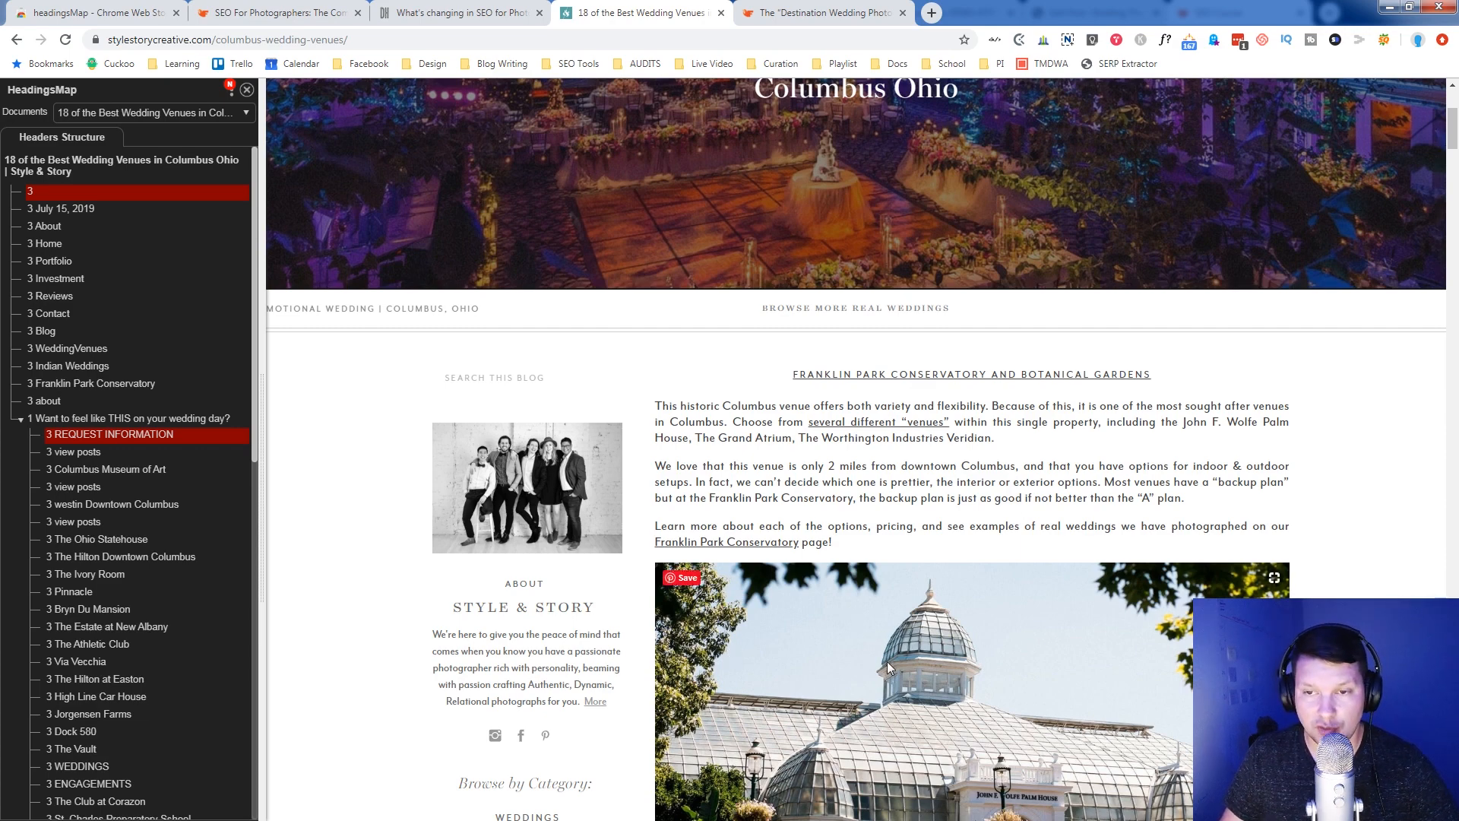
mouse_move(1003, 646)
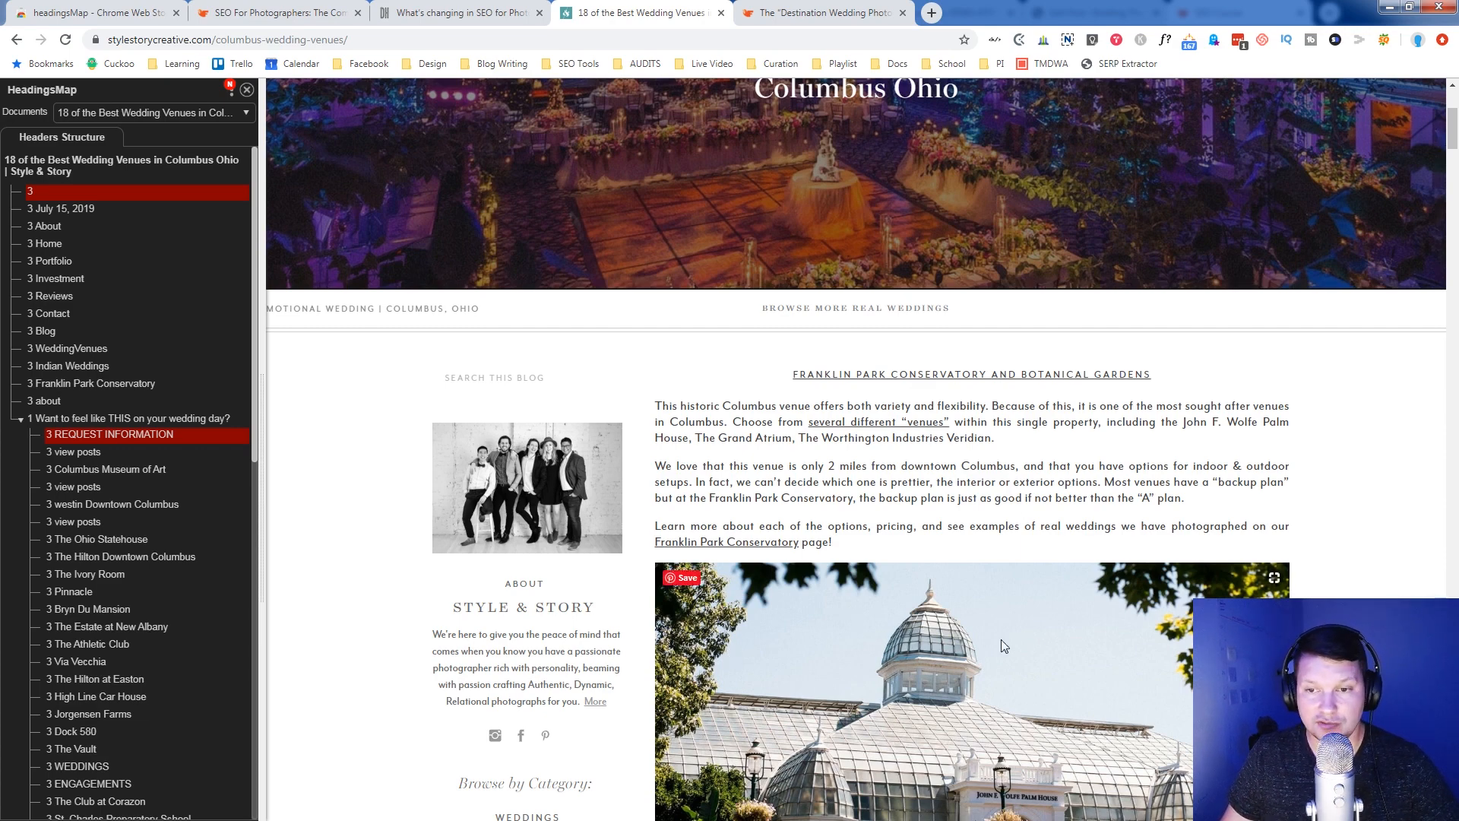
scroll(down, 3)
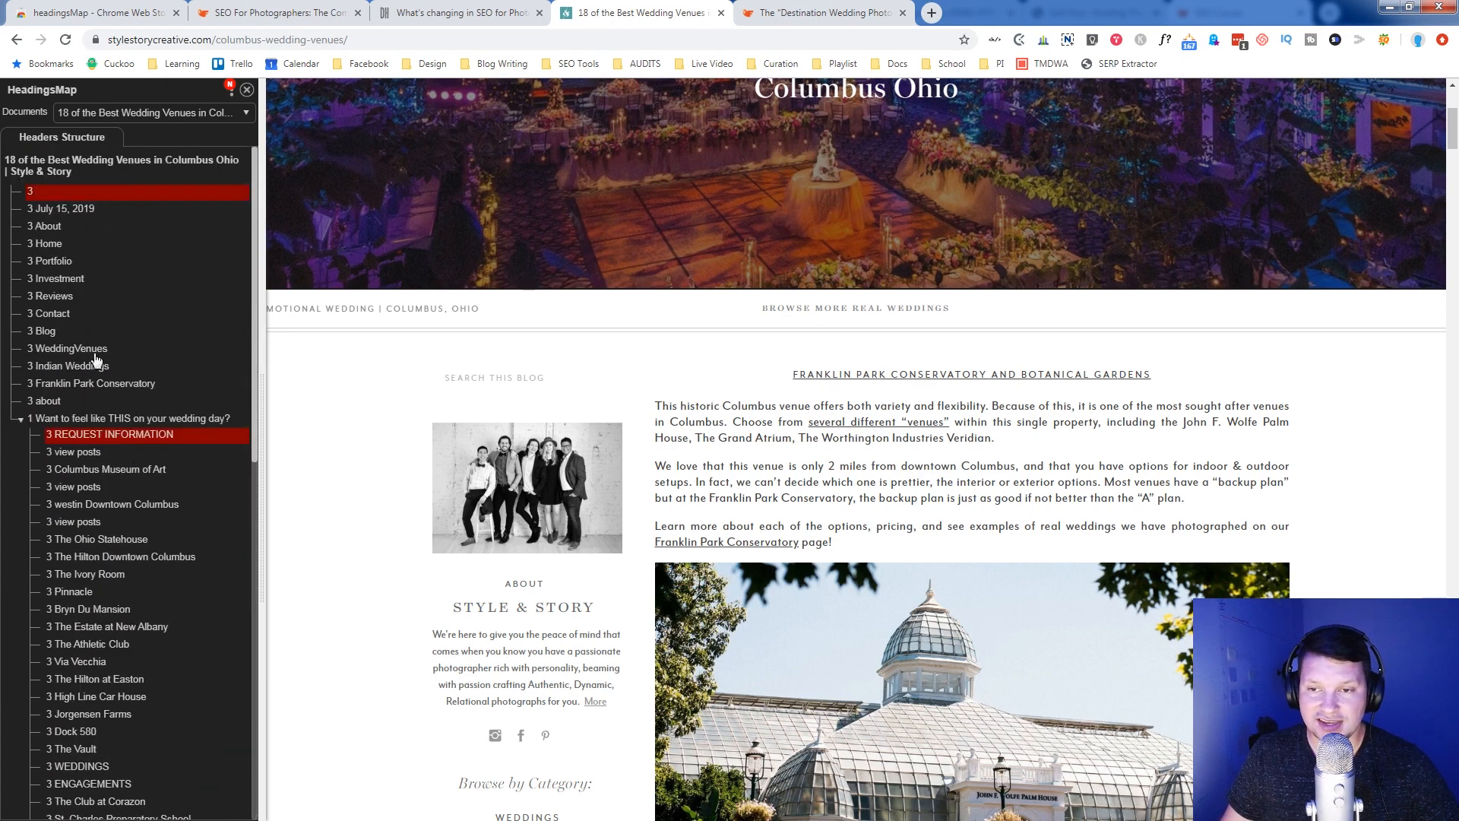
scroll(down, 3)
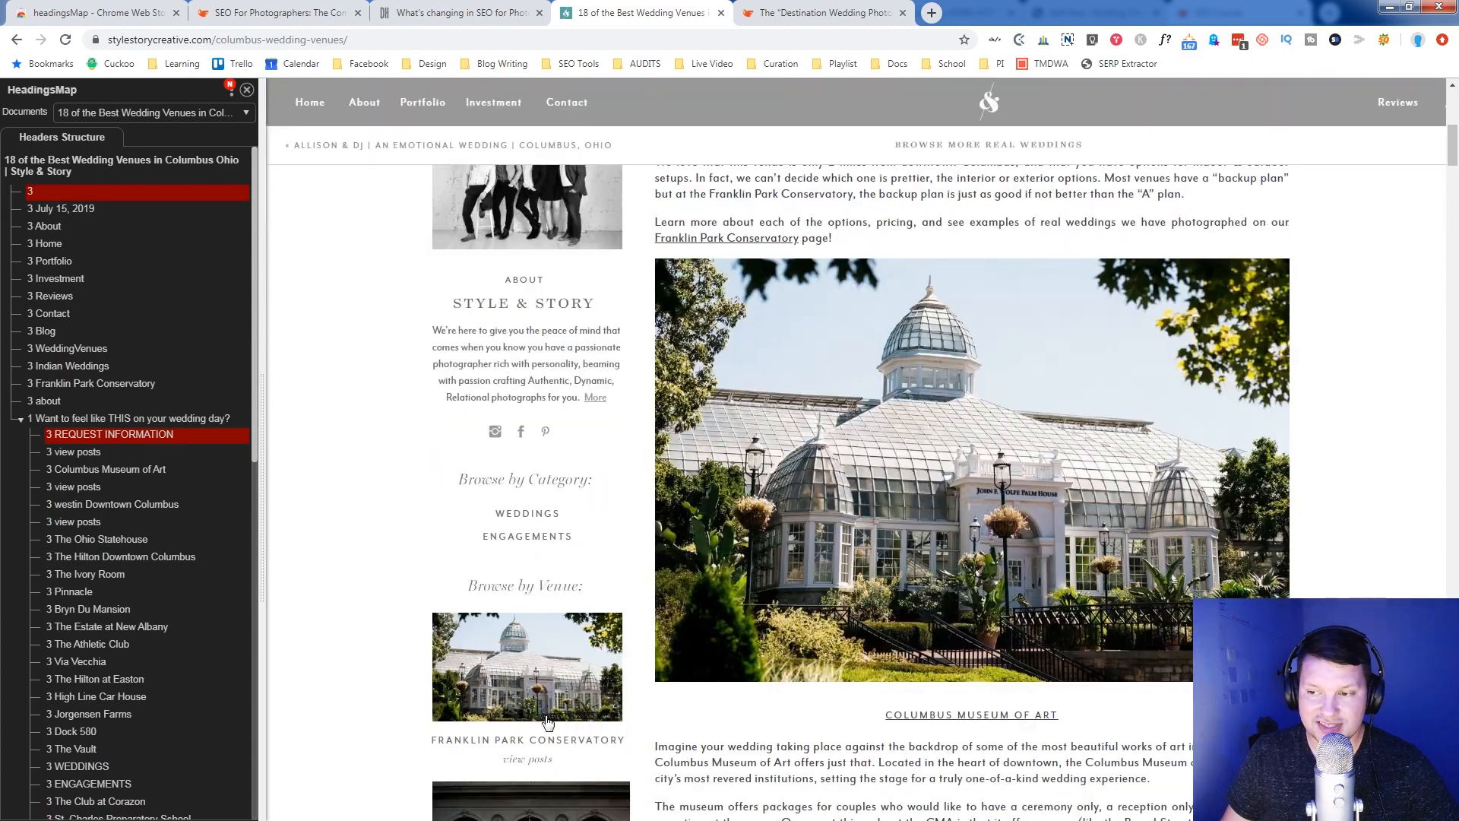
scroll(down, 3)
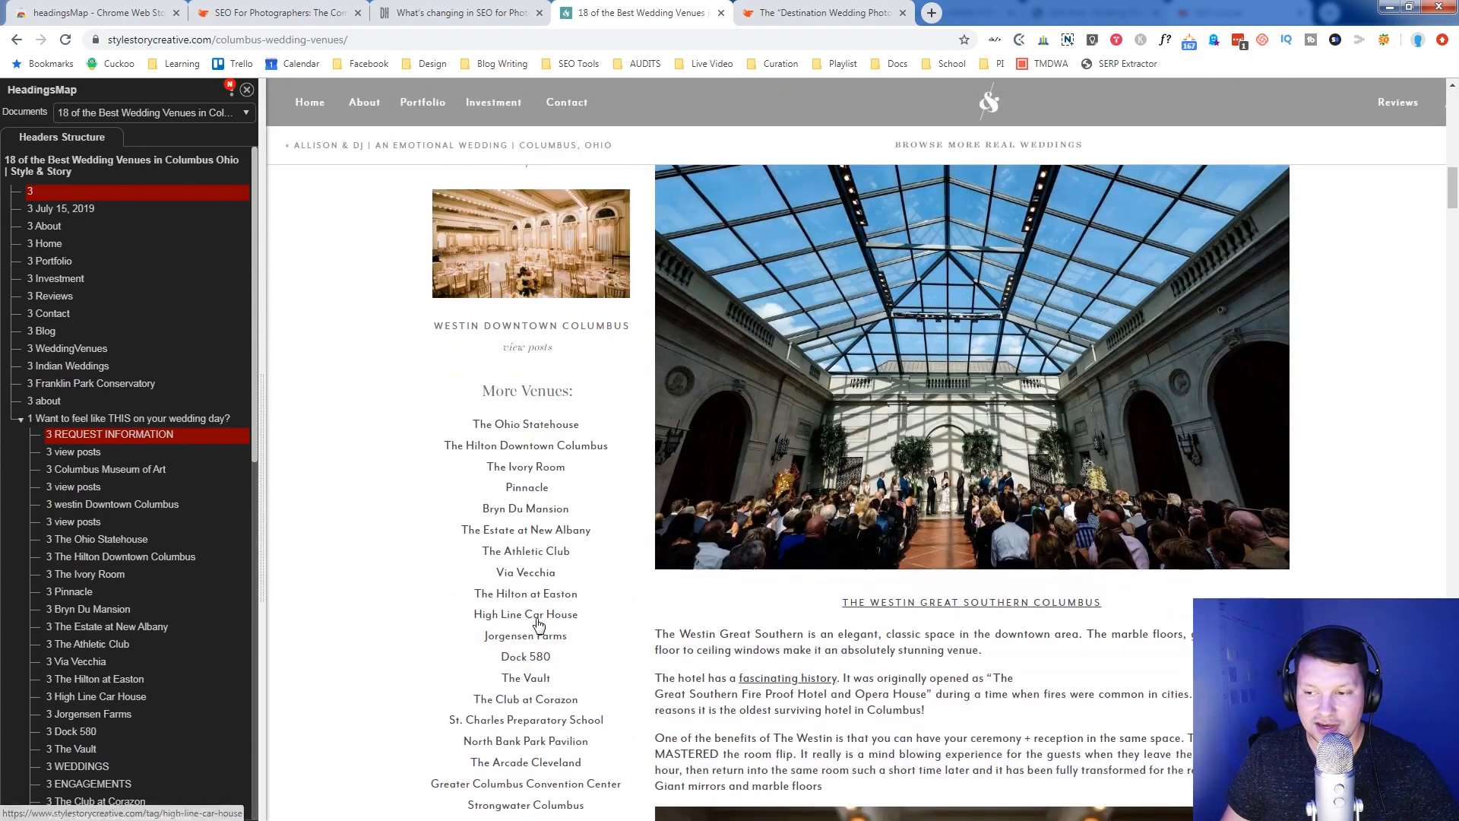
mouse_move(501, 647)
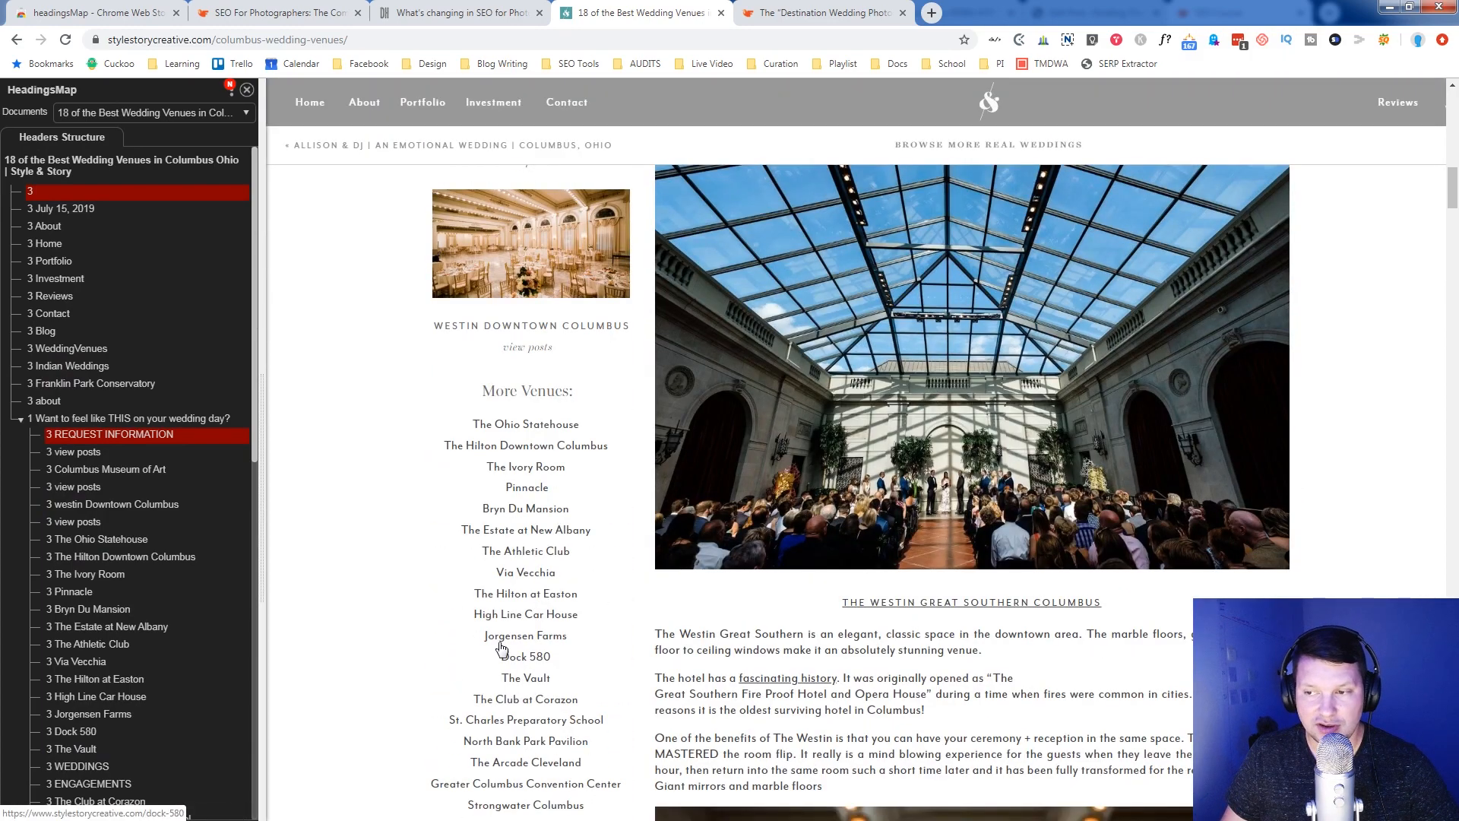
mouse_move(522, 395)
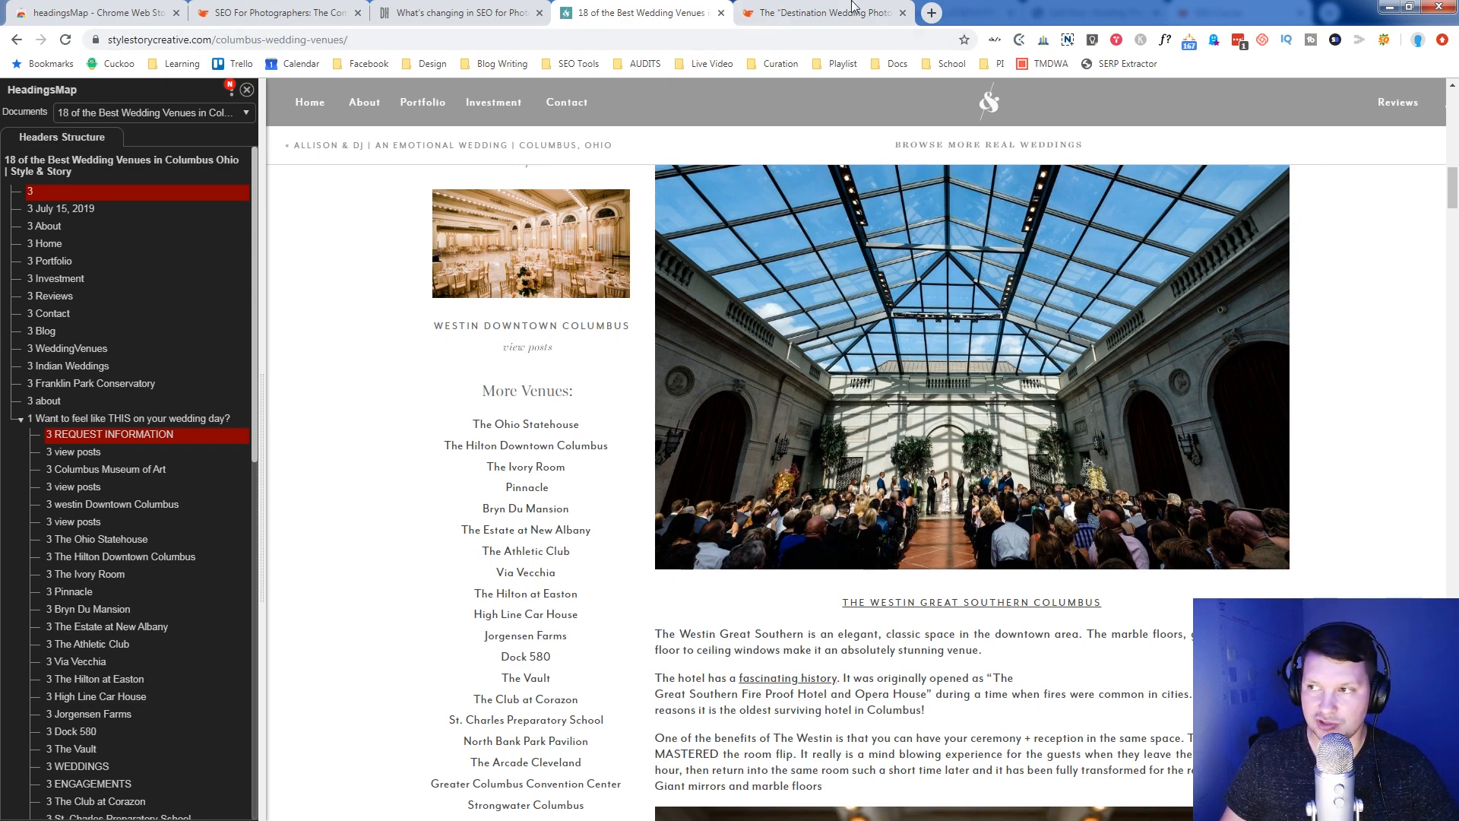
click(823, 12)
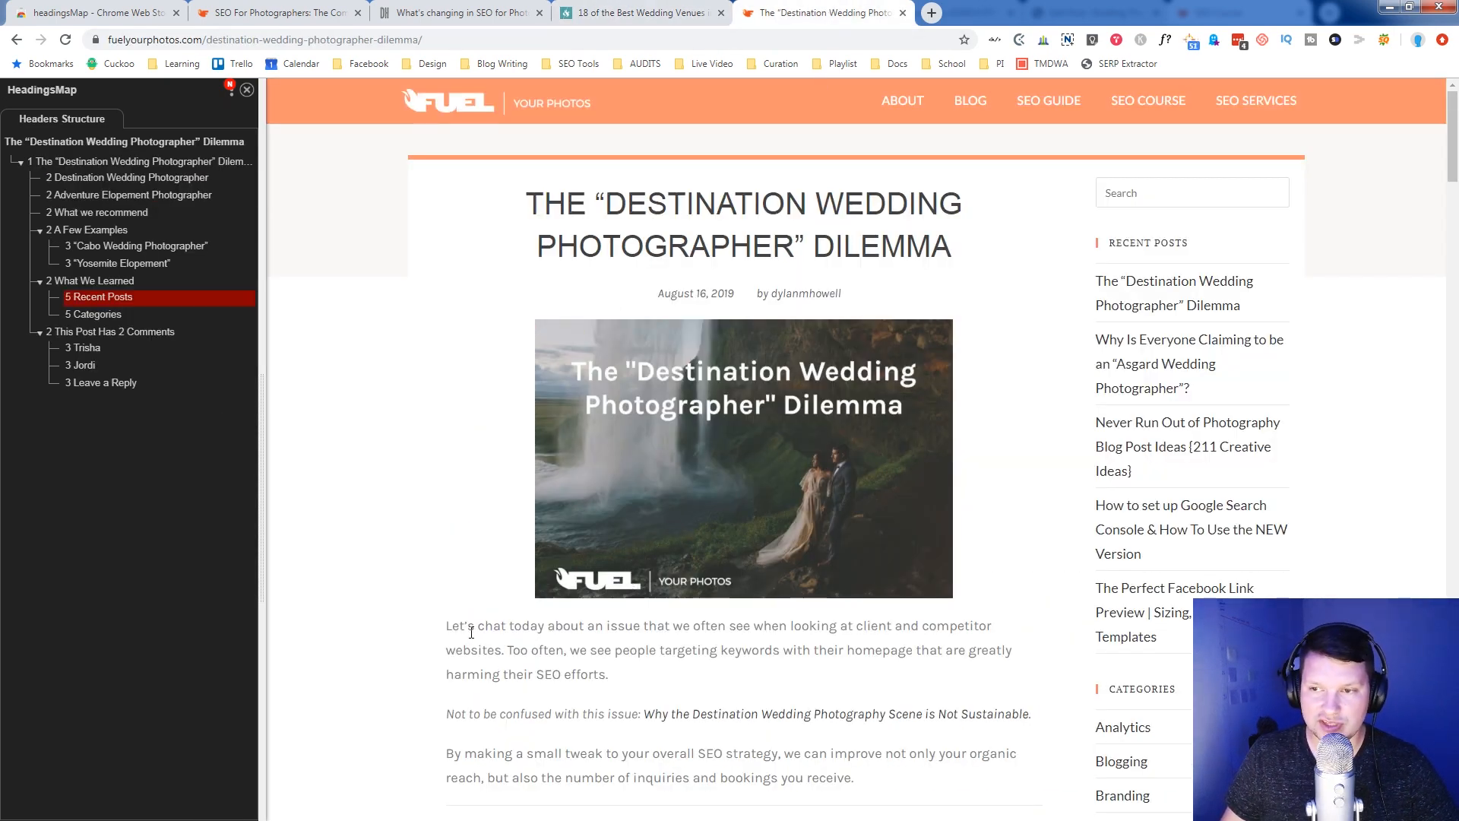
mouse_move(459, 620)
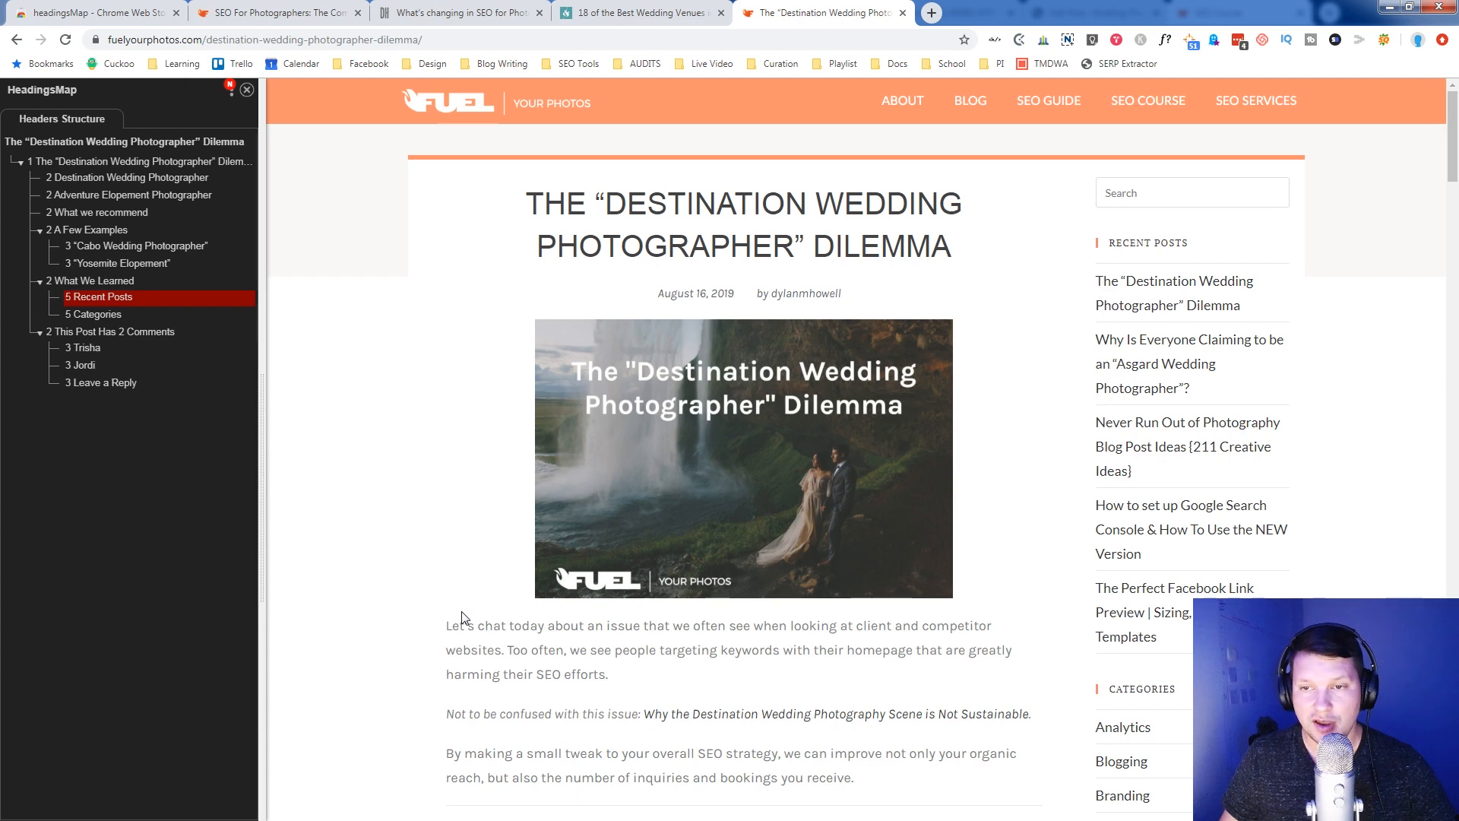
mouse_move(236, 139)
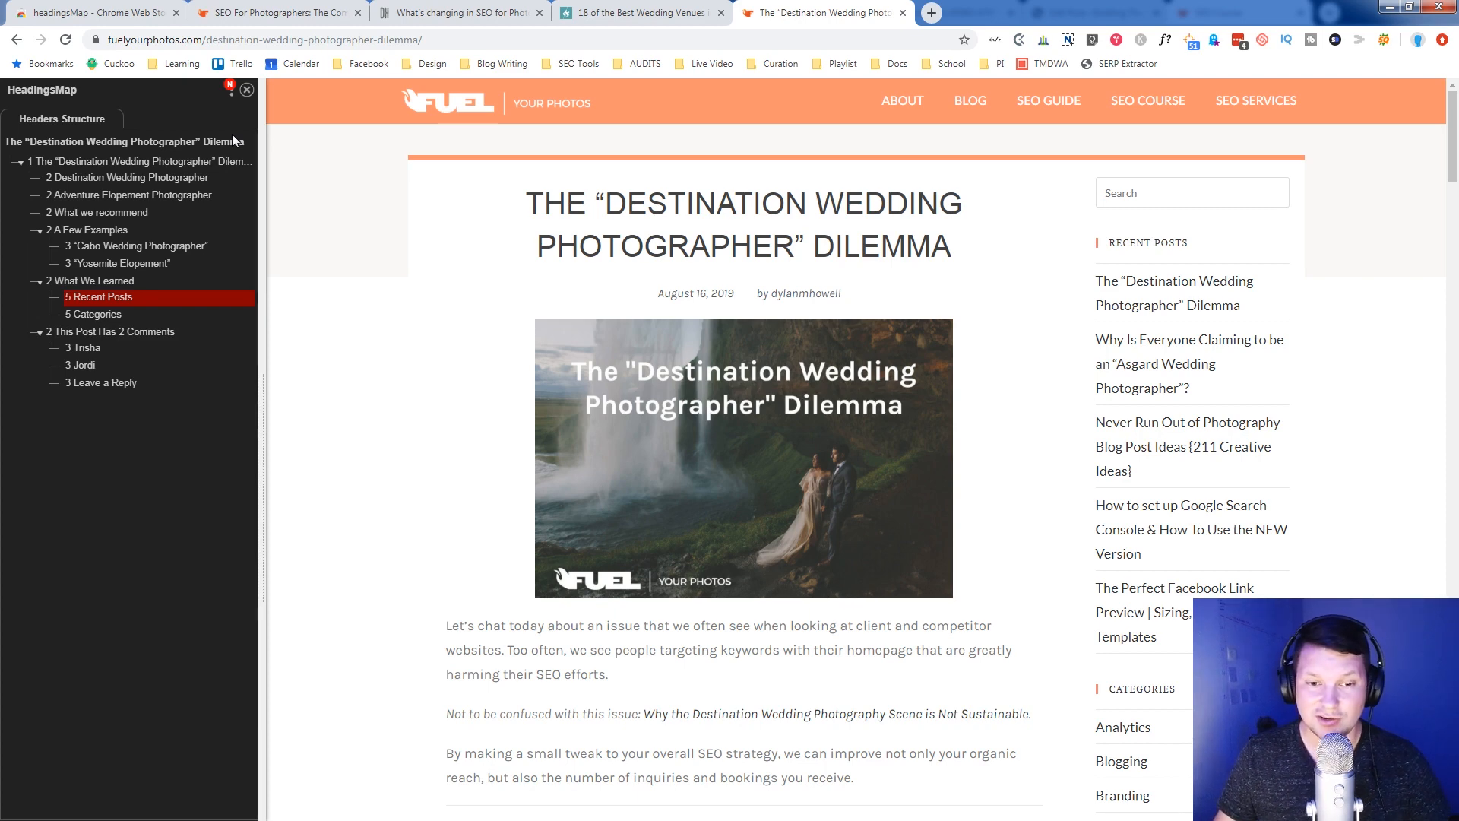
mouse_move(4, 176)
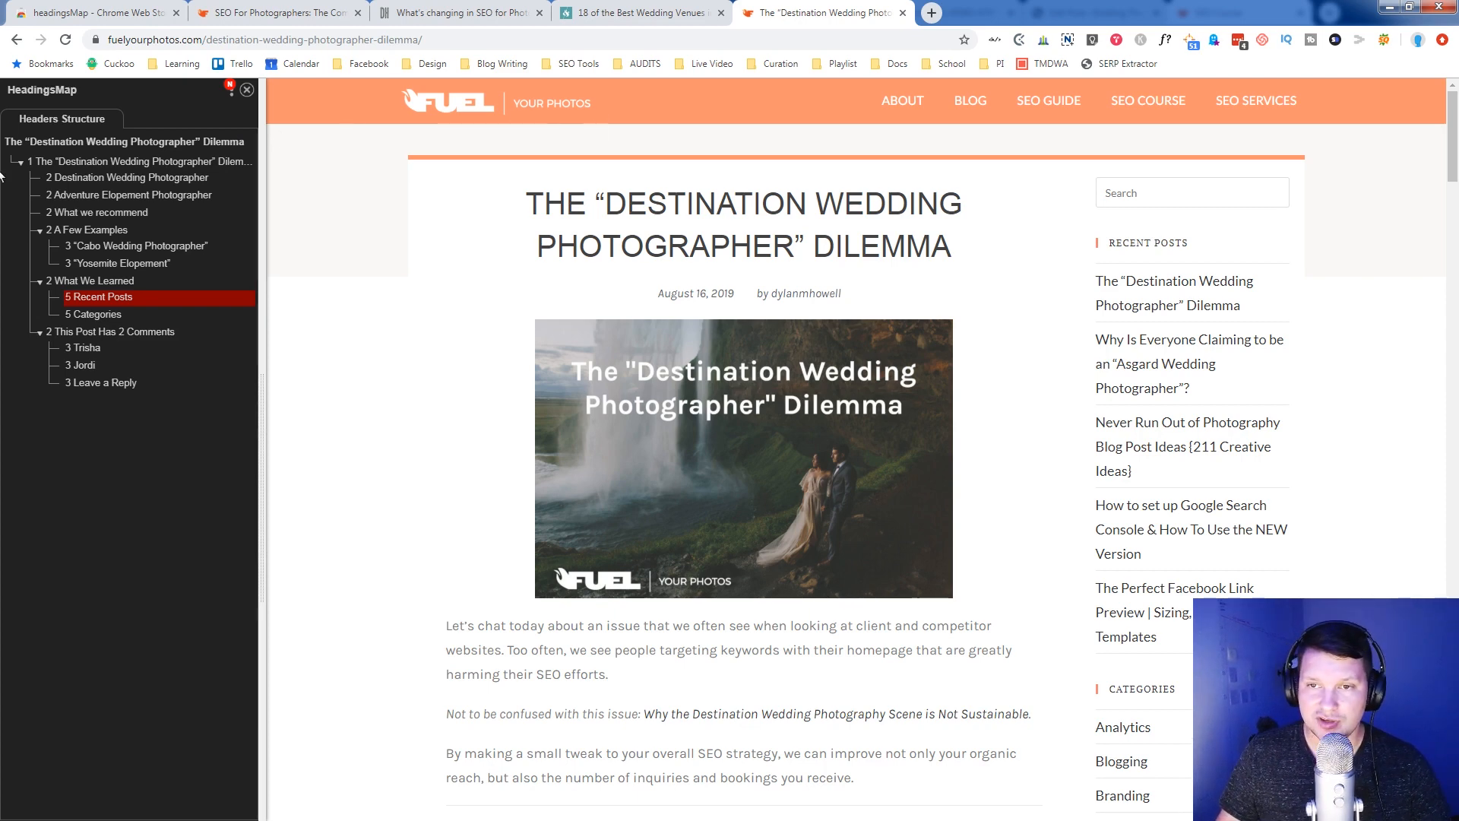
mouse_move(294, 169)
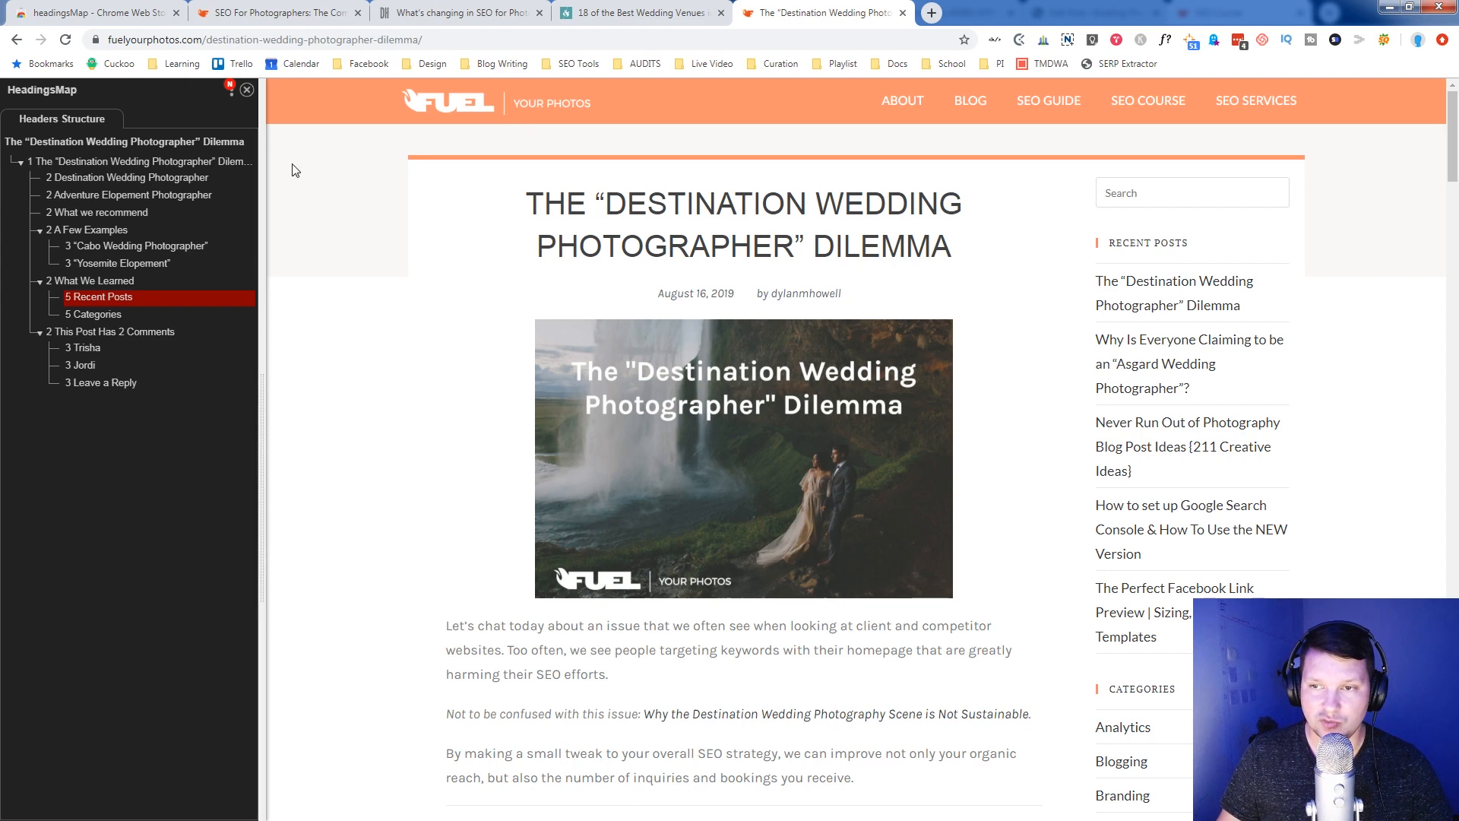
mouse_move(192, 167)
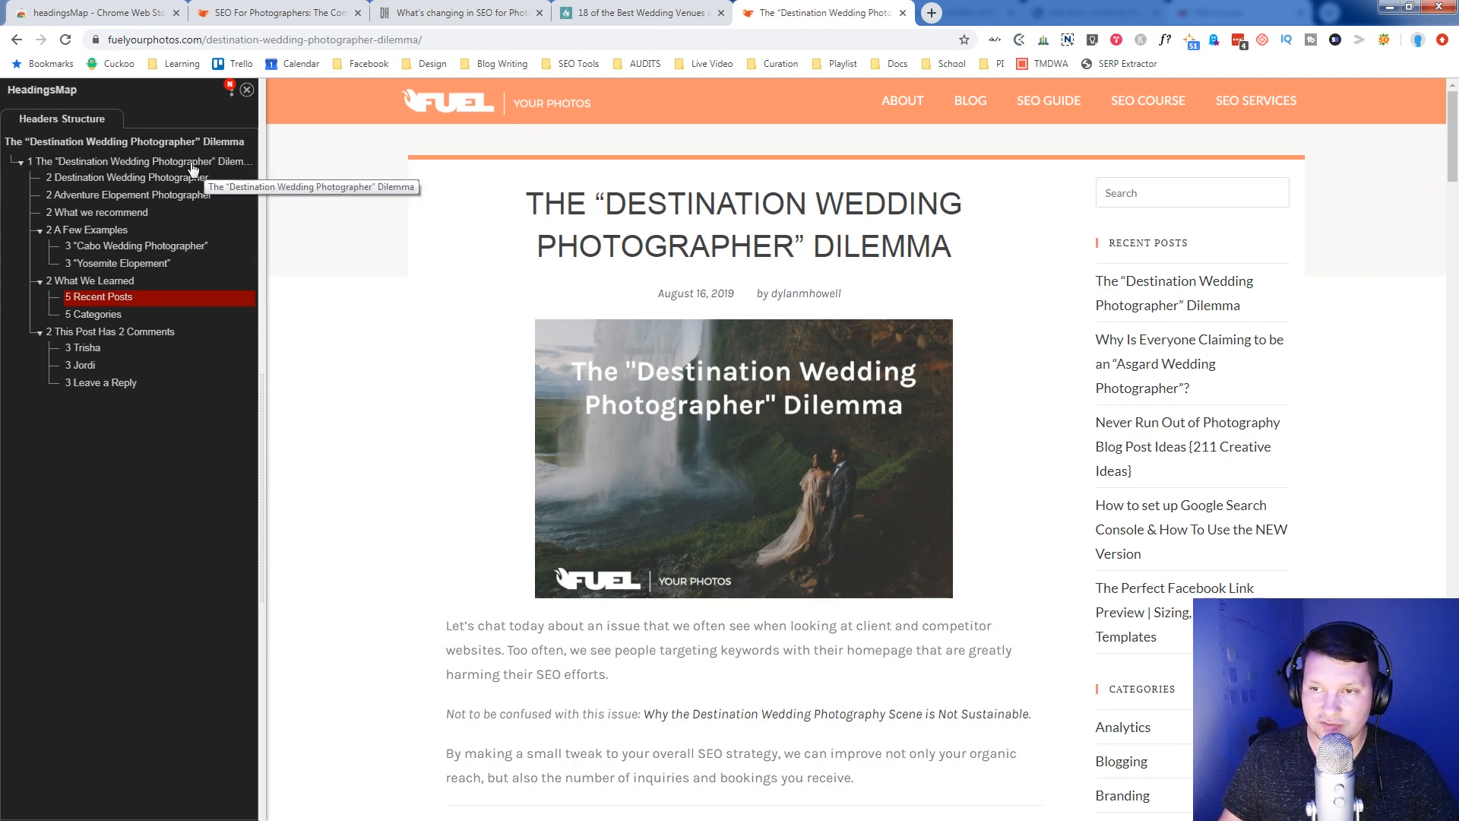
mouse_move(31, 192)
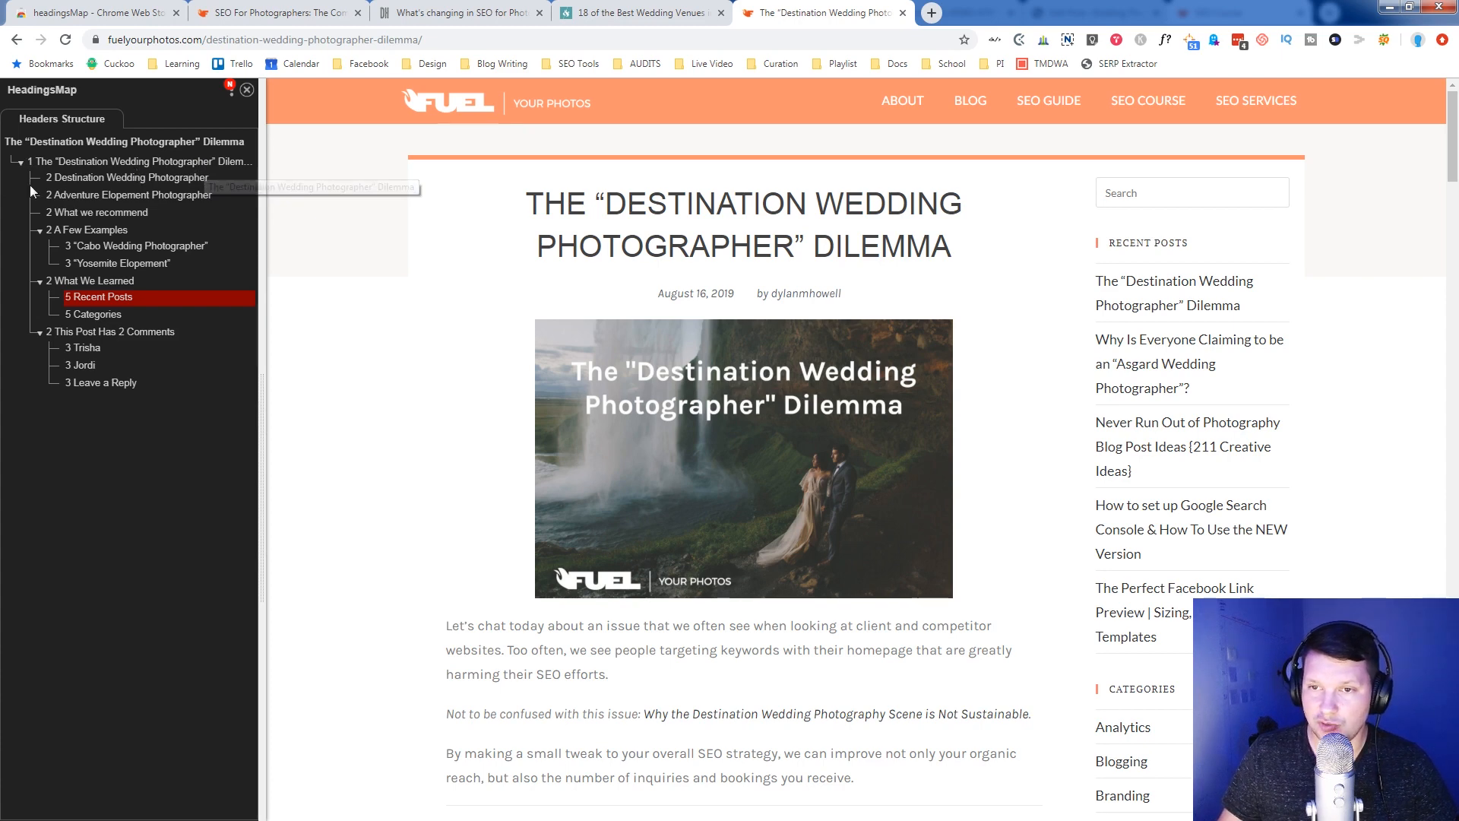
mouse_move(102, 185)
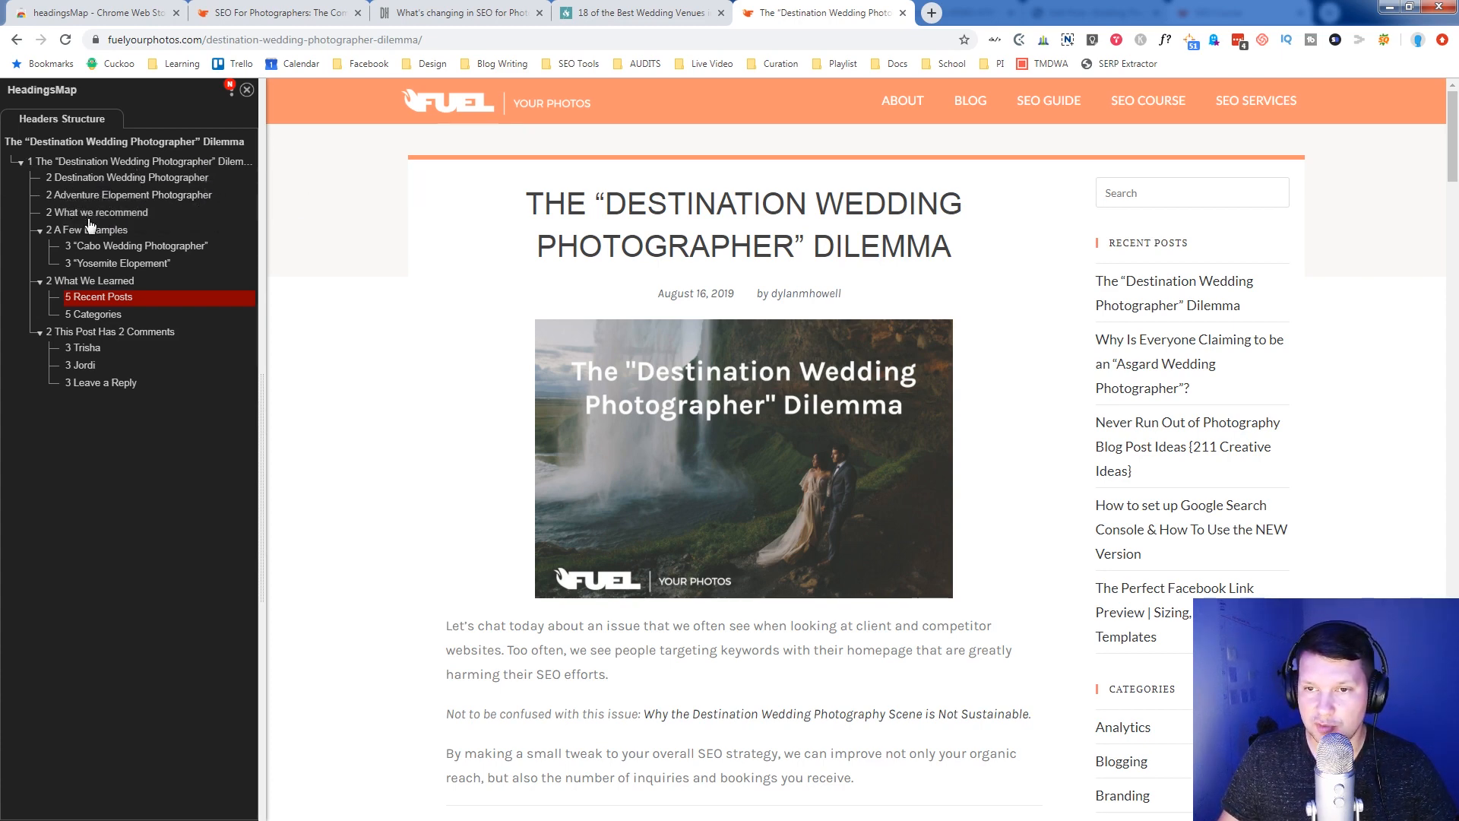
mouse_move(185, 245)
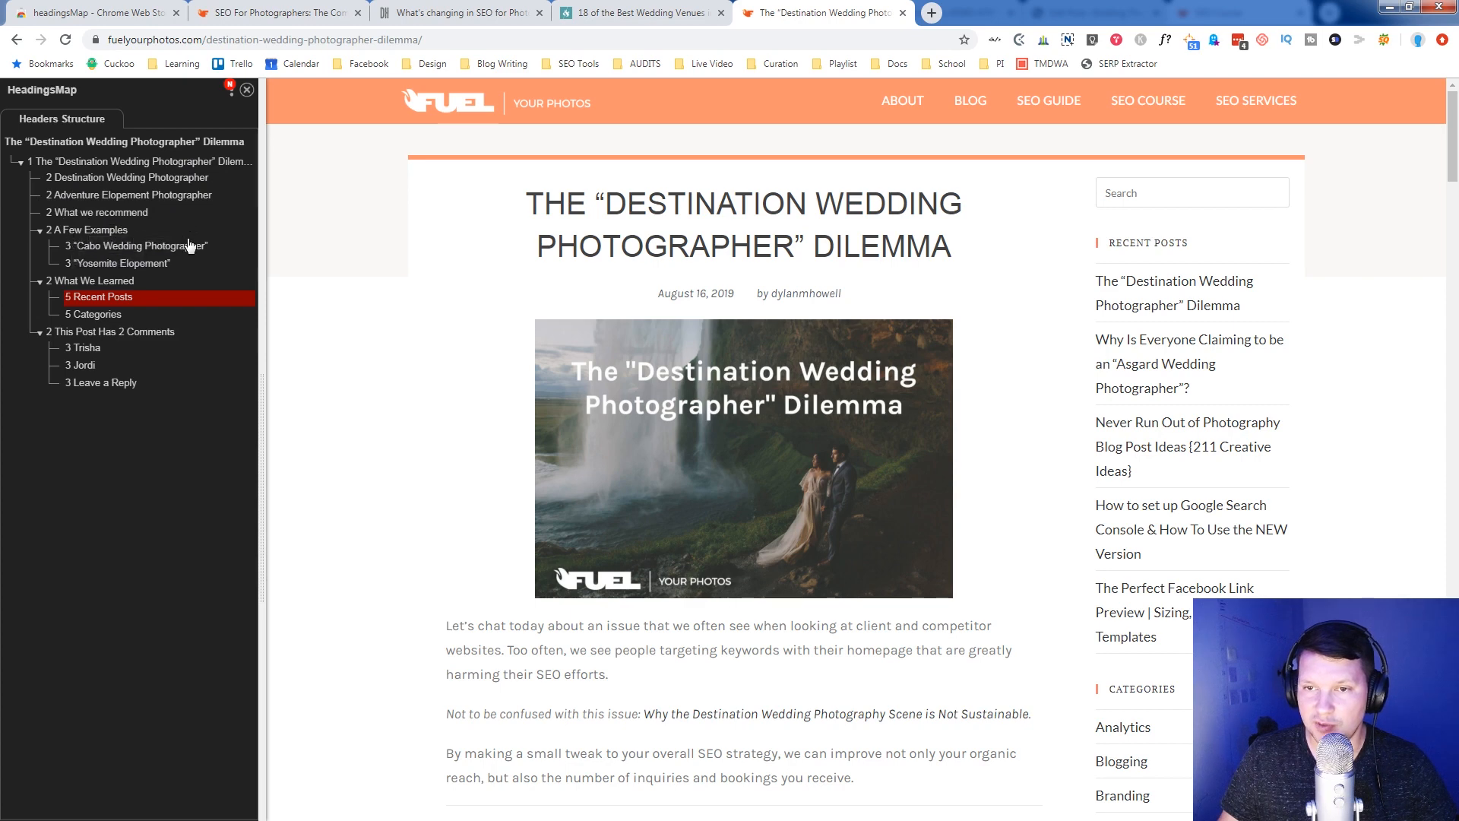
mouse_move(137, 244)
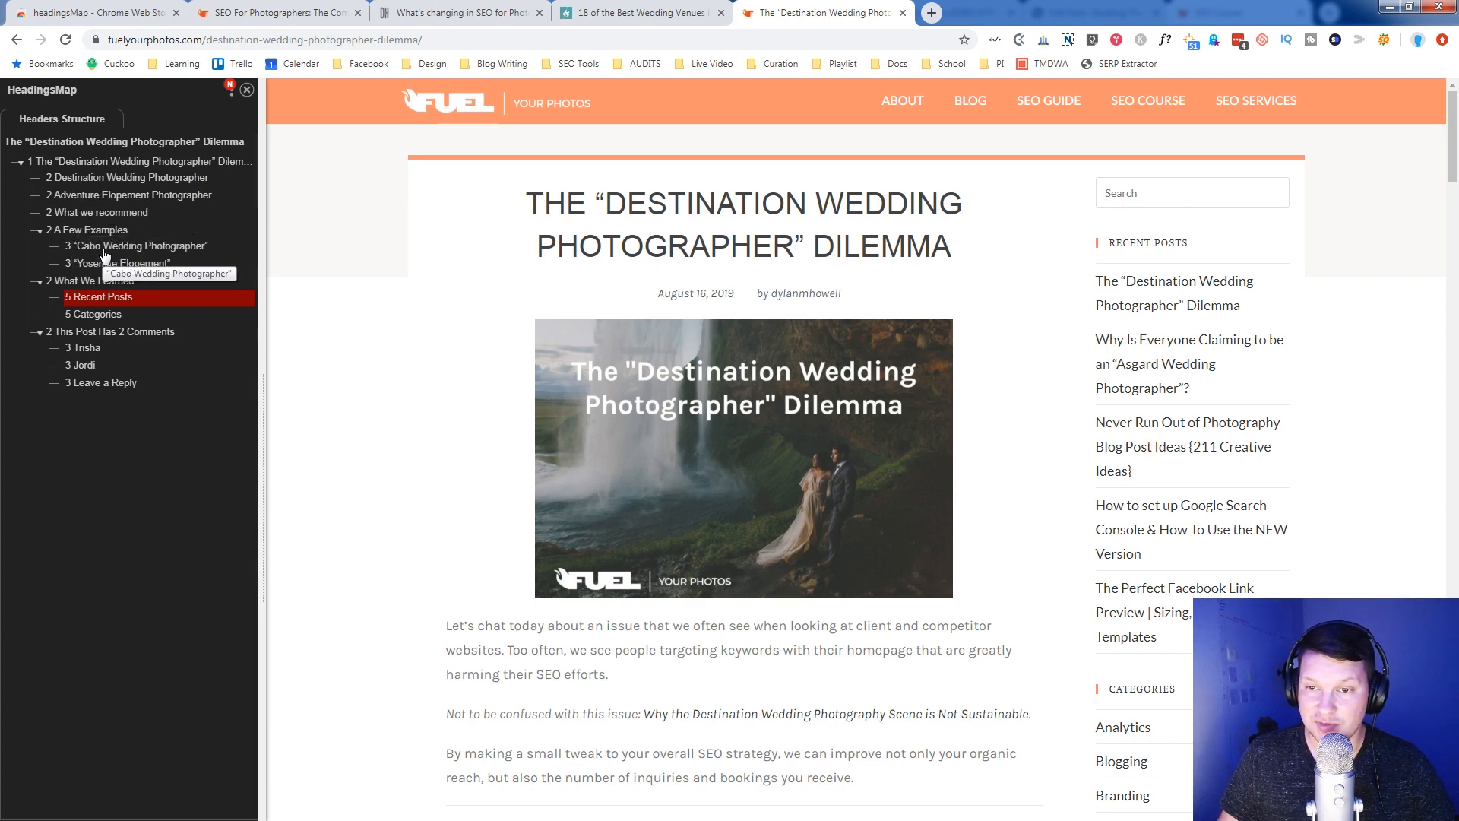
mouse_move(114, 263)
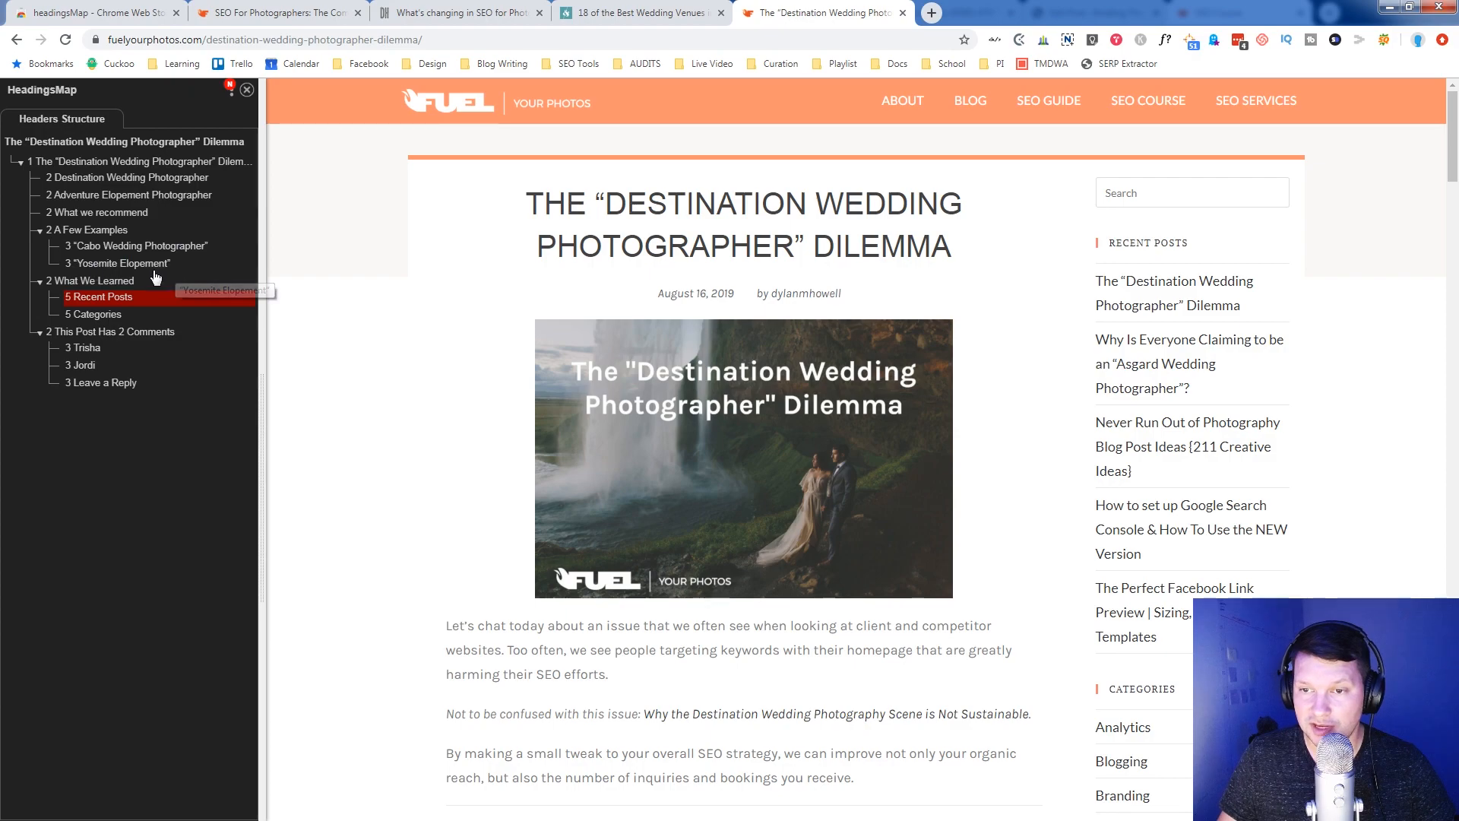
mouse_move(139, 198)
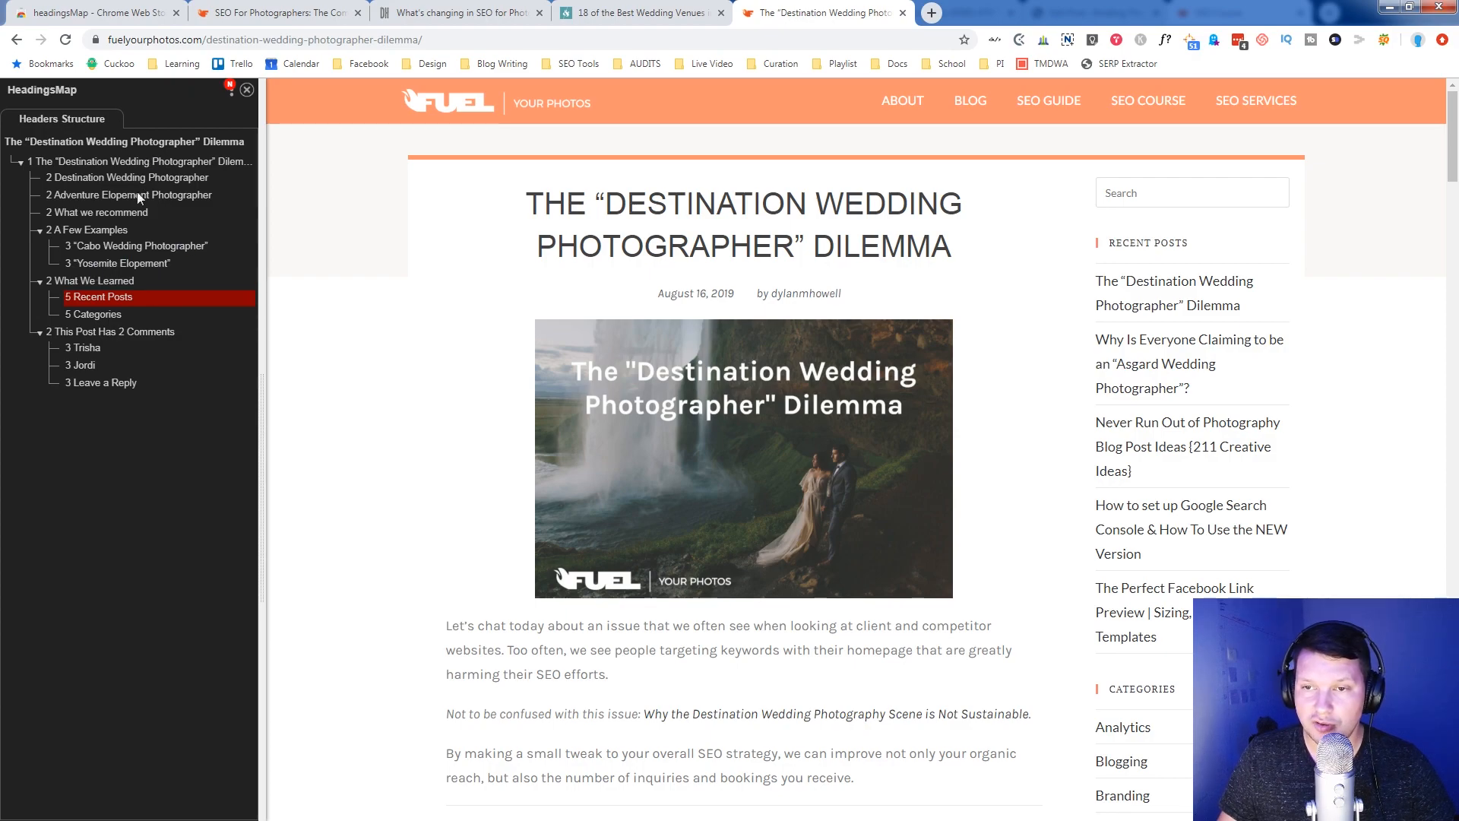
- Scroll the Fuel Your Photos post down to its Table of Contents box
scroll(down, 3)
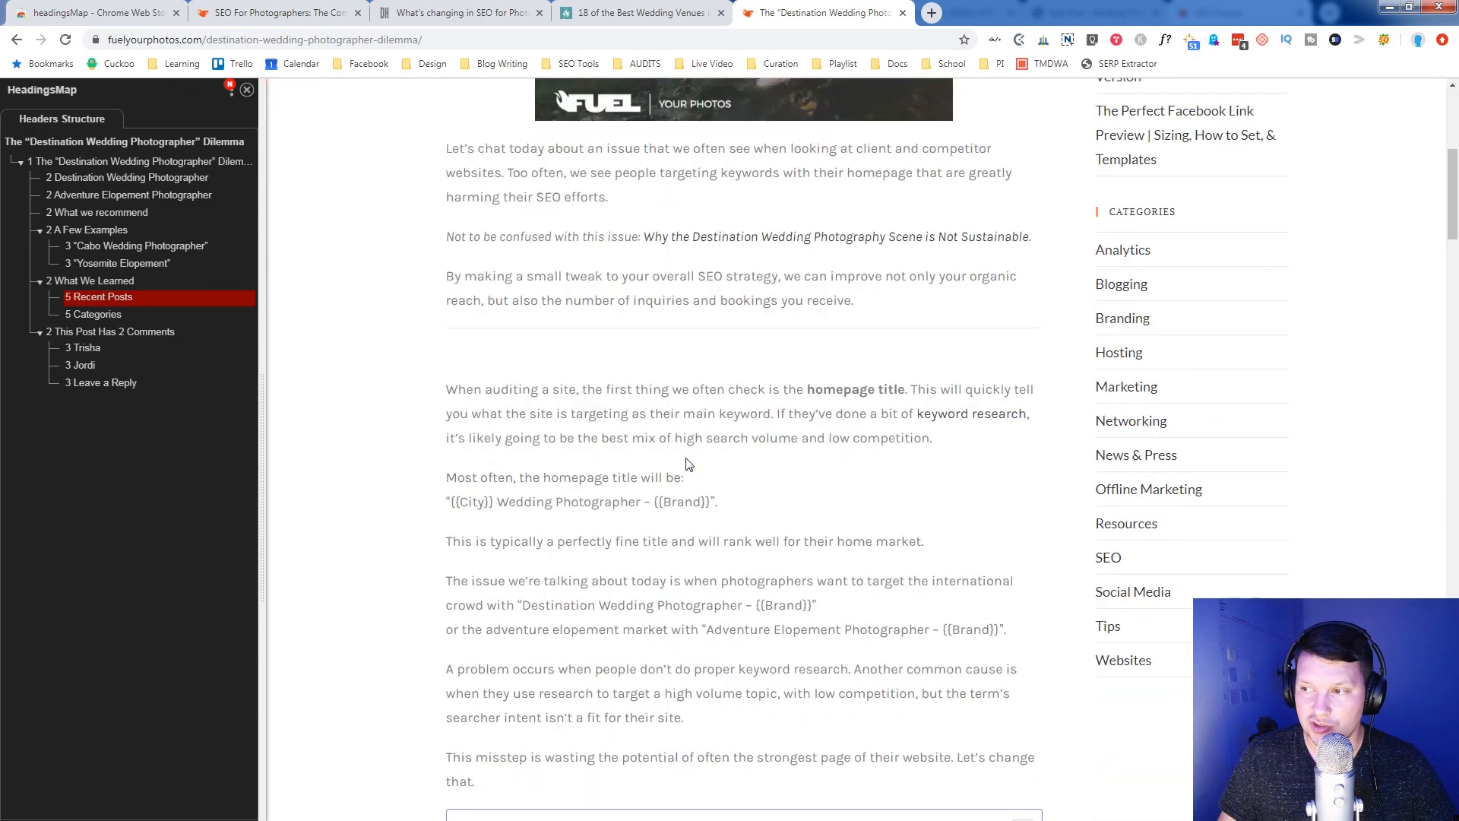
scroll(down, 3)
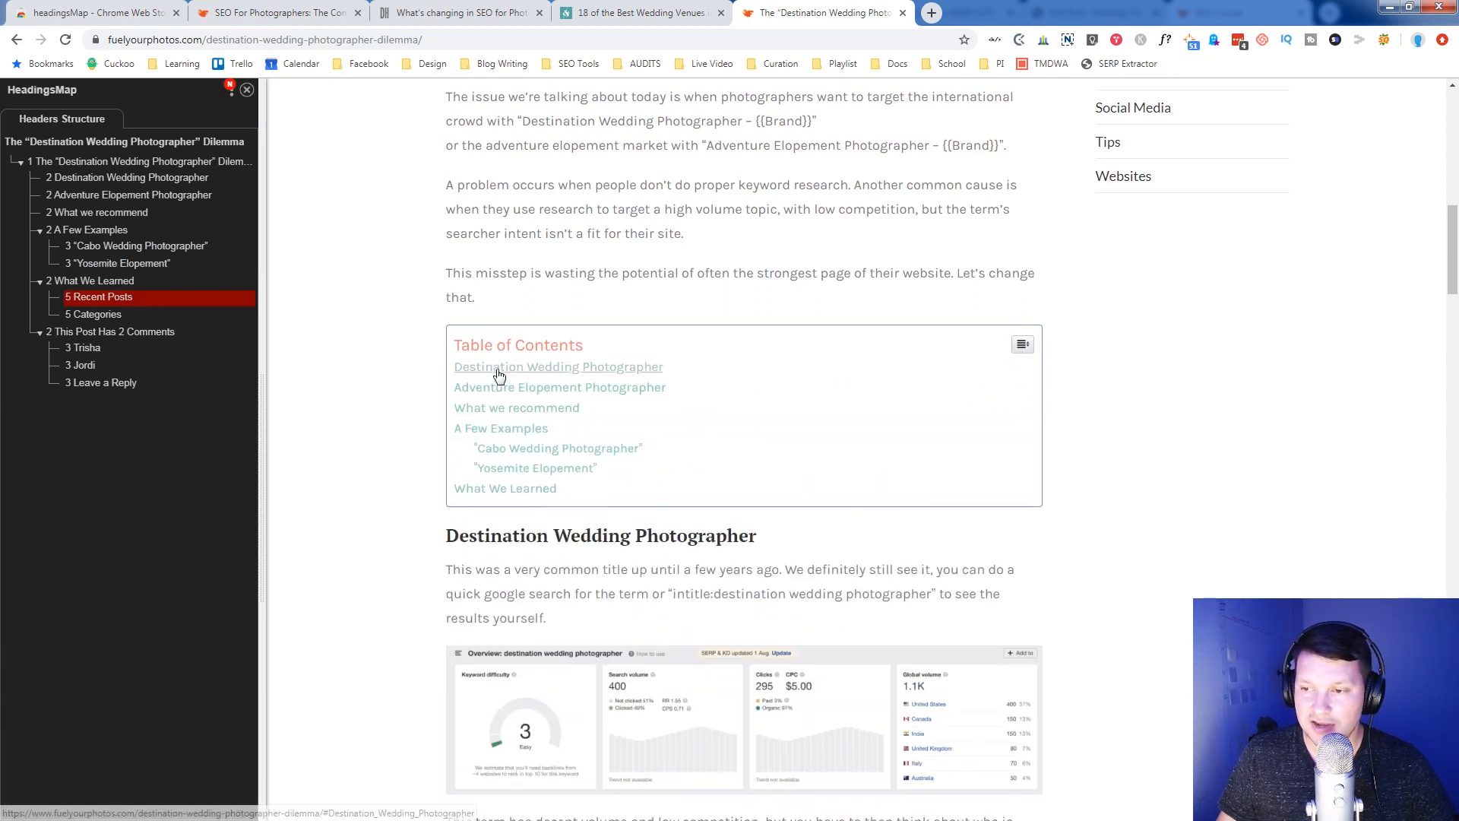
mouse_move(495, 407)
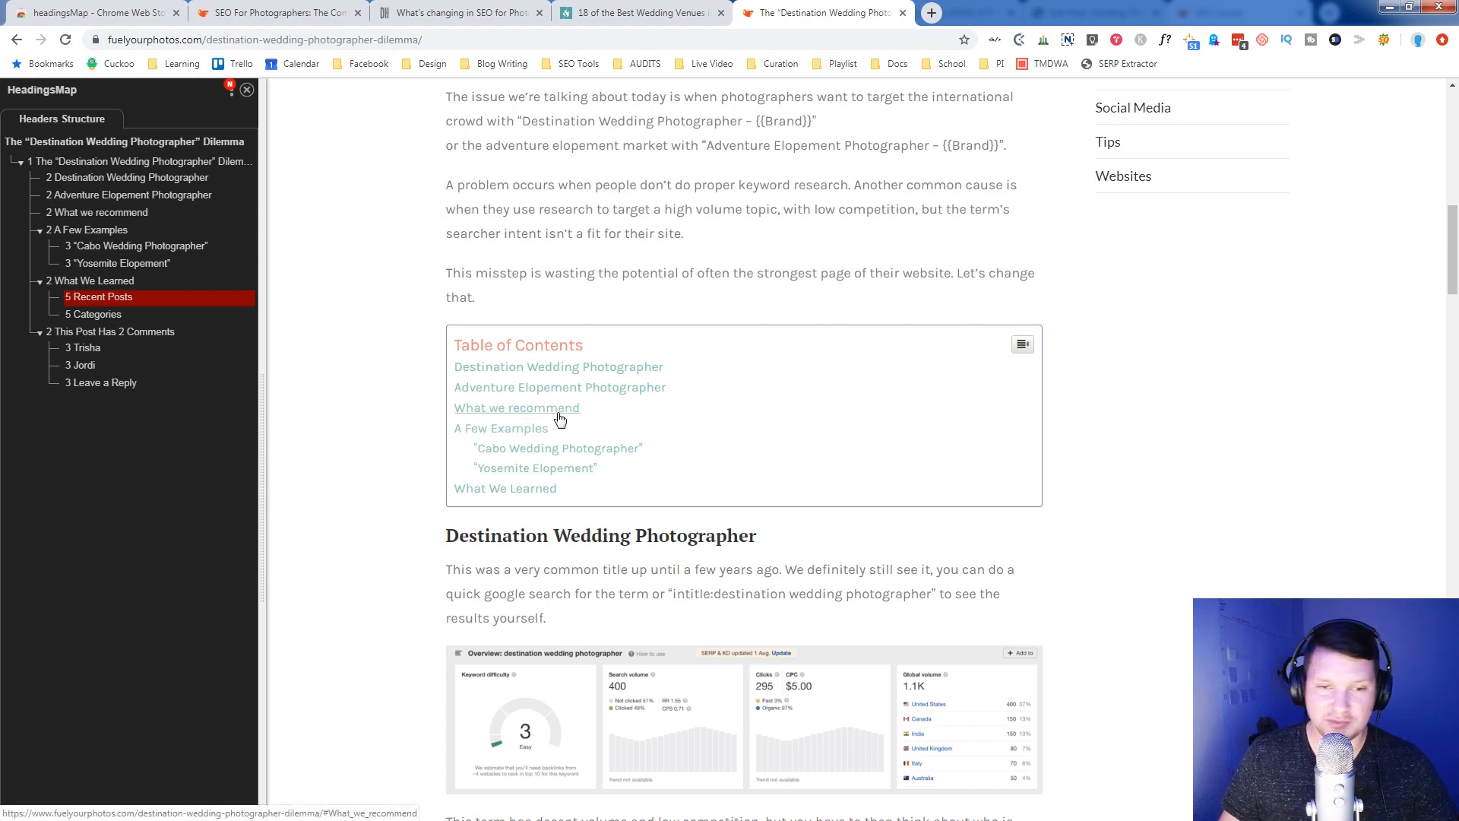
mouse_move(517, 408)
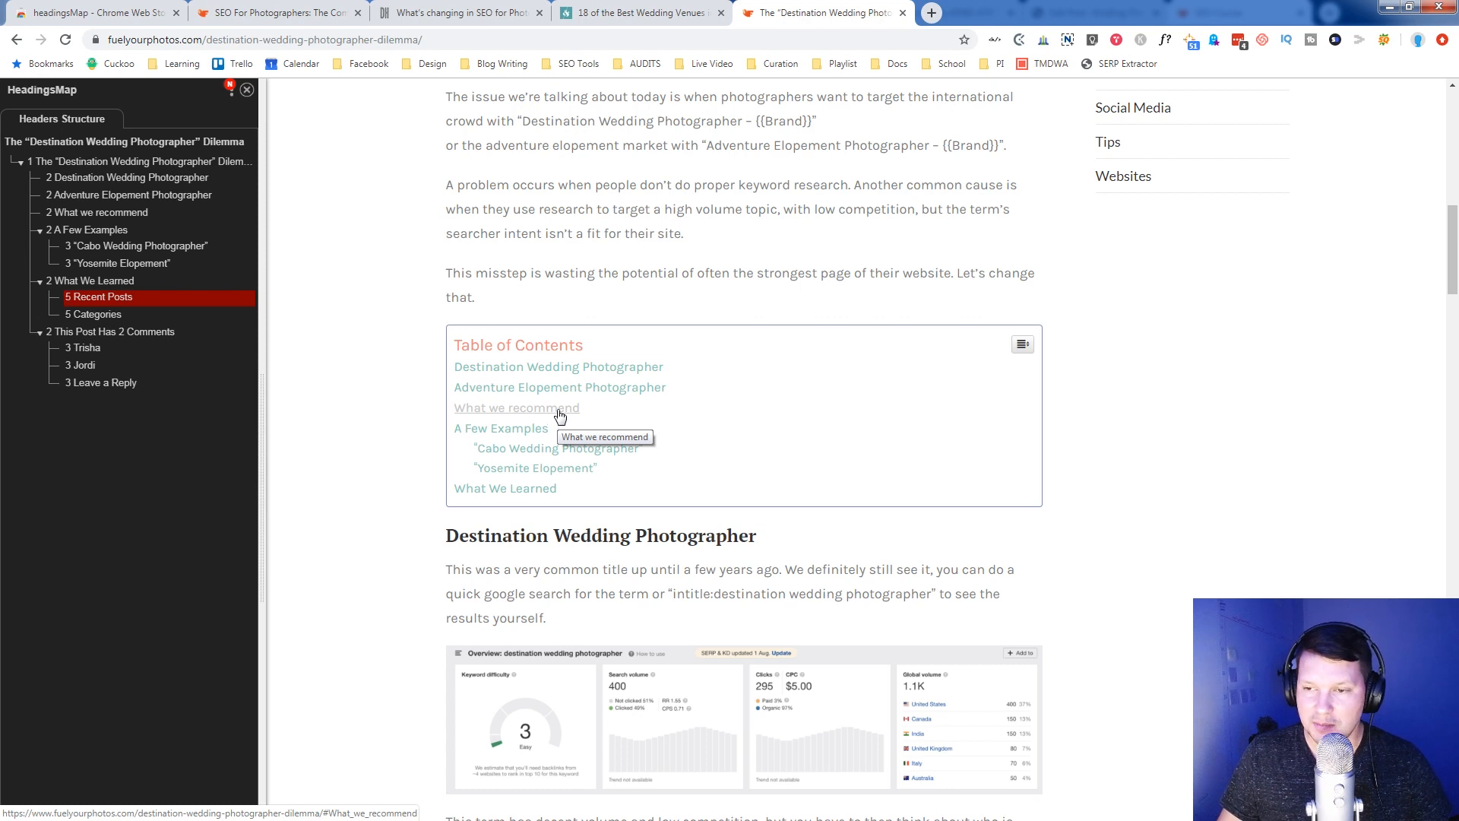
mouse_move(535, 503)
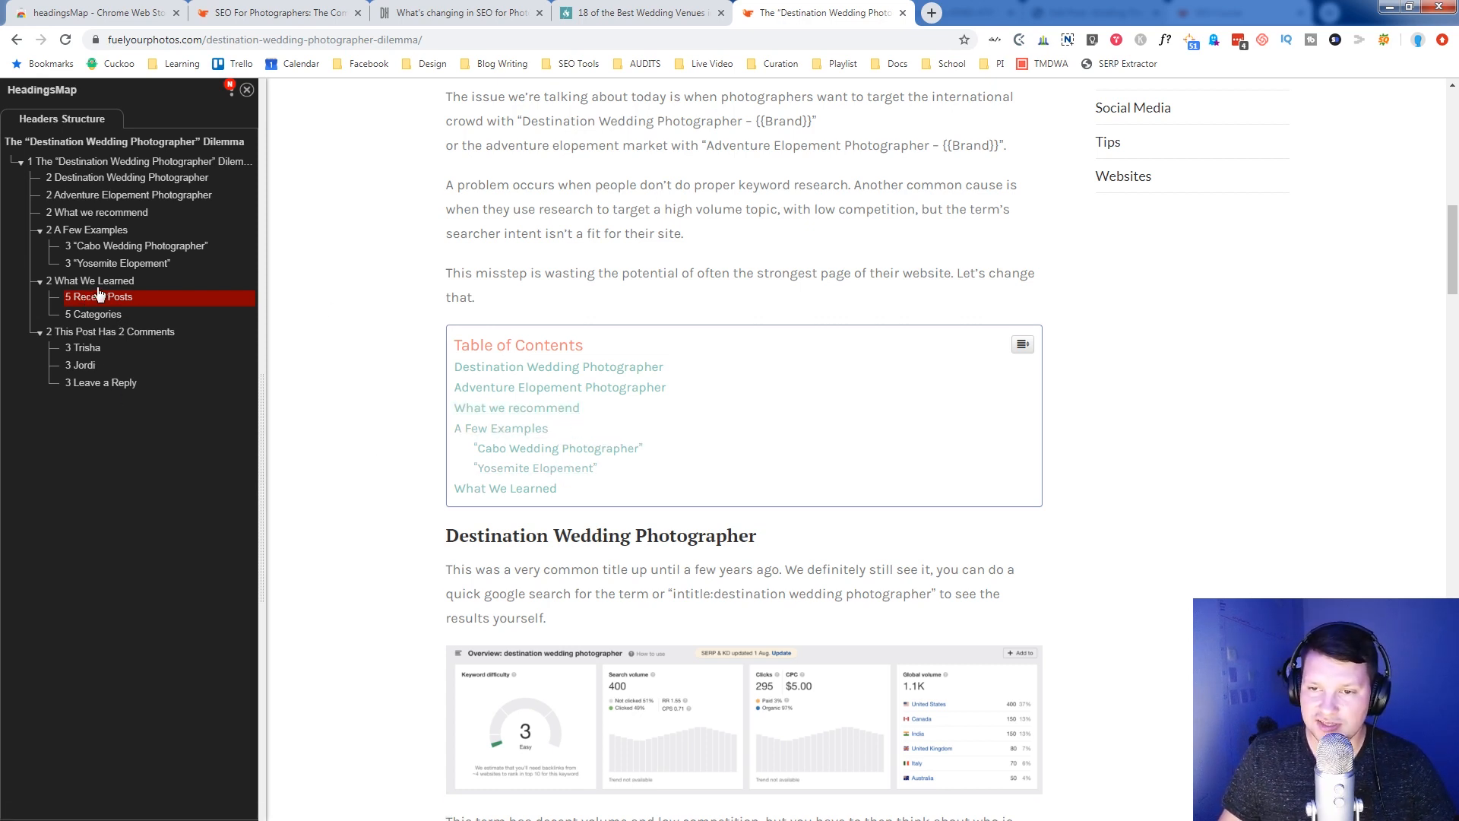
- Visit the What We Learned section and comments, then return to the Yosemite Elopement heading
scroll(down, 3)
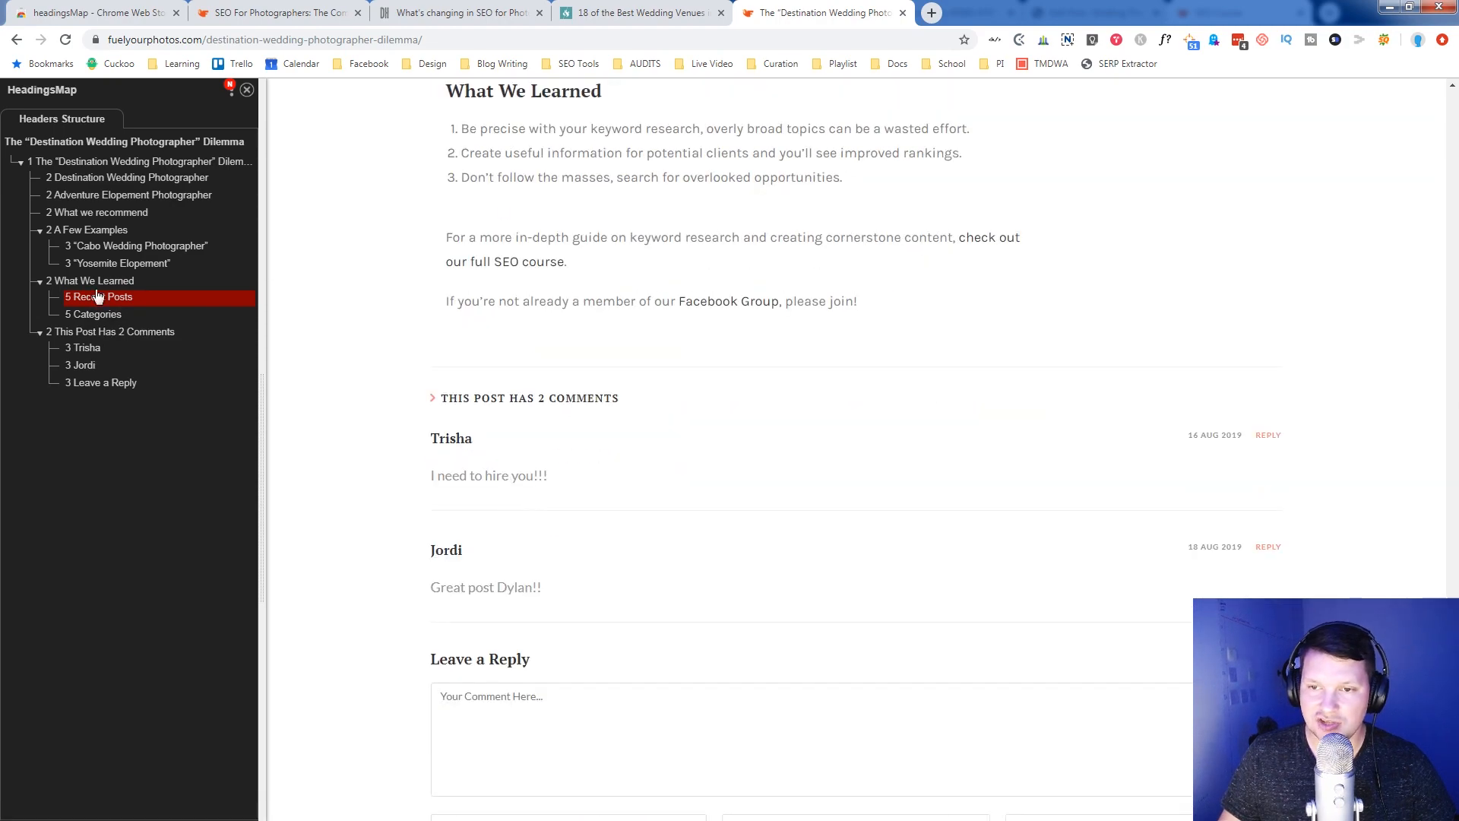
mouse_move(98, 328)
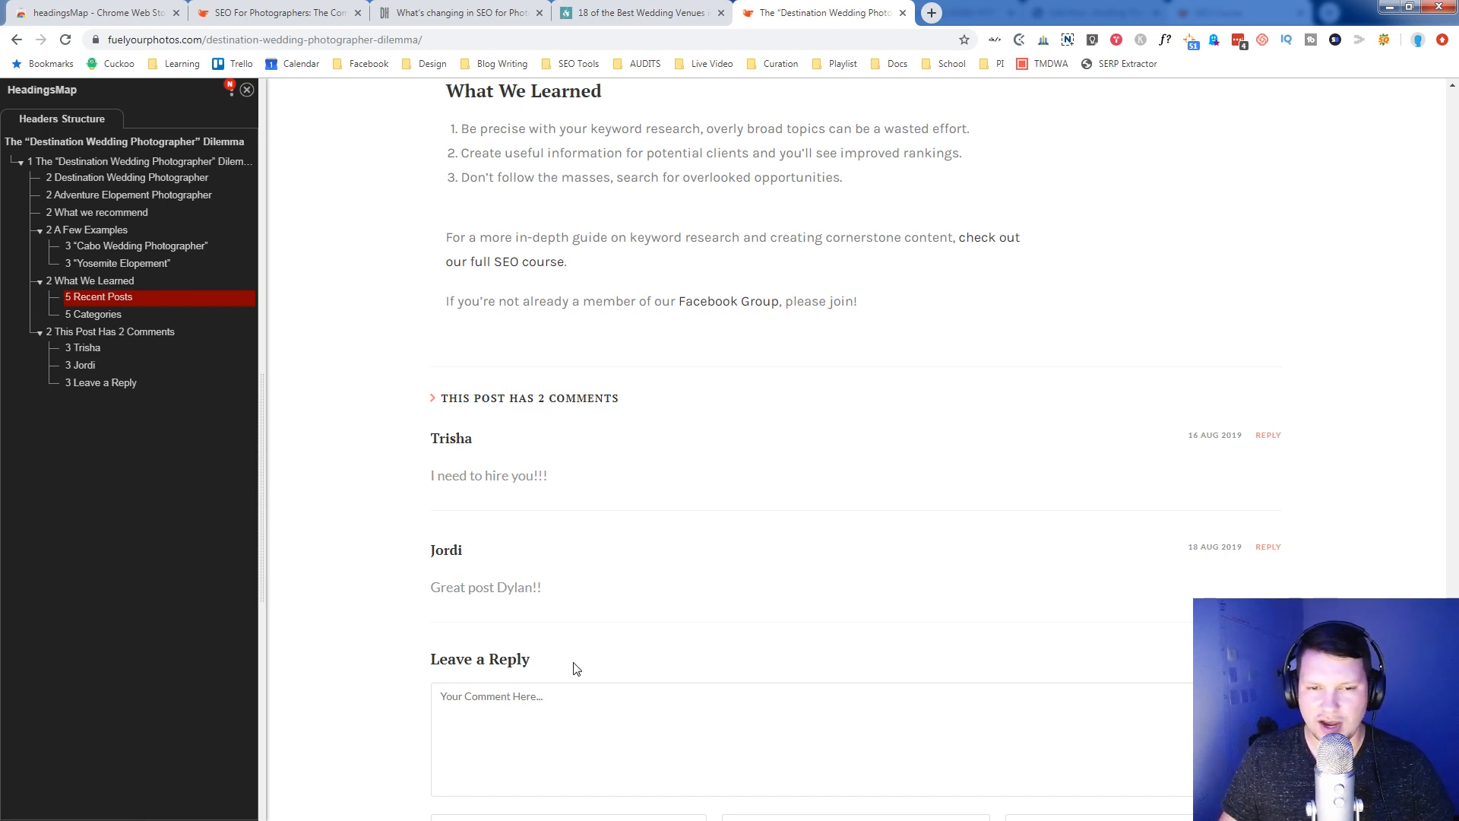
mouse_move(728, 431)
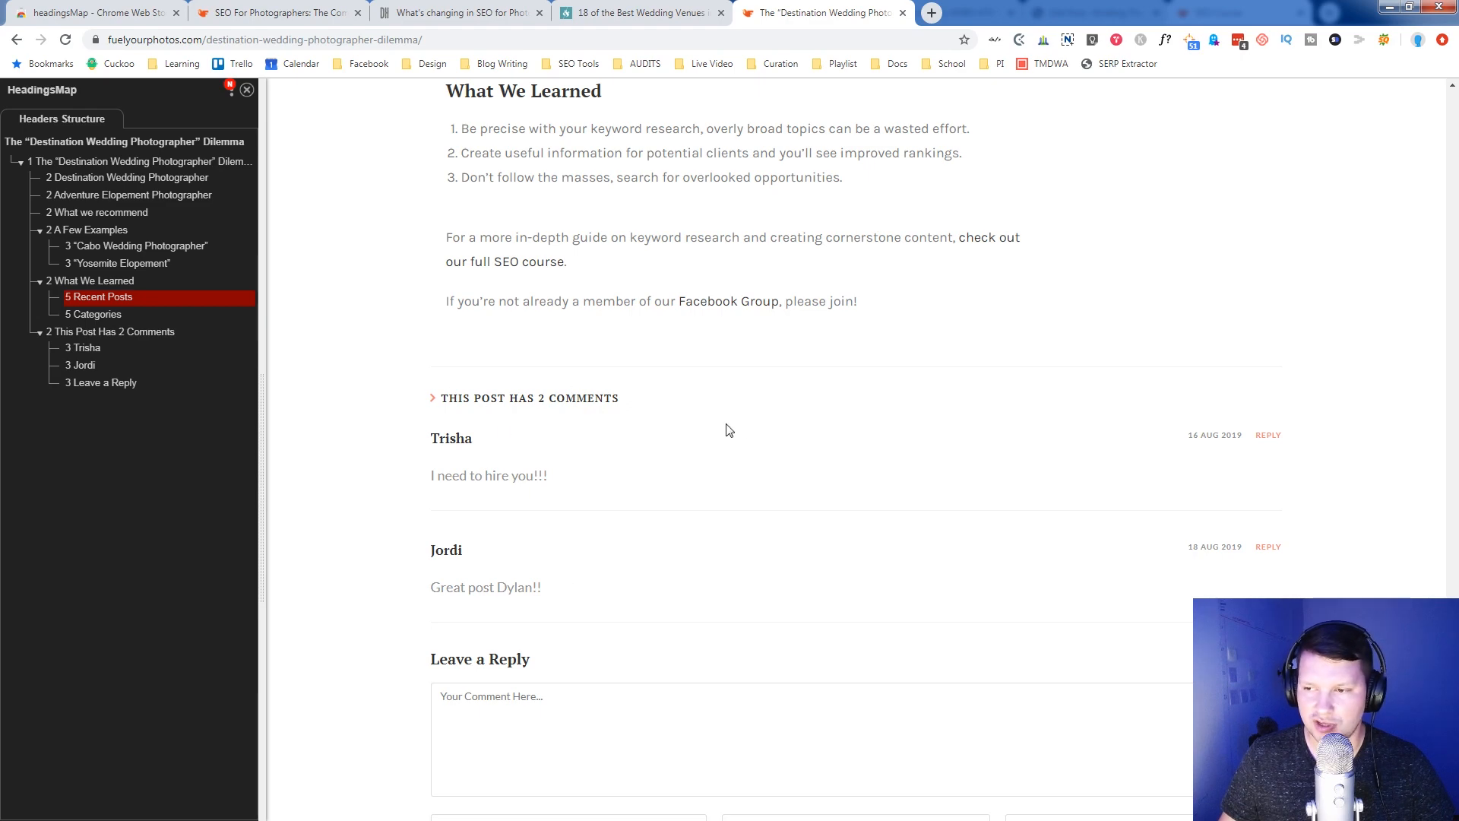
mouse_move(684, 419)
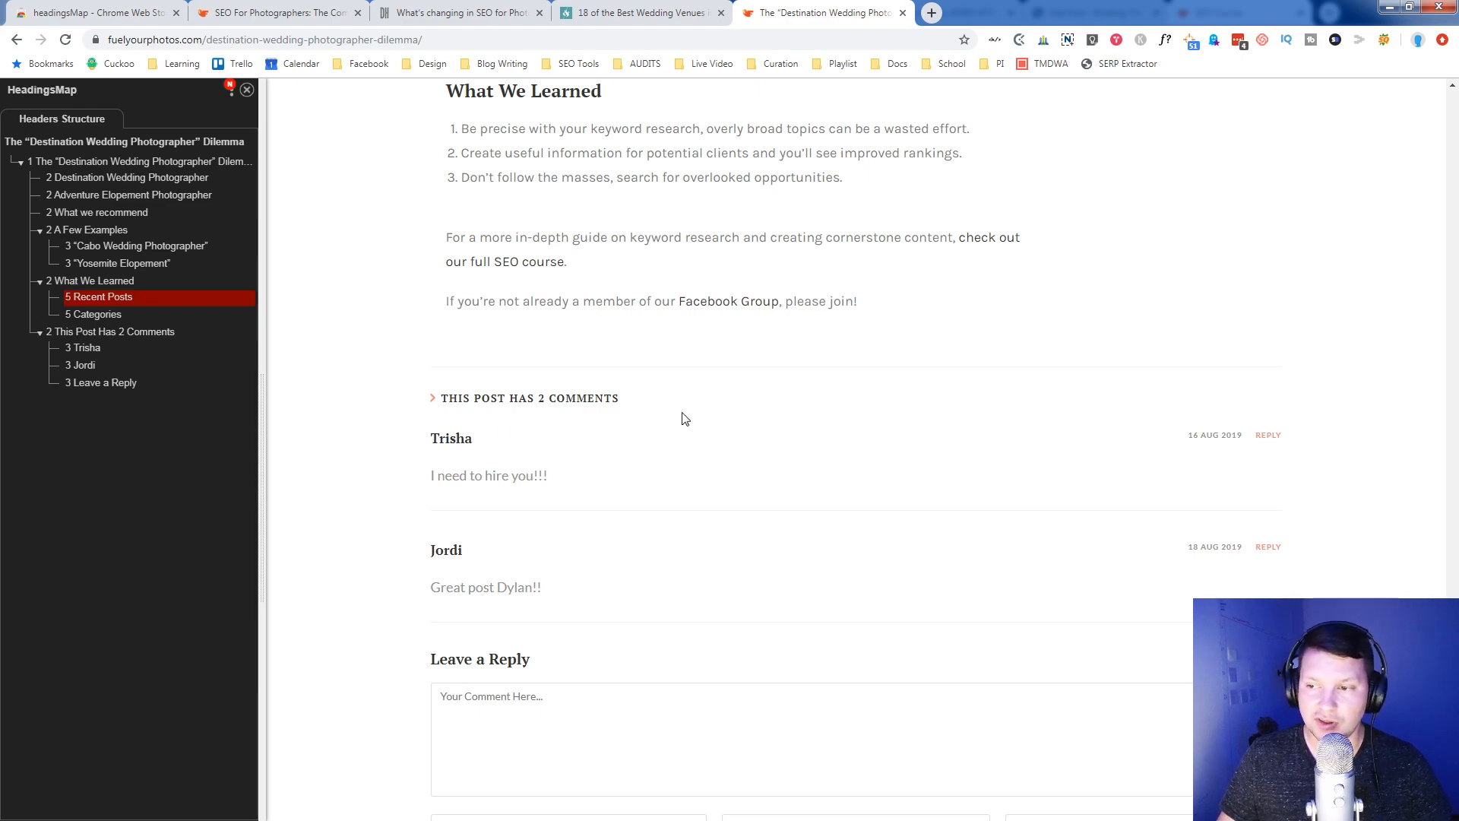
scroll(up, 3)
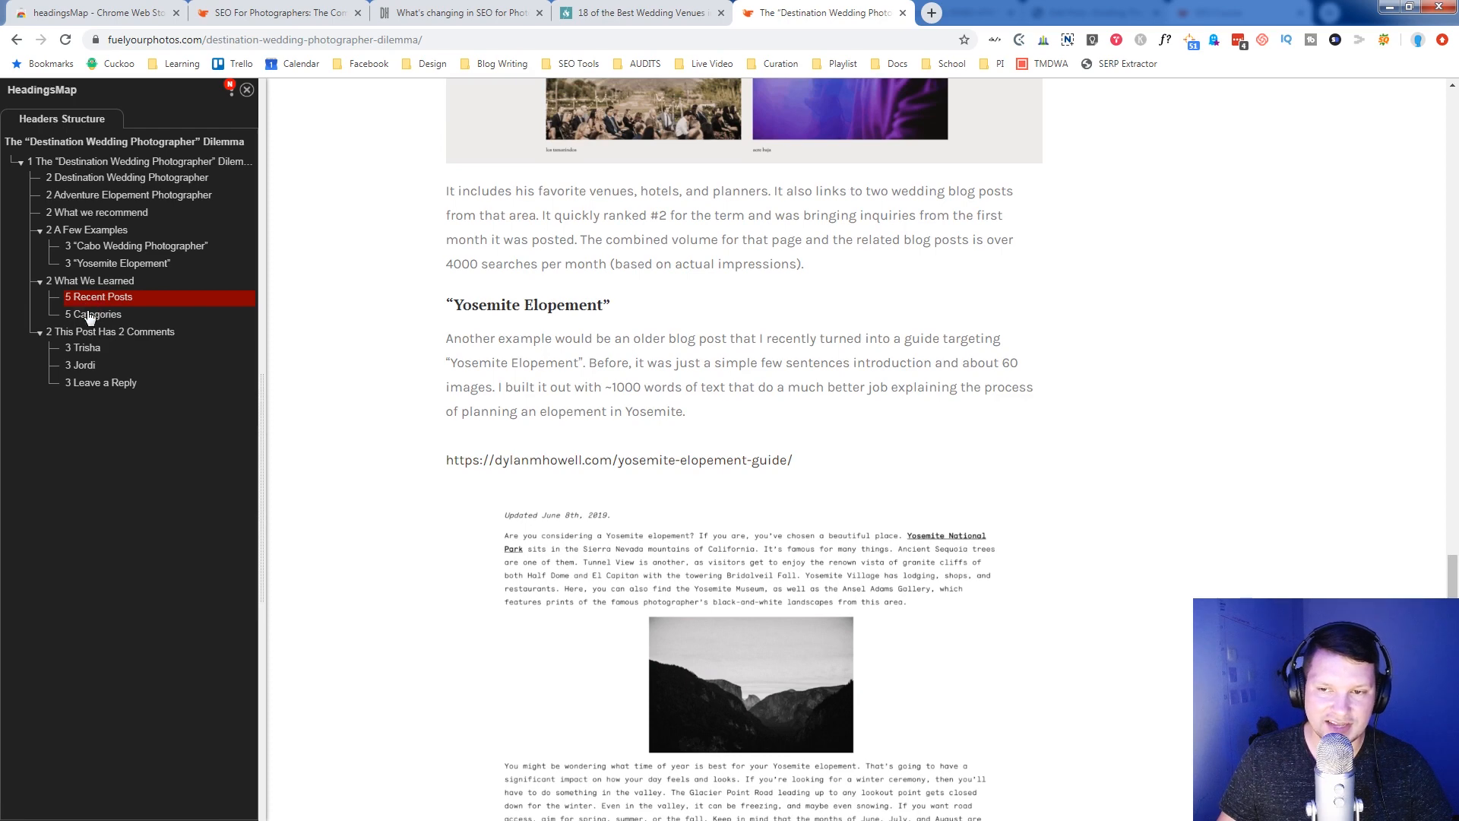
mouse_move(172, 356)
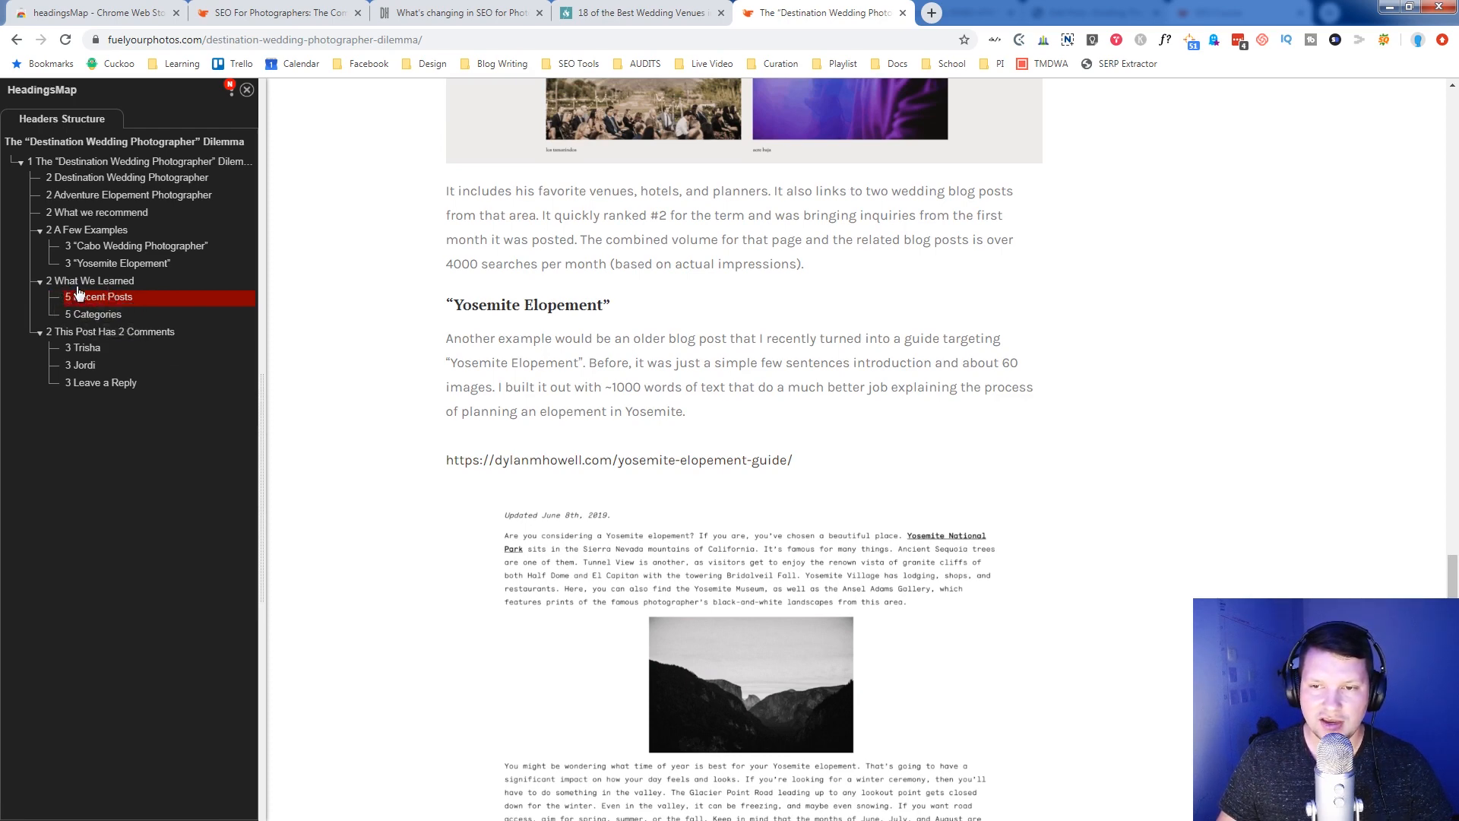
mouse_move(93, 286)
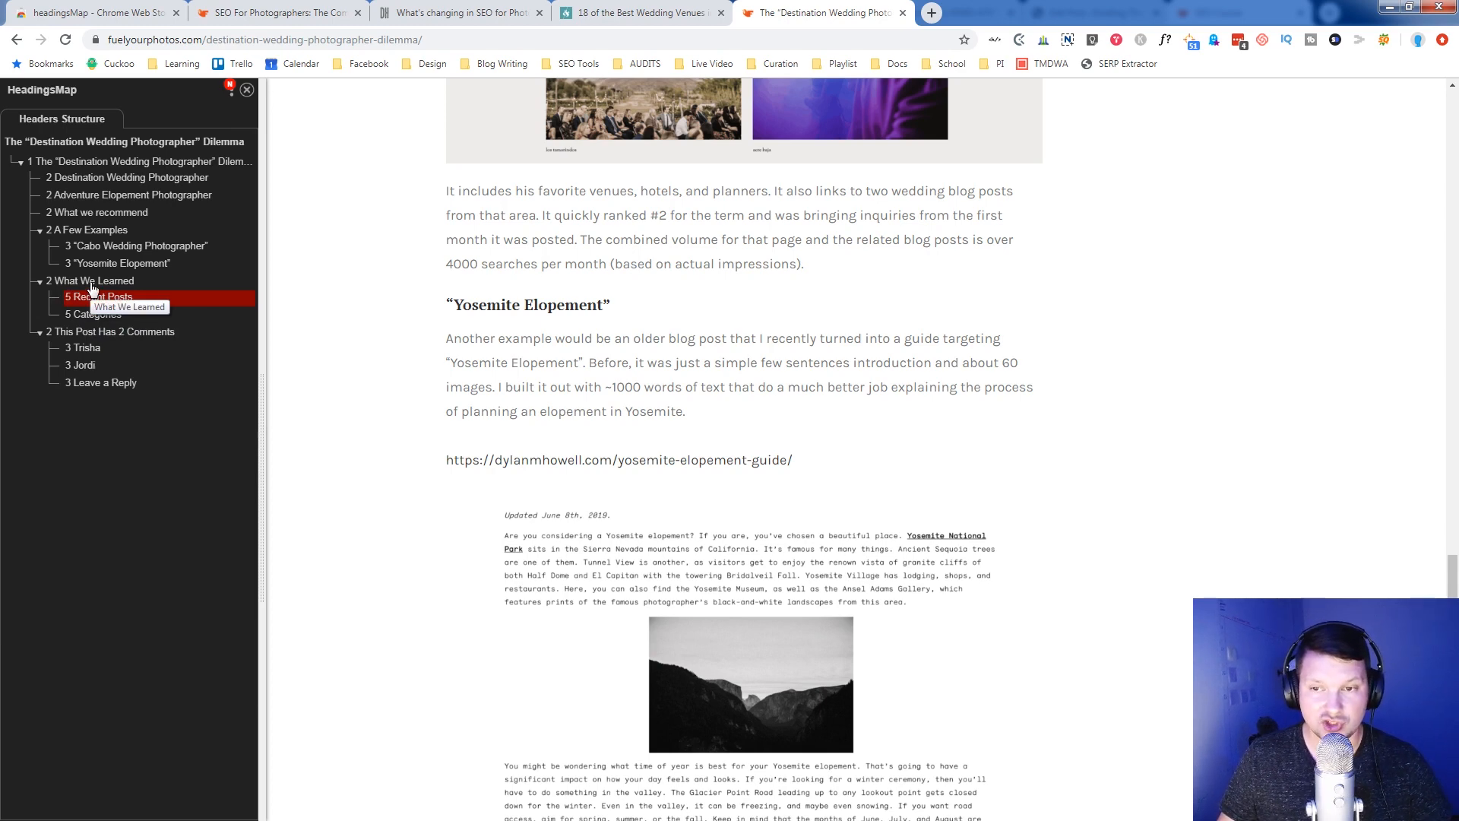
mouse_move(126, 279)
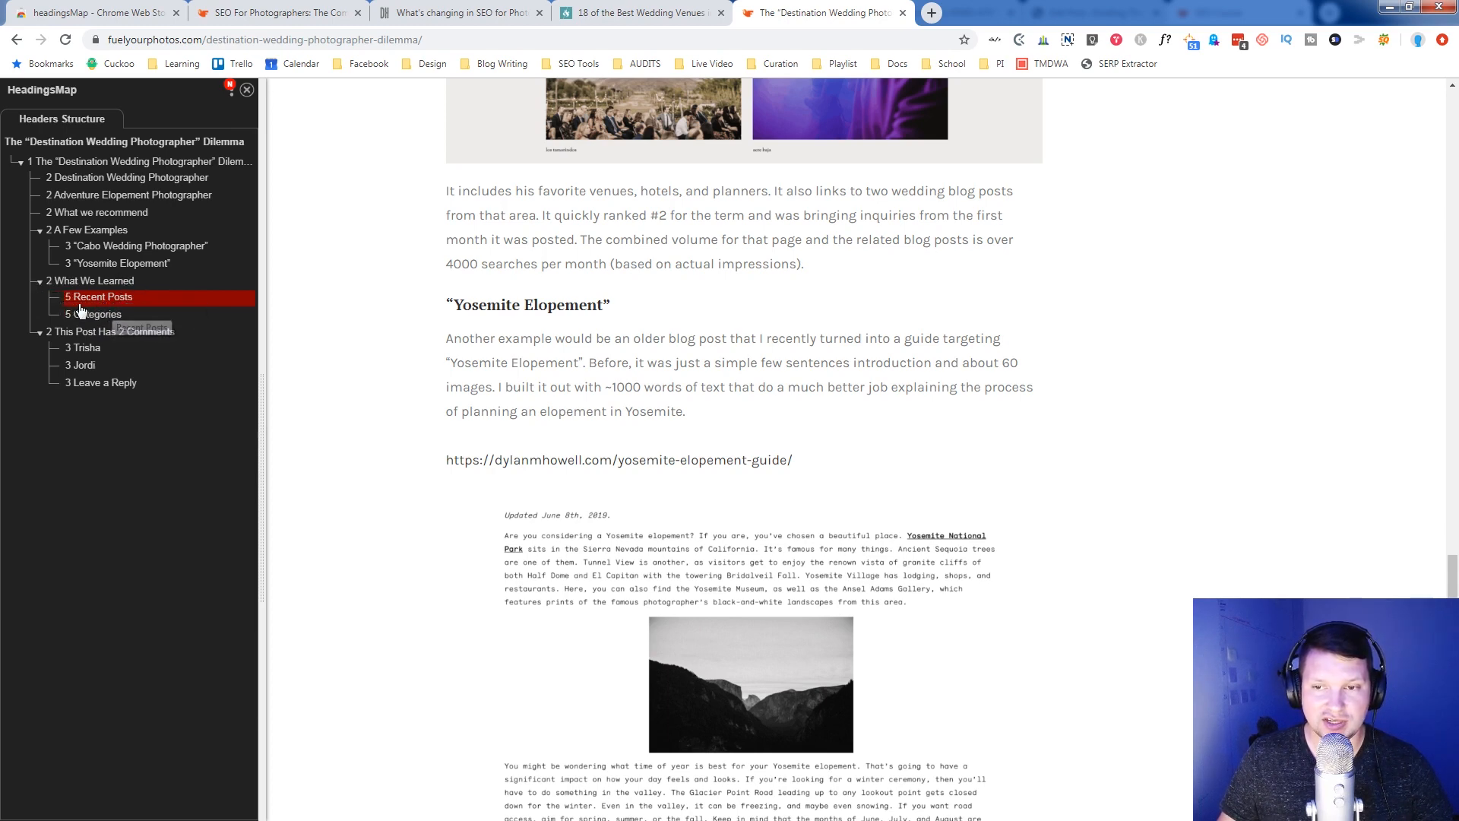
- Return to the A Few Examples section and open the SEO H1 to H6 headings article in a new tab
scroll(up, 3)
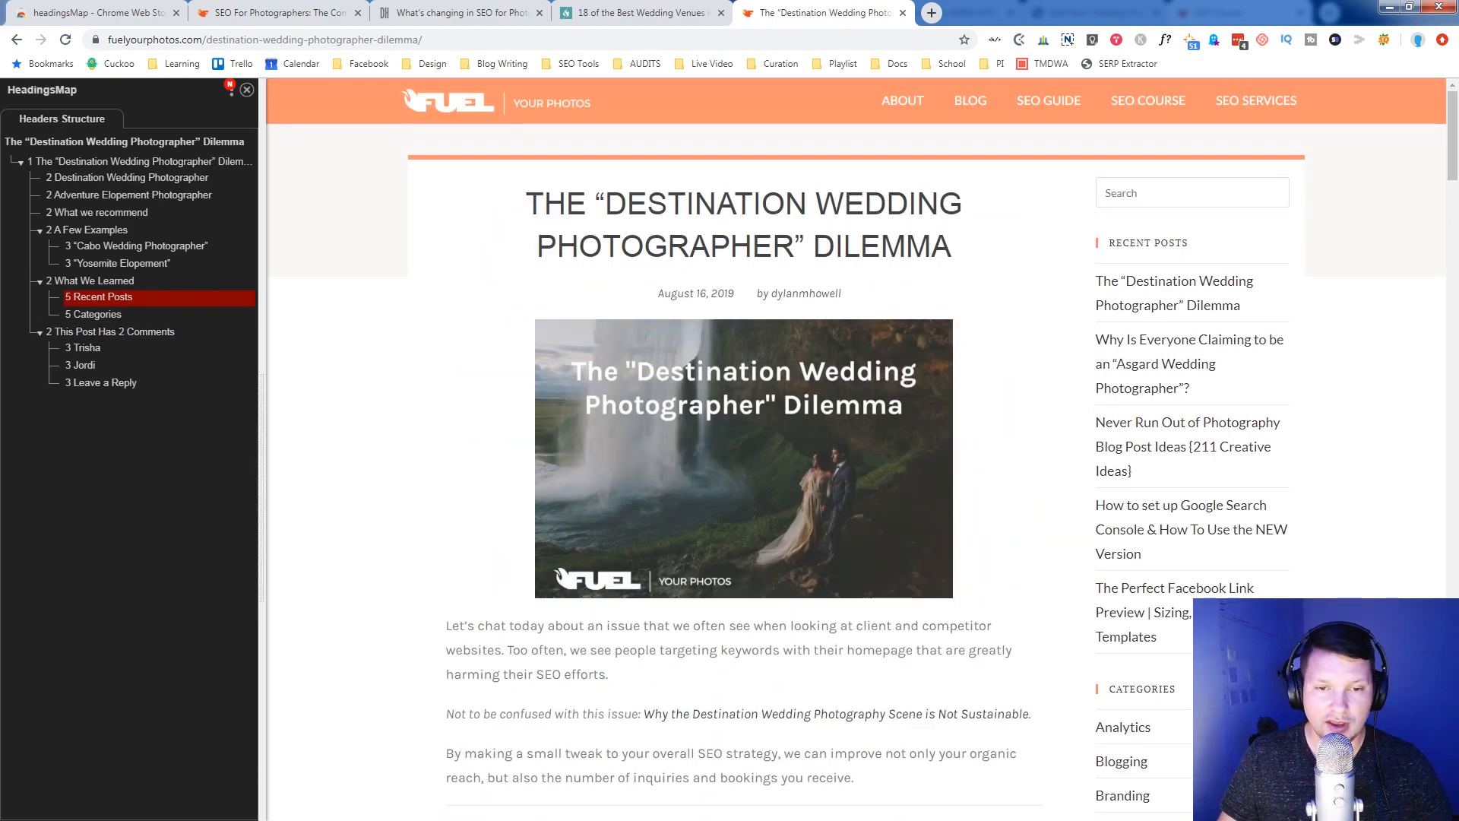
mouse_move(703, 421)
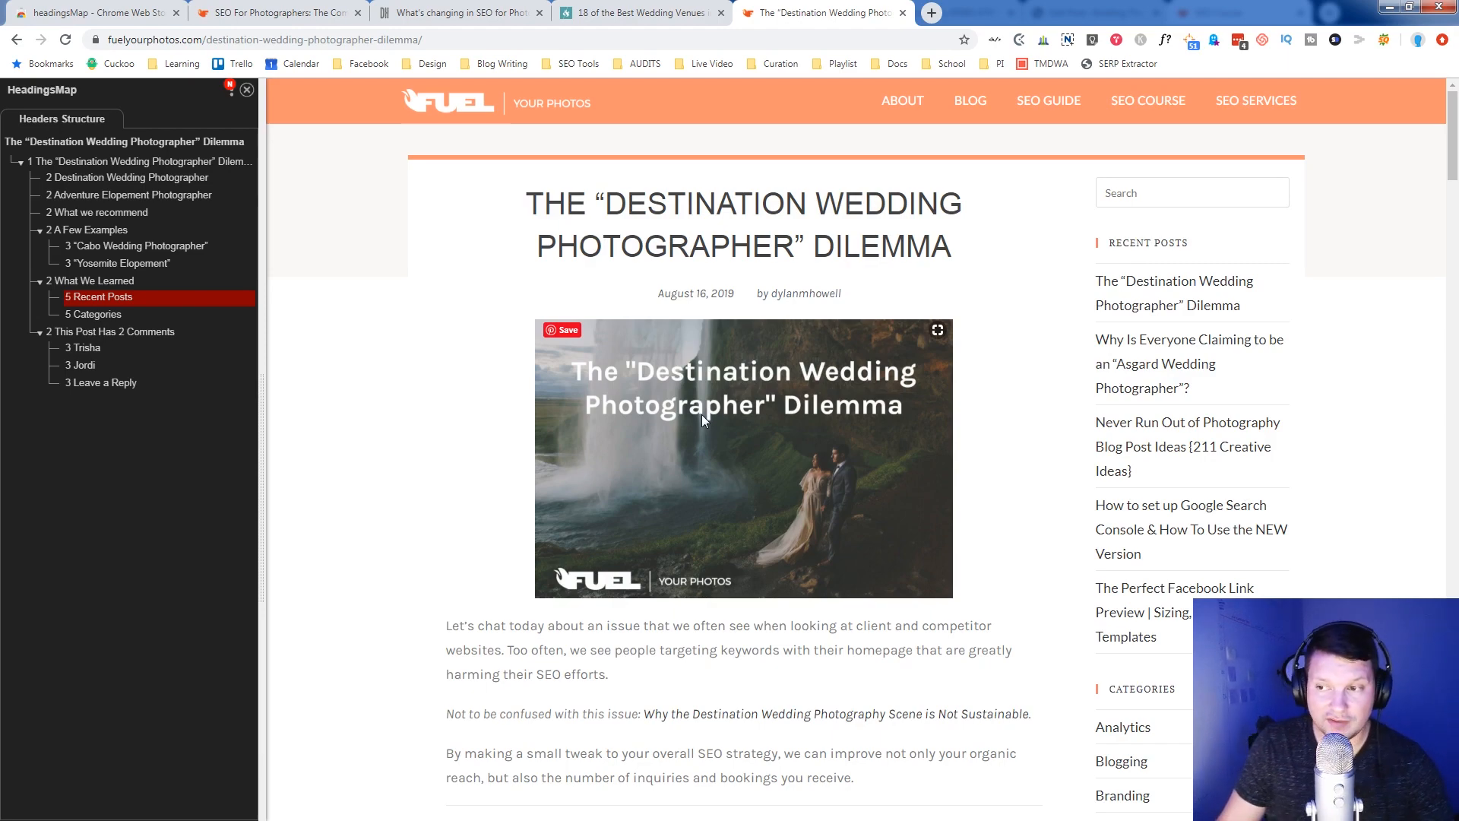
scroll(down, 3)
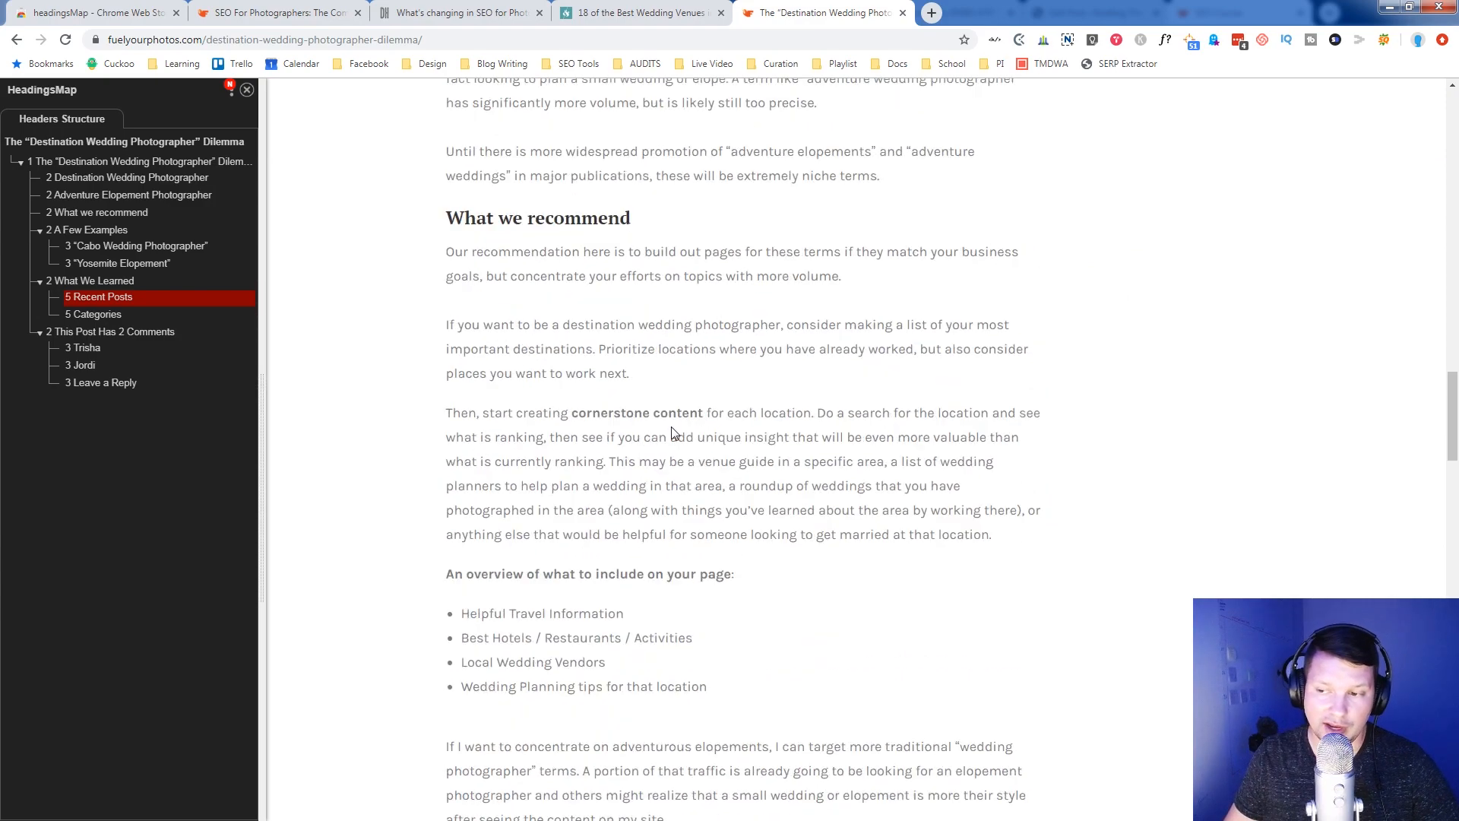
scroll(up, 3)
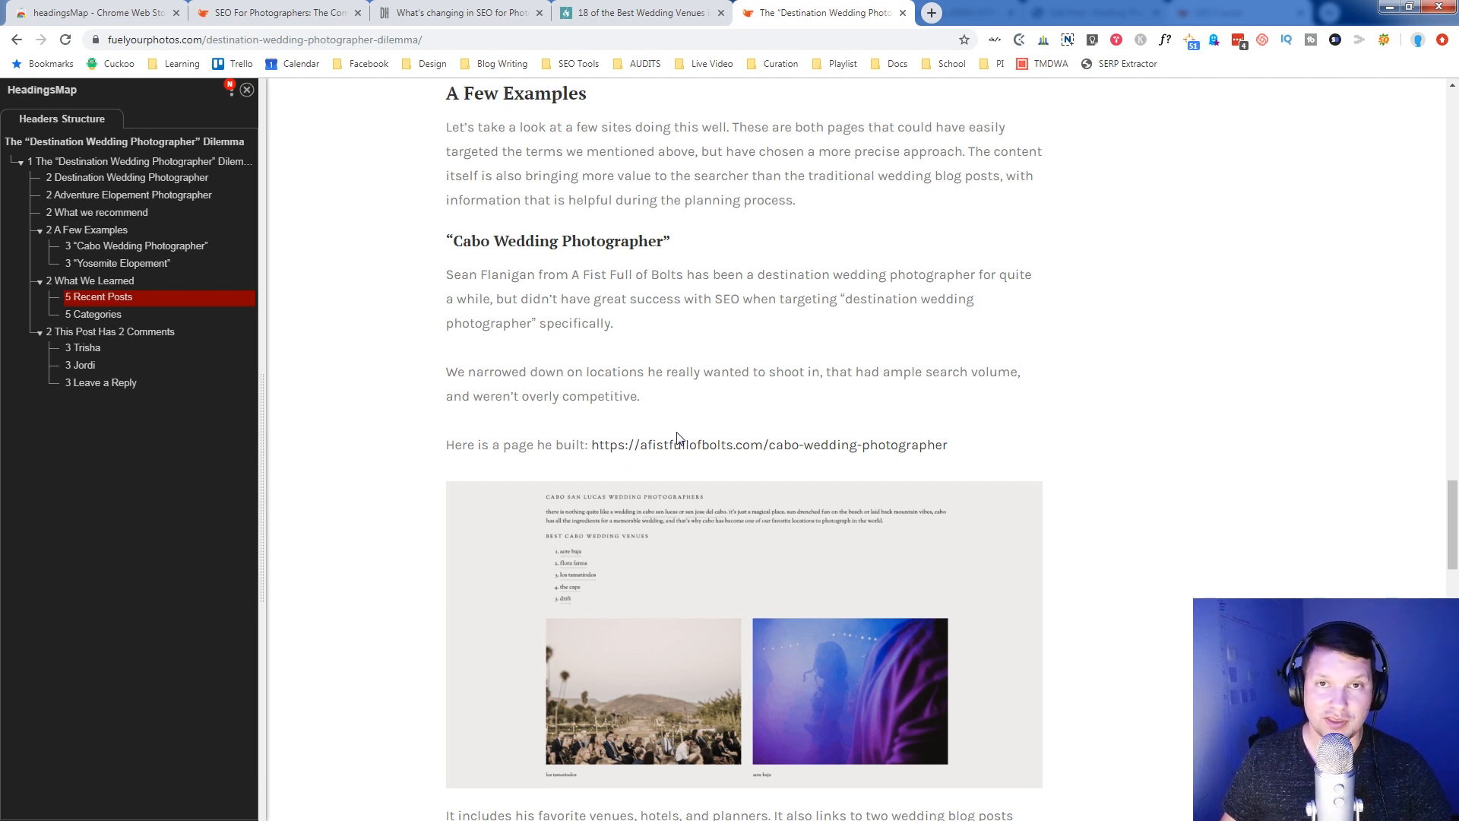
click(927, 12)
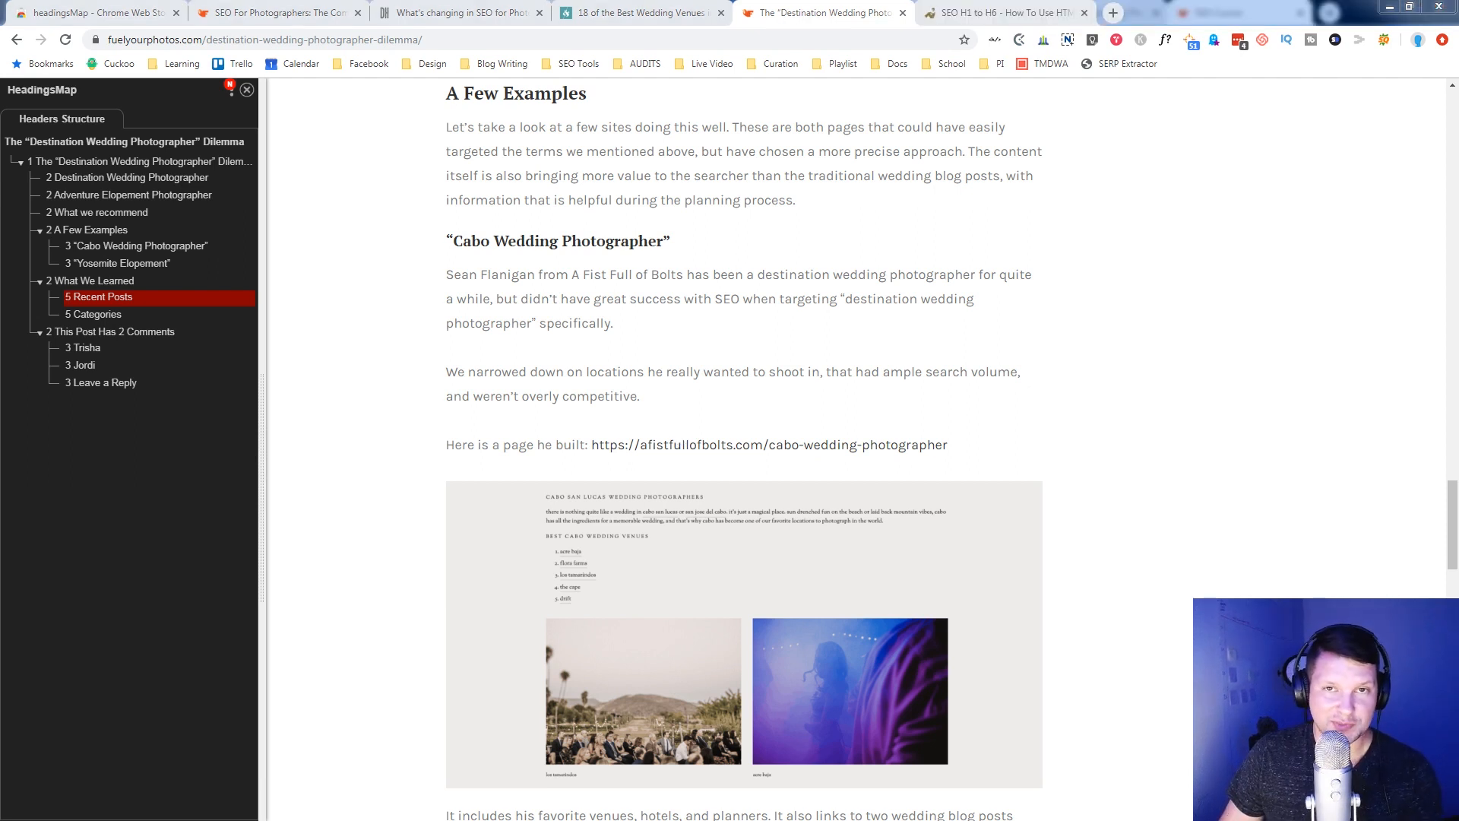